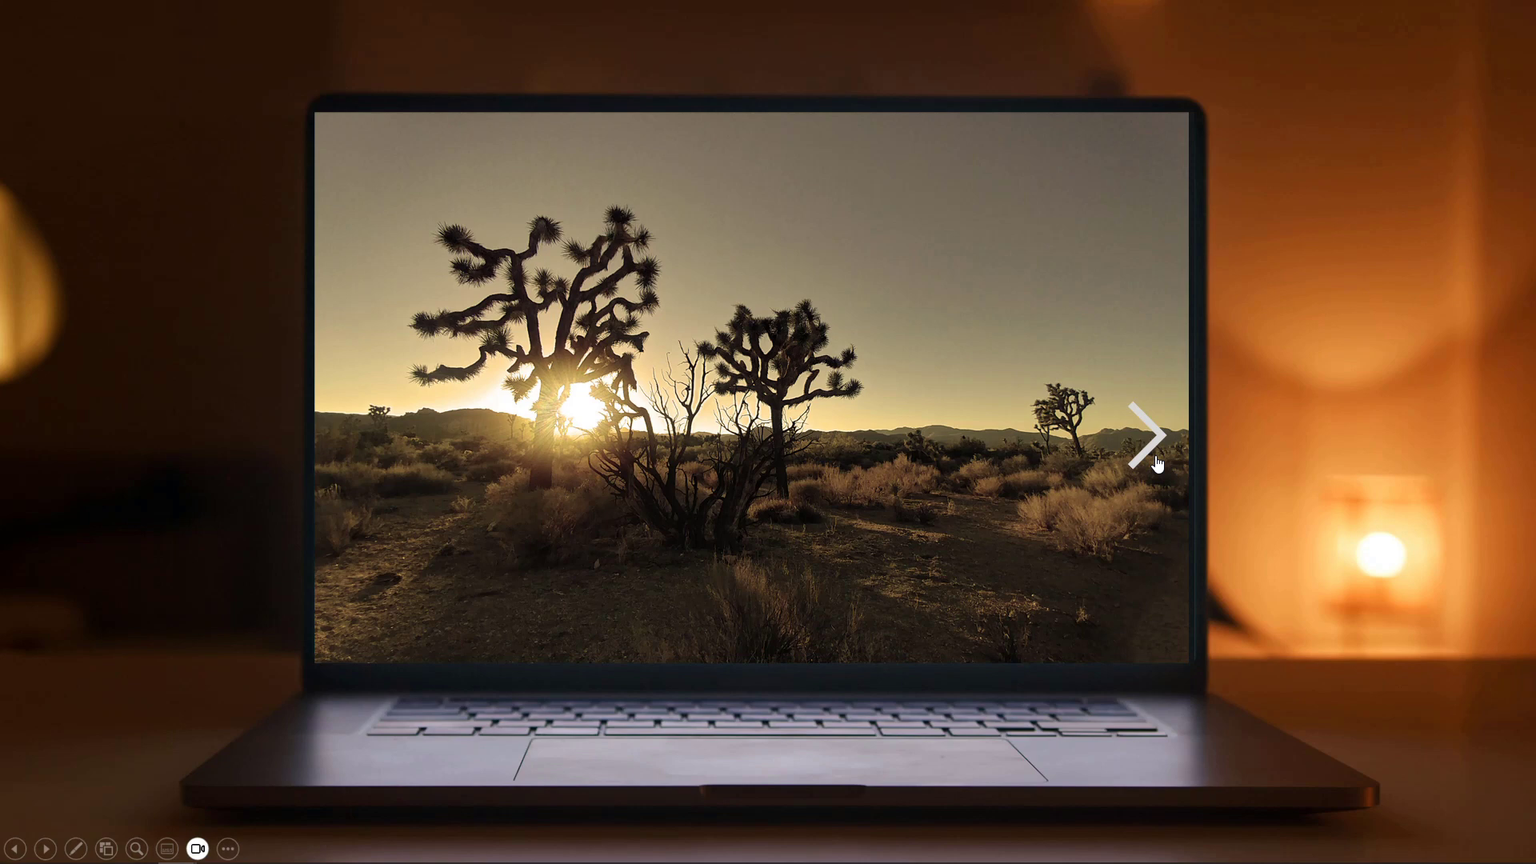
Step: Step through the slideshow, revealing the desert, Antarctic, canyon and red-rock photos in turn
click(1150, 436)
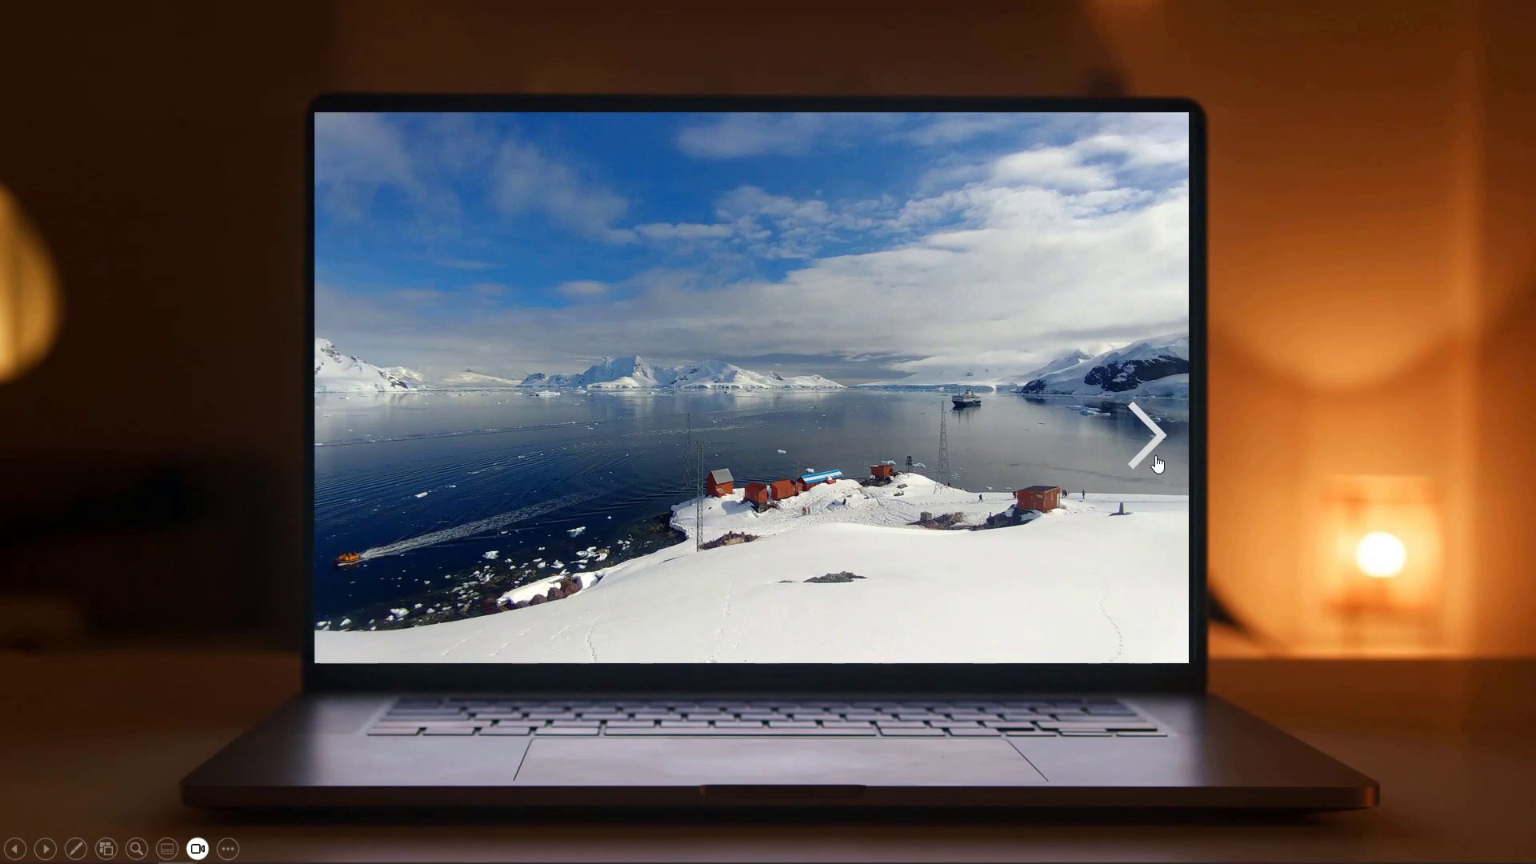
click(1149, 437)
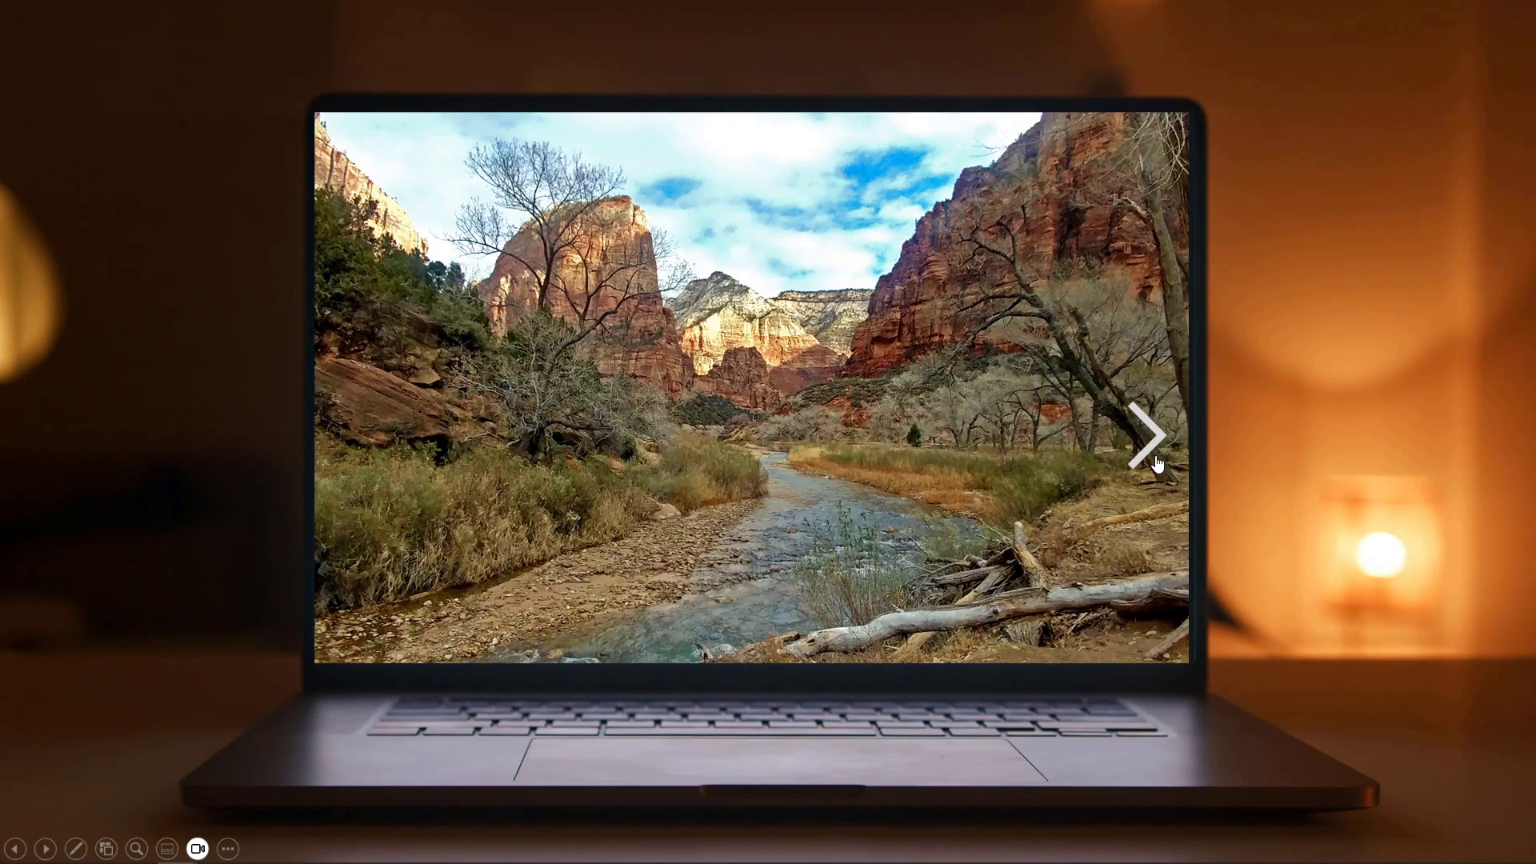
click(1146, 436)
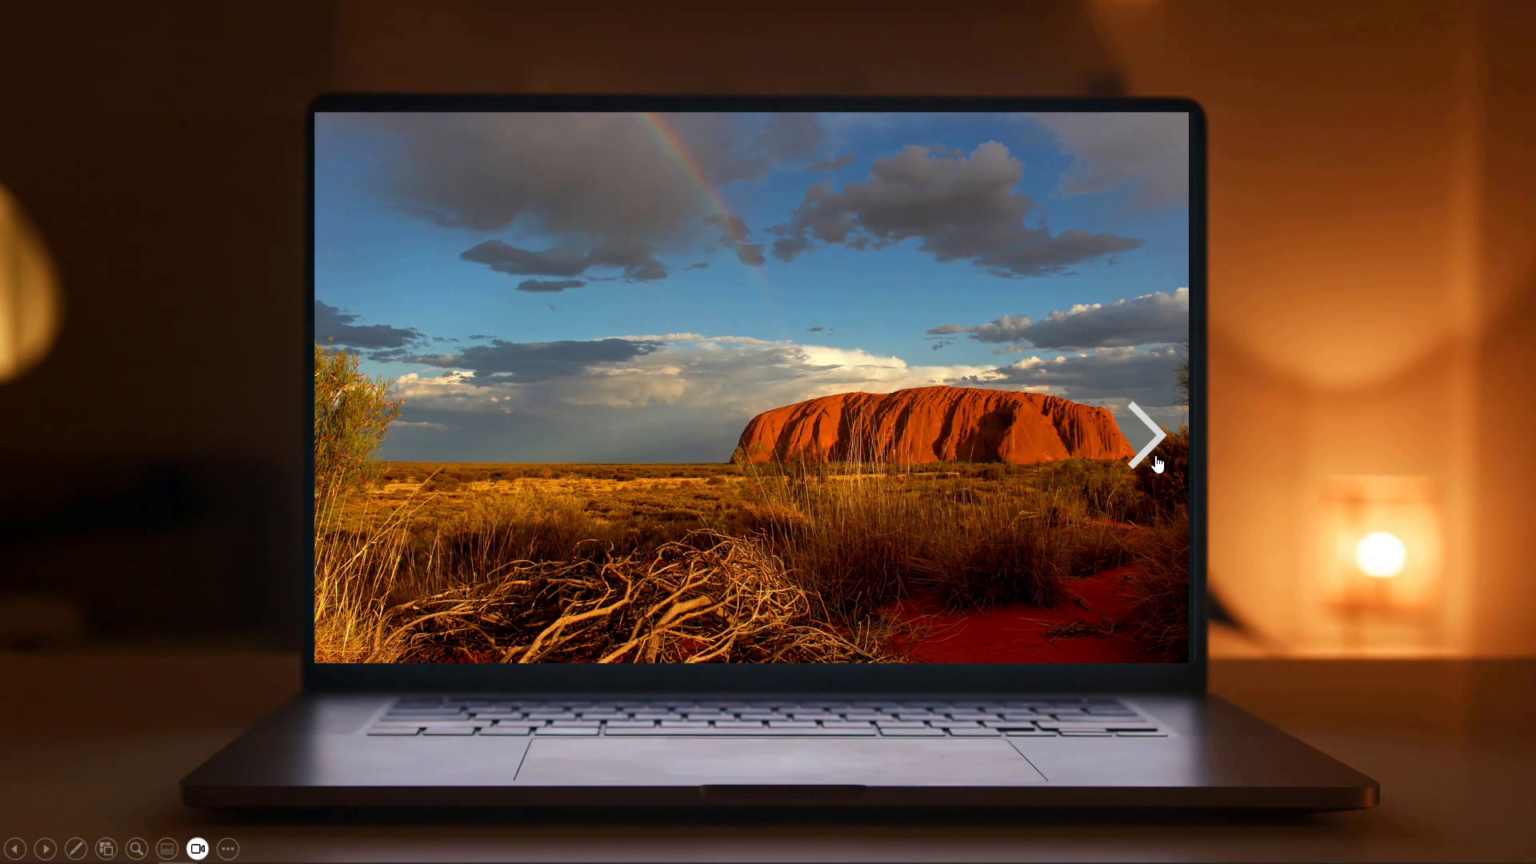
click(1144, 434)
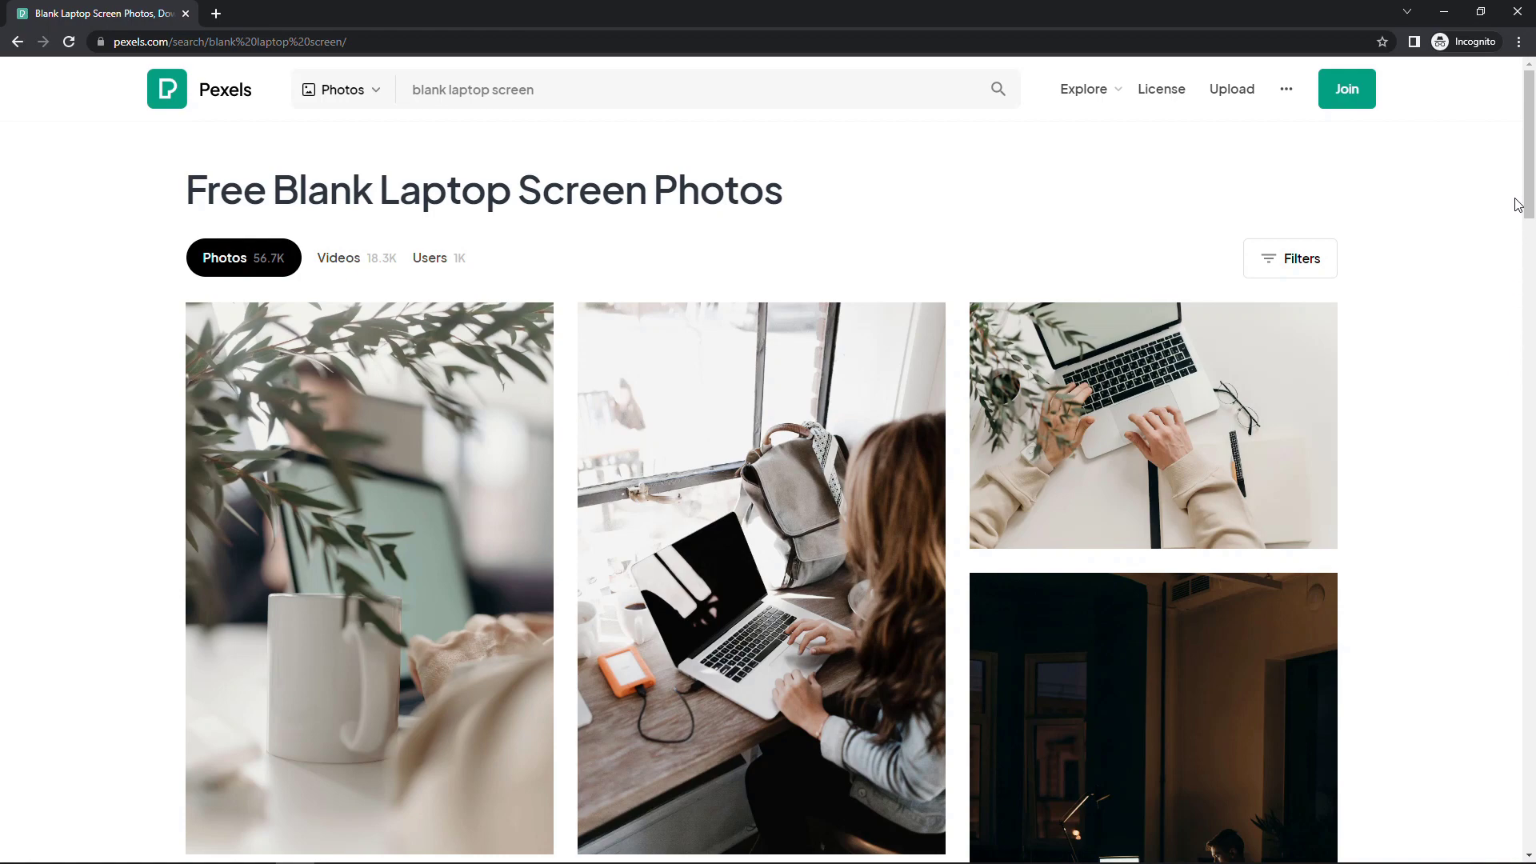
Step: Refine the Pexels 'blank laptop screen' search with photographer 'Artem Podrez'
scroll(down, 3)
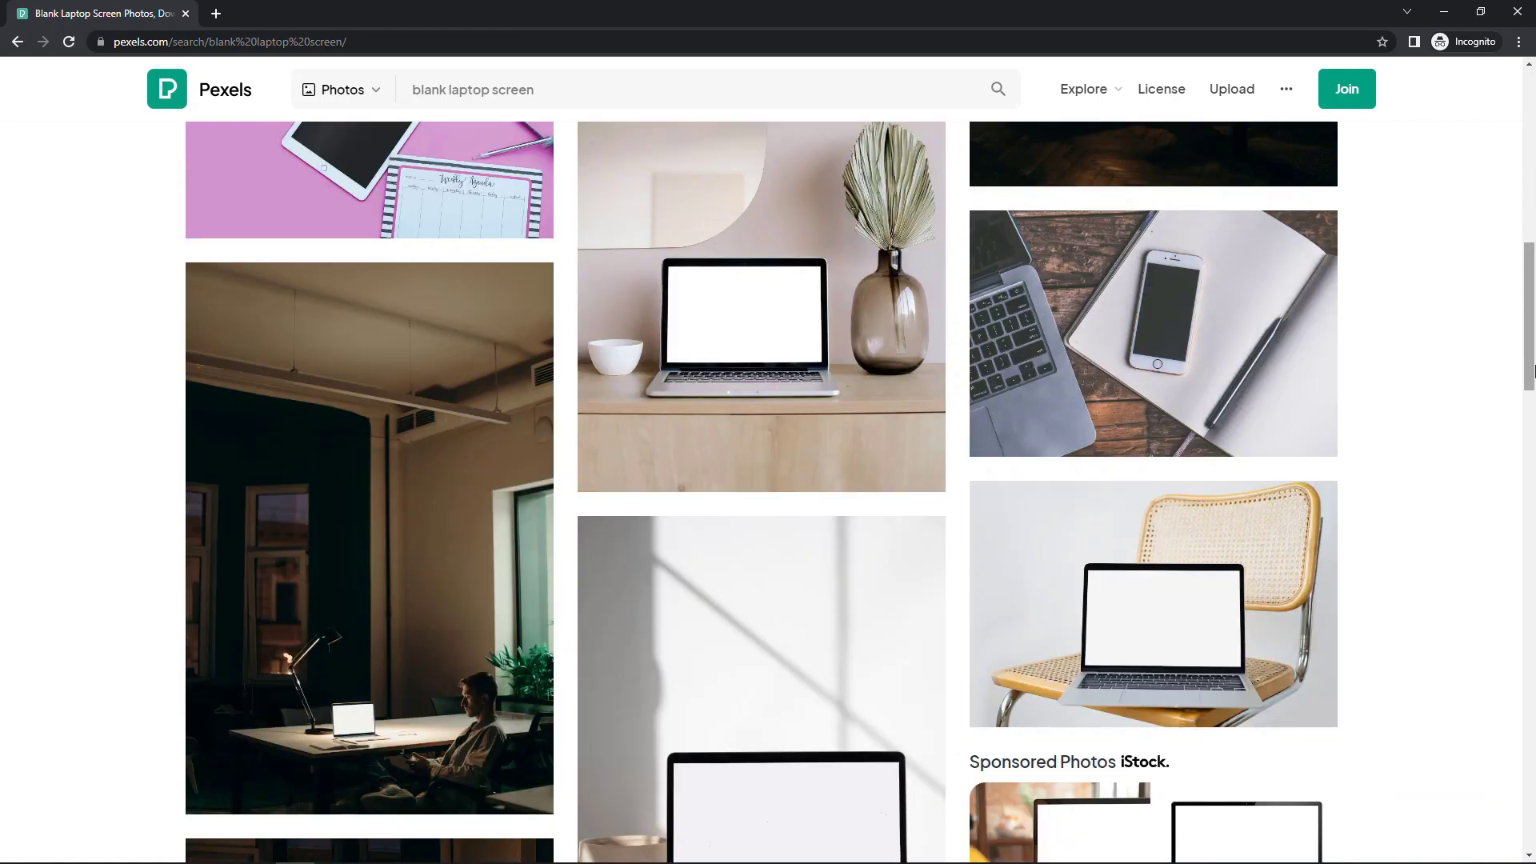
mouse_move(909, 298)
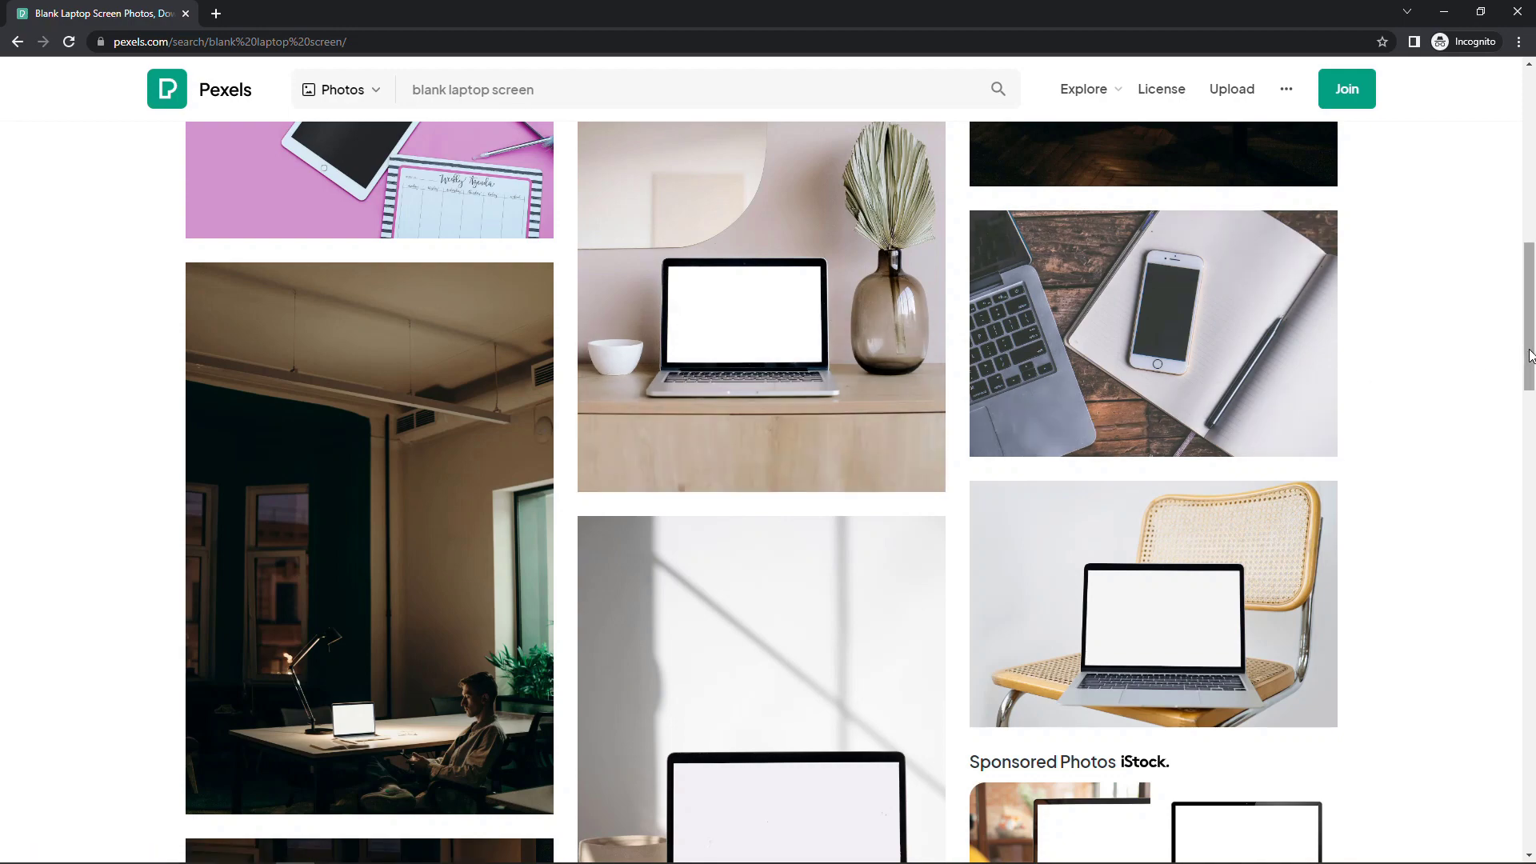
scroll(down, 3)
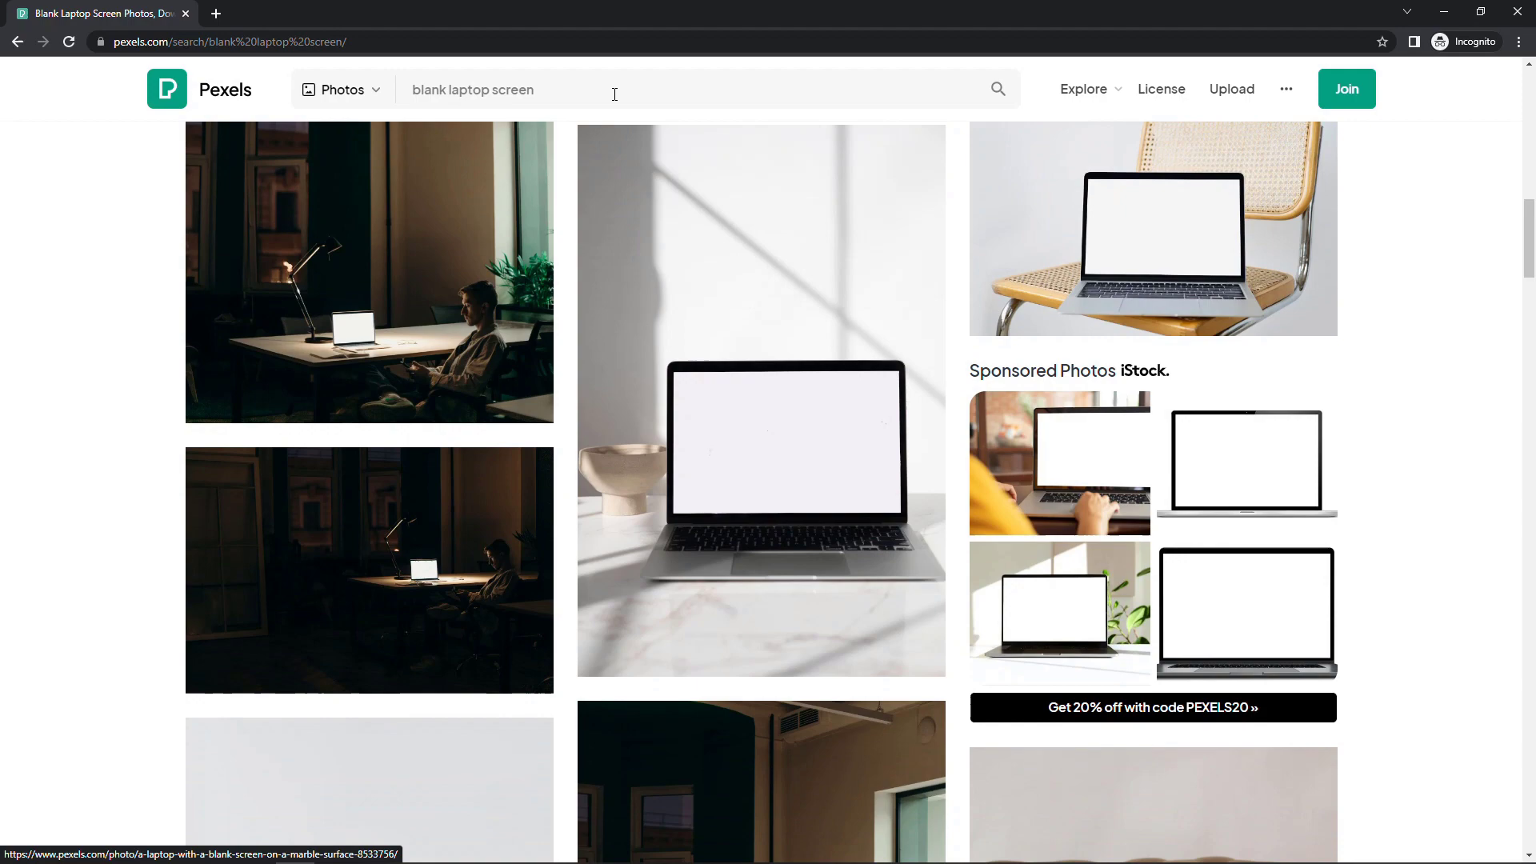
text(A)
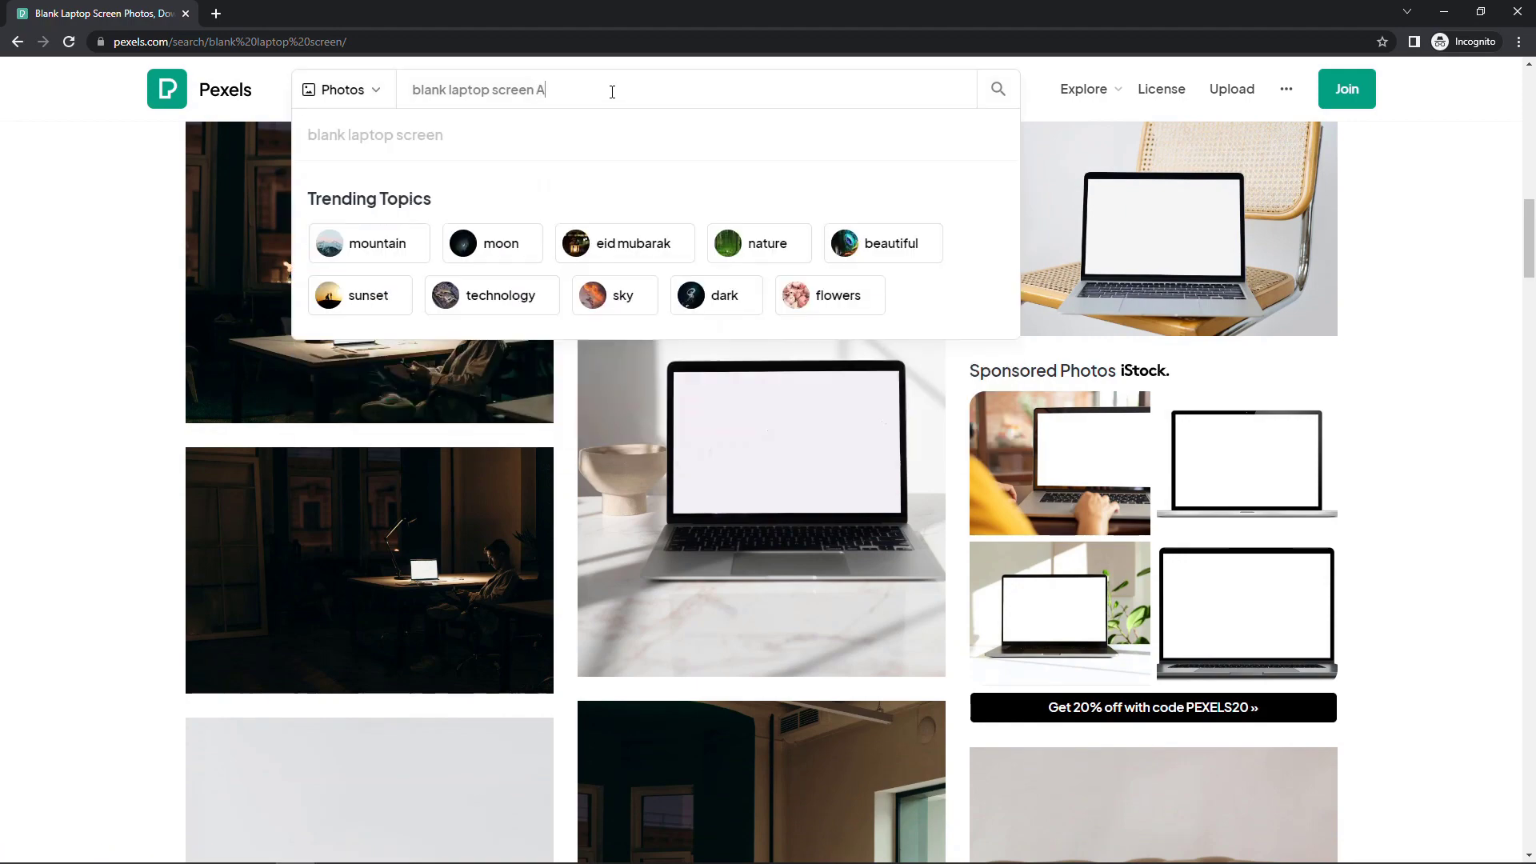
text(rtem Podrez)
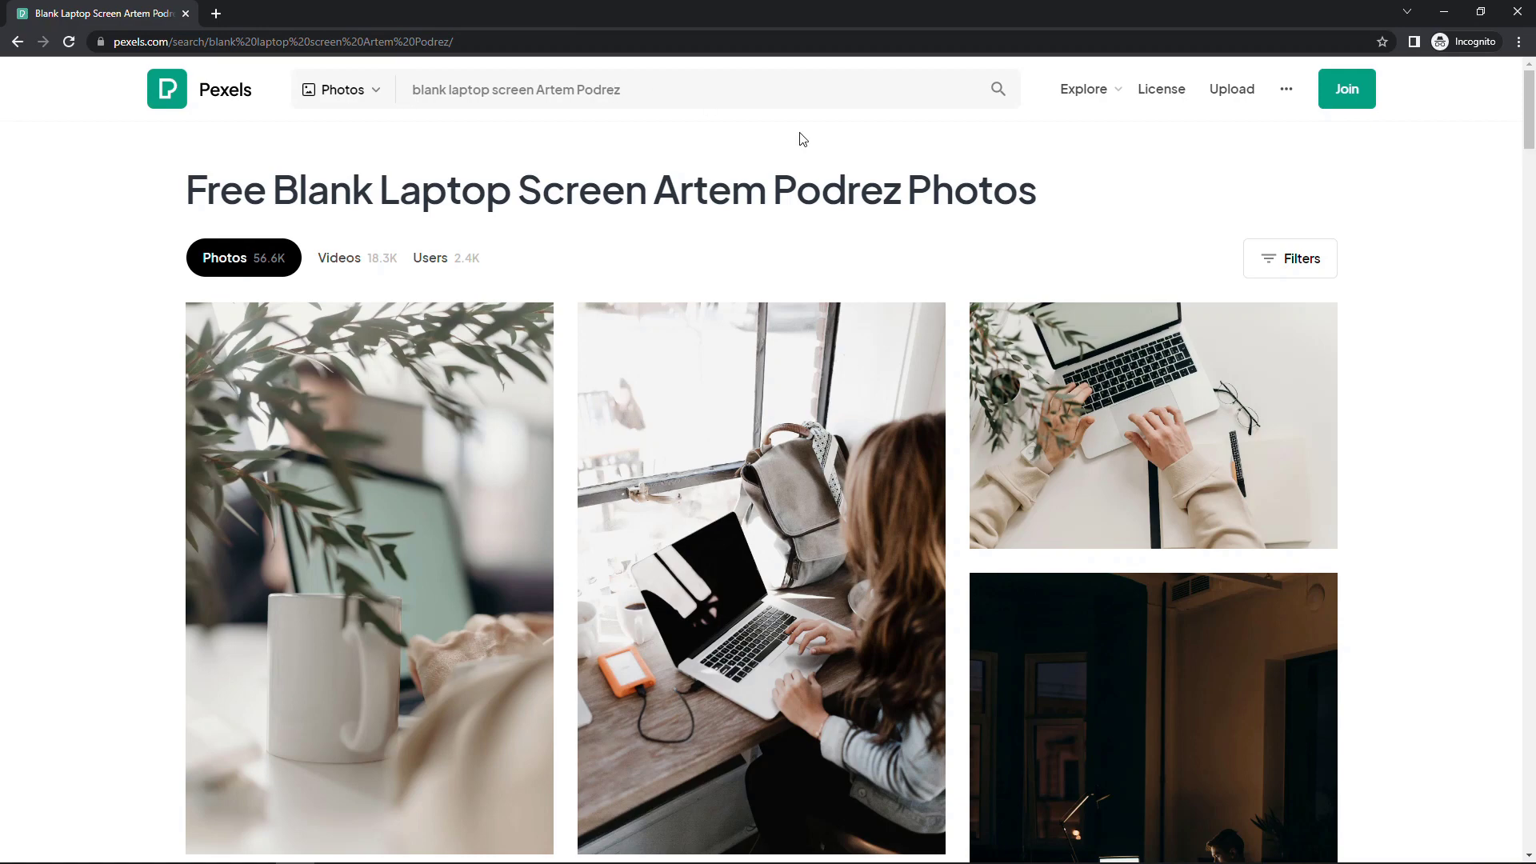
Step: Locate and open the warm-lit blank laptop photo on a dark desk
scroll(down, 3)
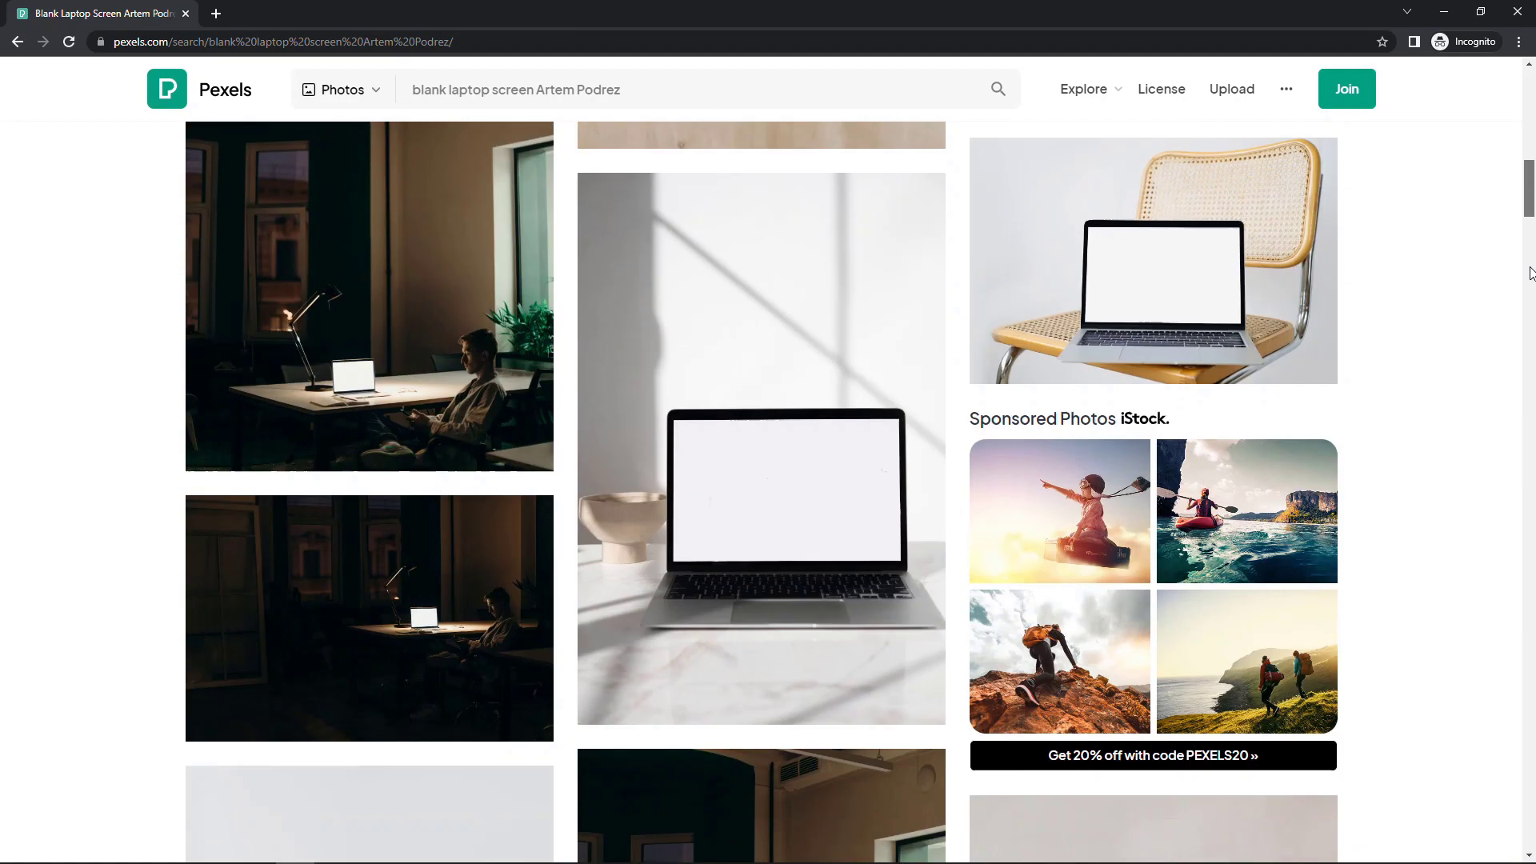
scroll(down, 3)
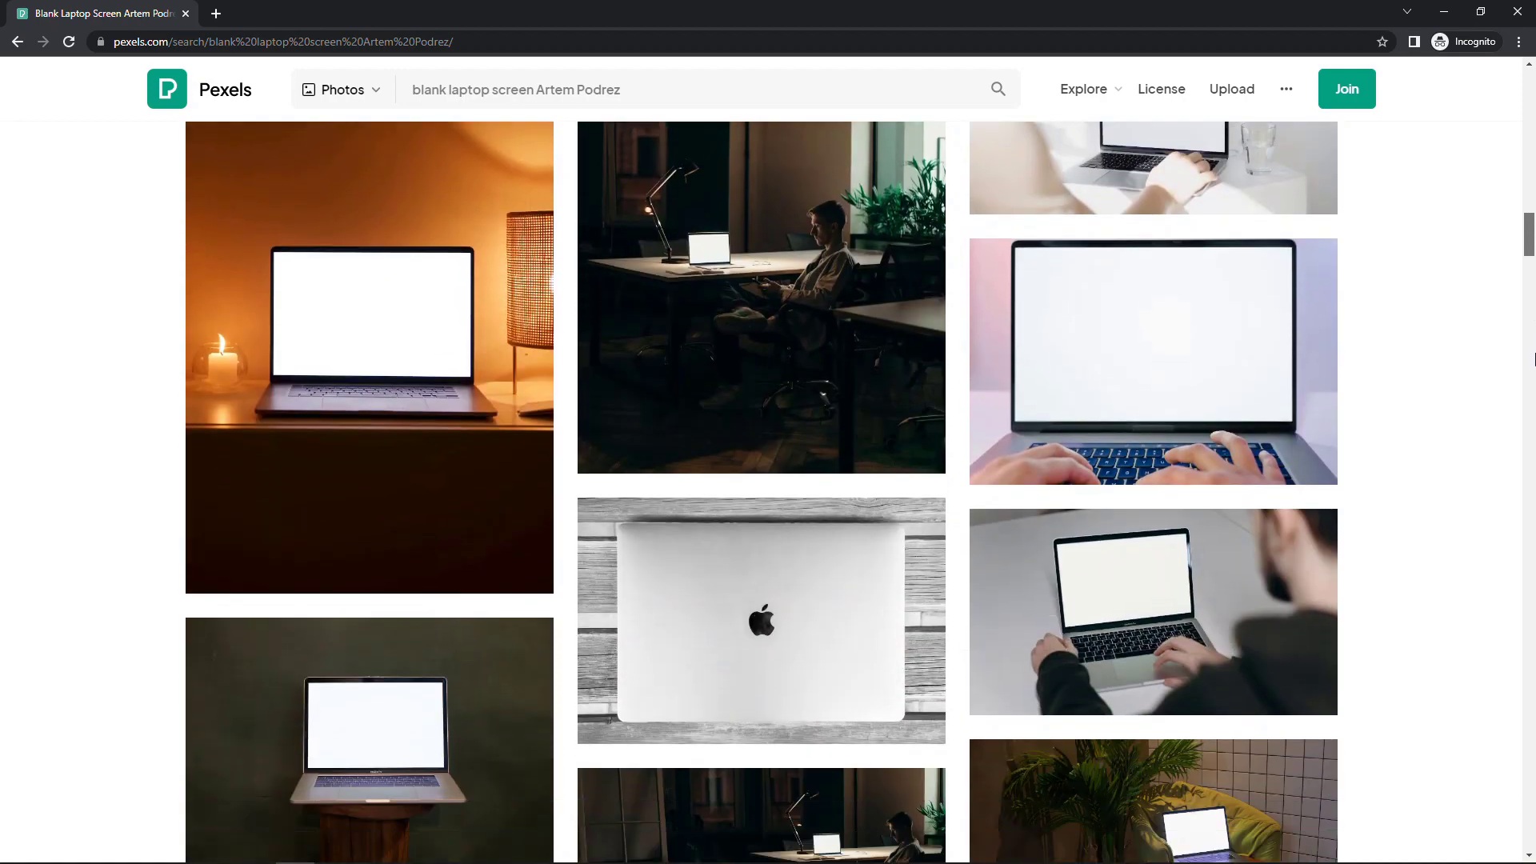
scroll(down, 3)
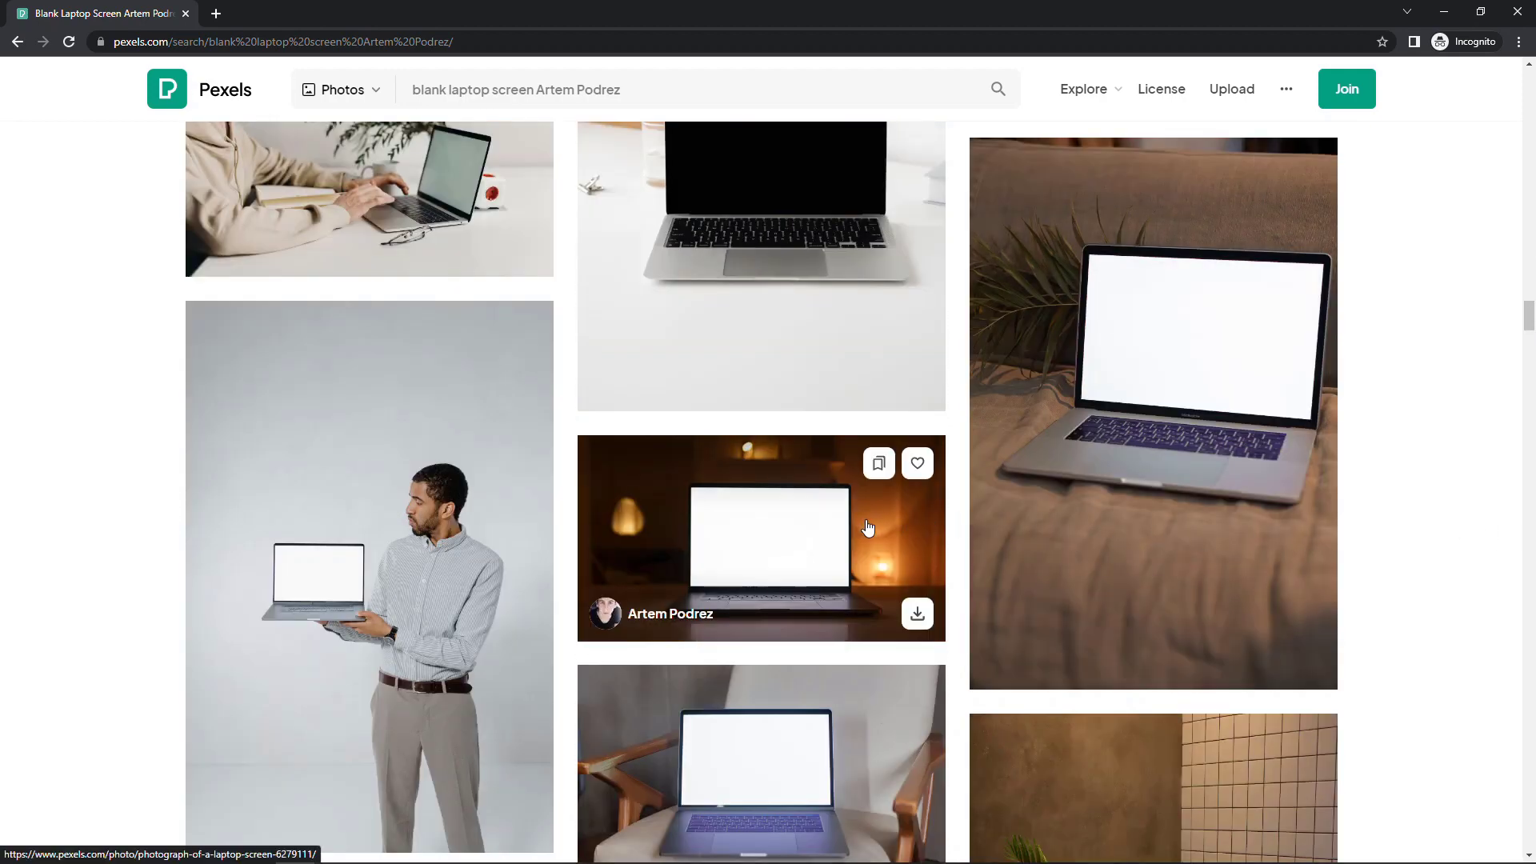
click(761, 537)
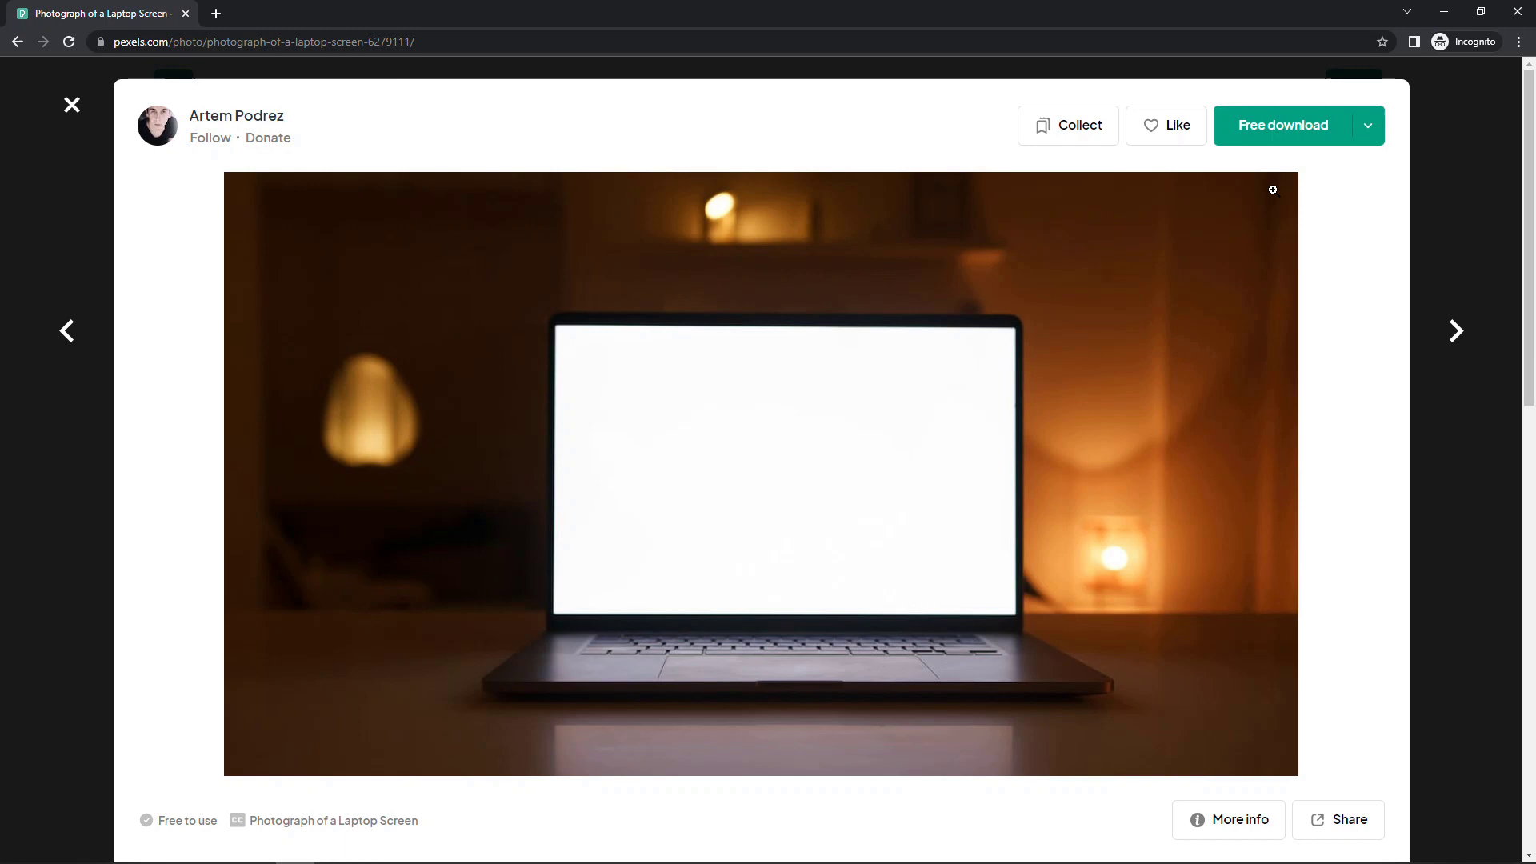
mouse_move(1286, 165)
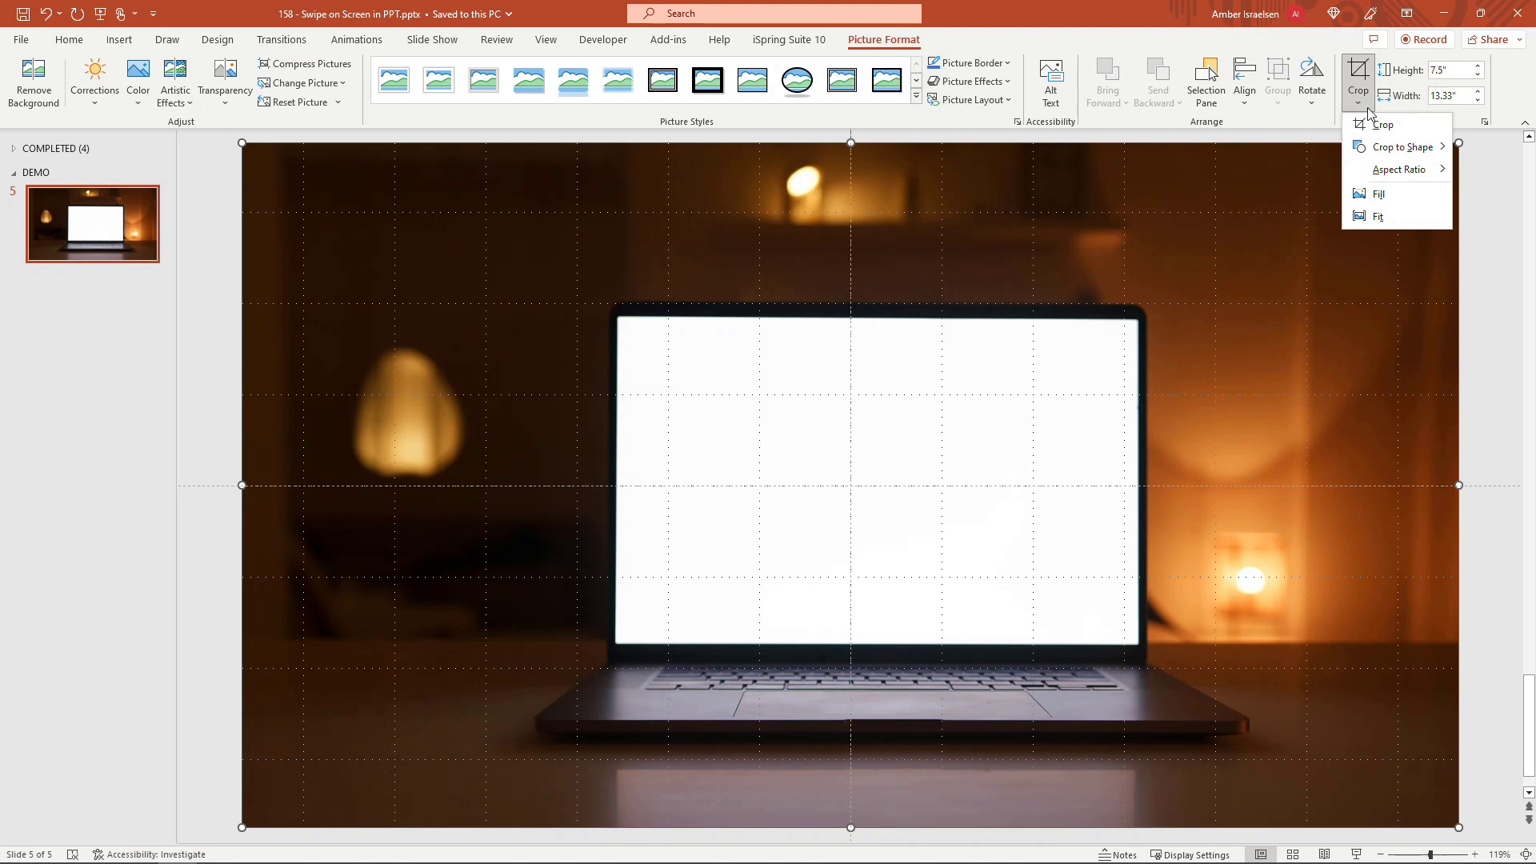
Step: Crop the laptop photo with Fill so its blank screen nearly covers the slide
click(1383, 125)
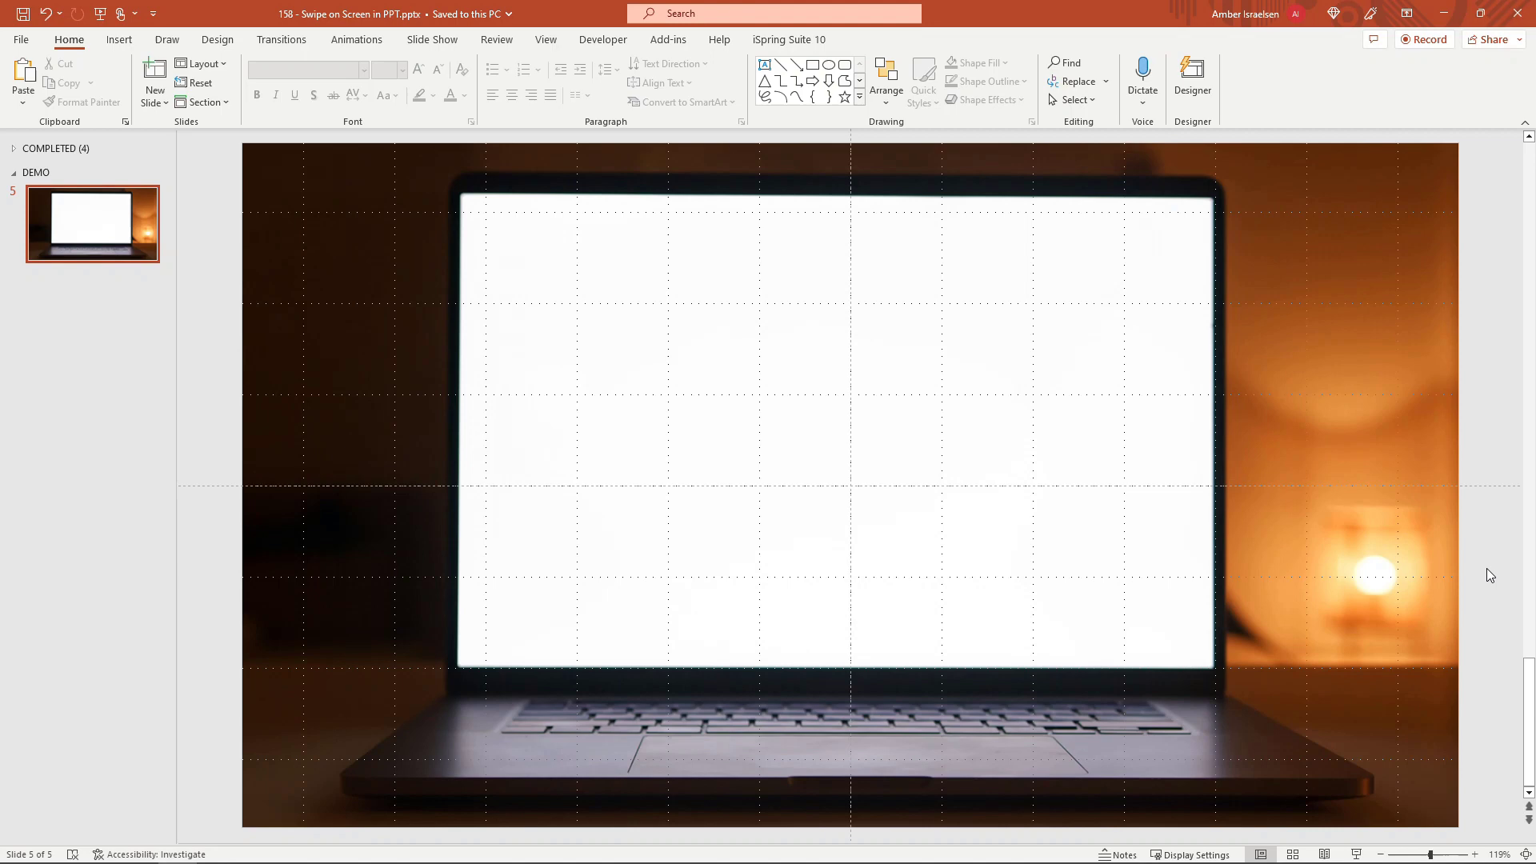
mouse_move(535, 160)
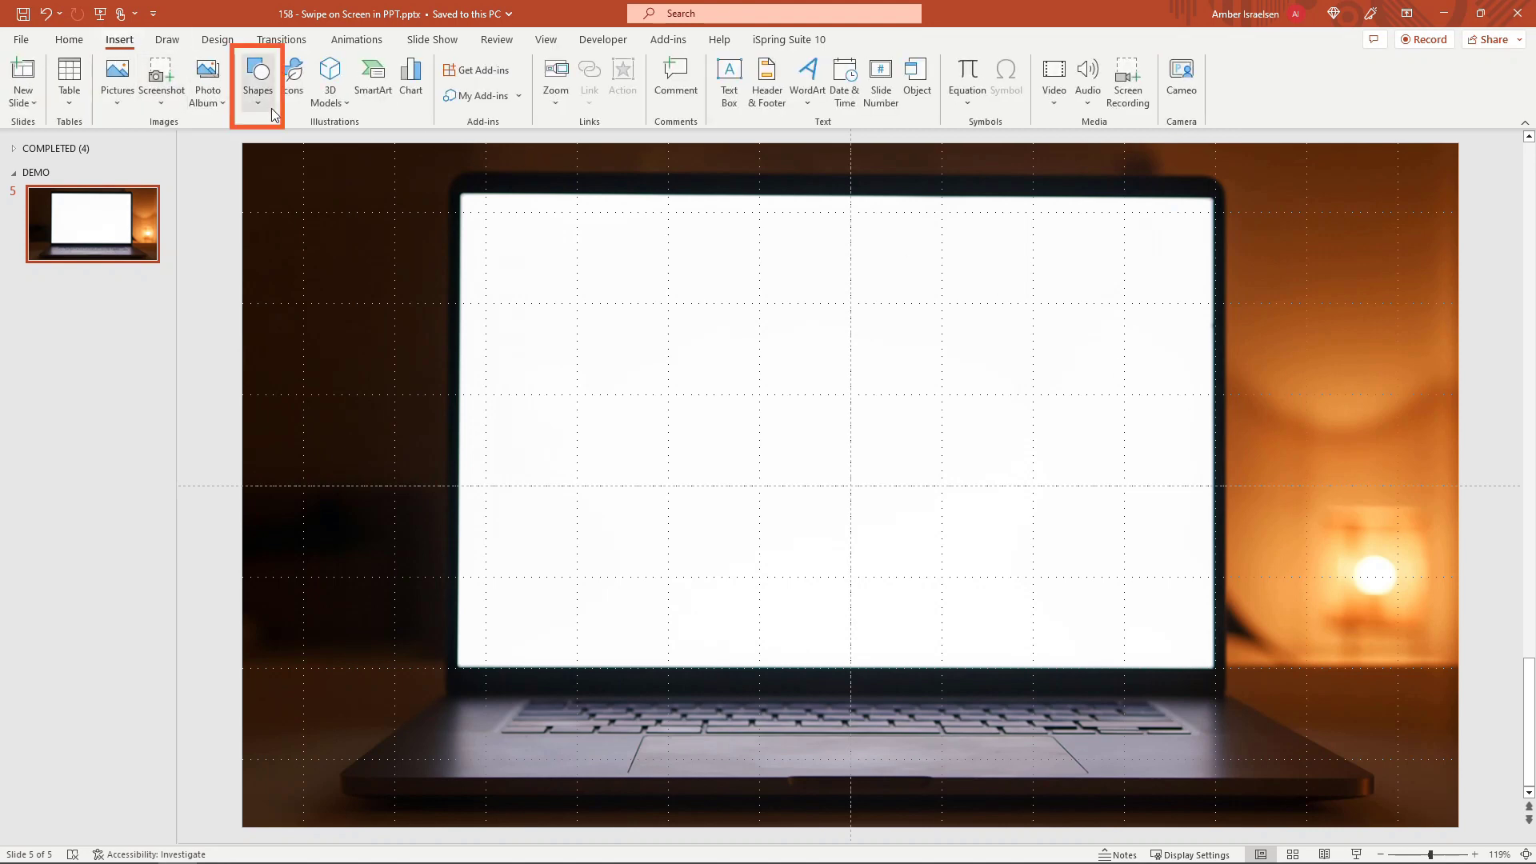
Step: Draw a blue rectangle exactly covering the laptop's white screen
click(256, 79)
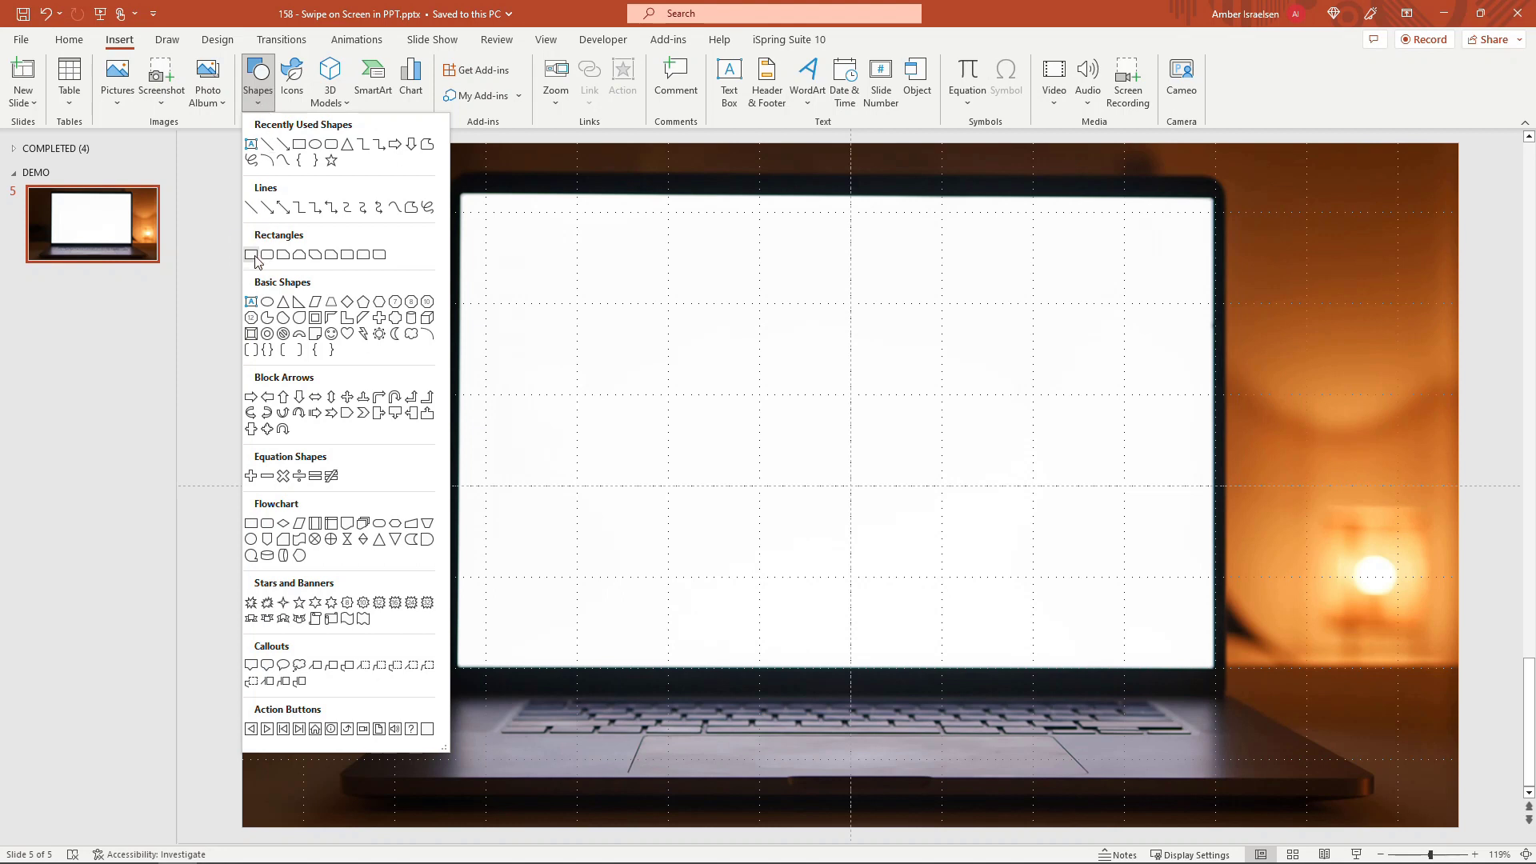
click(264, 255)
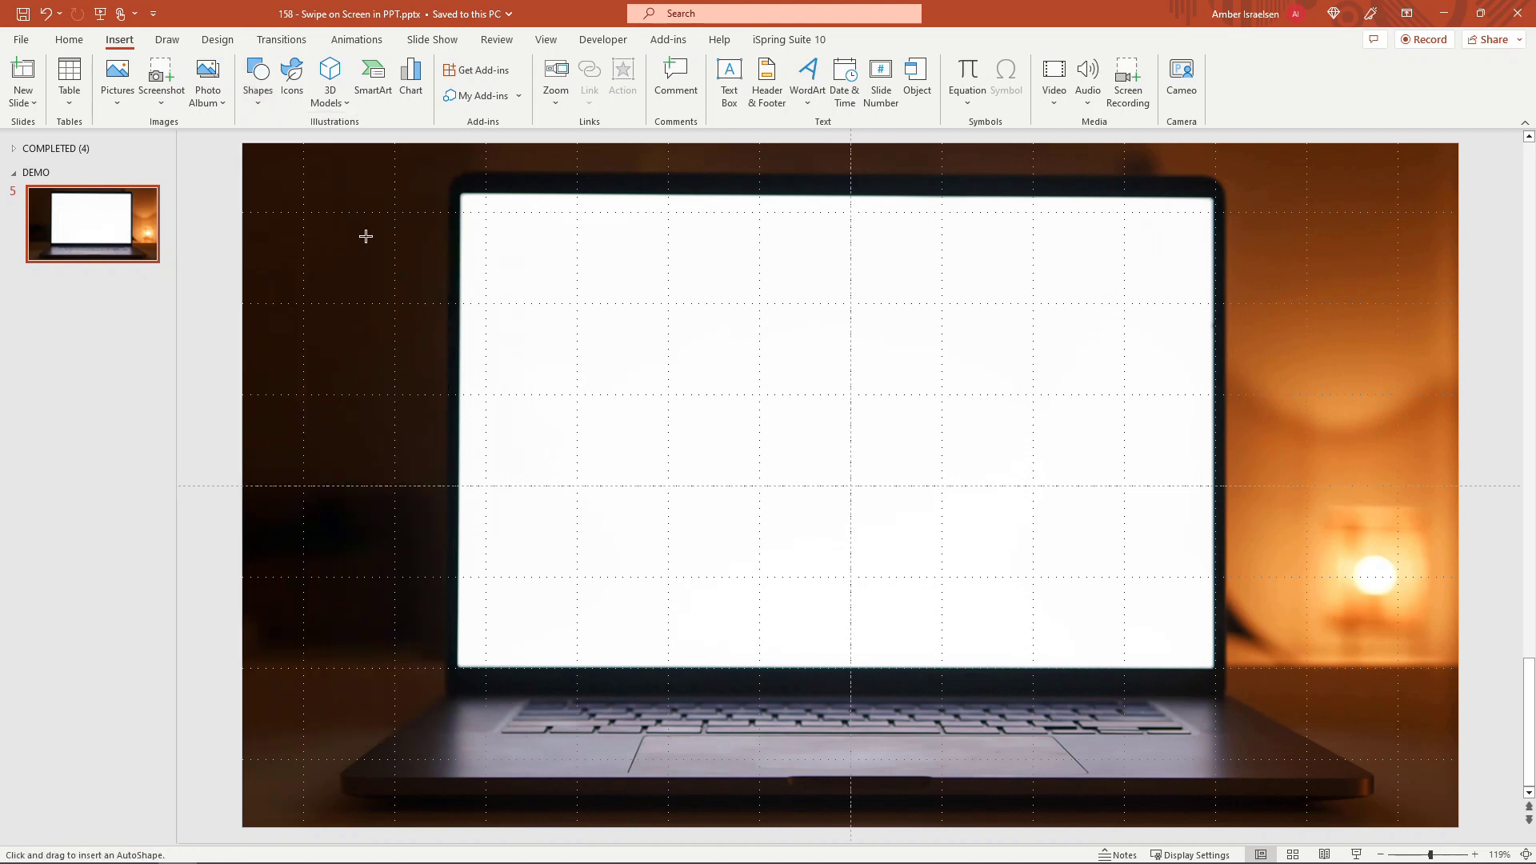
mouse_move(456, 189)
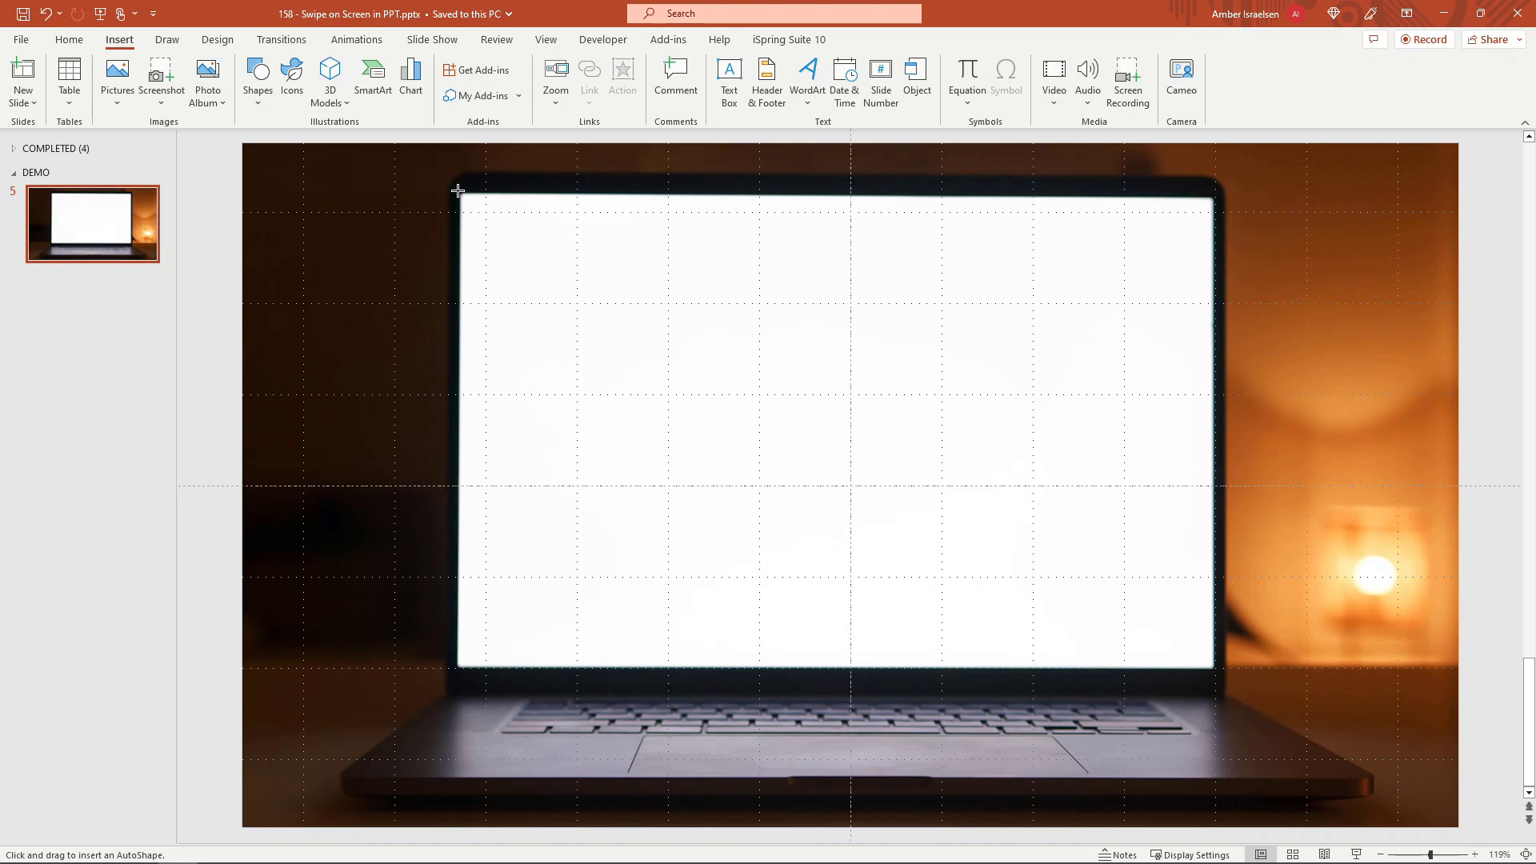
drag(456, 190, 517, 250)
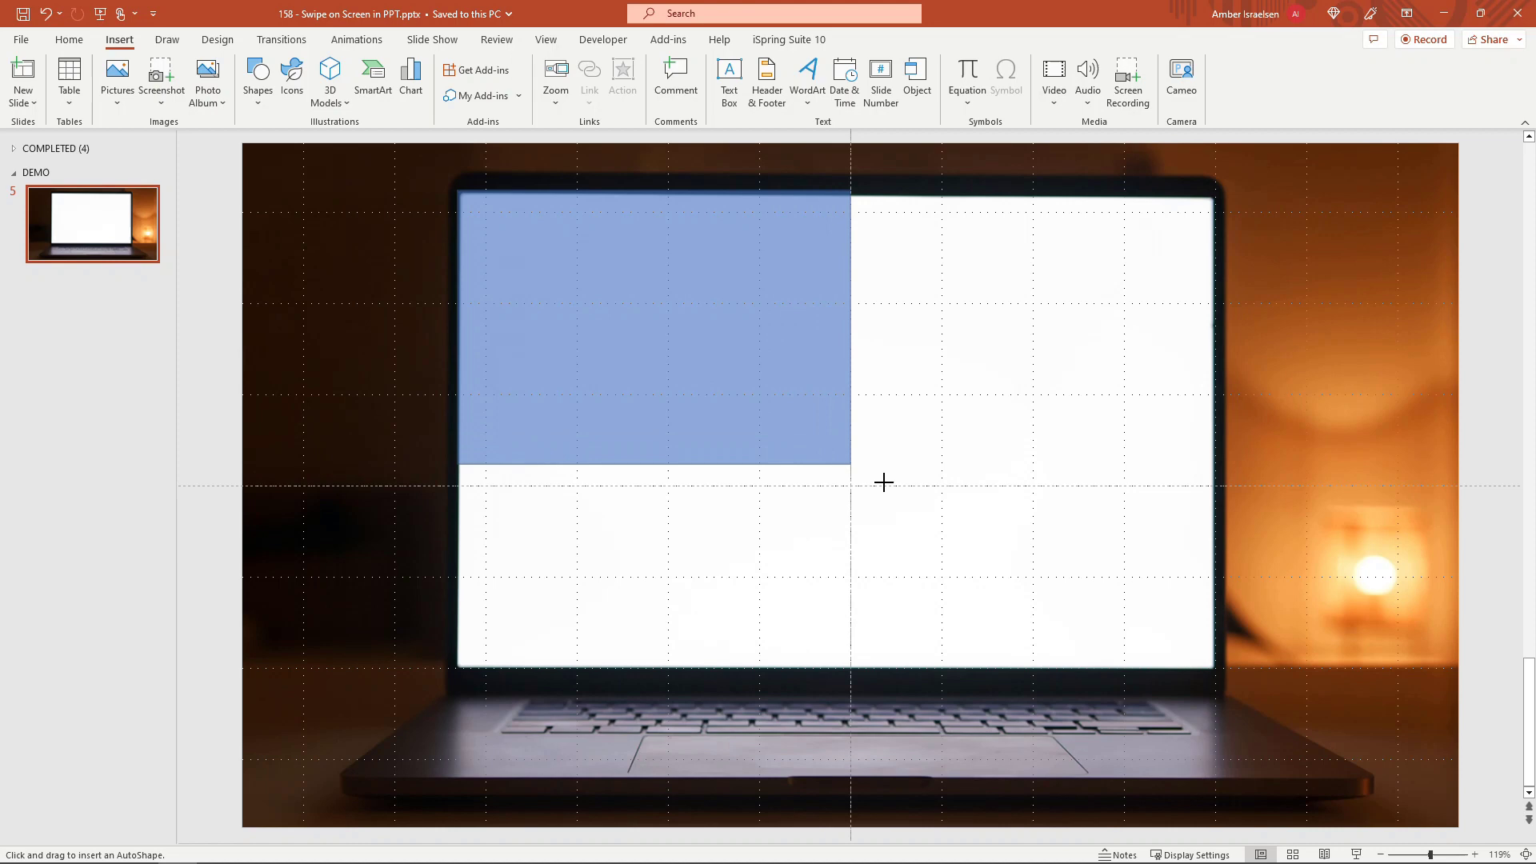
drag(882, 482, 1097, 653)
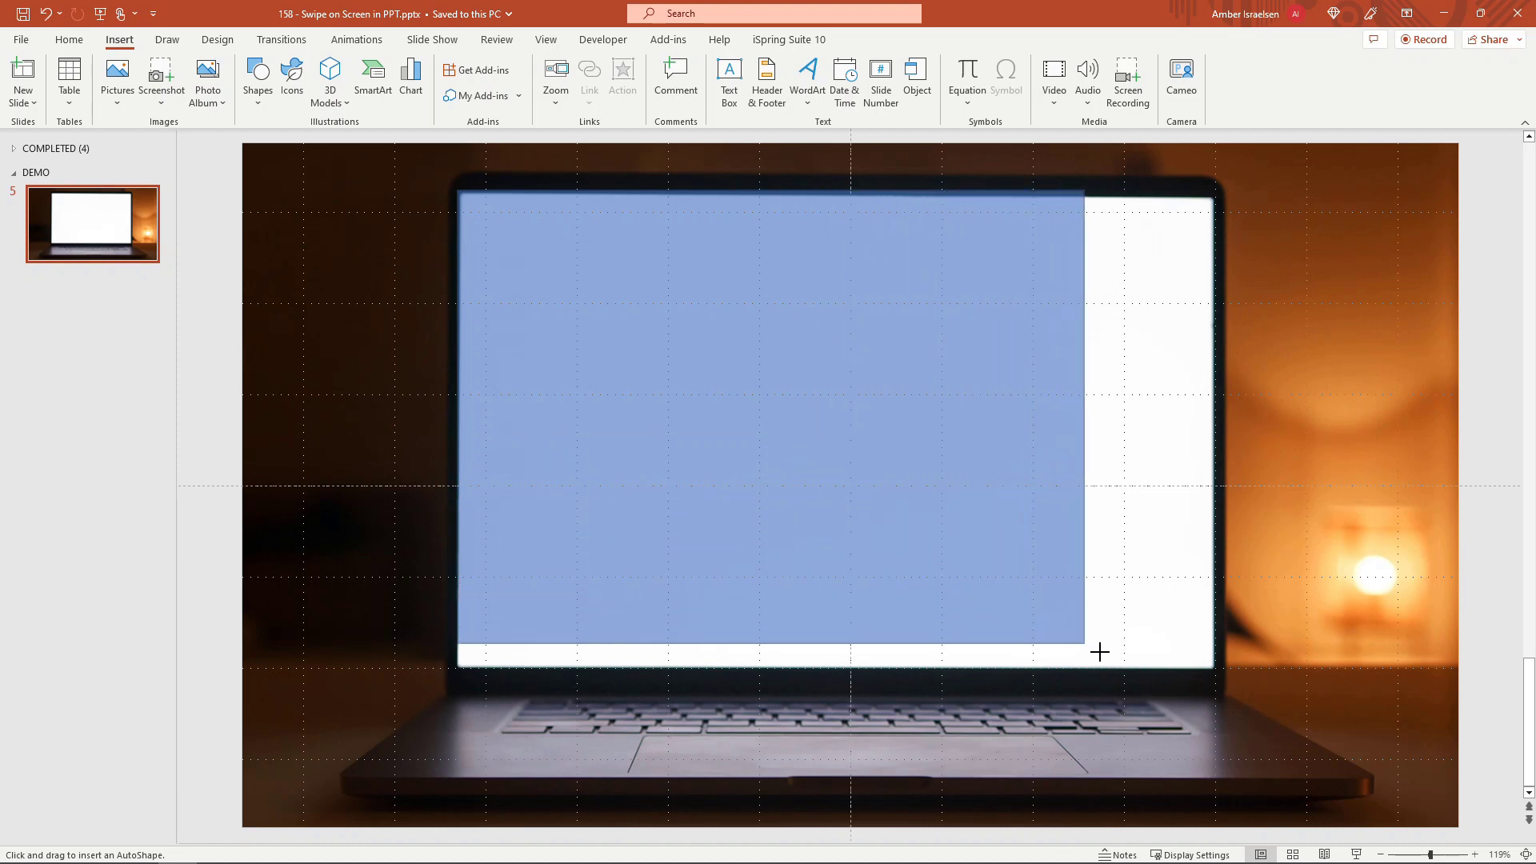
drag(1101, 652, 1210, 669)
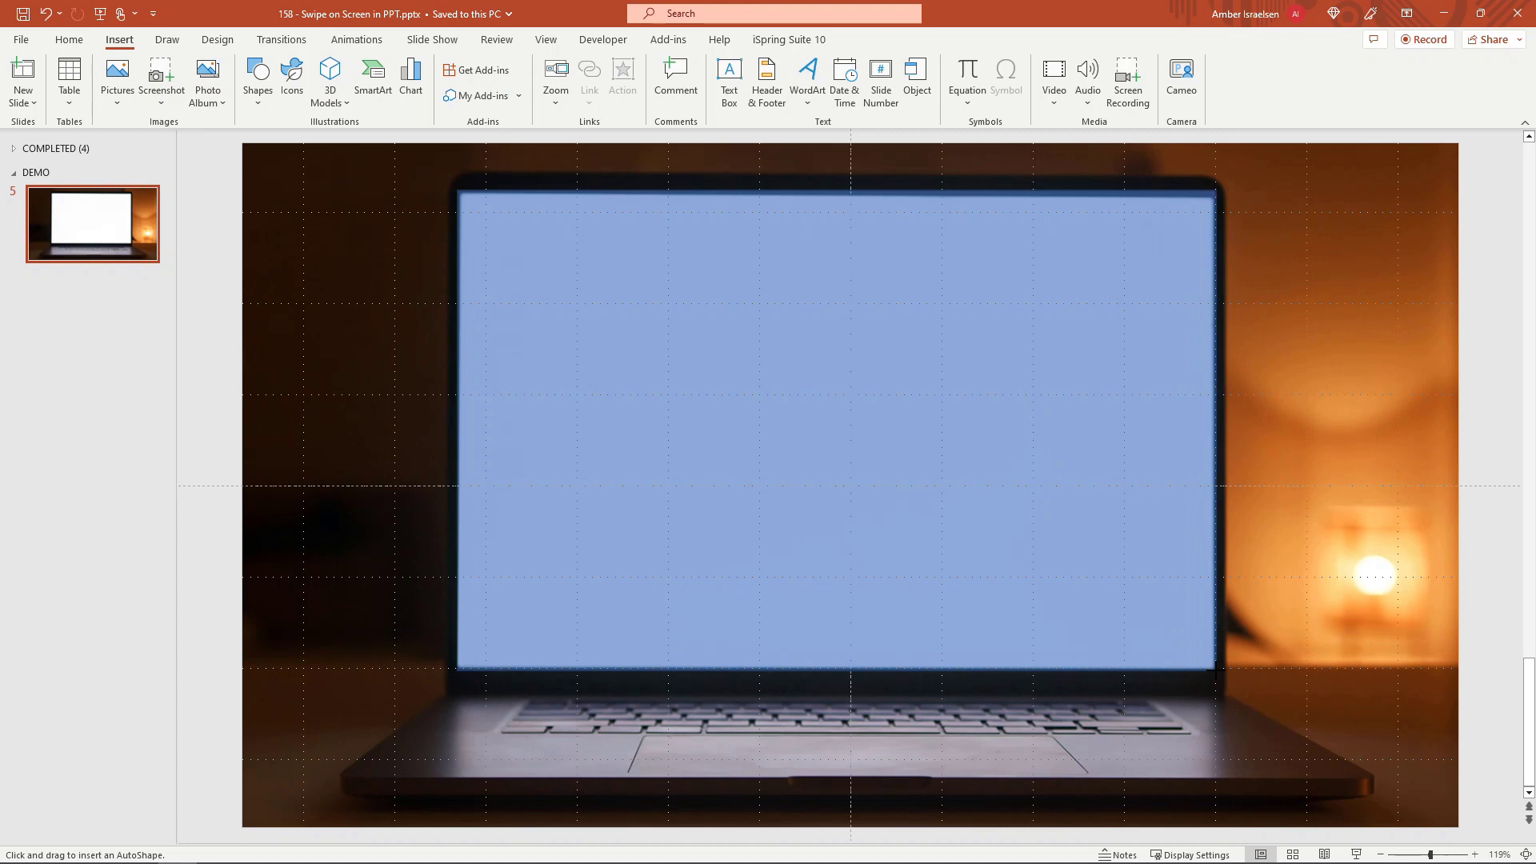
Step: Select the photo with the rectangle and bring up Merge Shapes to combine them
click(836, 429)
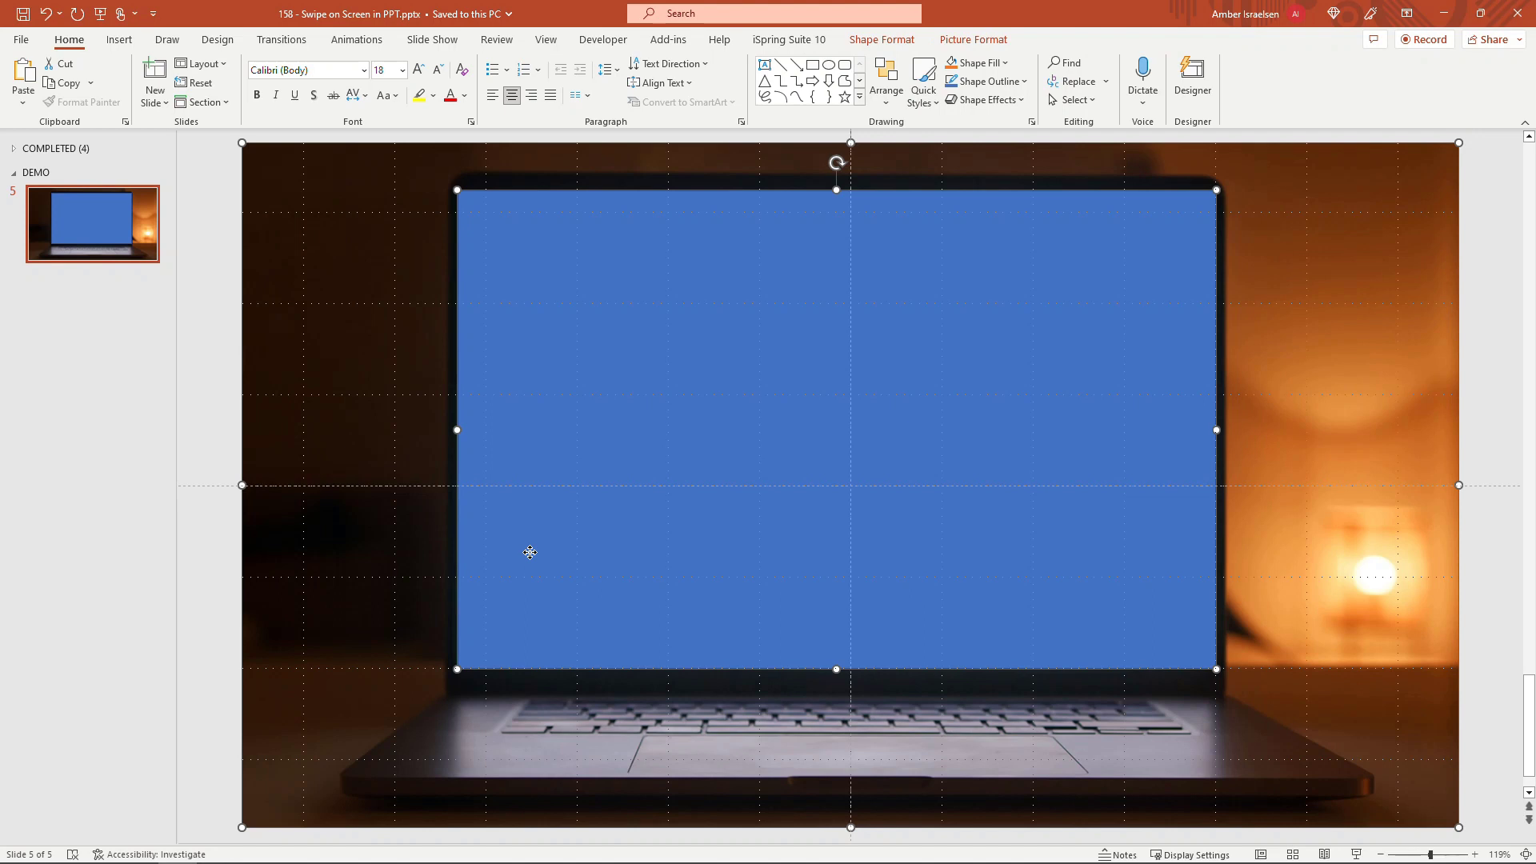
mouse_move(530, 556)
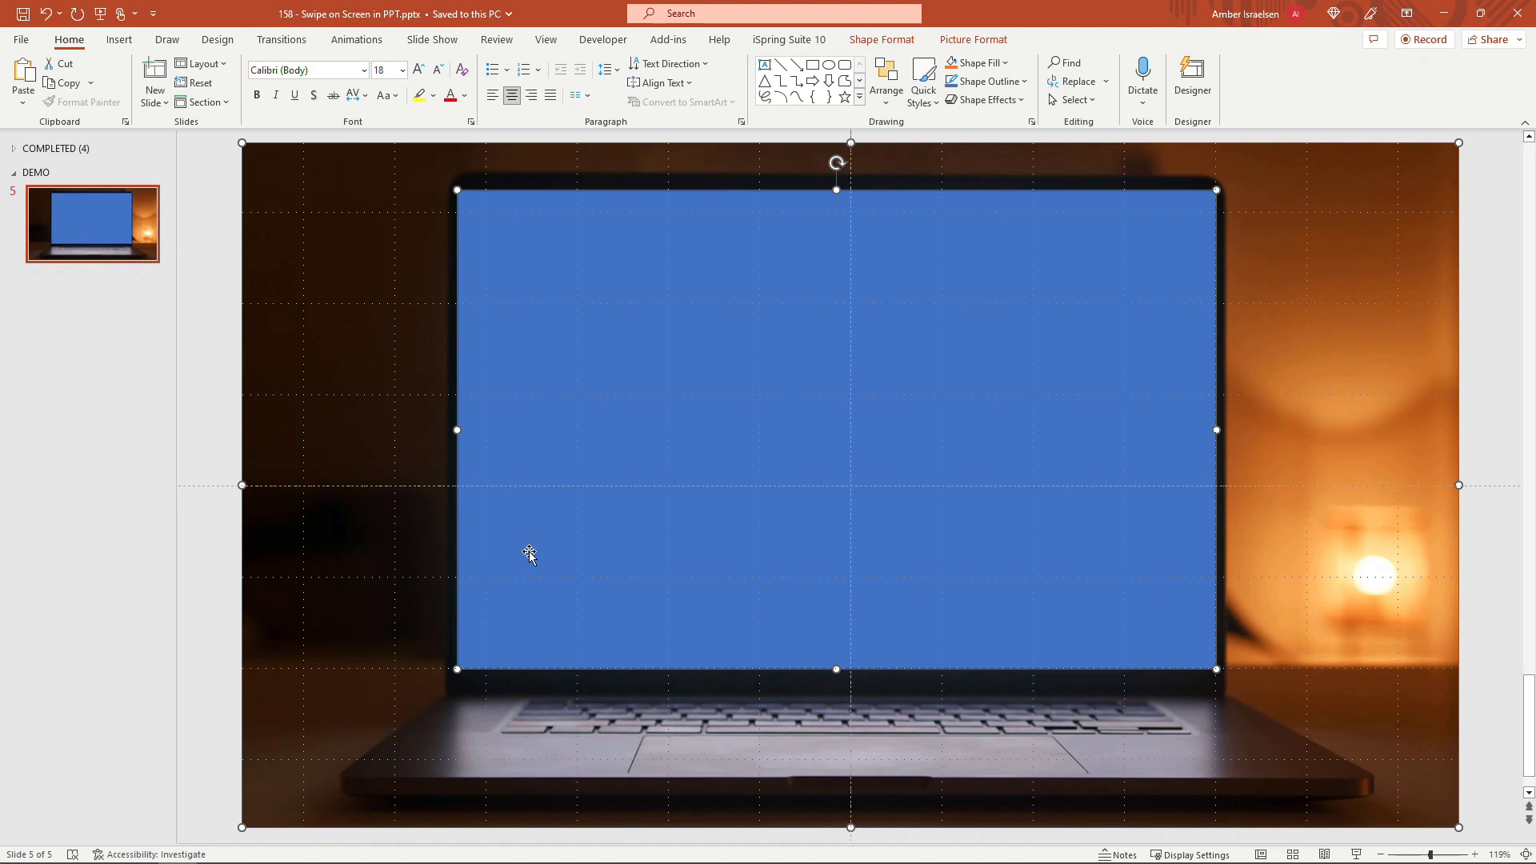
mouse_move(784, 184)
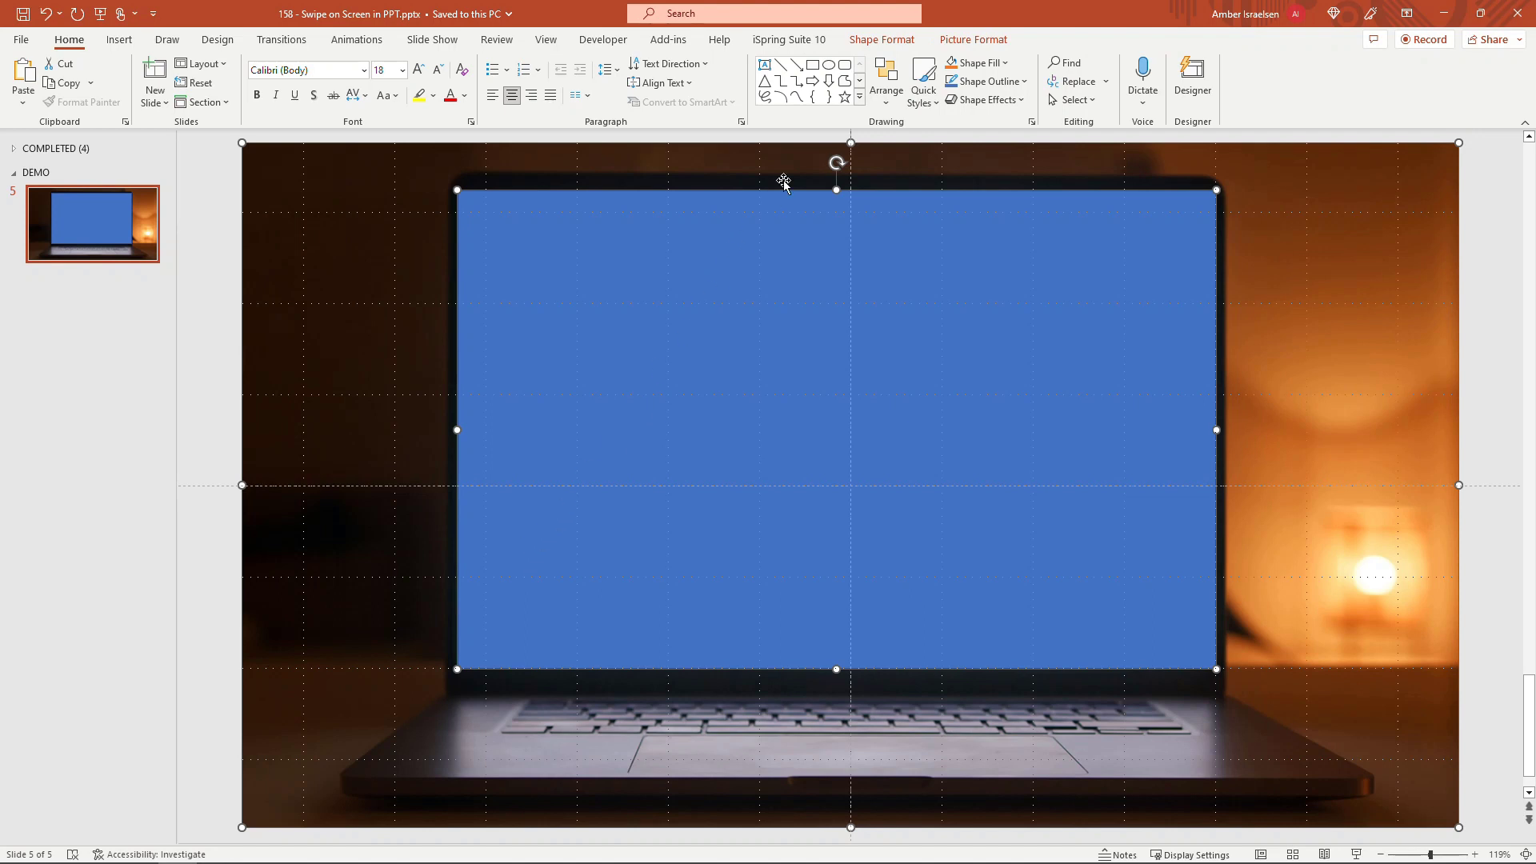
click(880, 39)
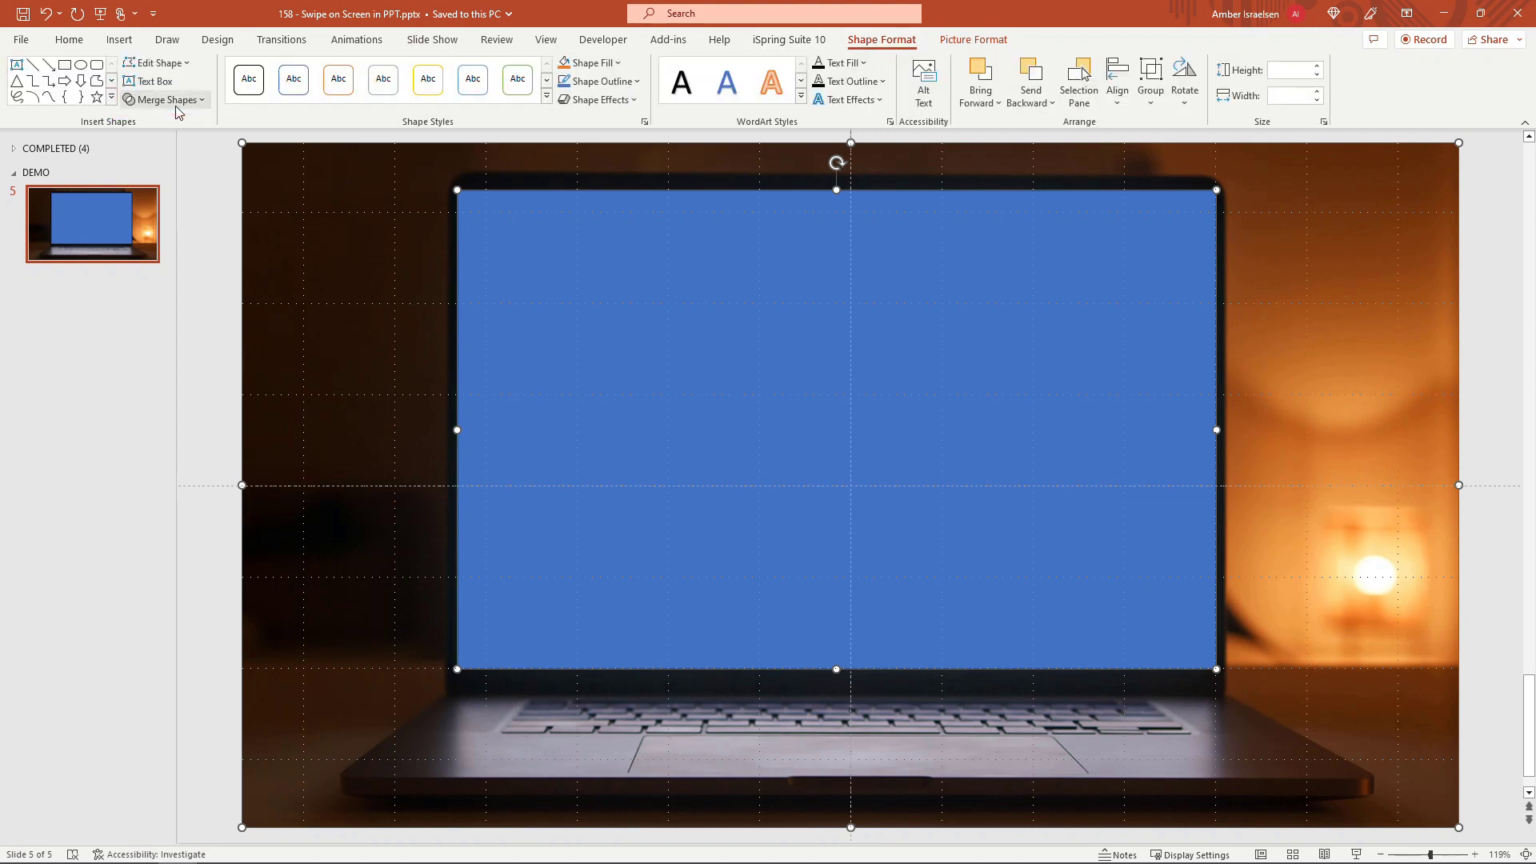
click(167, 99)
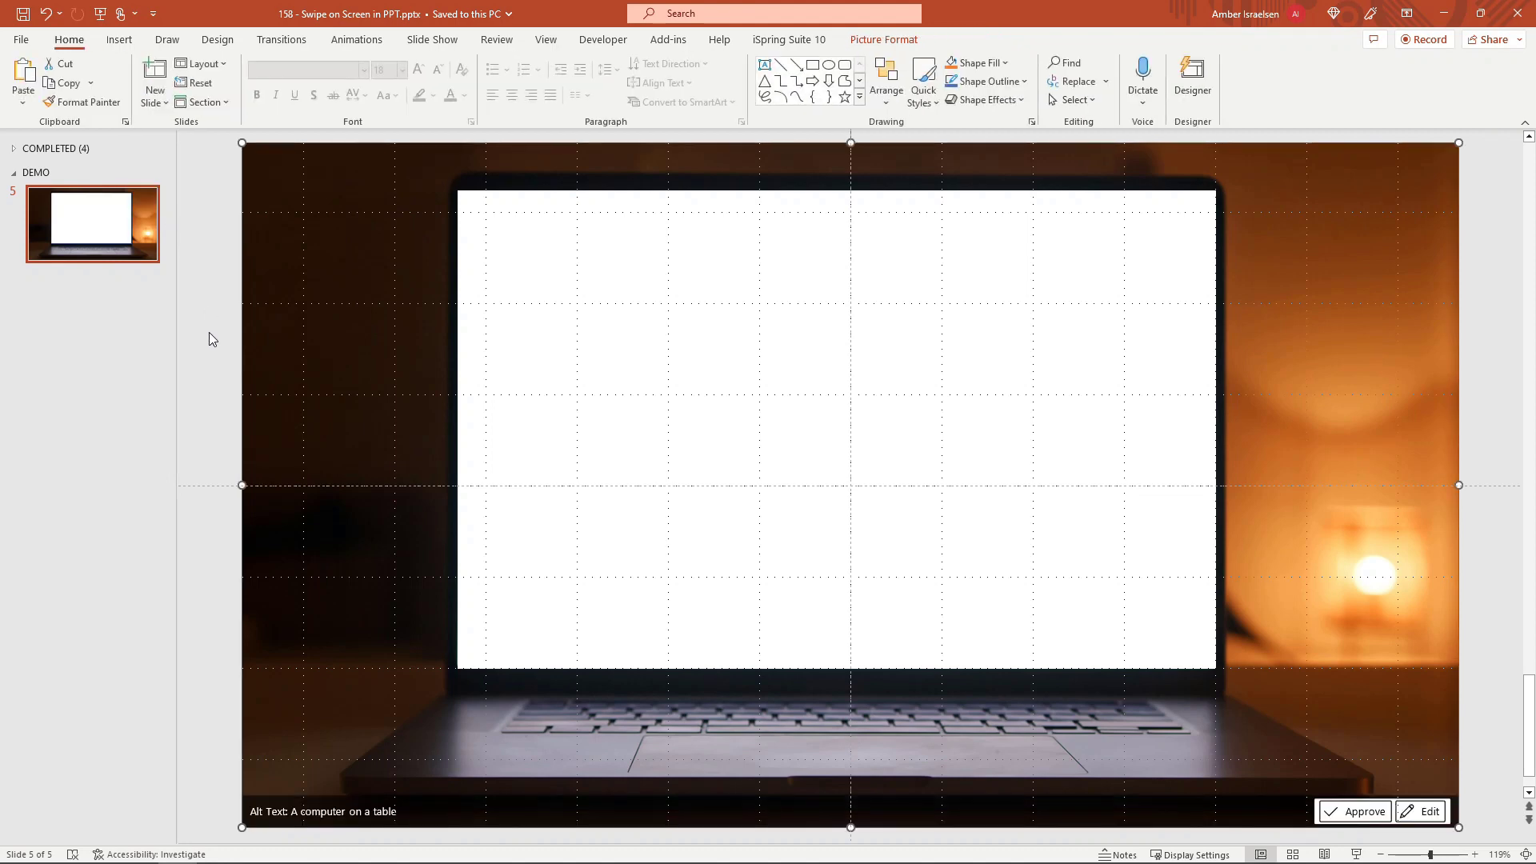
Step: Set the slide background to a solid orange fill via Format Background
right_click(211, 340)
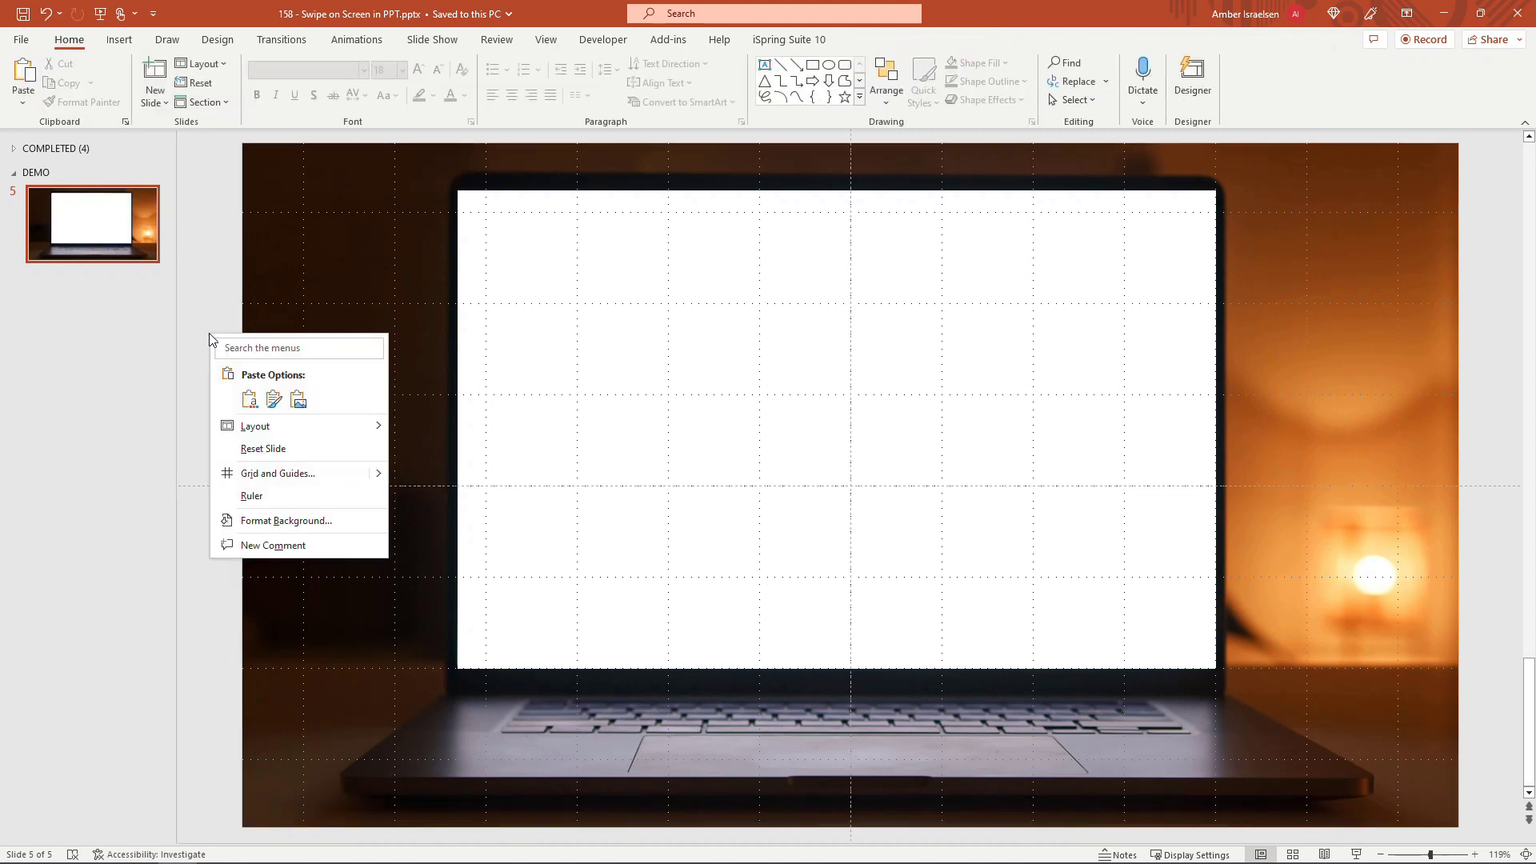
mouse_move(251, 496)
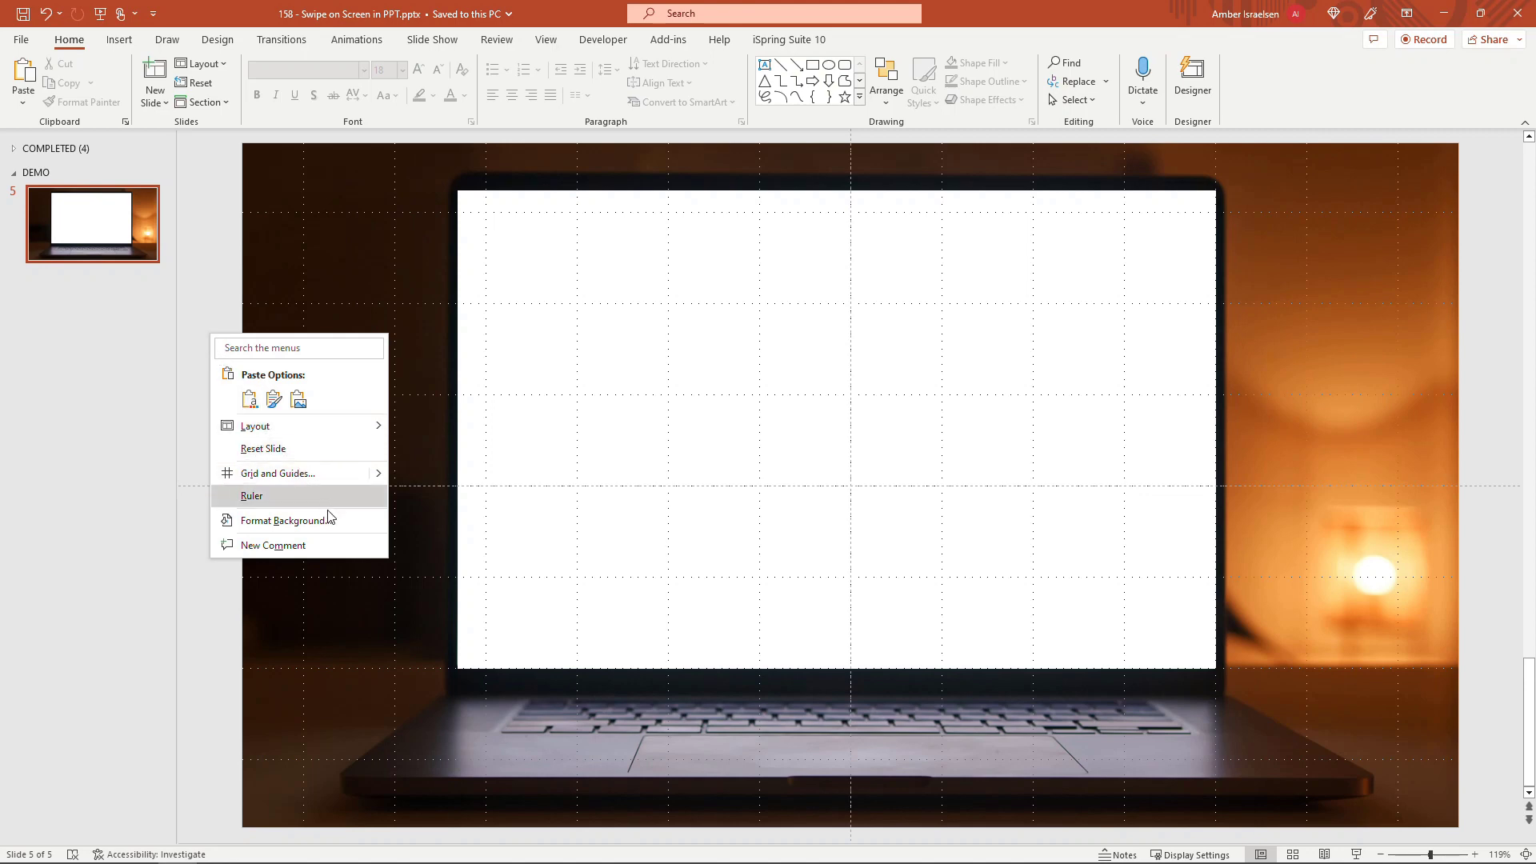
click(285, 520)
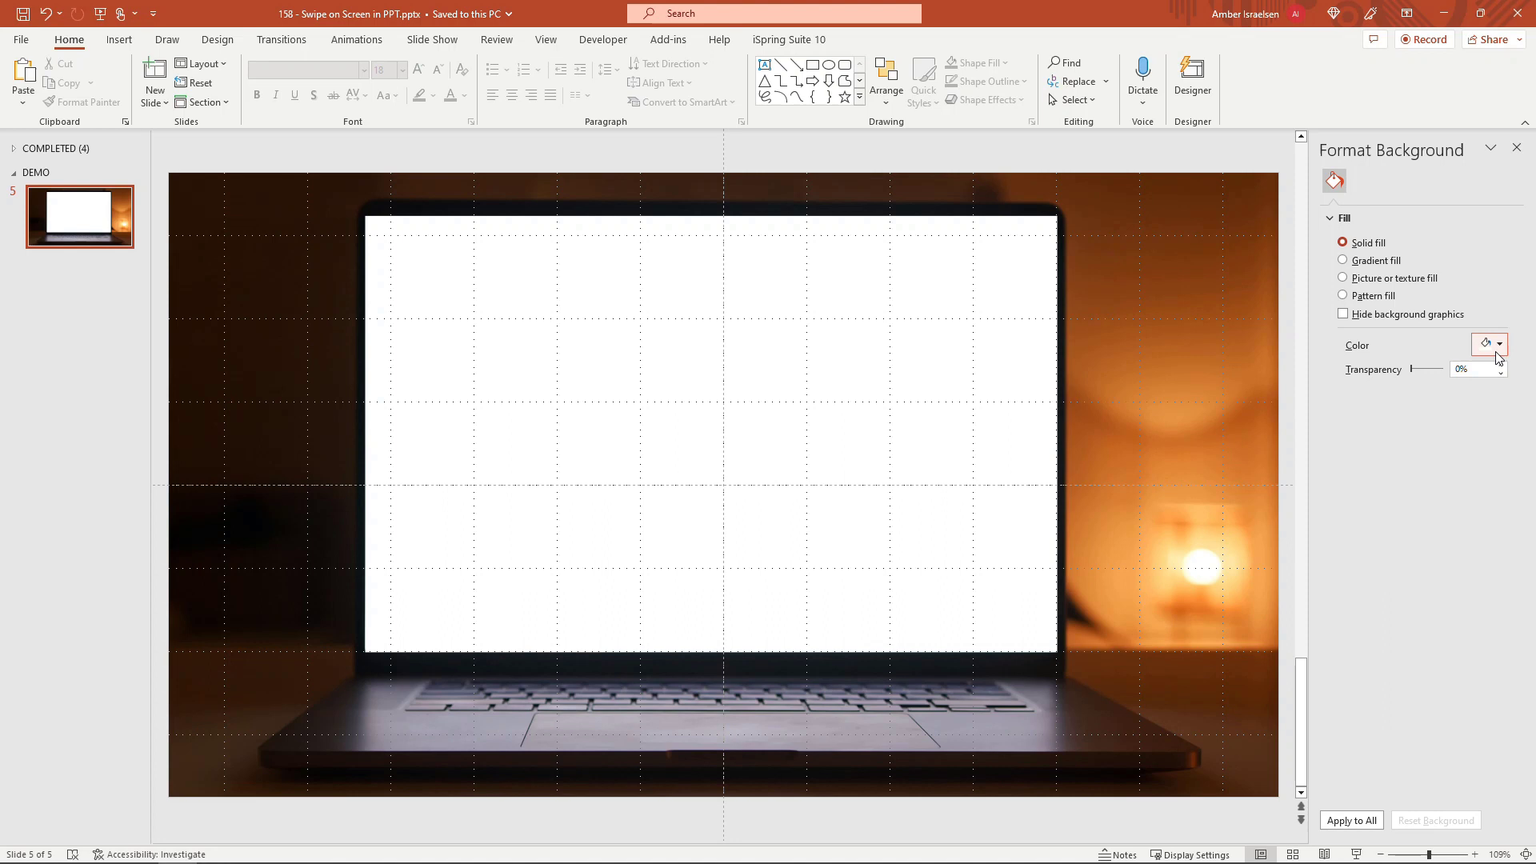
click(1499, 344)
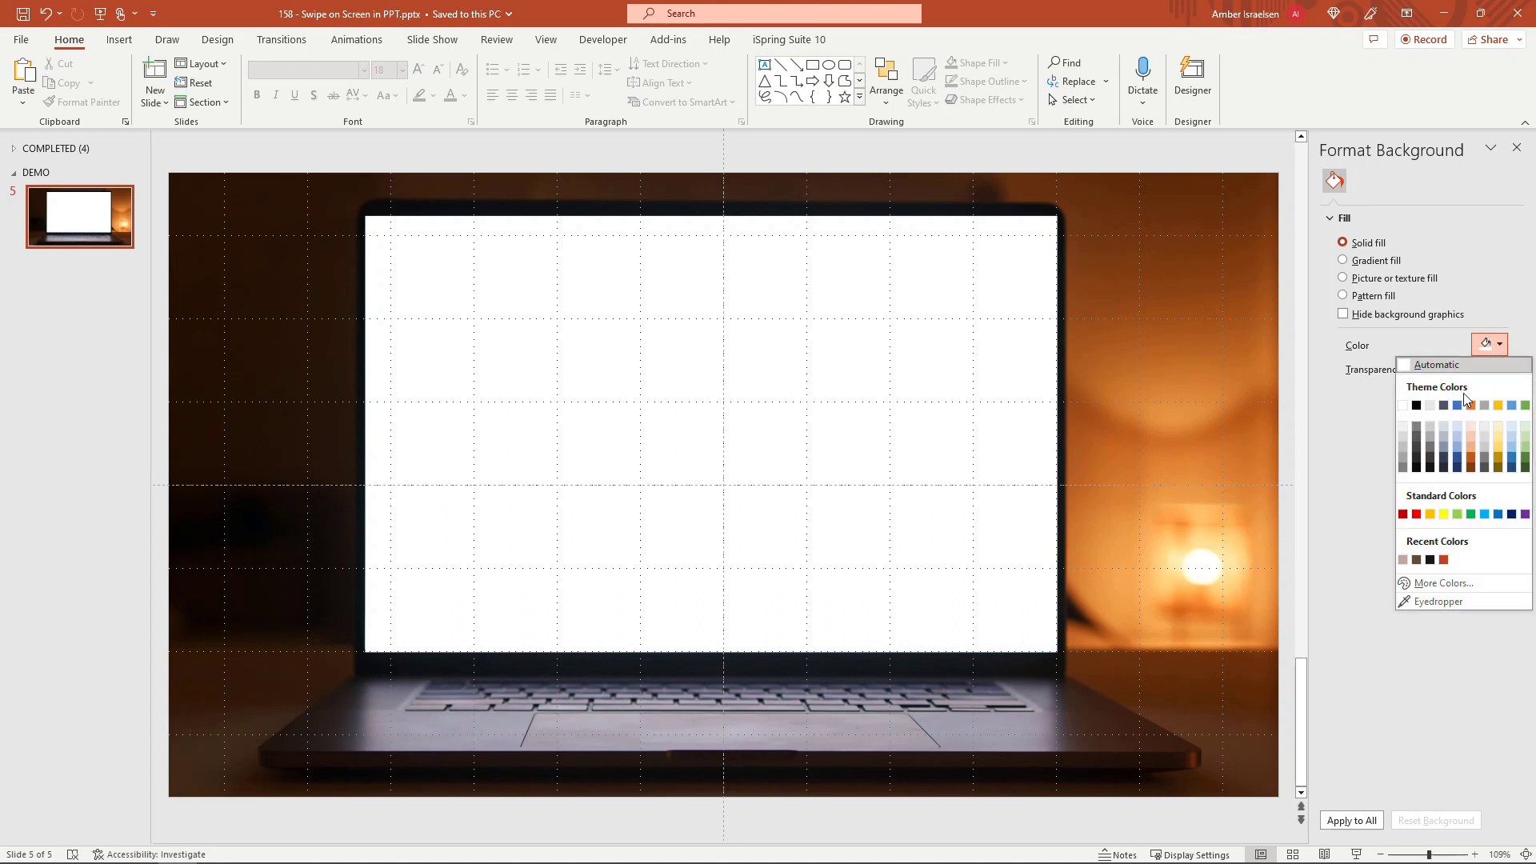
click(1459, 404)
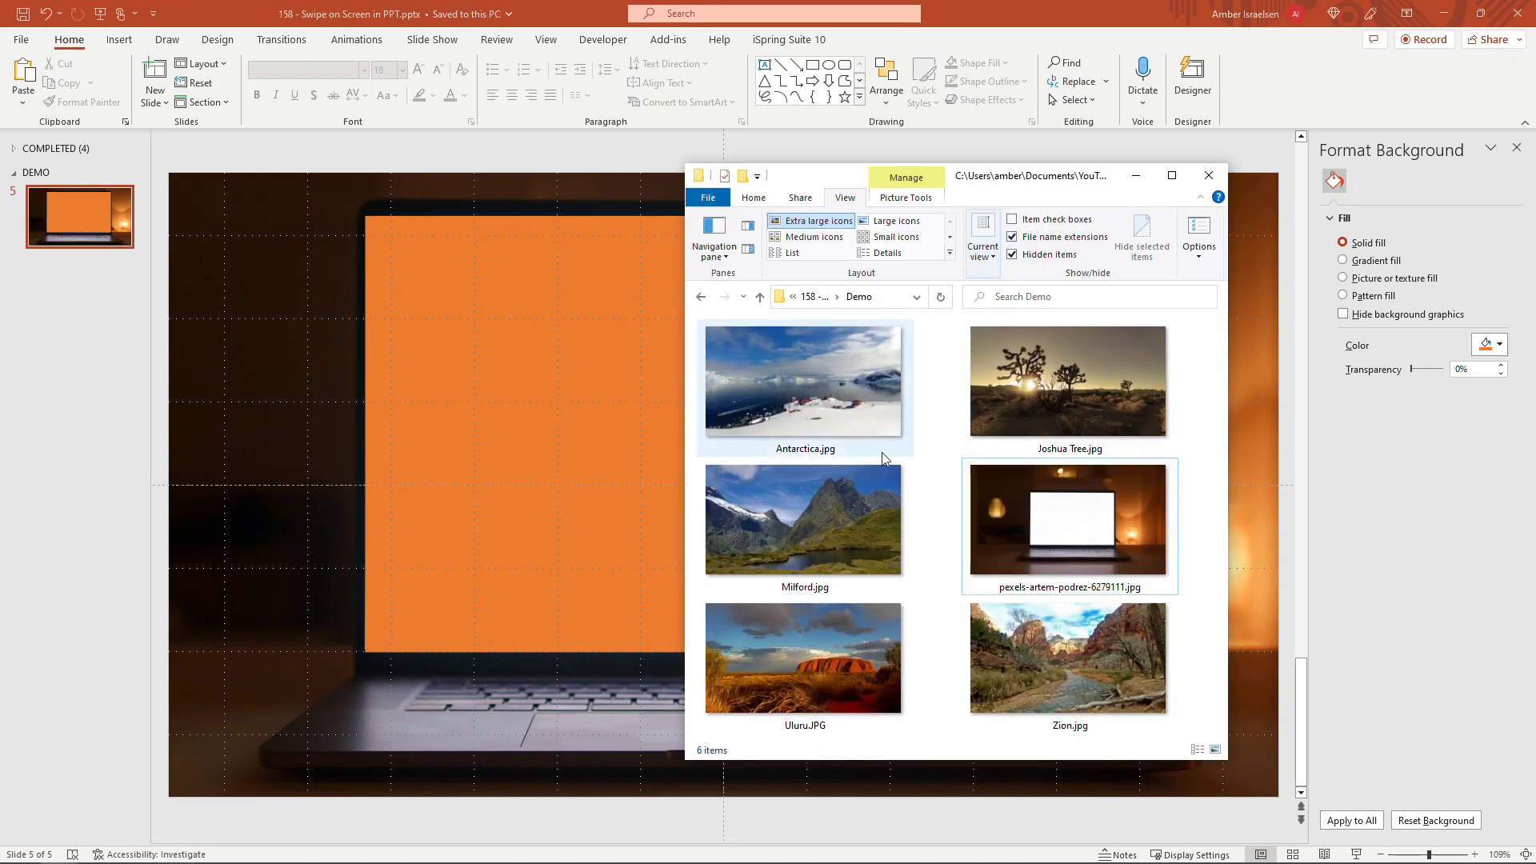
Step: Insert Milford.jpg sized to the screen area and send it behind the laptop frame
double_click(804, 518)
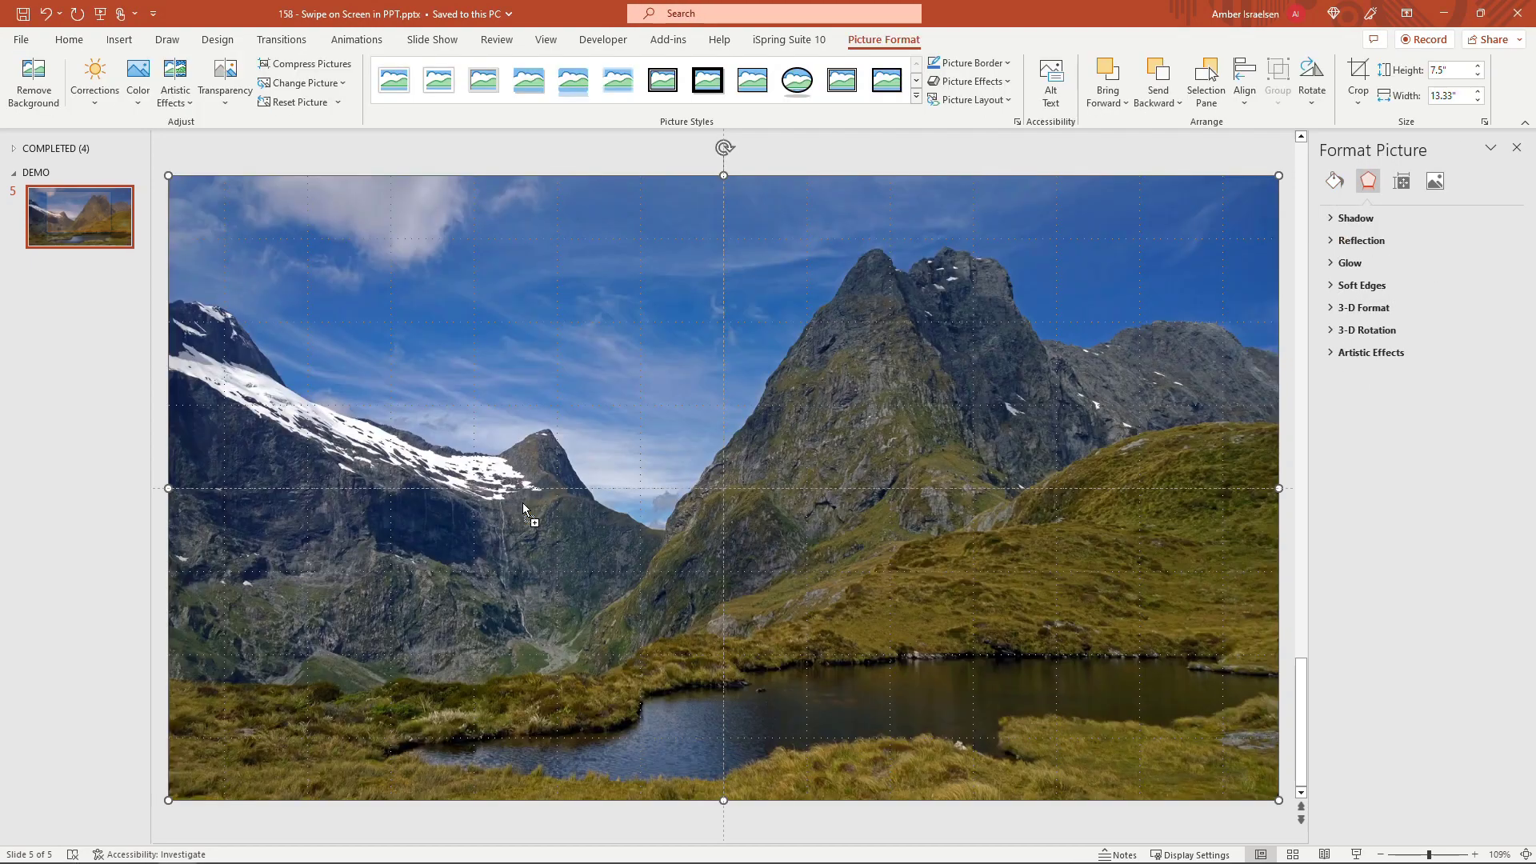
click(1517, 176)
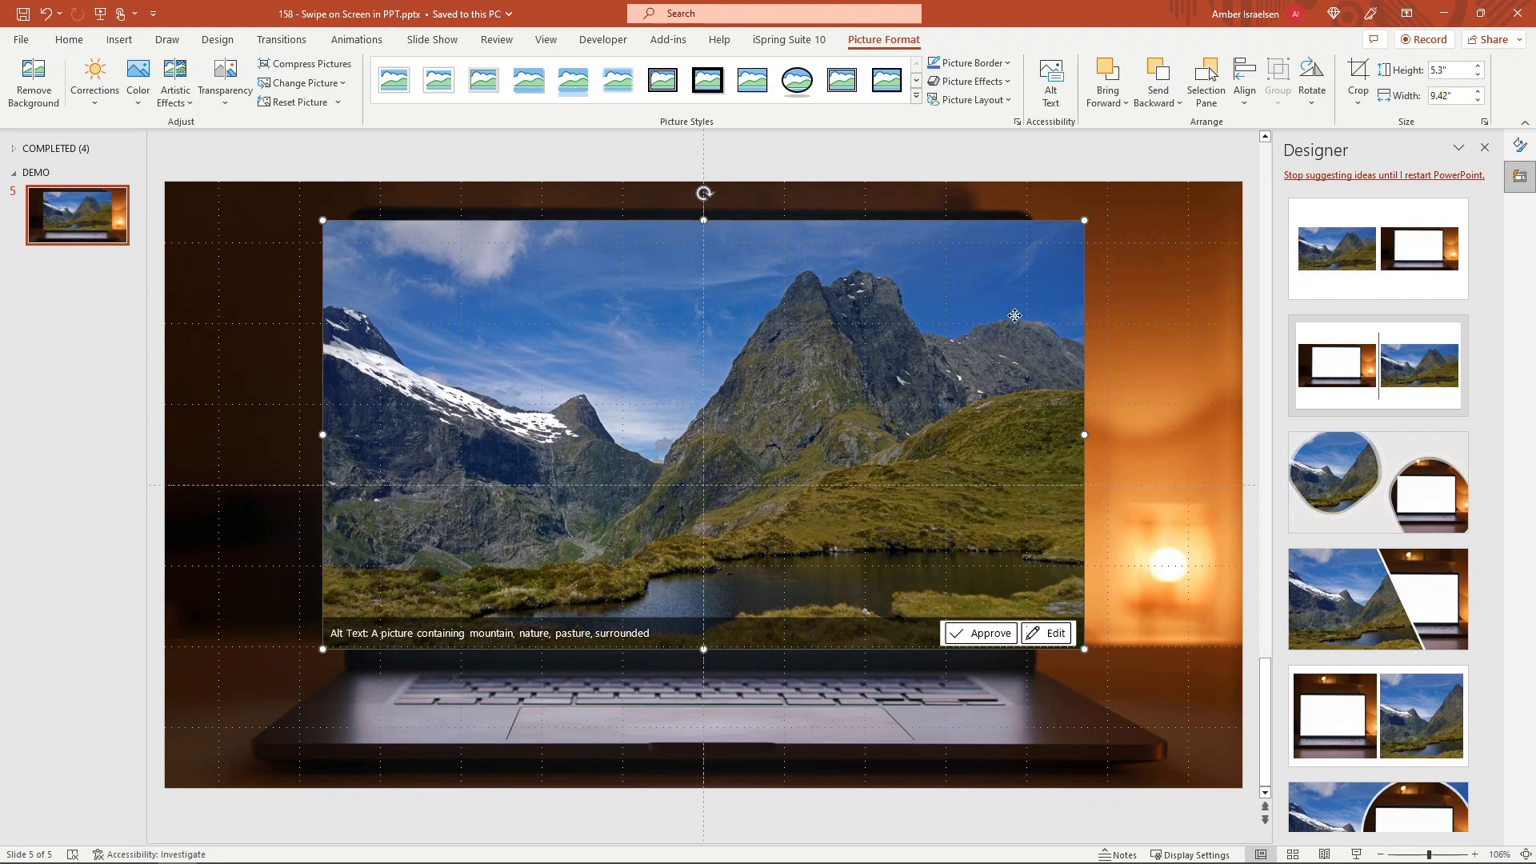
click(979, 634)
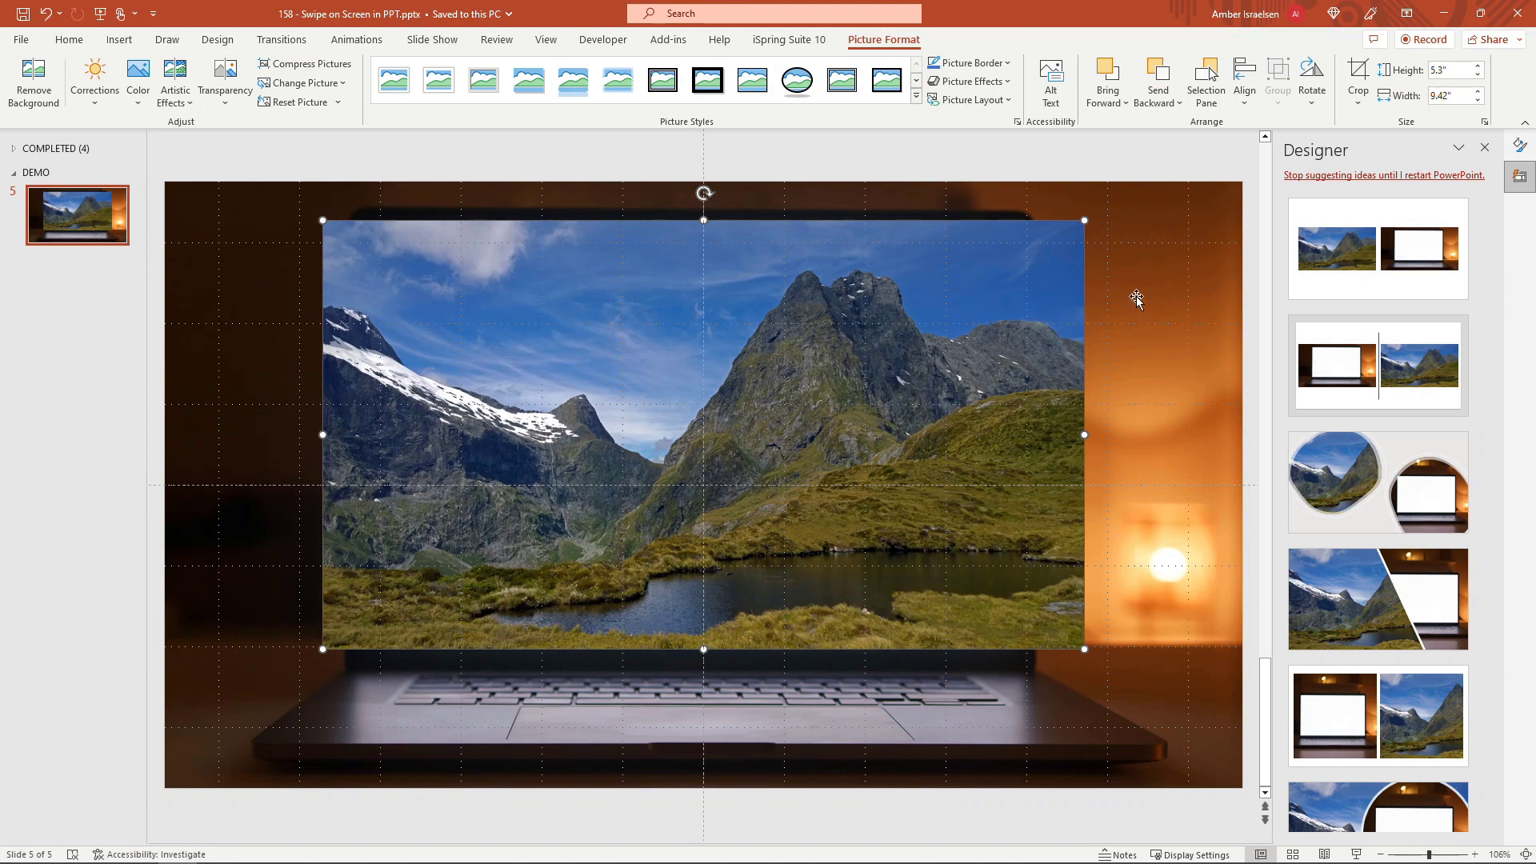
right_click(1136, 294)
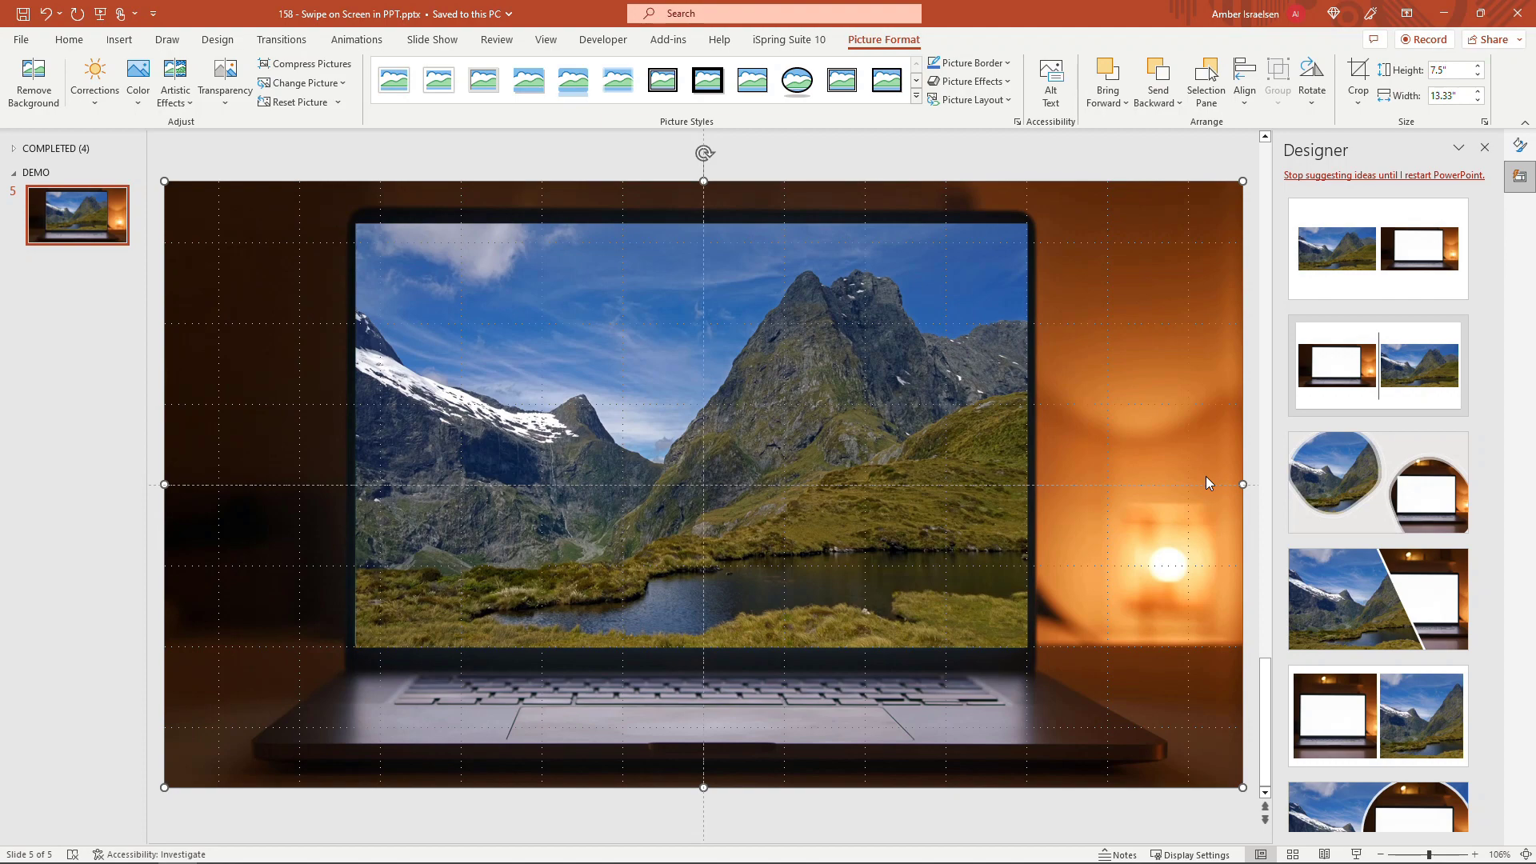
mouse_move(1328, 182)
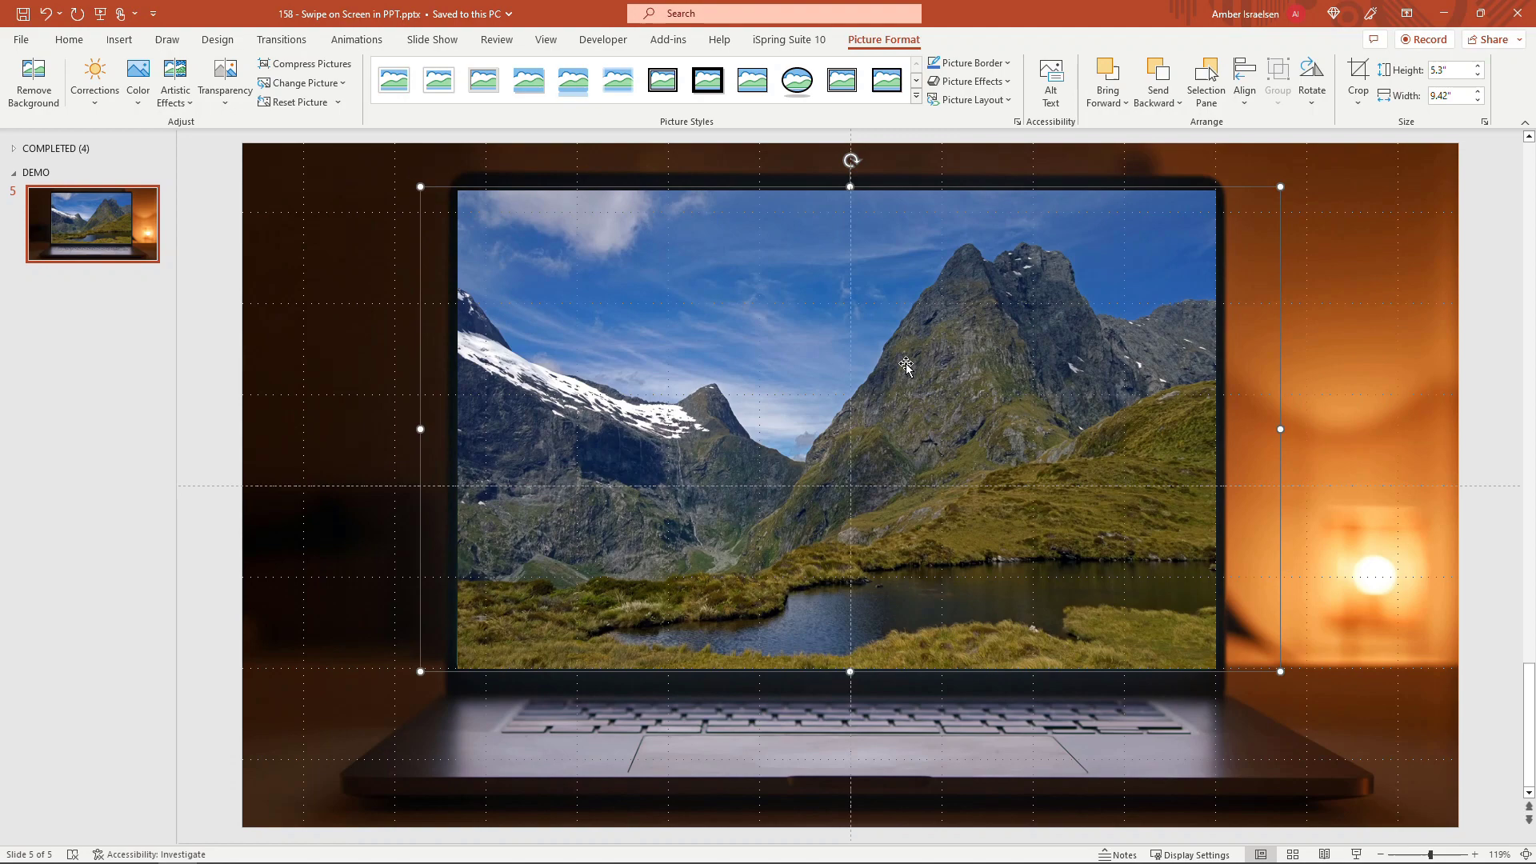
mouse_move(939, 360)
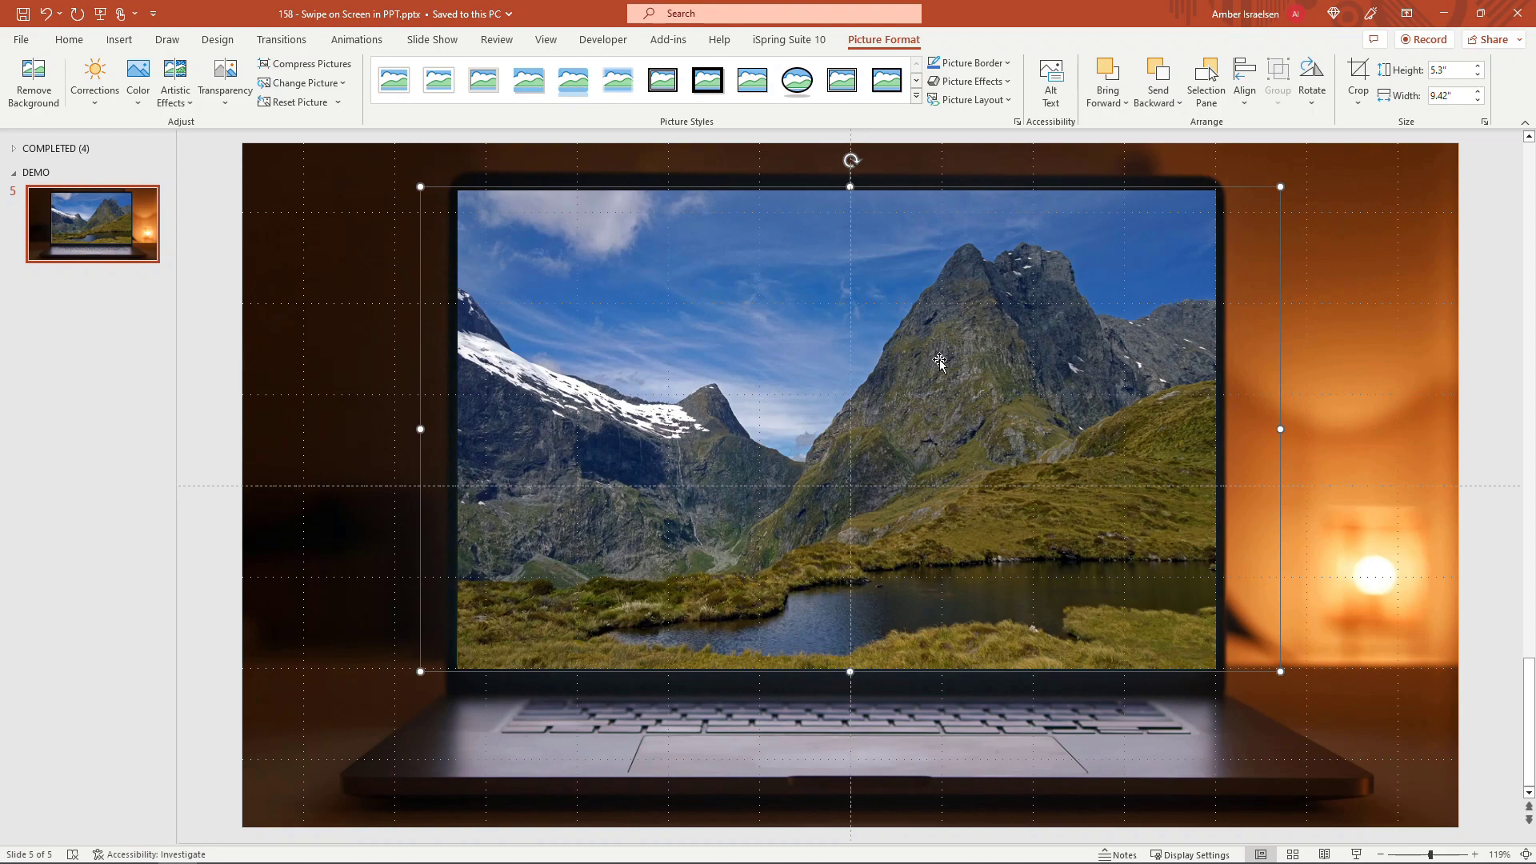
Step: Give the mountain photo a Fly Out exit animation directed To Left
click(355, 39)
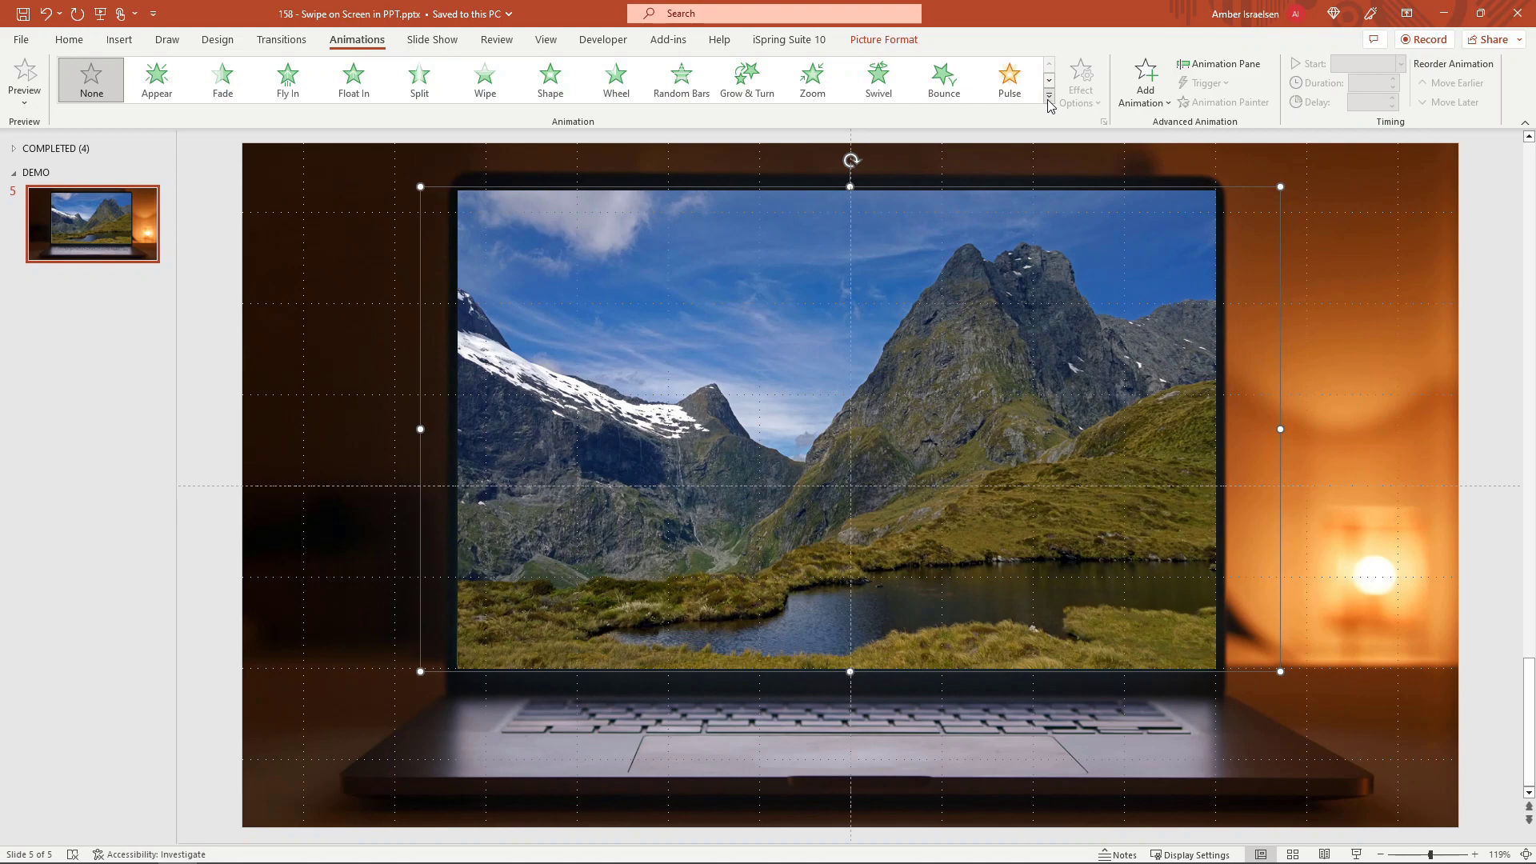
click(1048, 80)
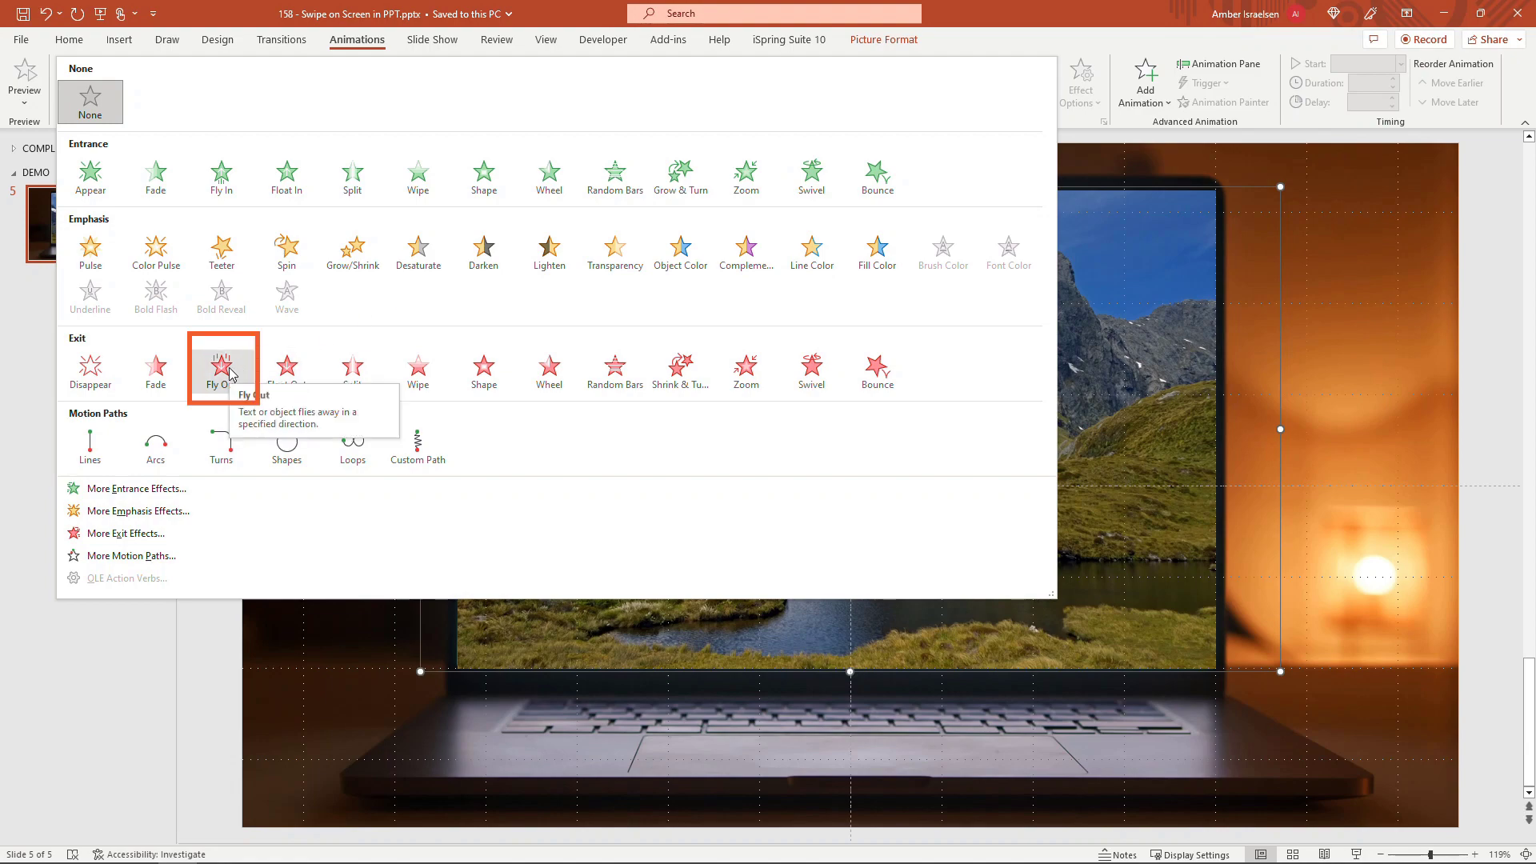
click(221, 368)
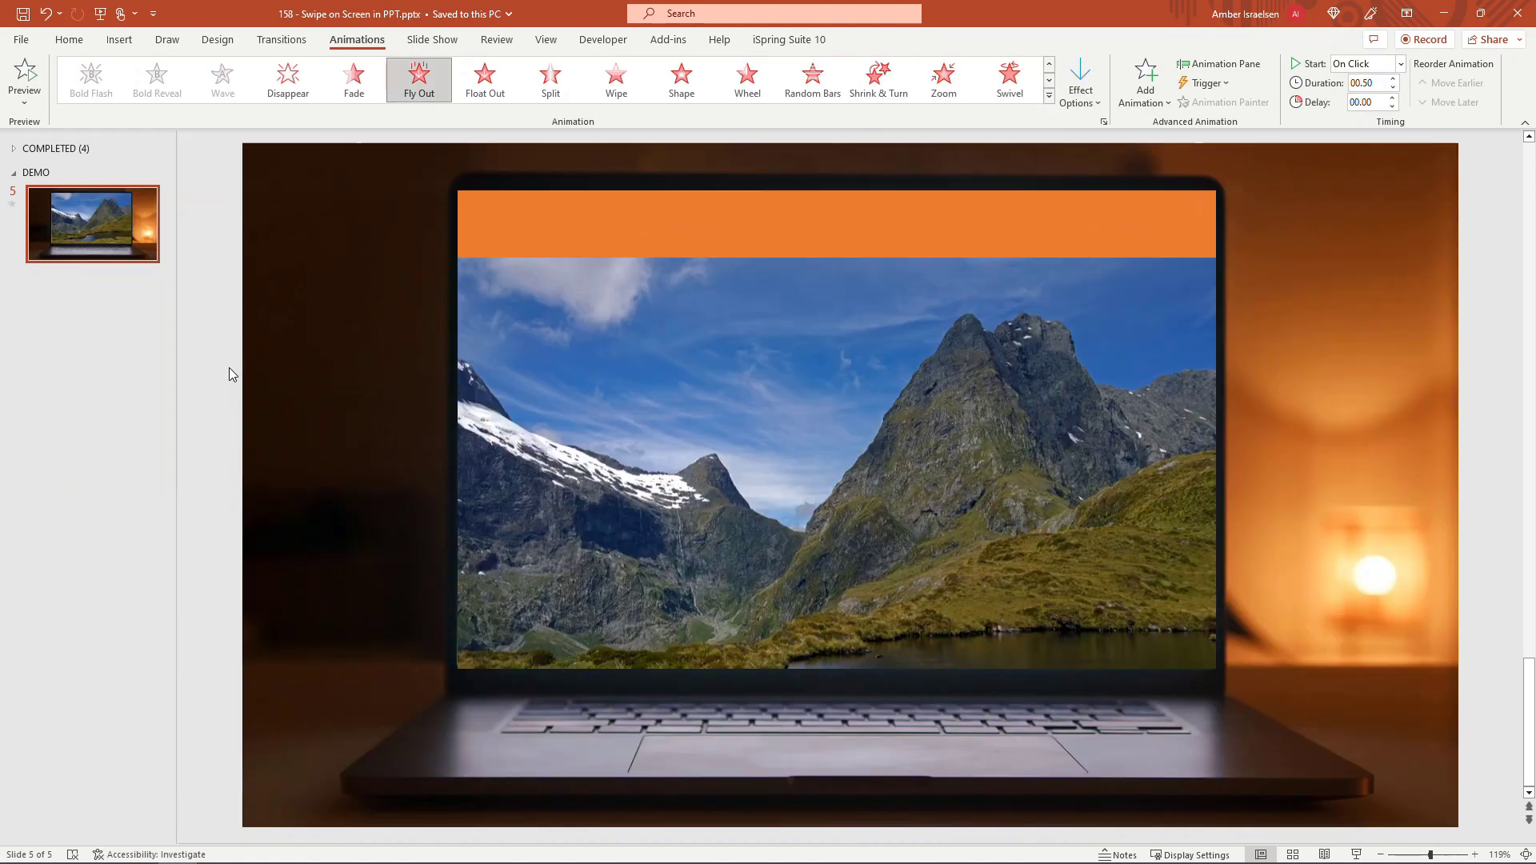
click(417, 80)
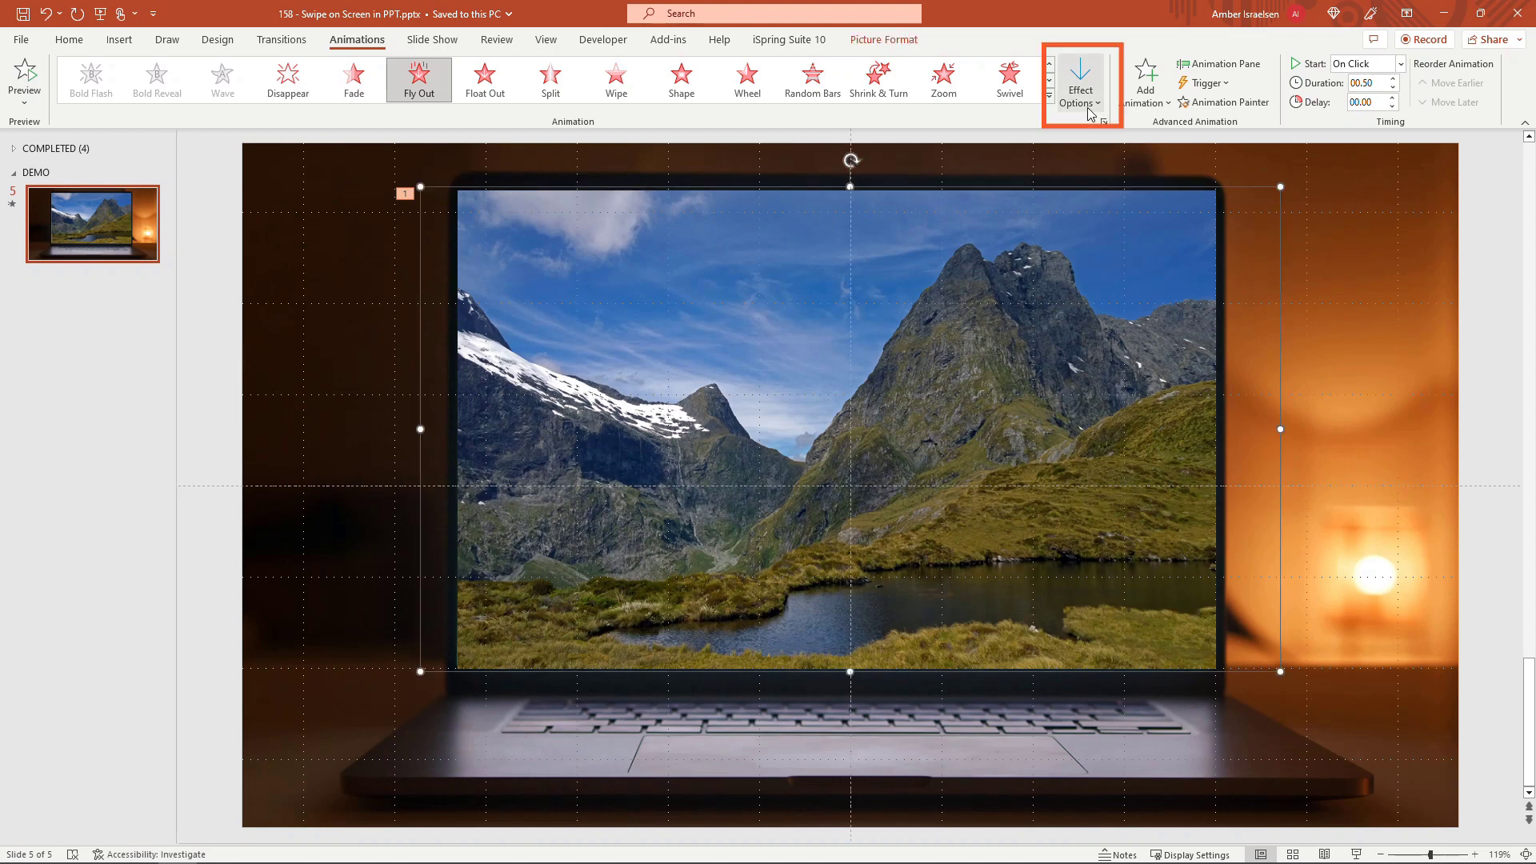
click(1078, 80)
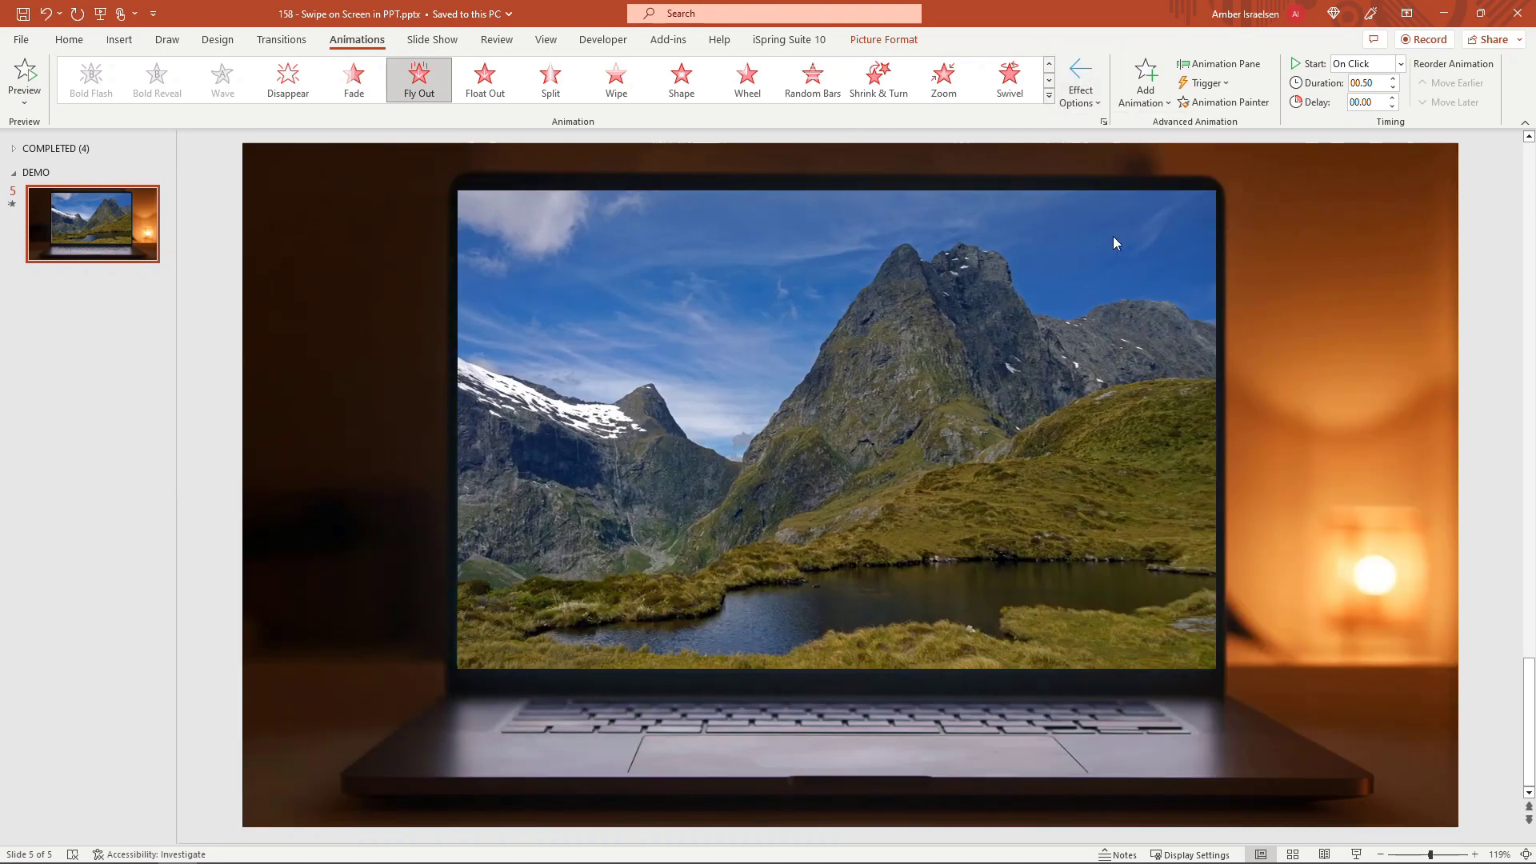
Step: Set the fly-out duration to 01.00 and preview it
click(837, 430)
text(1)
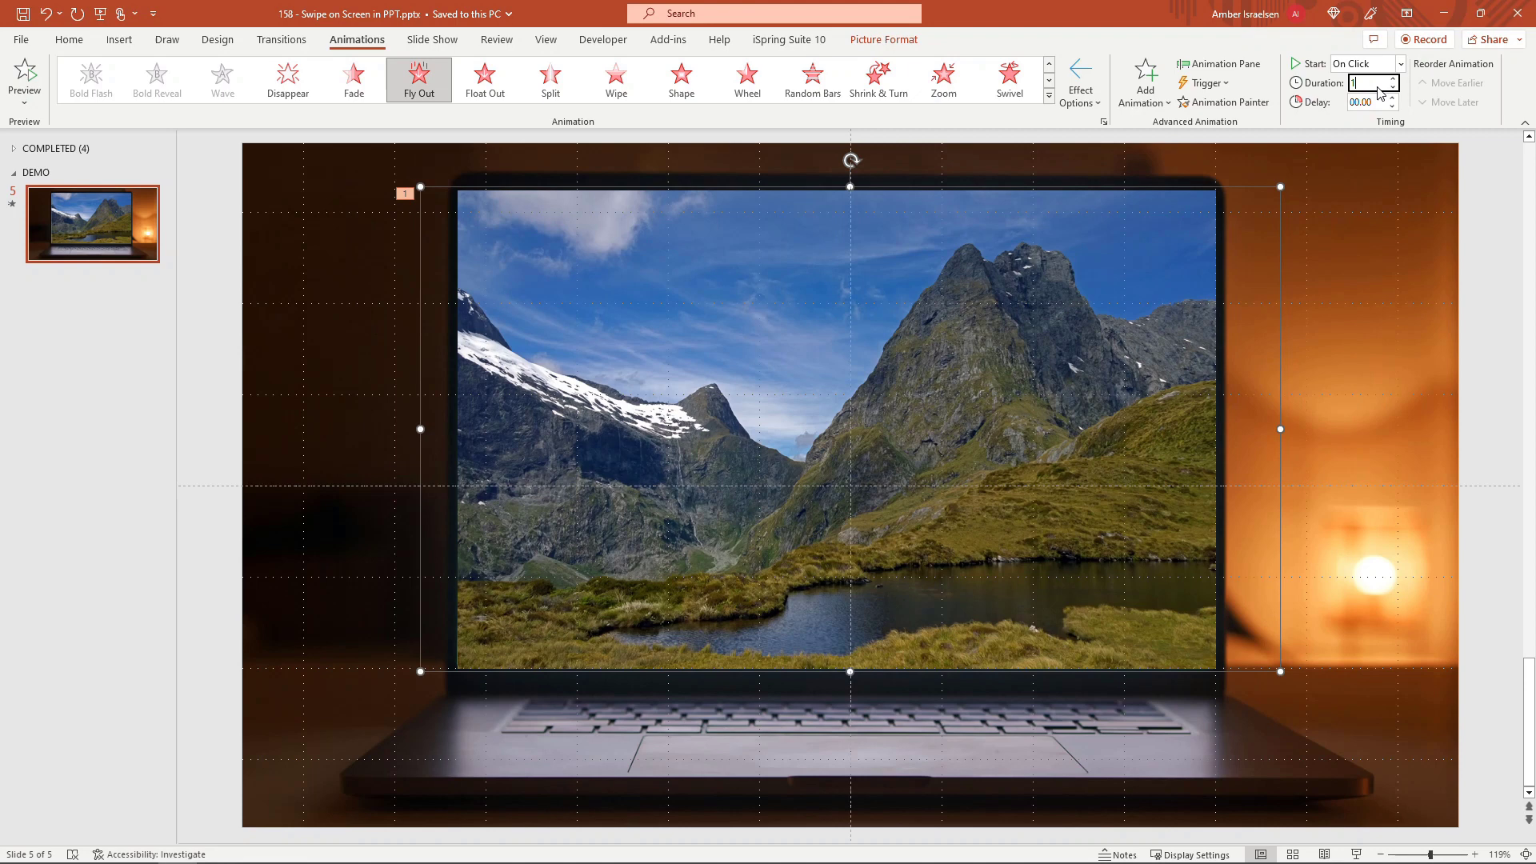
text(01.00)
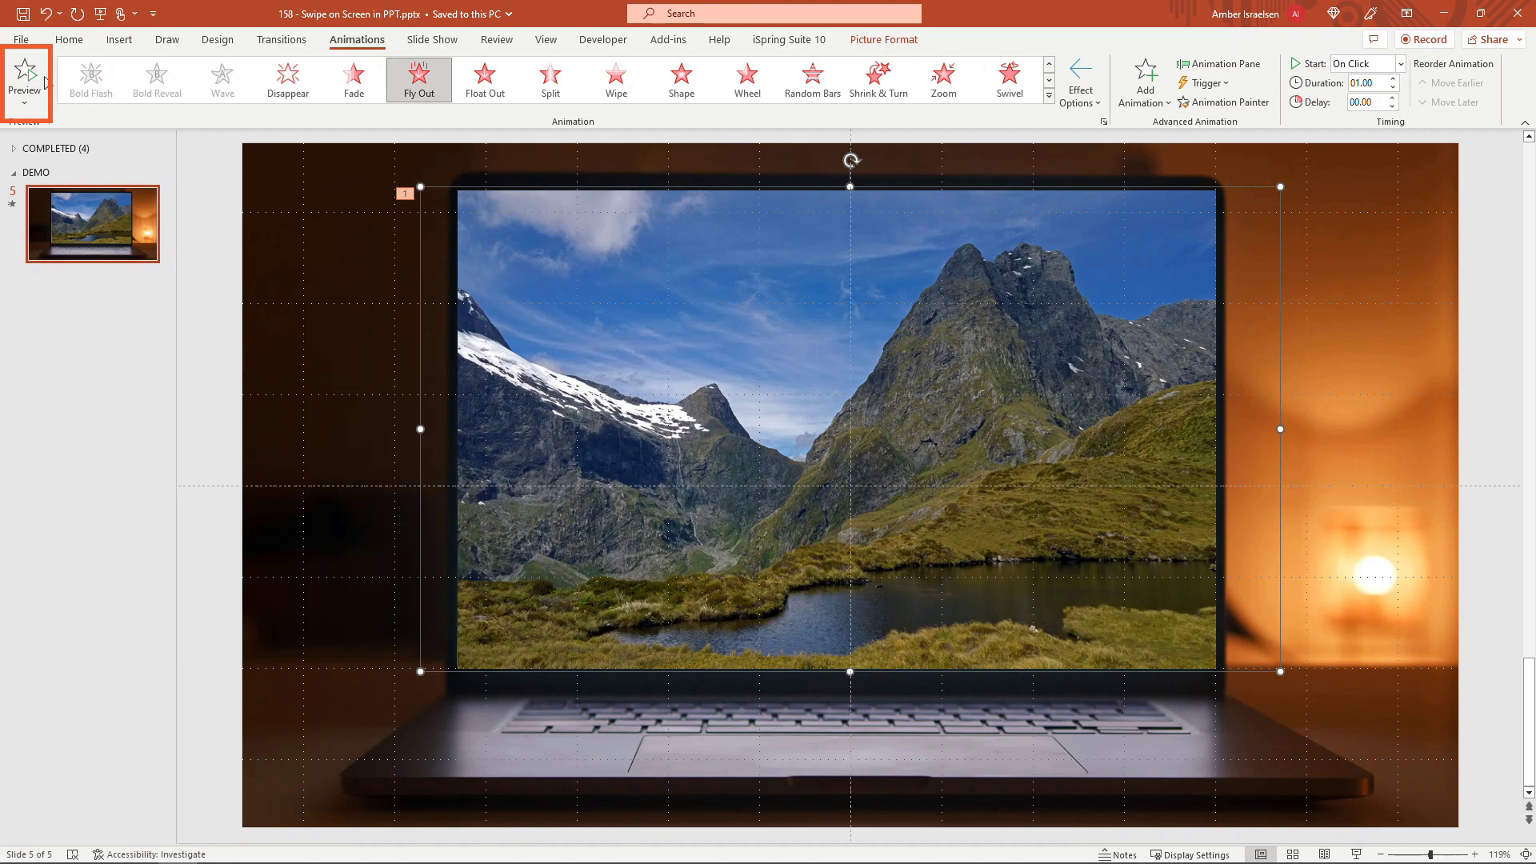
click(24, 80)
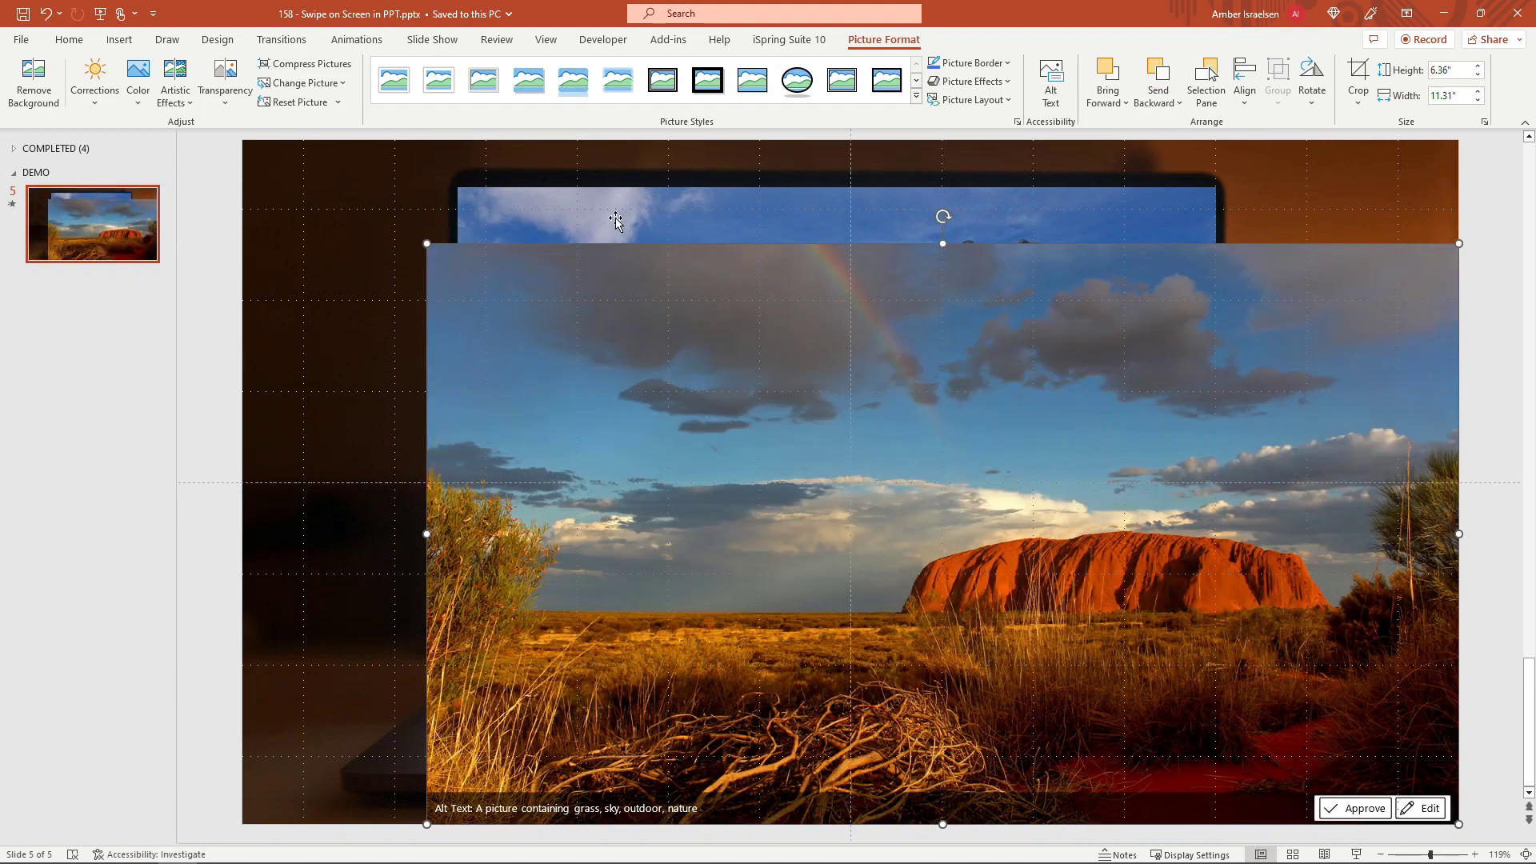
Step: Insert Uluru.JPG over the screen, nudged right, and copy the mountain photo's fly-out onto it
click(1449, 69)
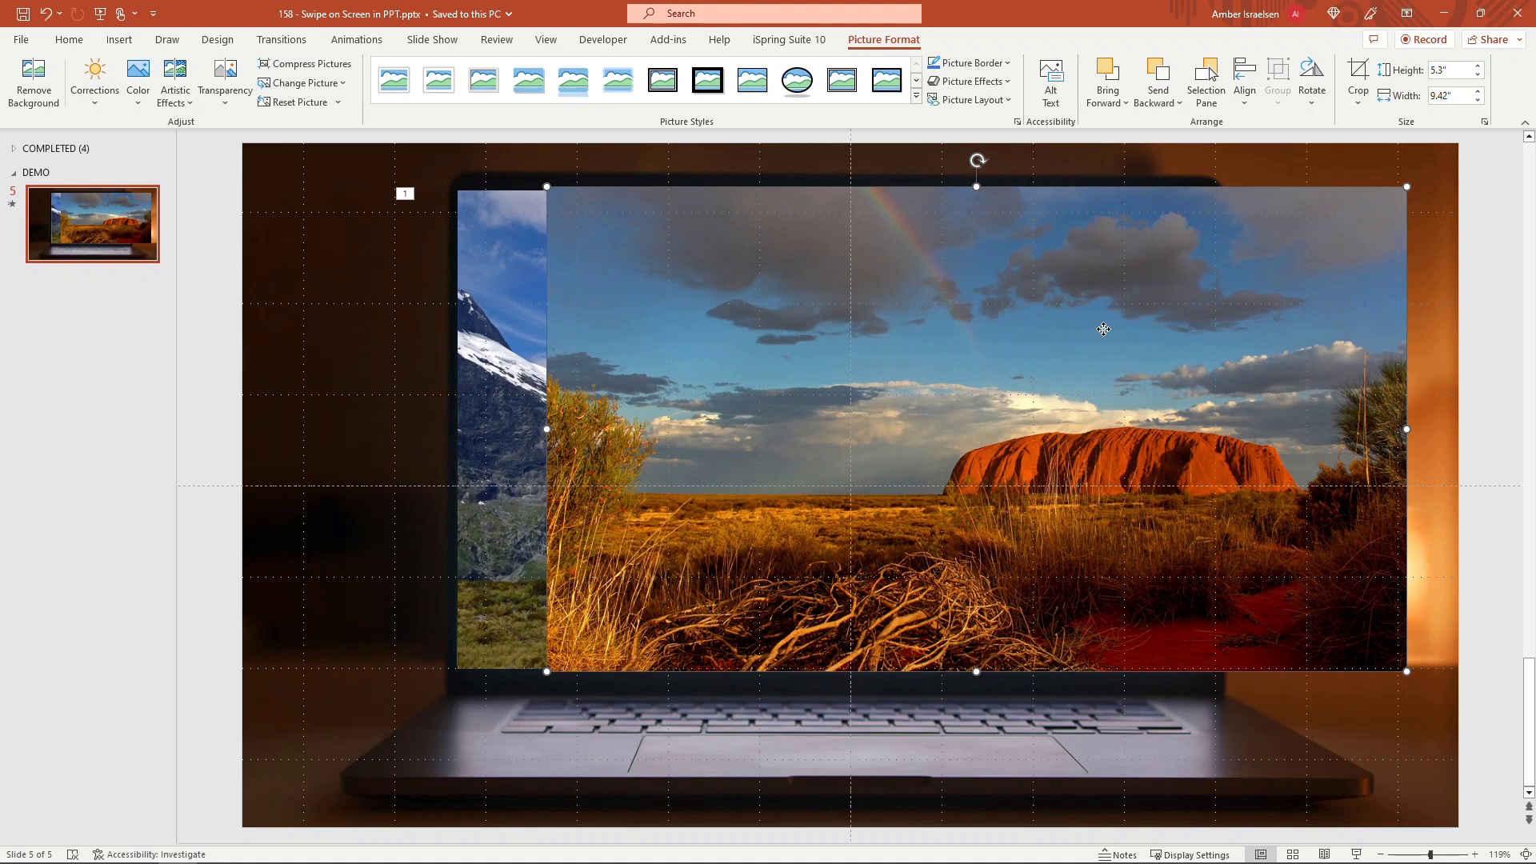
mouse_move(1048, 337)
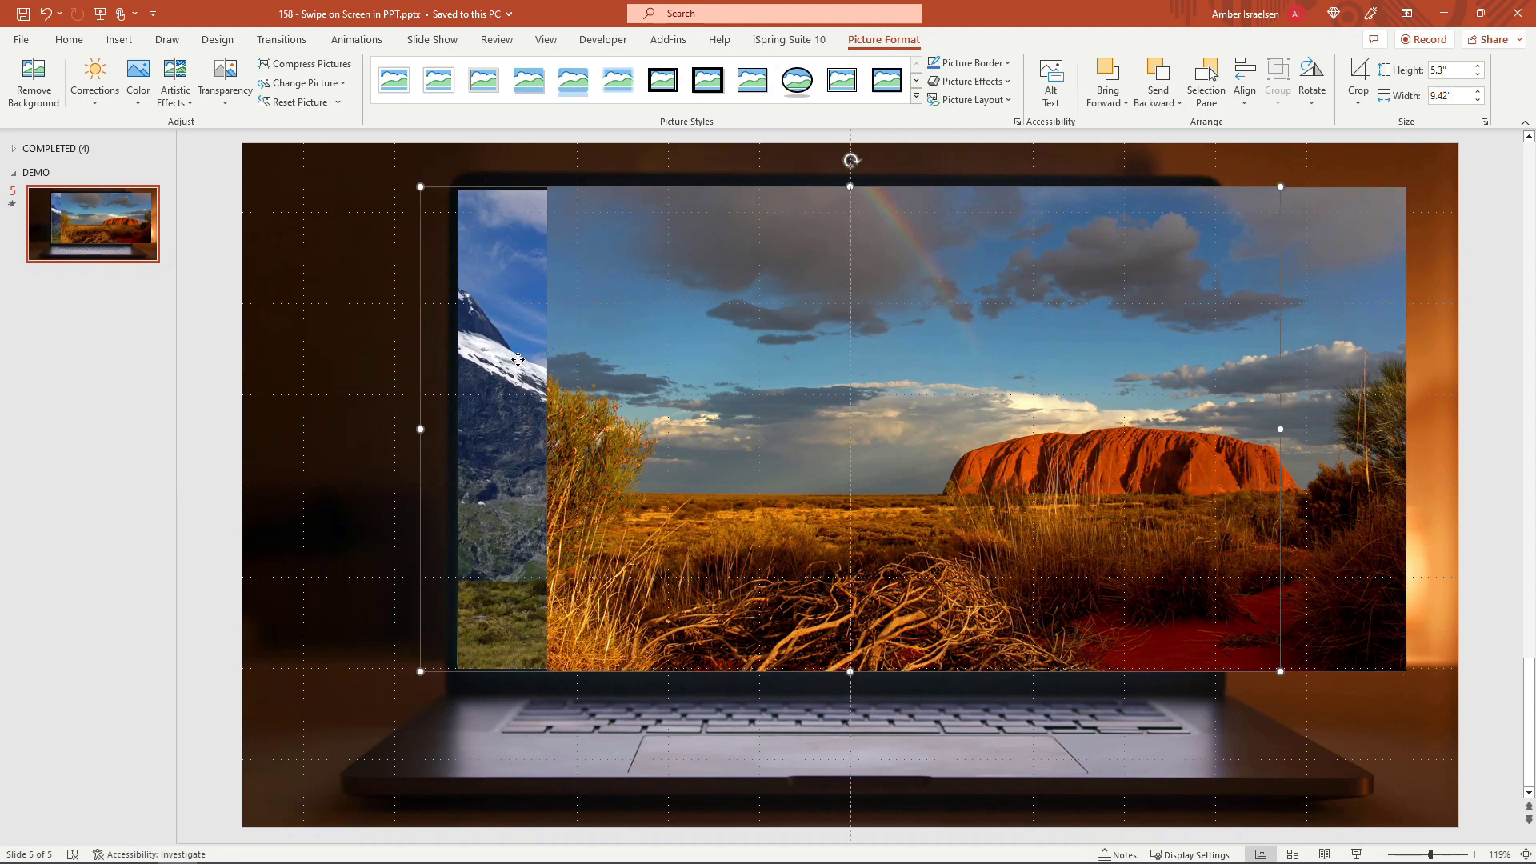
mouse_move(400, 191)
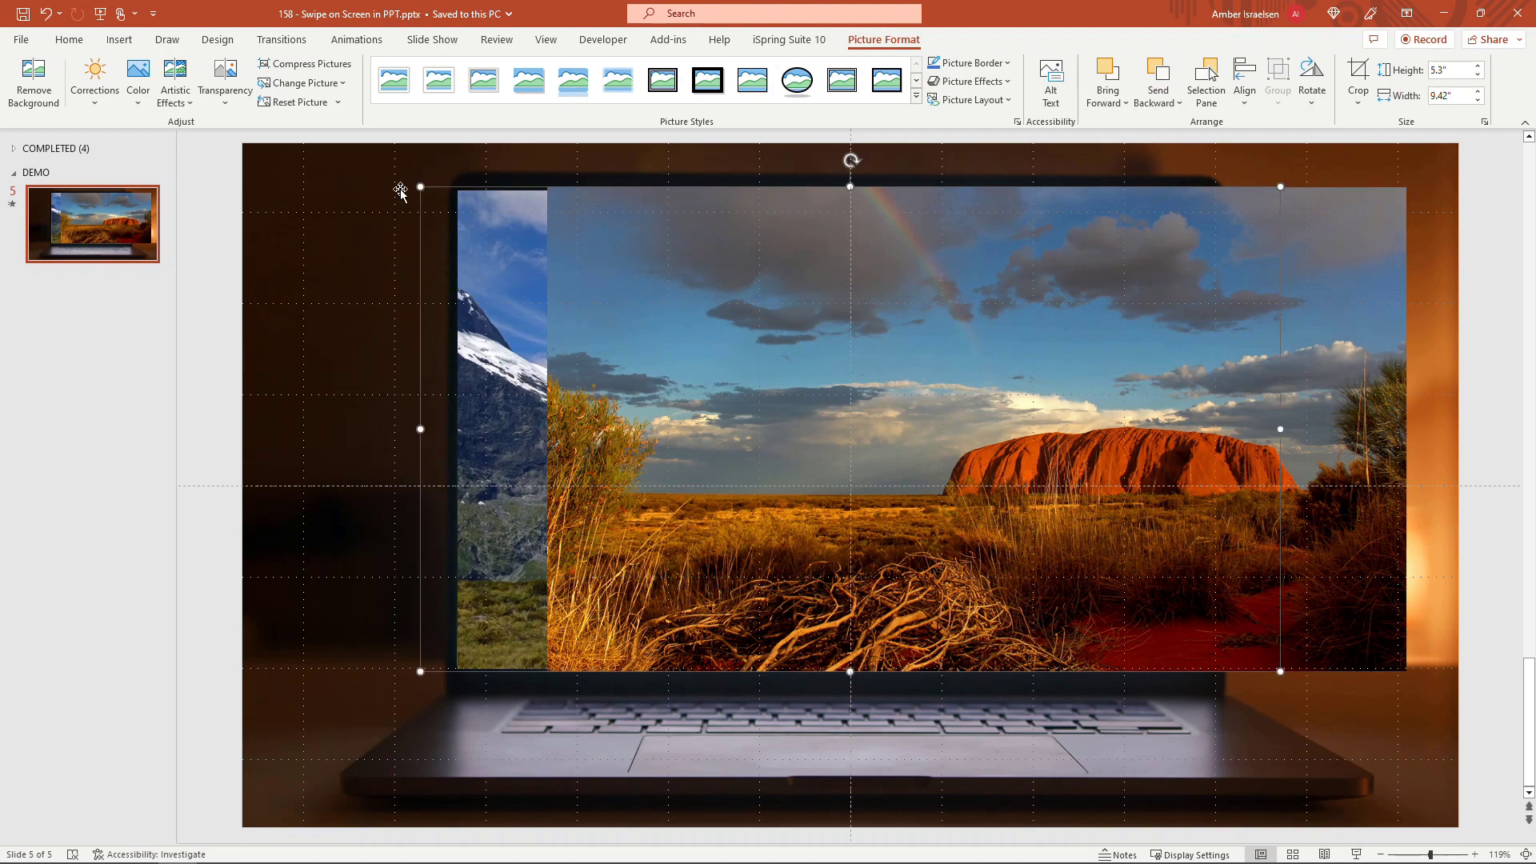
click(355, 38)
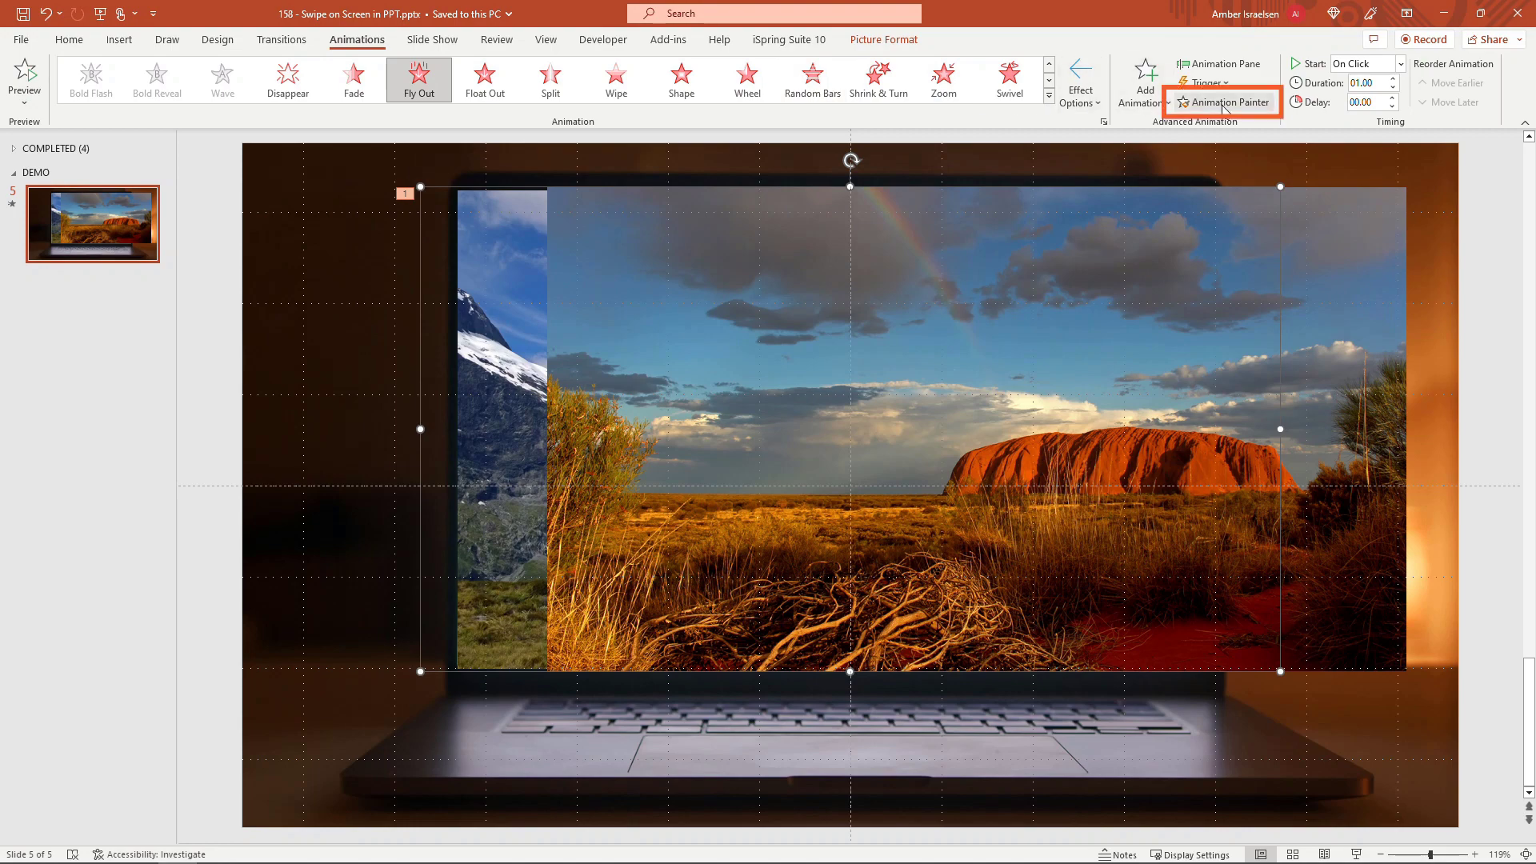
mouse_move(1227, 102)
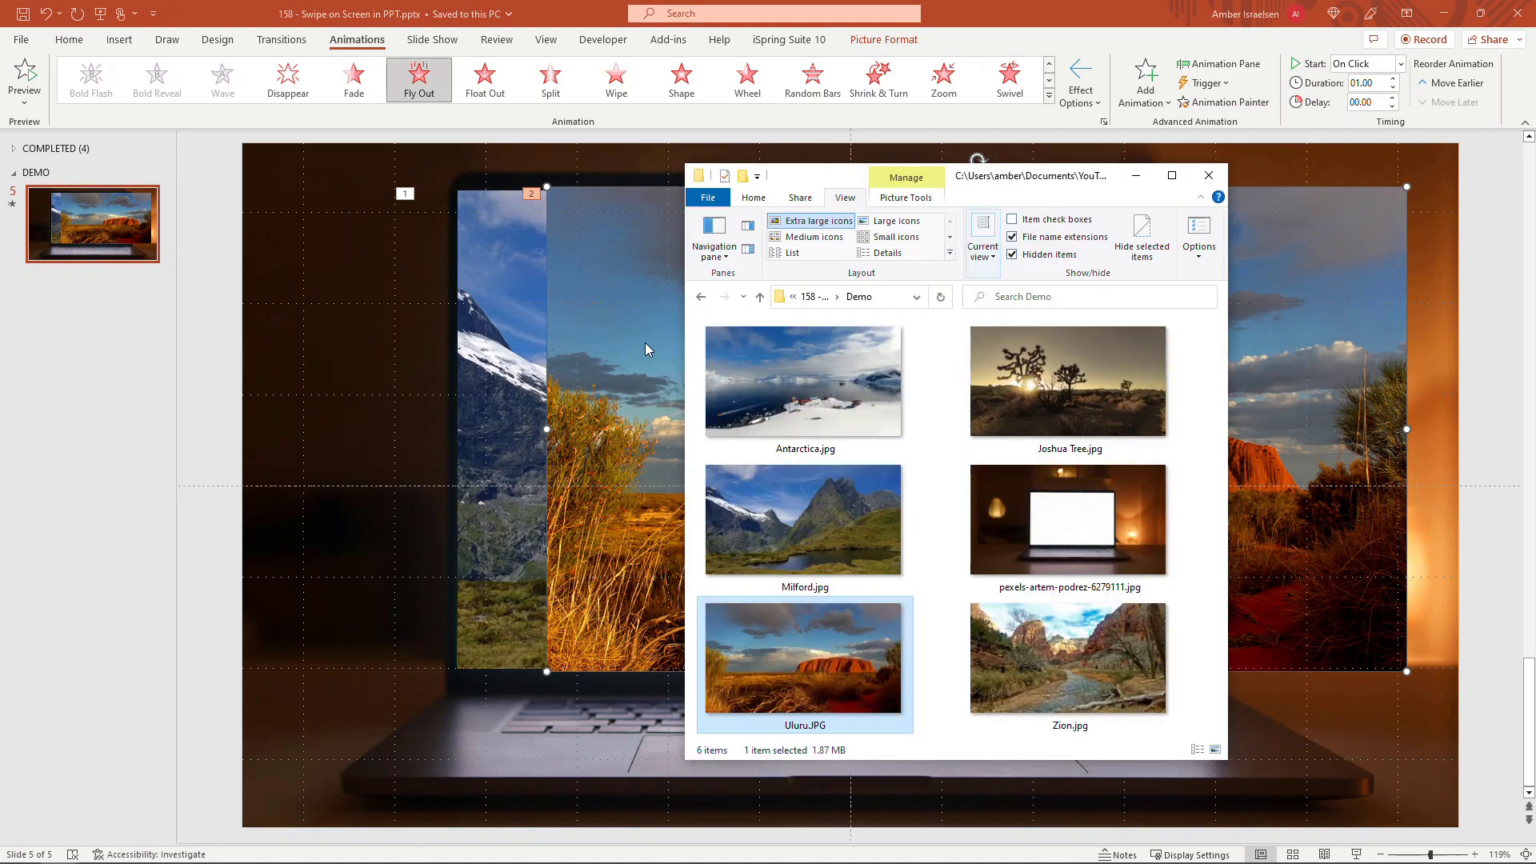
Step: Add Antarctica, Zion and Joshua Tree photos staggered right with painted fly-outs numbered through five
click(803, 380)
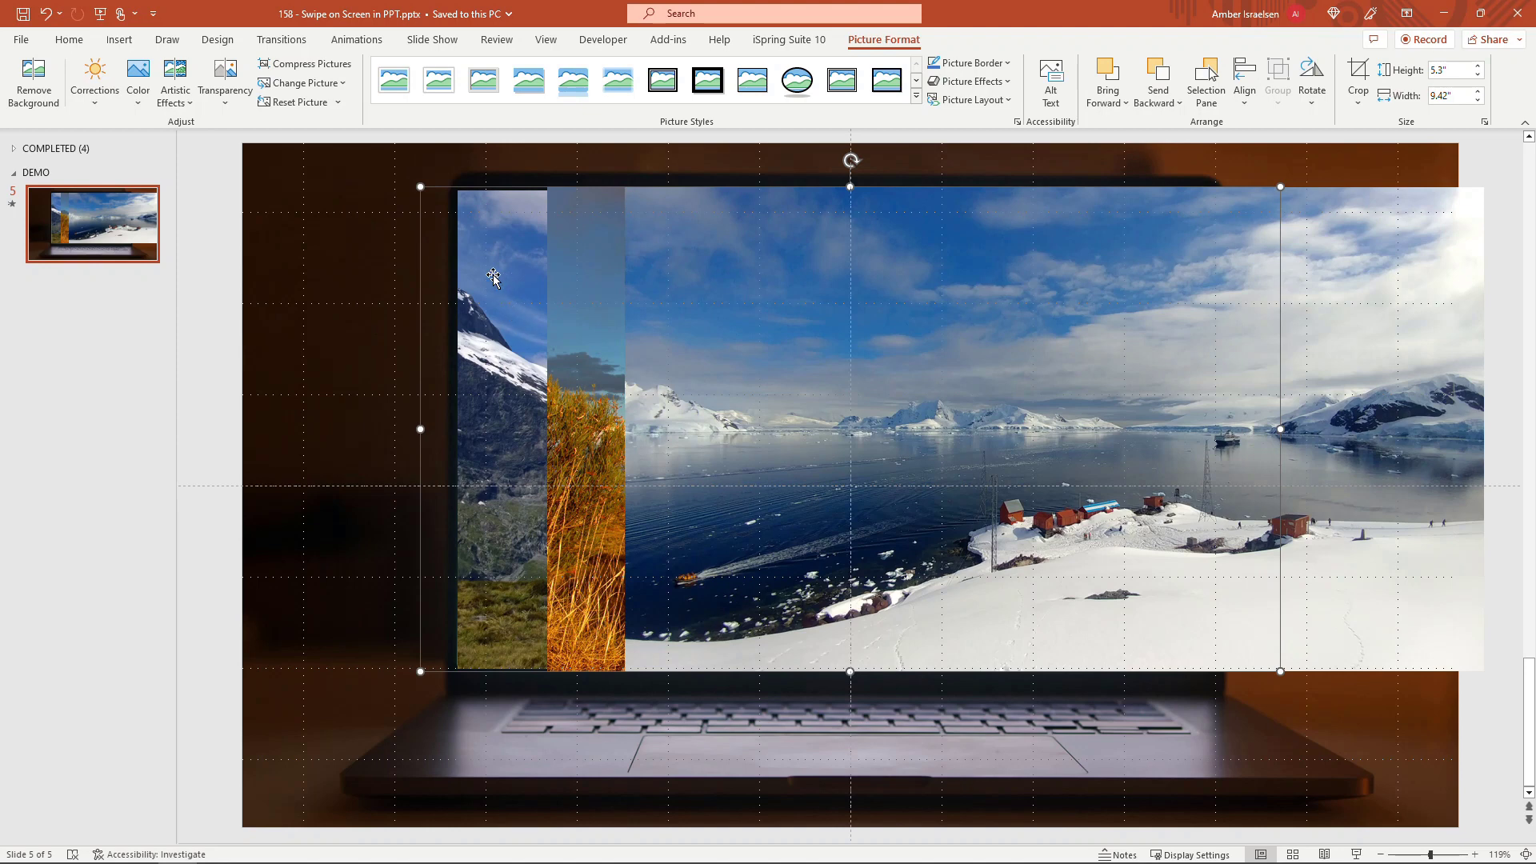
click(355, 38)
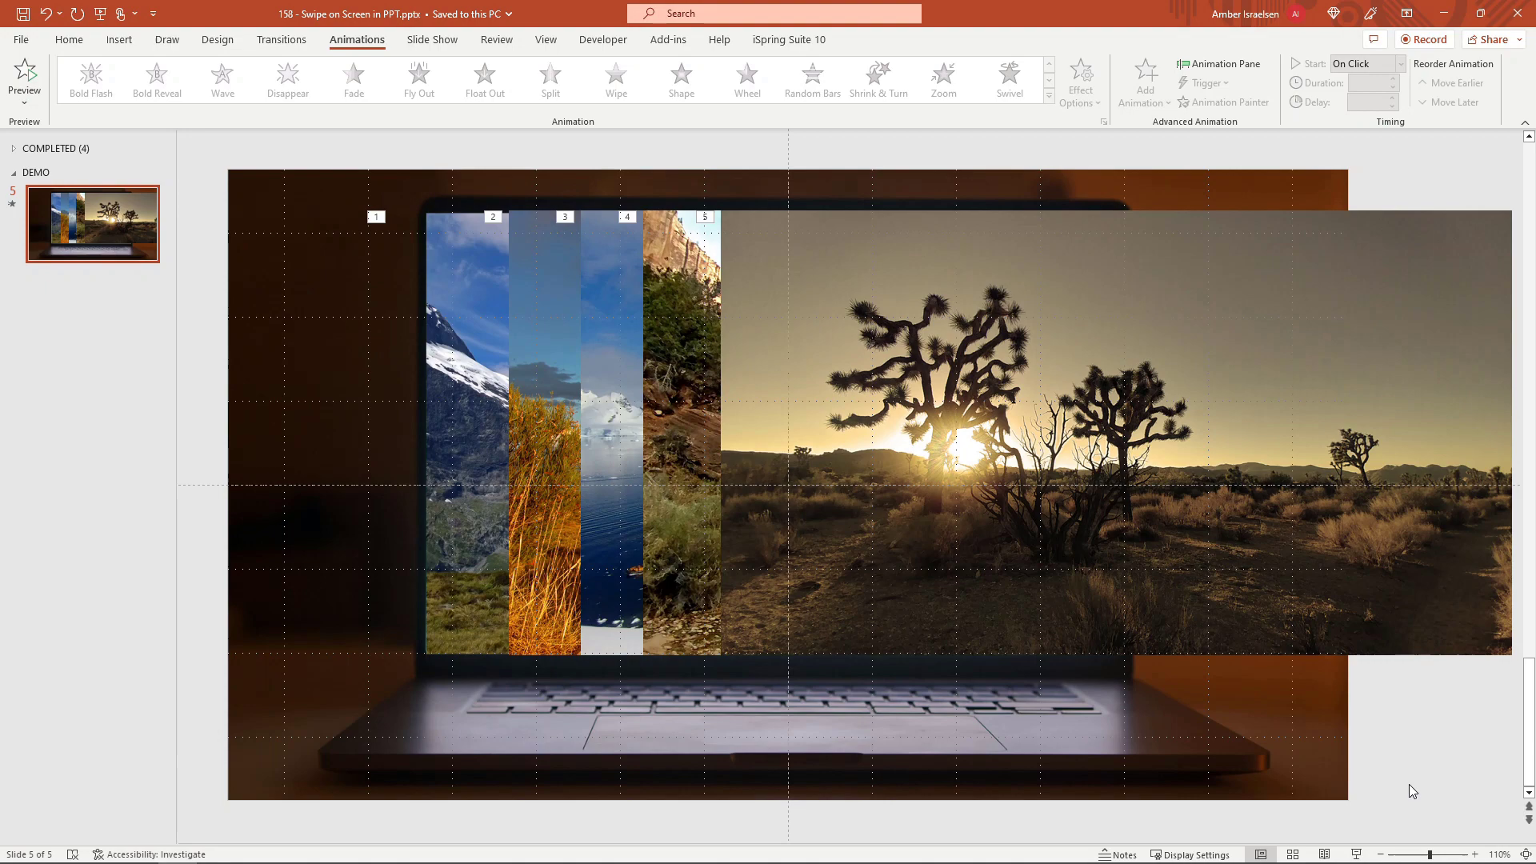
mouse_move(718, 439)
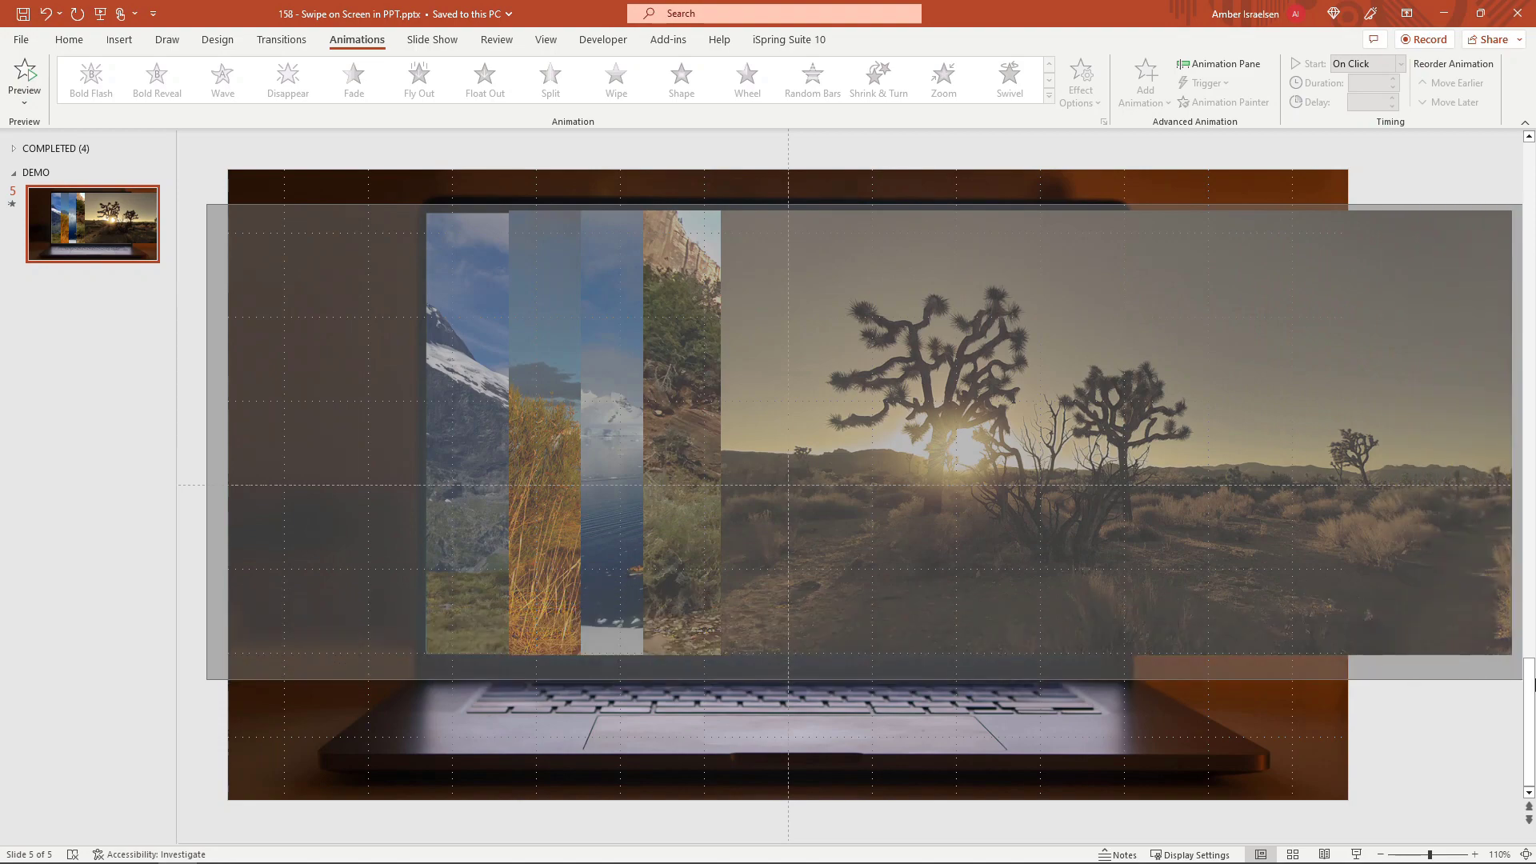
Step: Align all five photos in one spot with Arrange and bring the laptop image to front
click(417, 80)
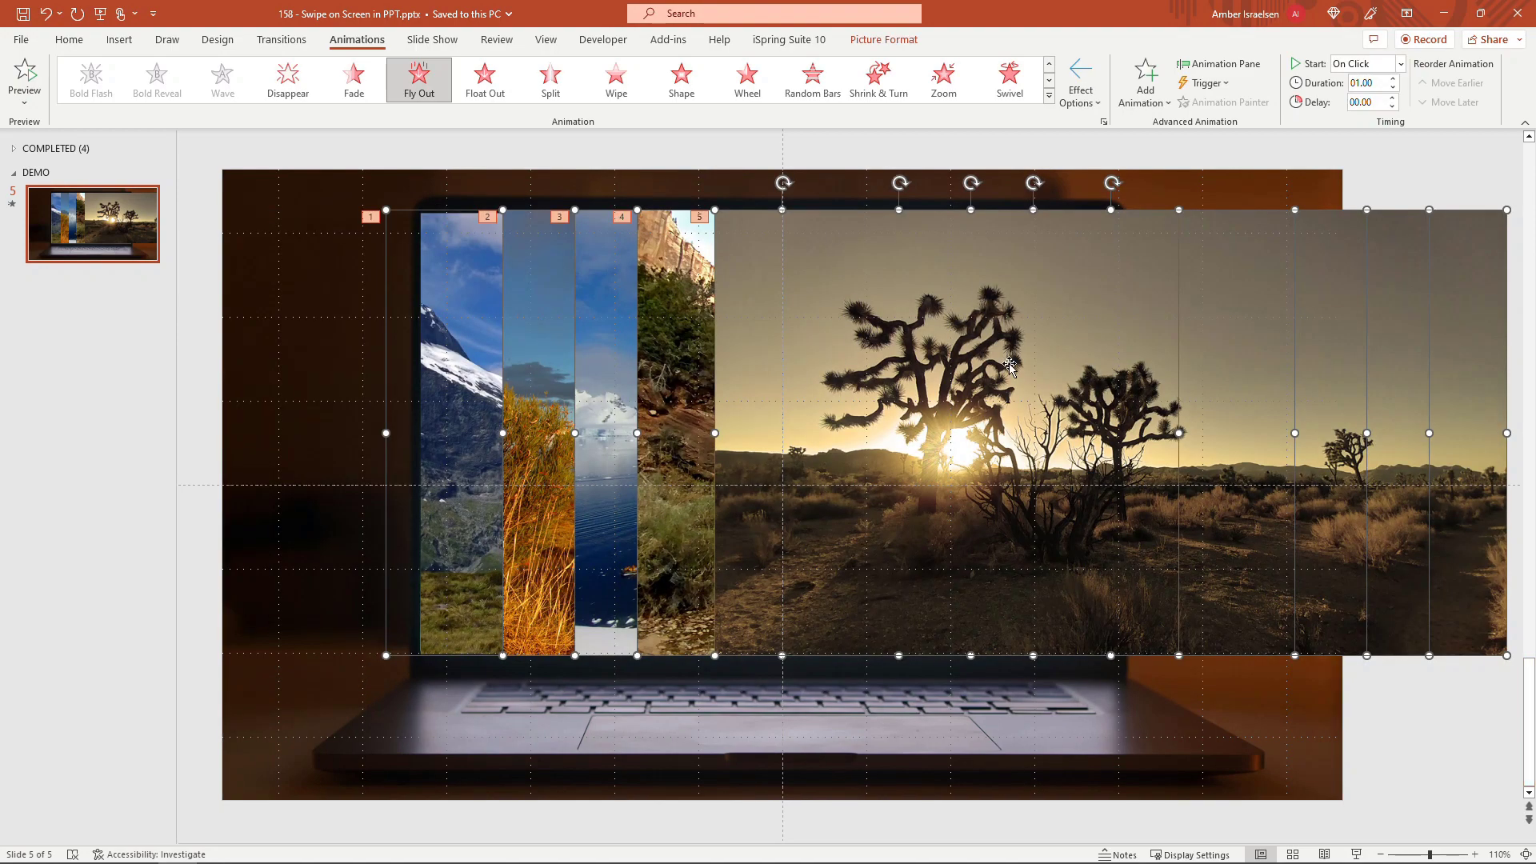
click(67, 39)
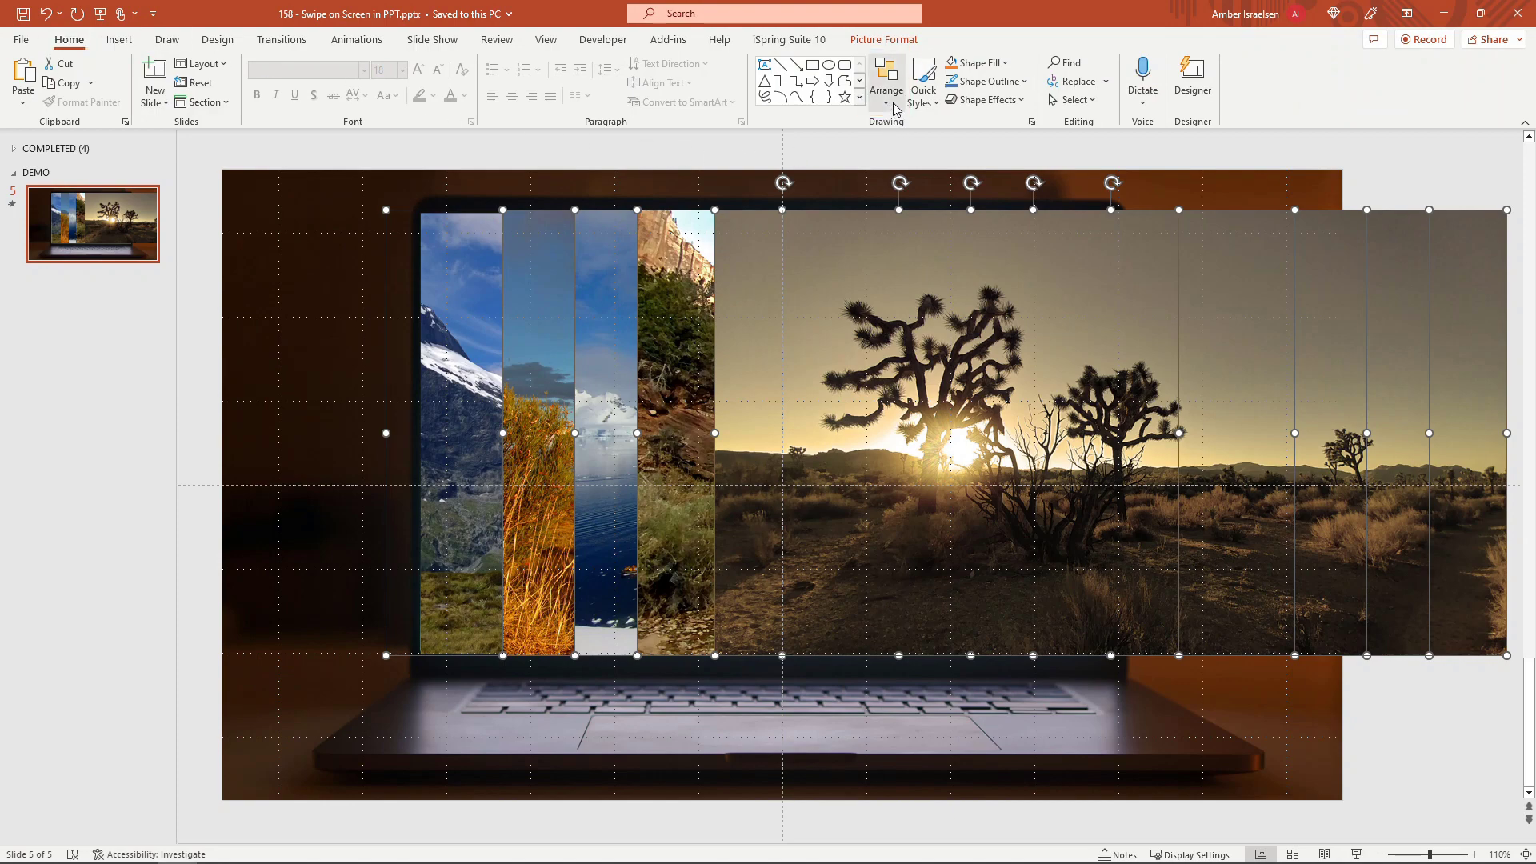
click(885, 81)
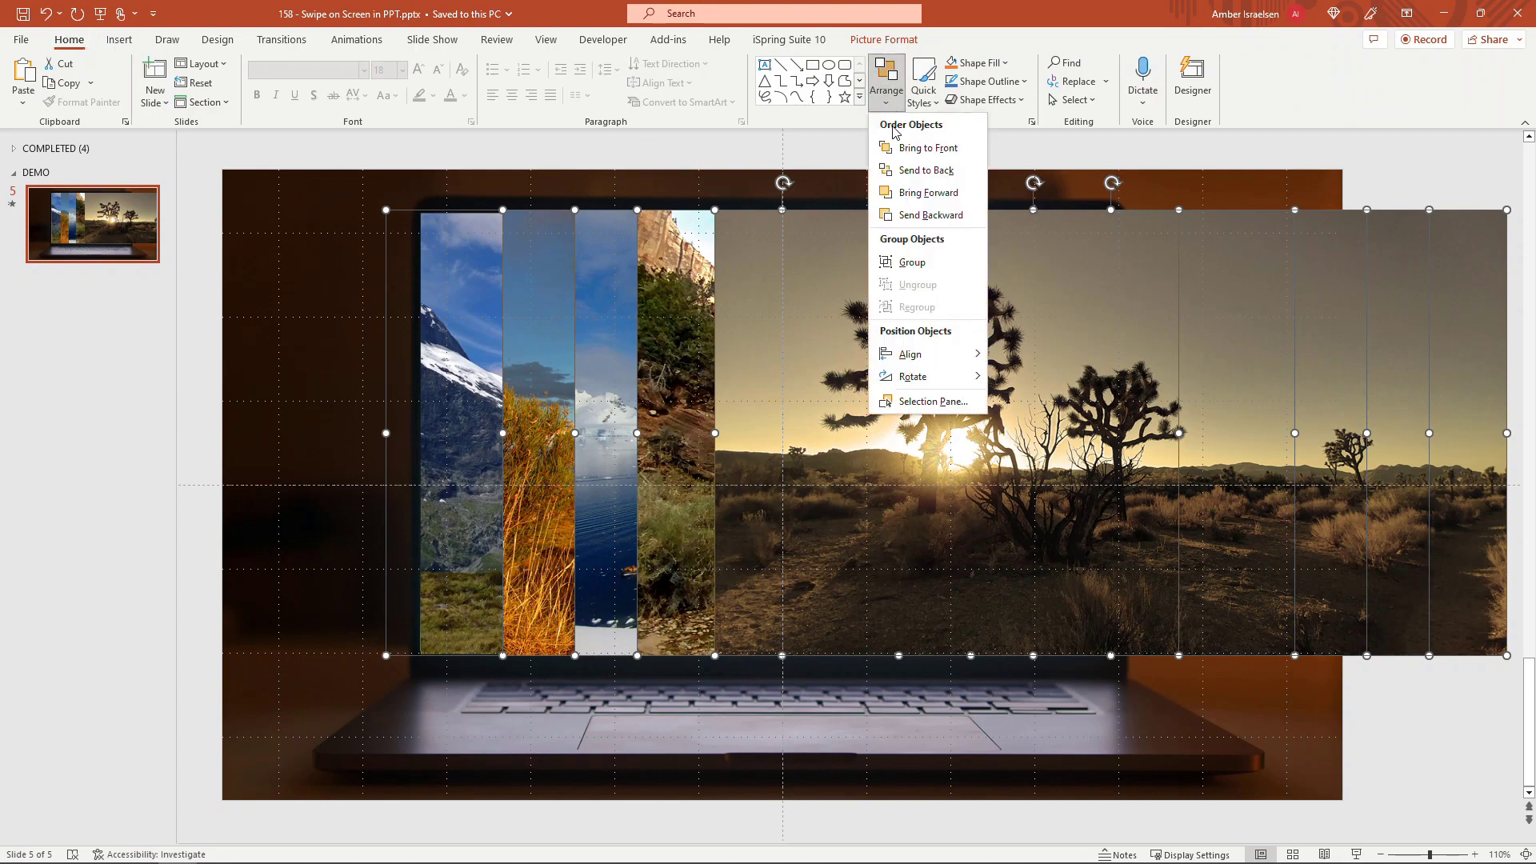
click(909, 354)
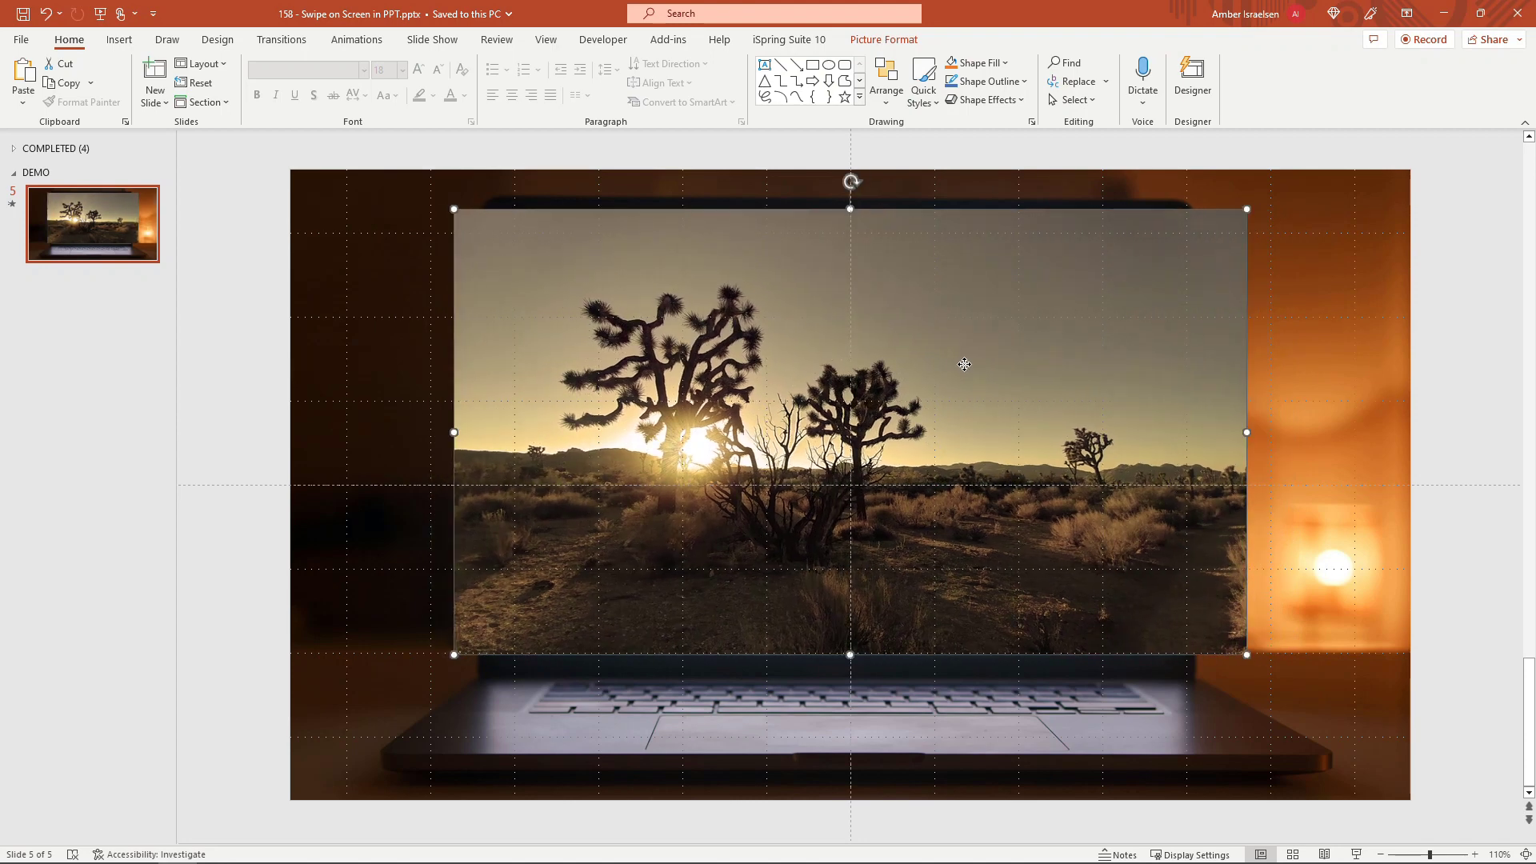
mouse_move(970, 376)
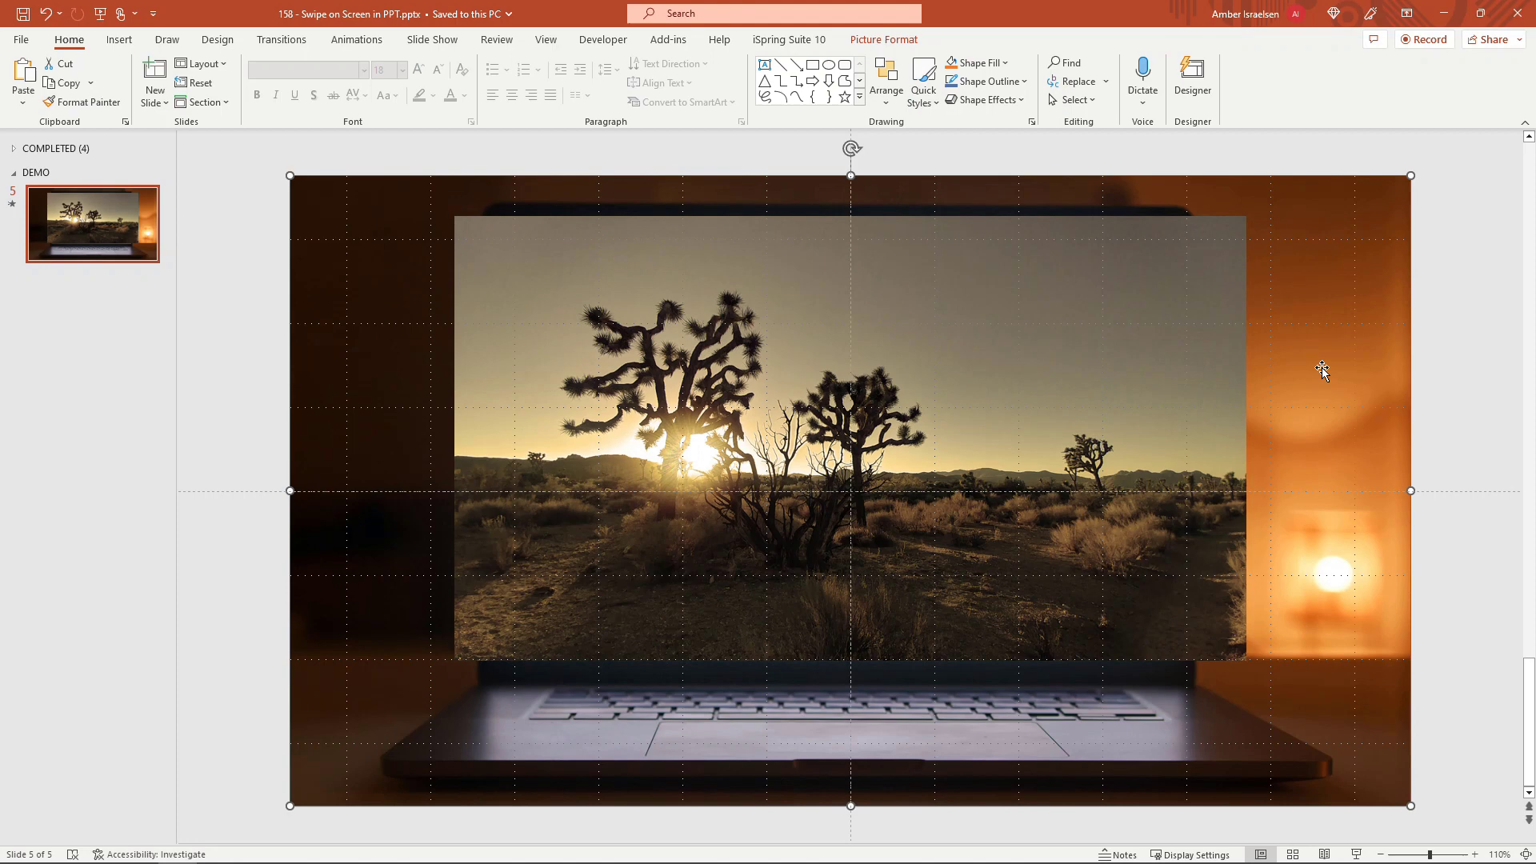
right_click(1324, 372)
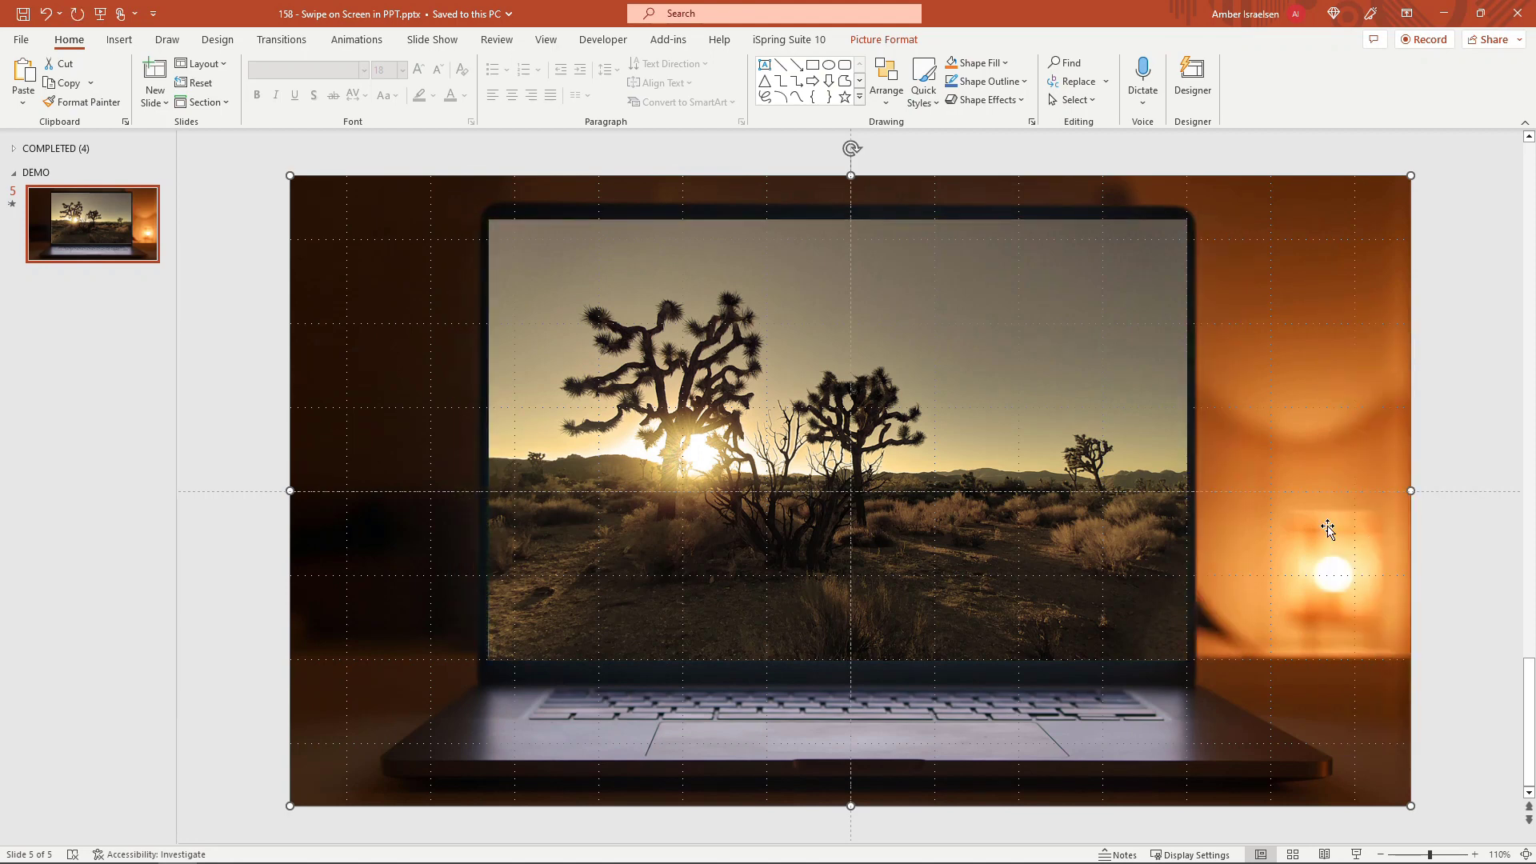
mouse_move(1295, 522)
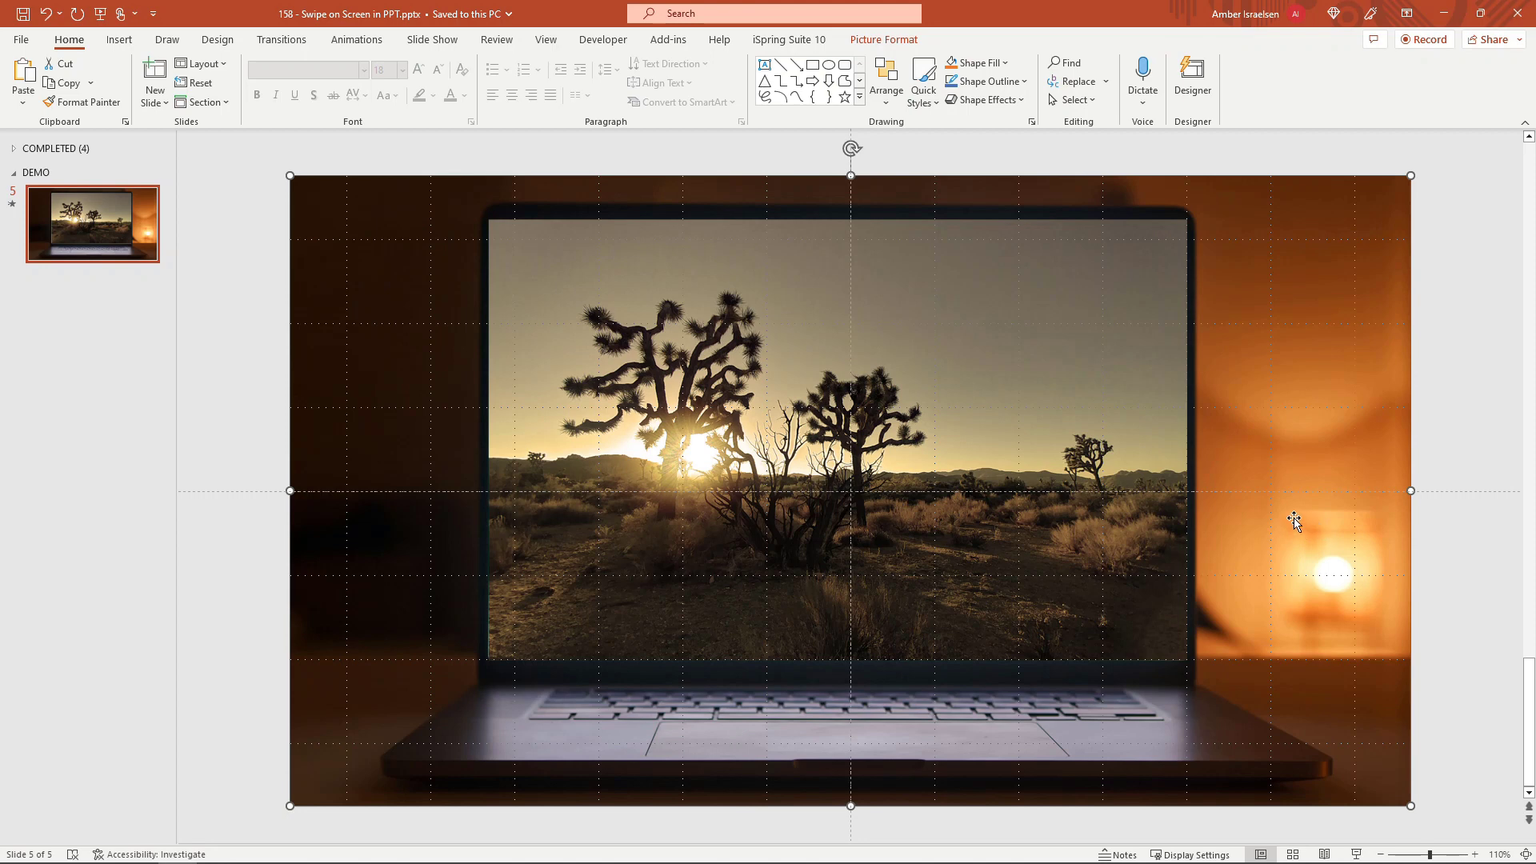
mouse_move(1427, 540)
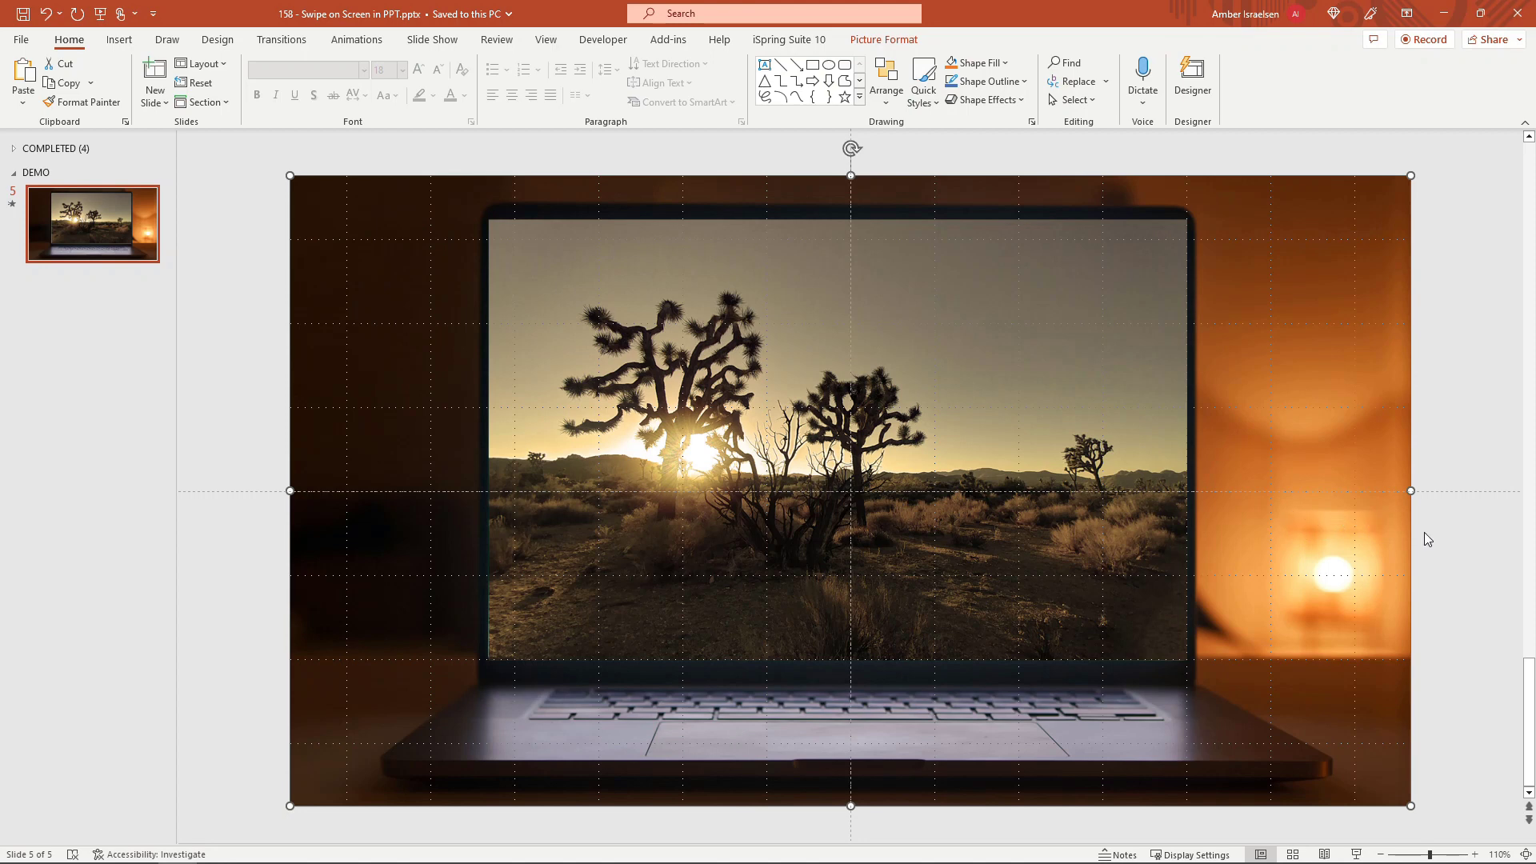
Step: Turn off 'Display grid on screen' in Grid and Guides, leaving only the centre guides
right_click(1429, 540)
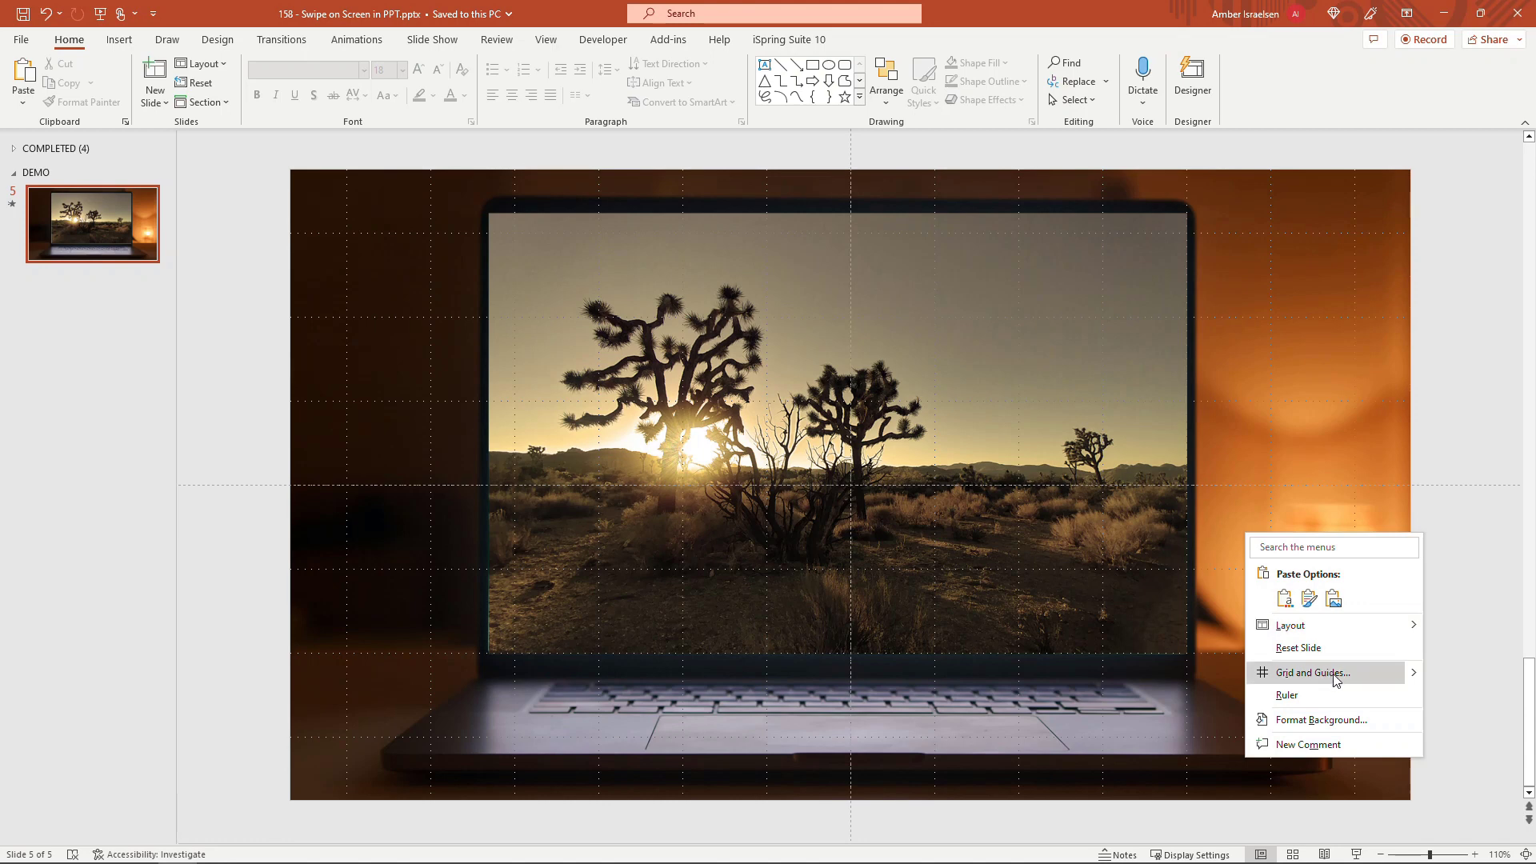
click(1308, 672)
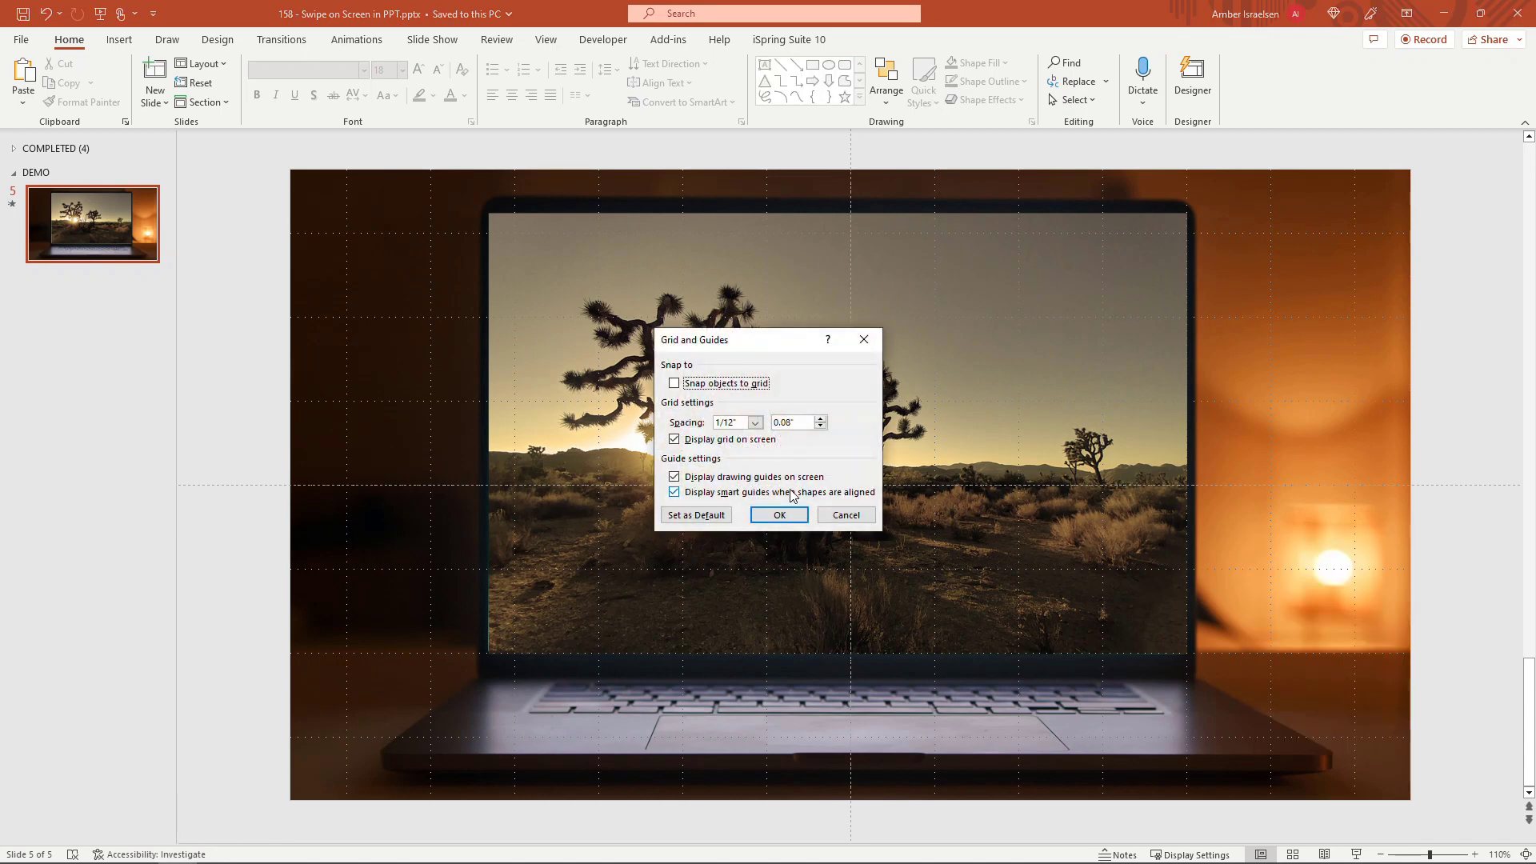
click(673, 438)
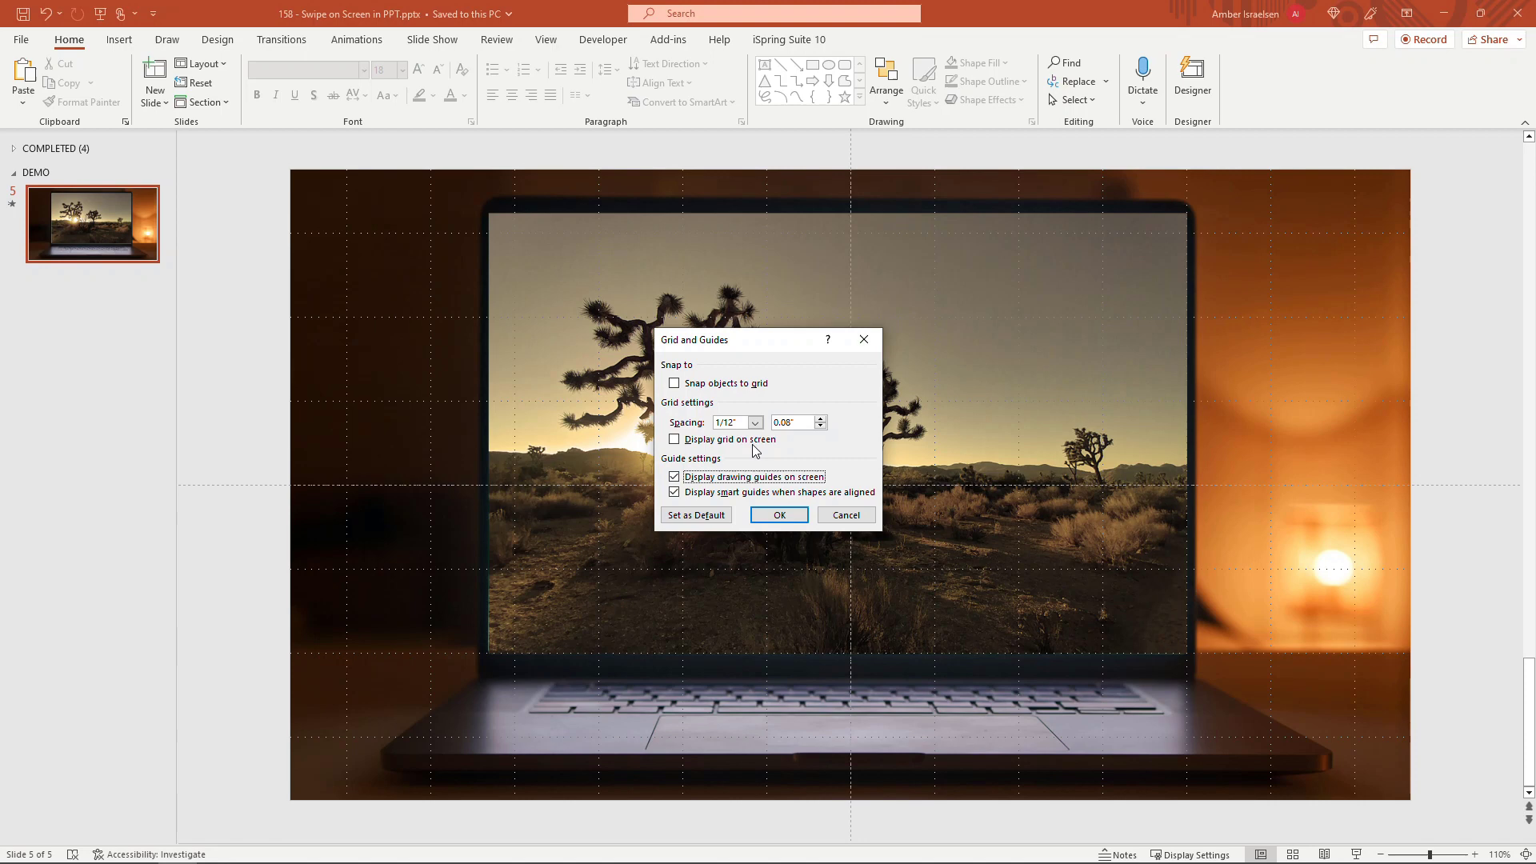
click(778, 514)
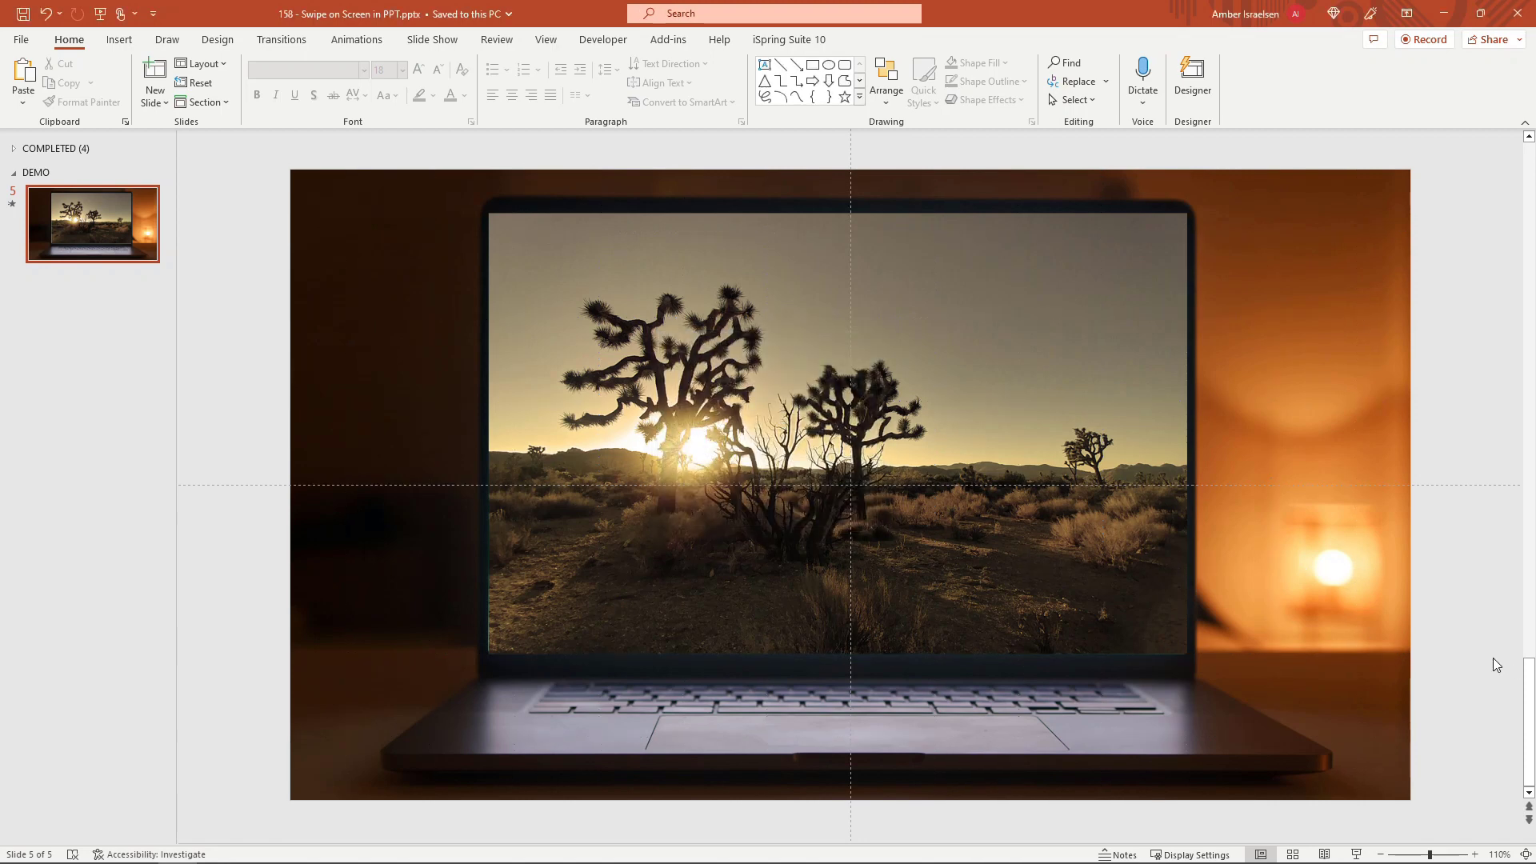
mouse_move(1473, 658)
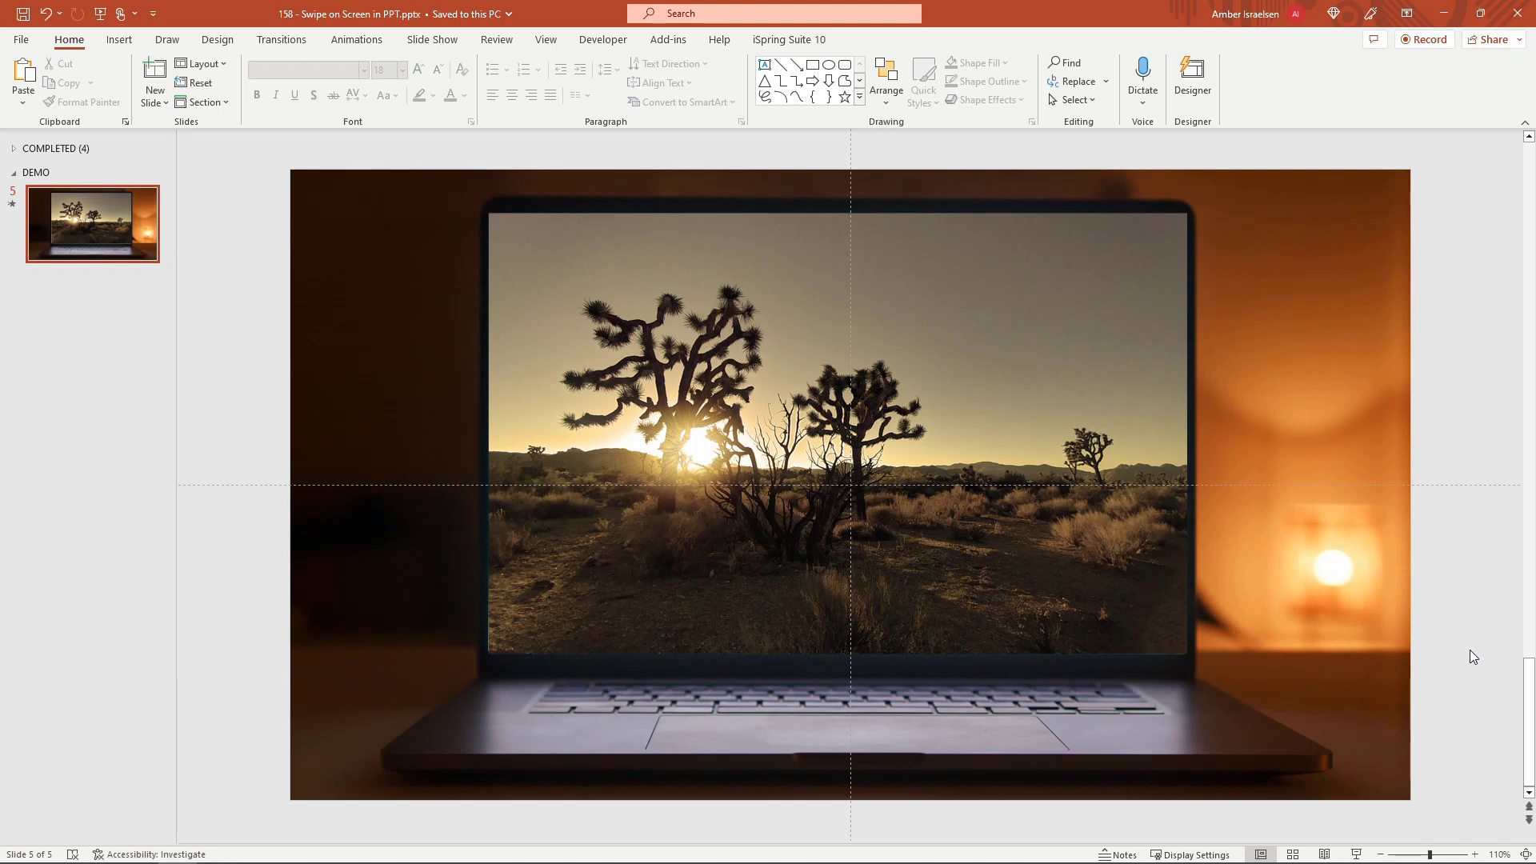
mouse_move(1373, 830)
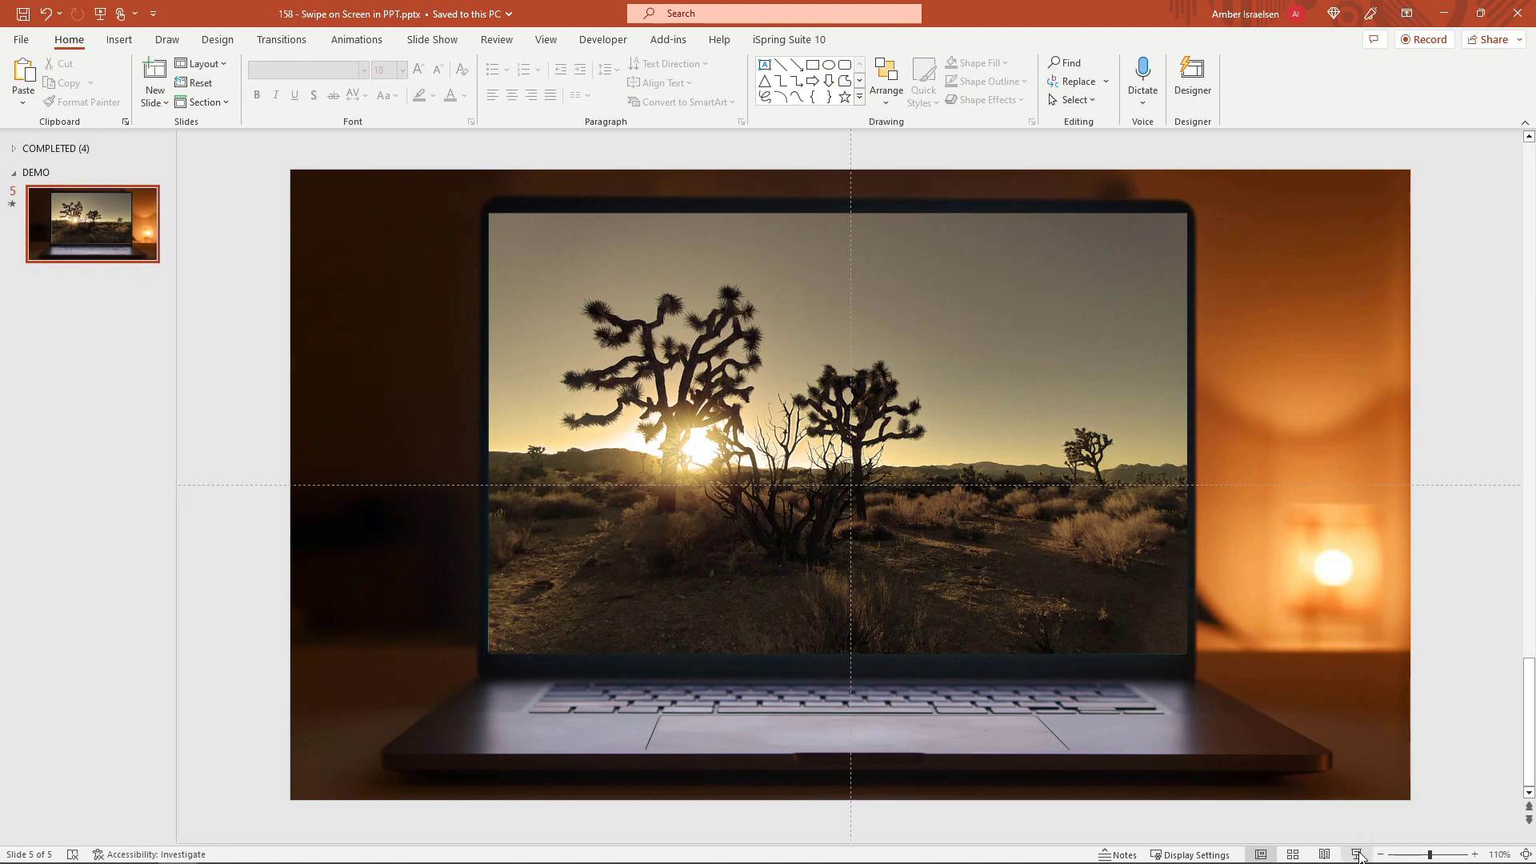
click(1358, 855)
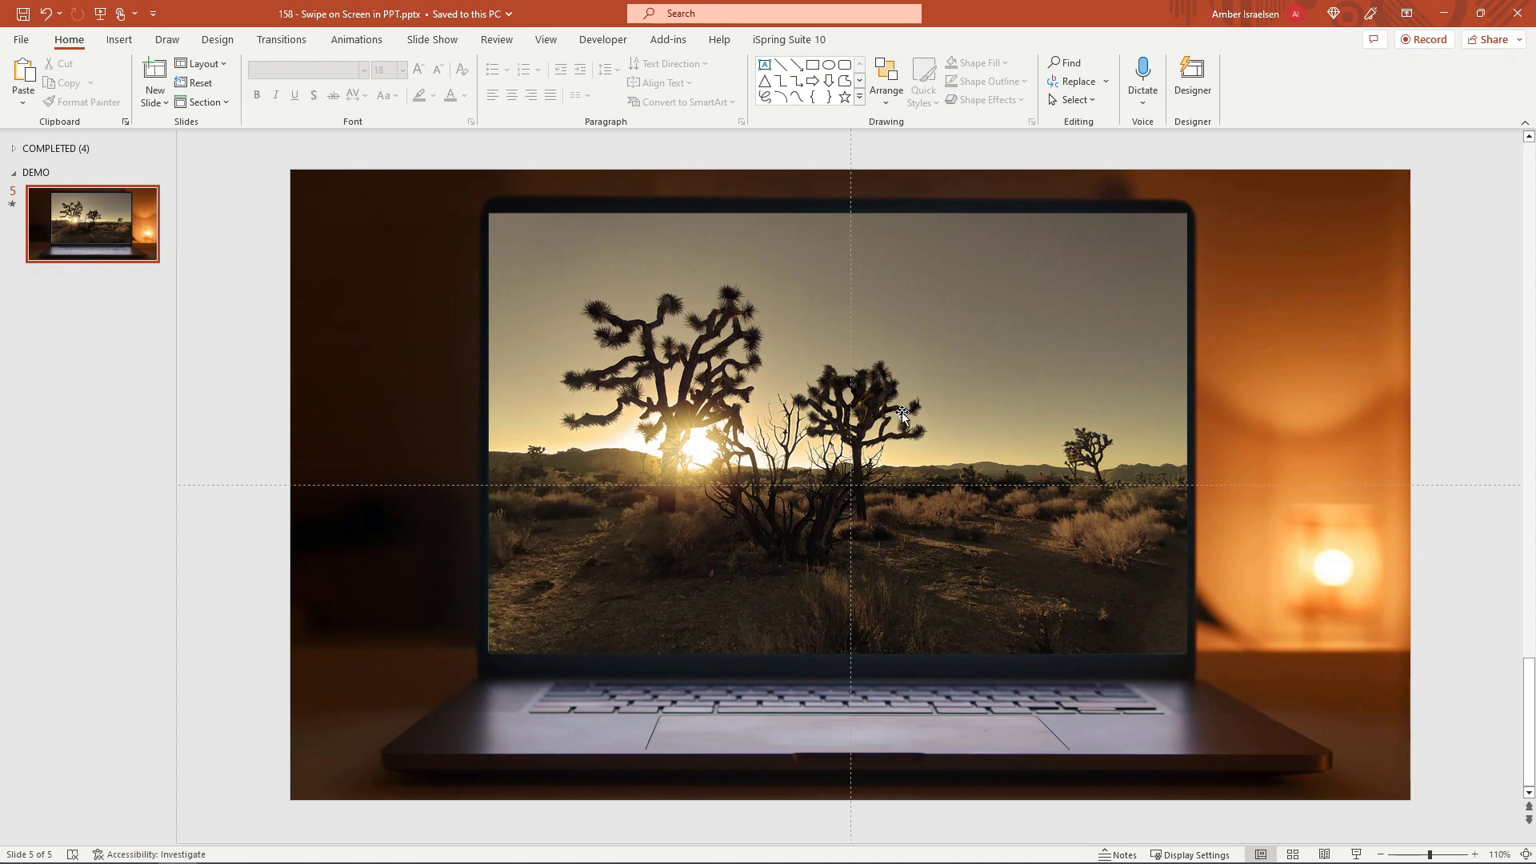
Step: Show the Animation Pane listing the five pictures' on-click fly-out effects
click(355, 38)
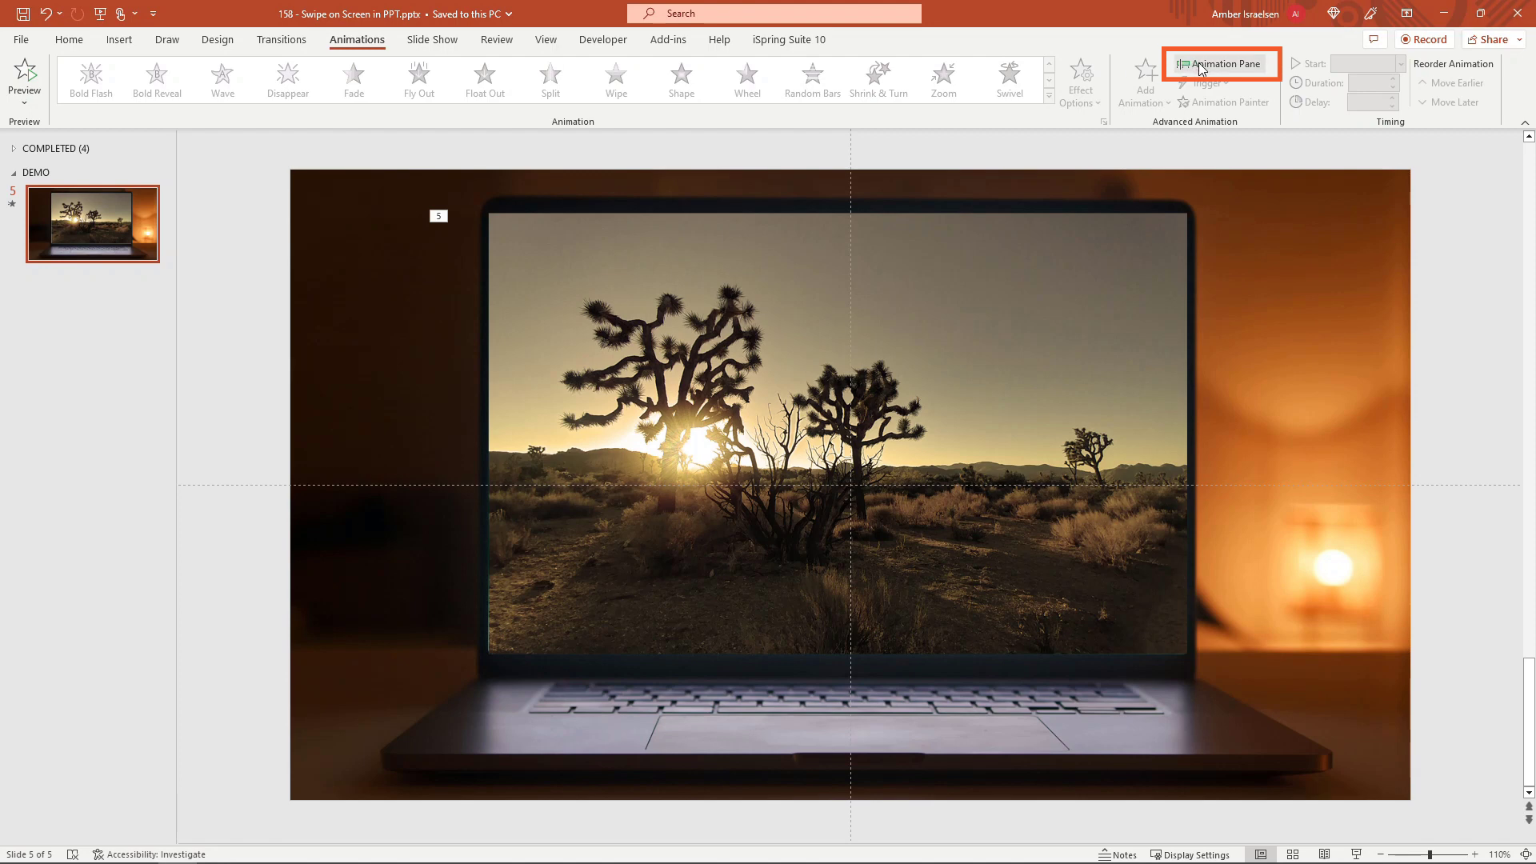
click(1219, 64)
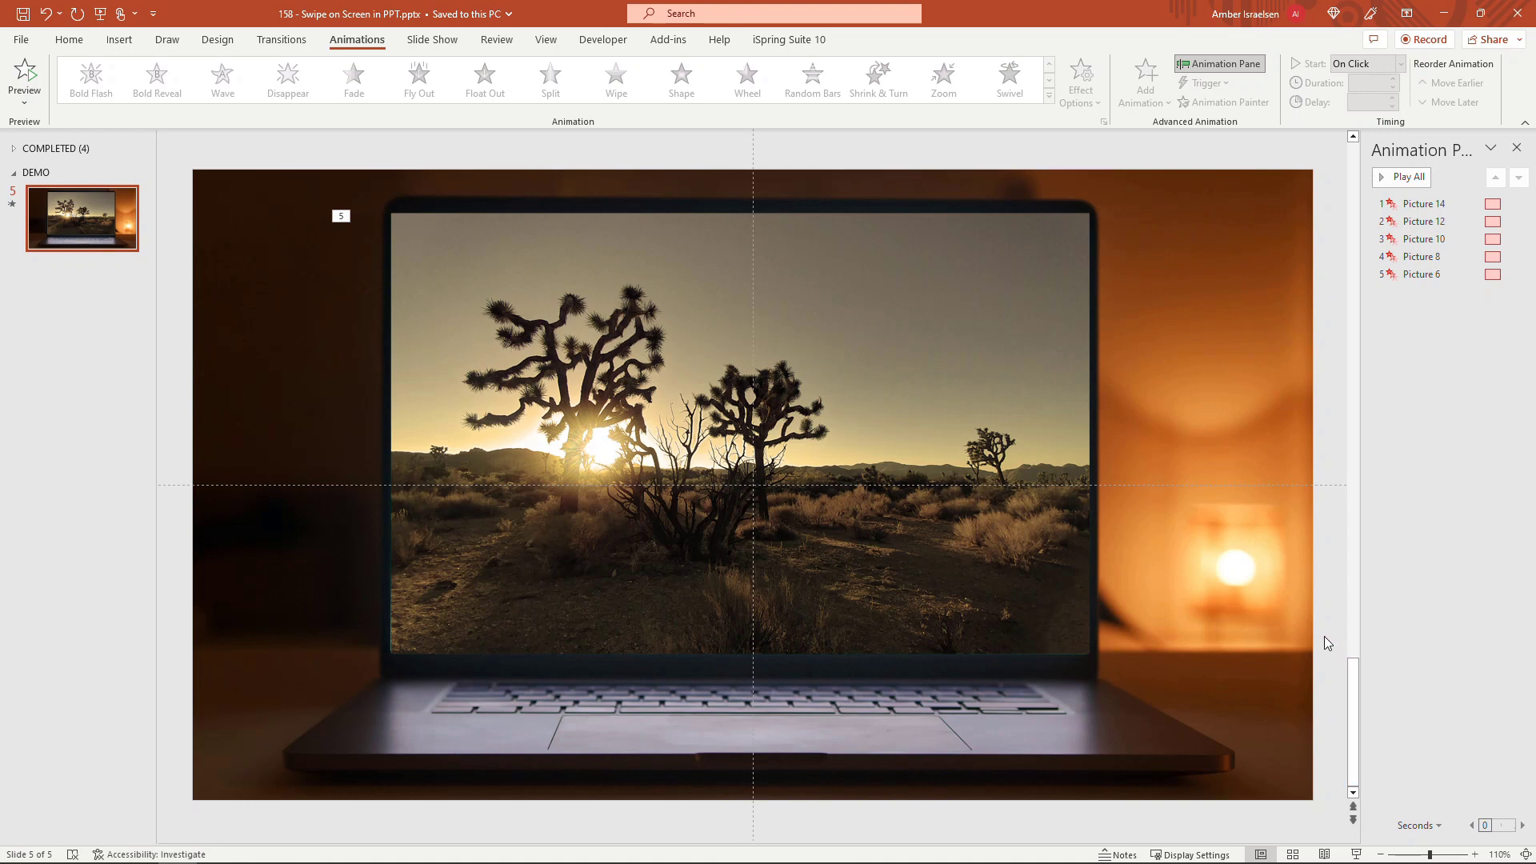
Step: Change the slide background from orange to a solid black fill via Format Background
right_click(1328, 642)
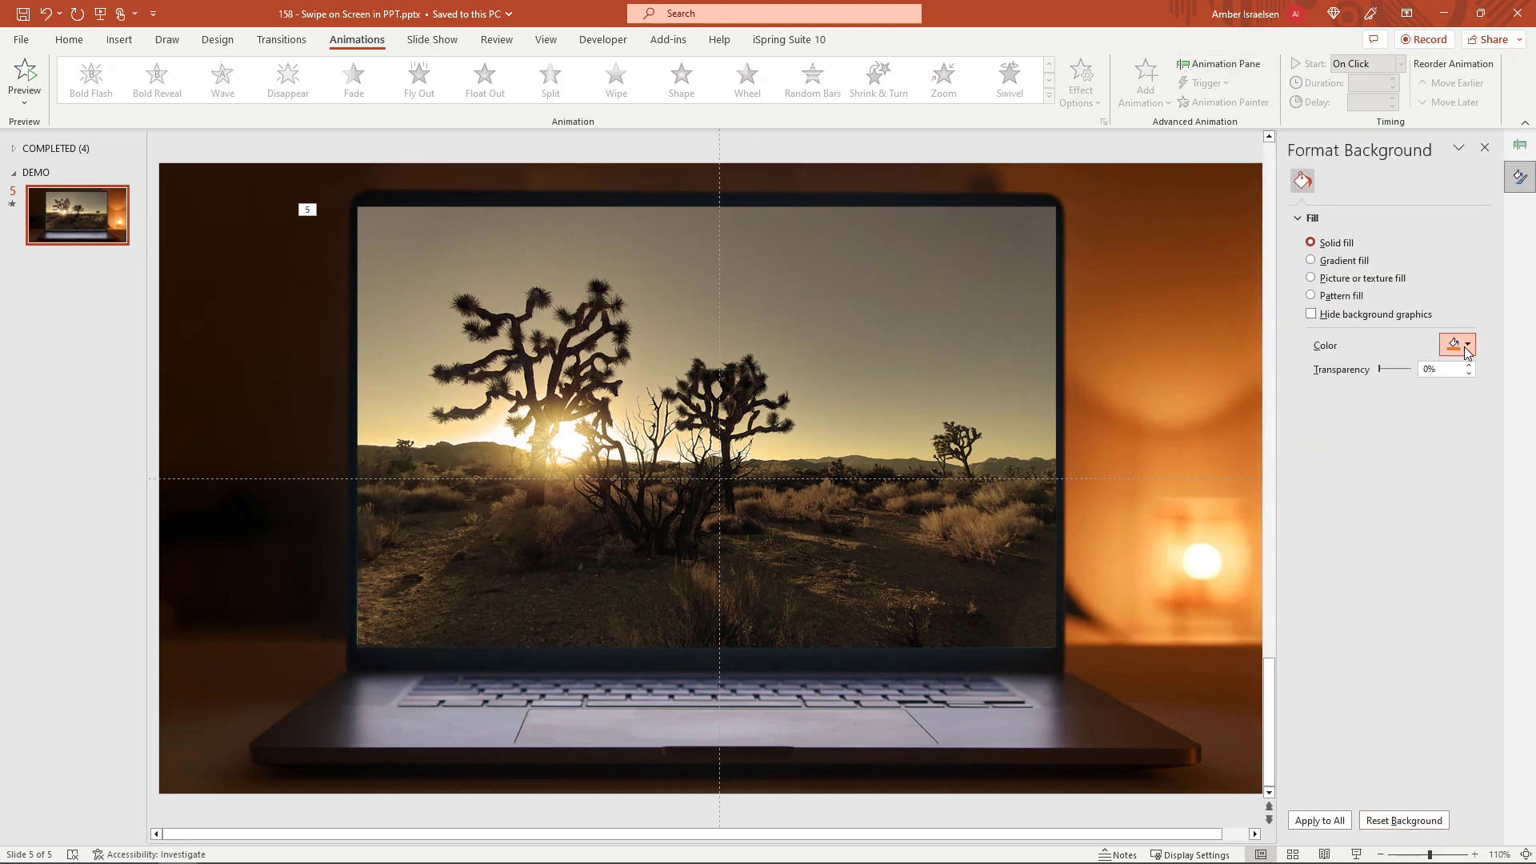
click(1468, 344)
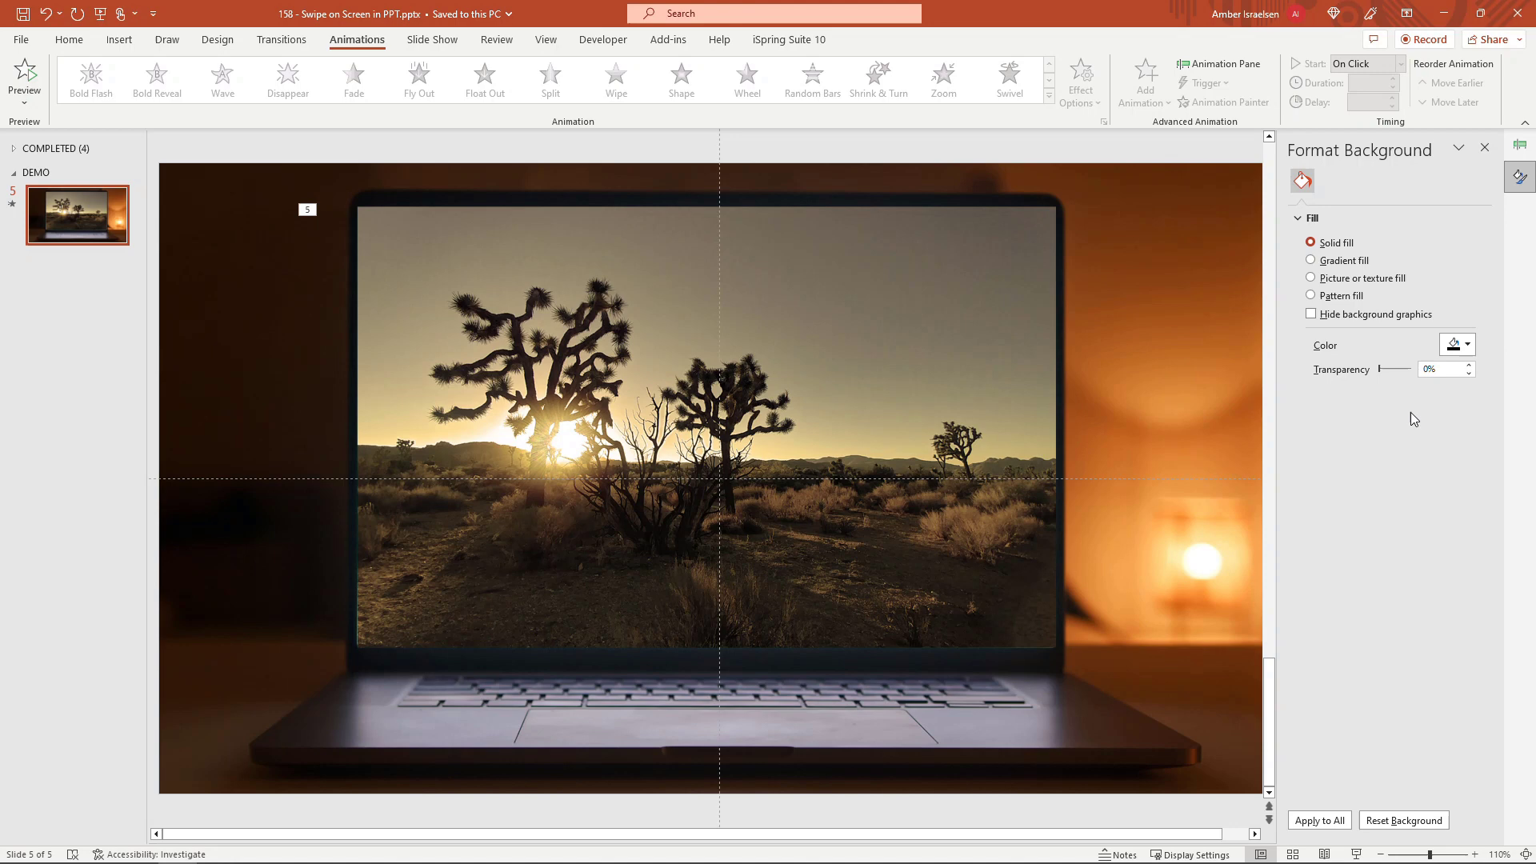
mouse_move(1411, 453)
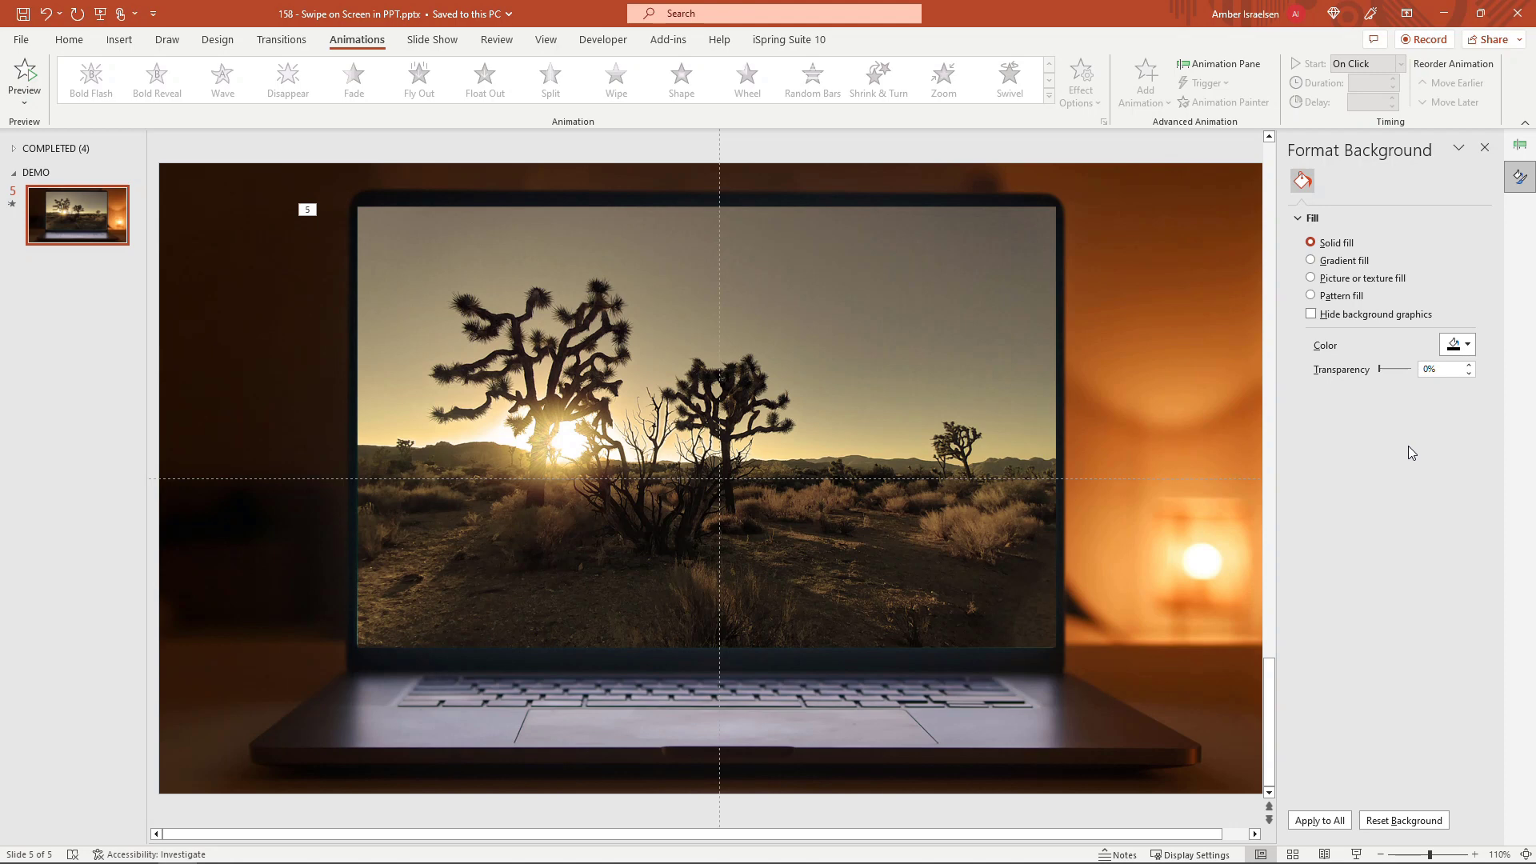
mouse_move(1058, 487)
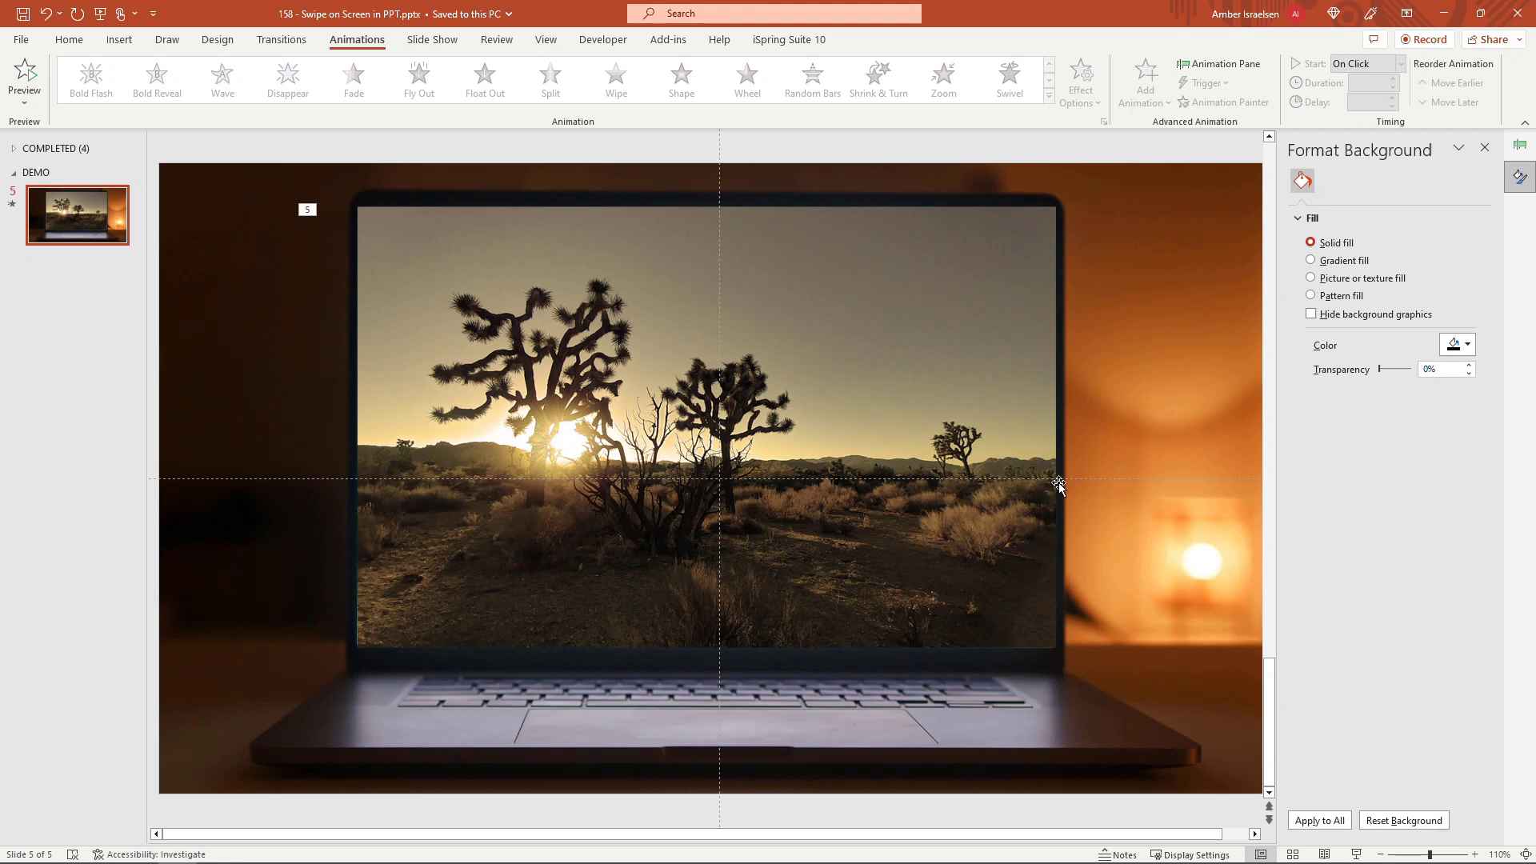
mouse_move(1022, 499)
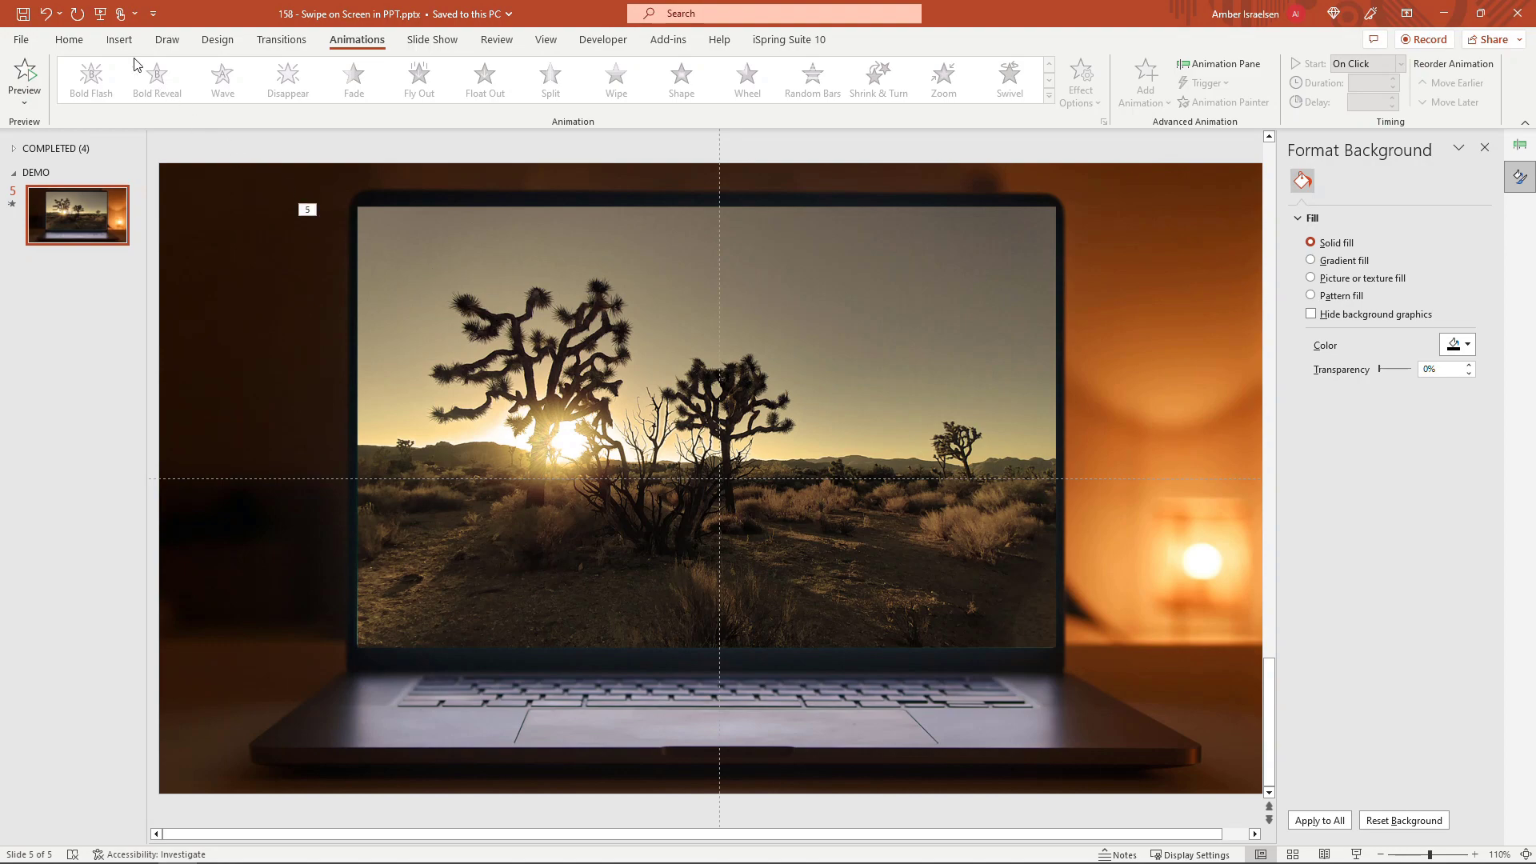
Step: Insert the chevron-right stock icon found by searching 'arrow' onto the desert photo
click(119, 38)
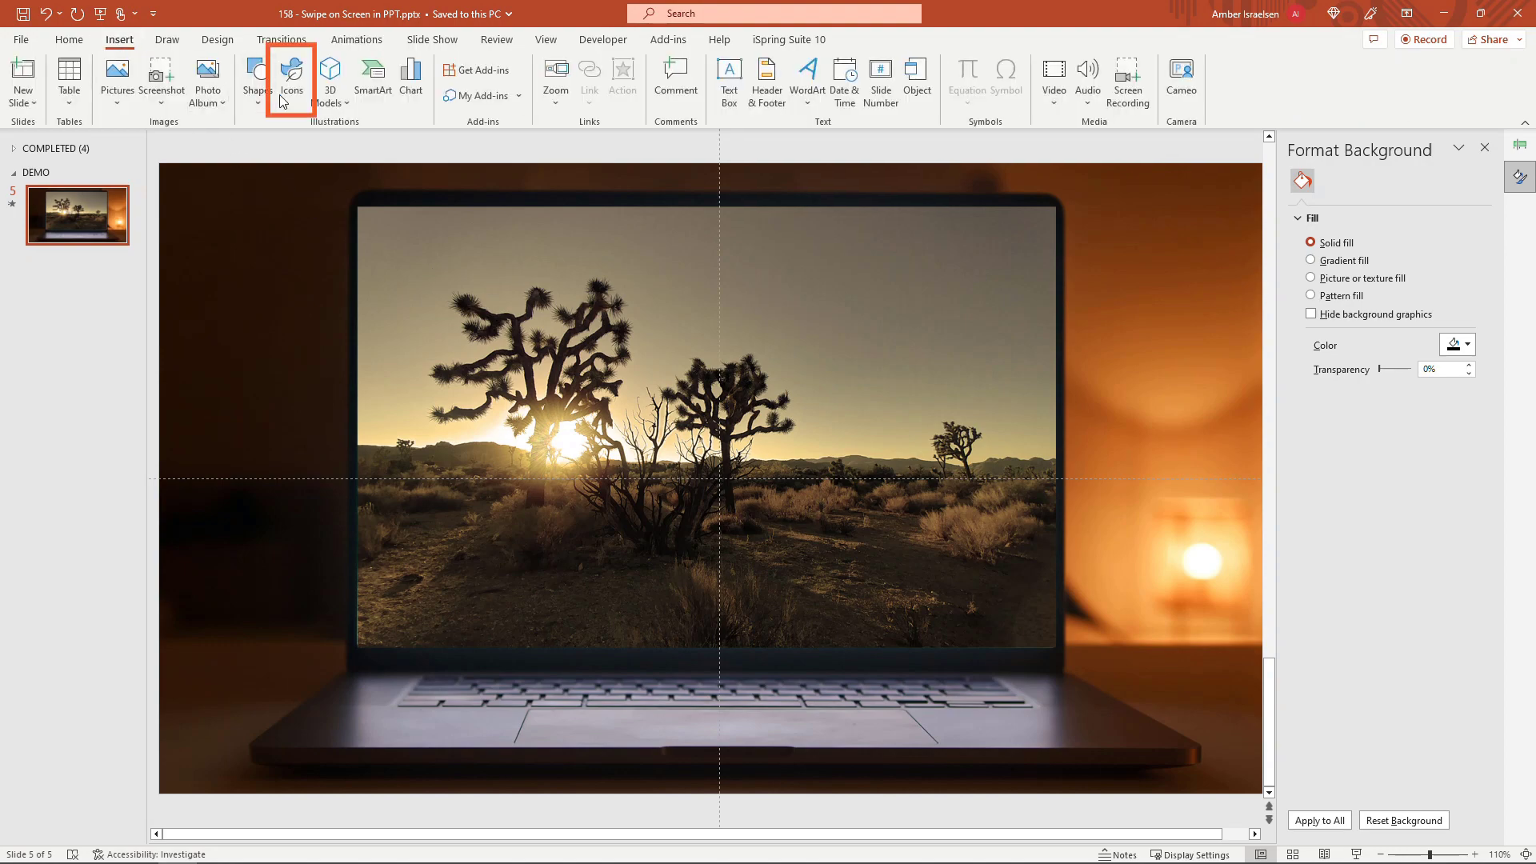
click(291, 80)
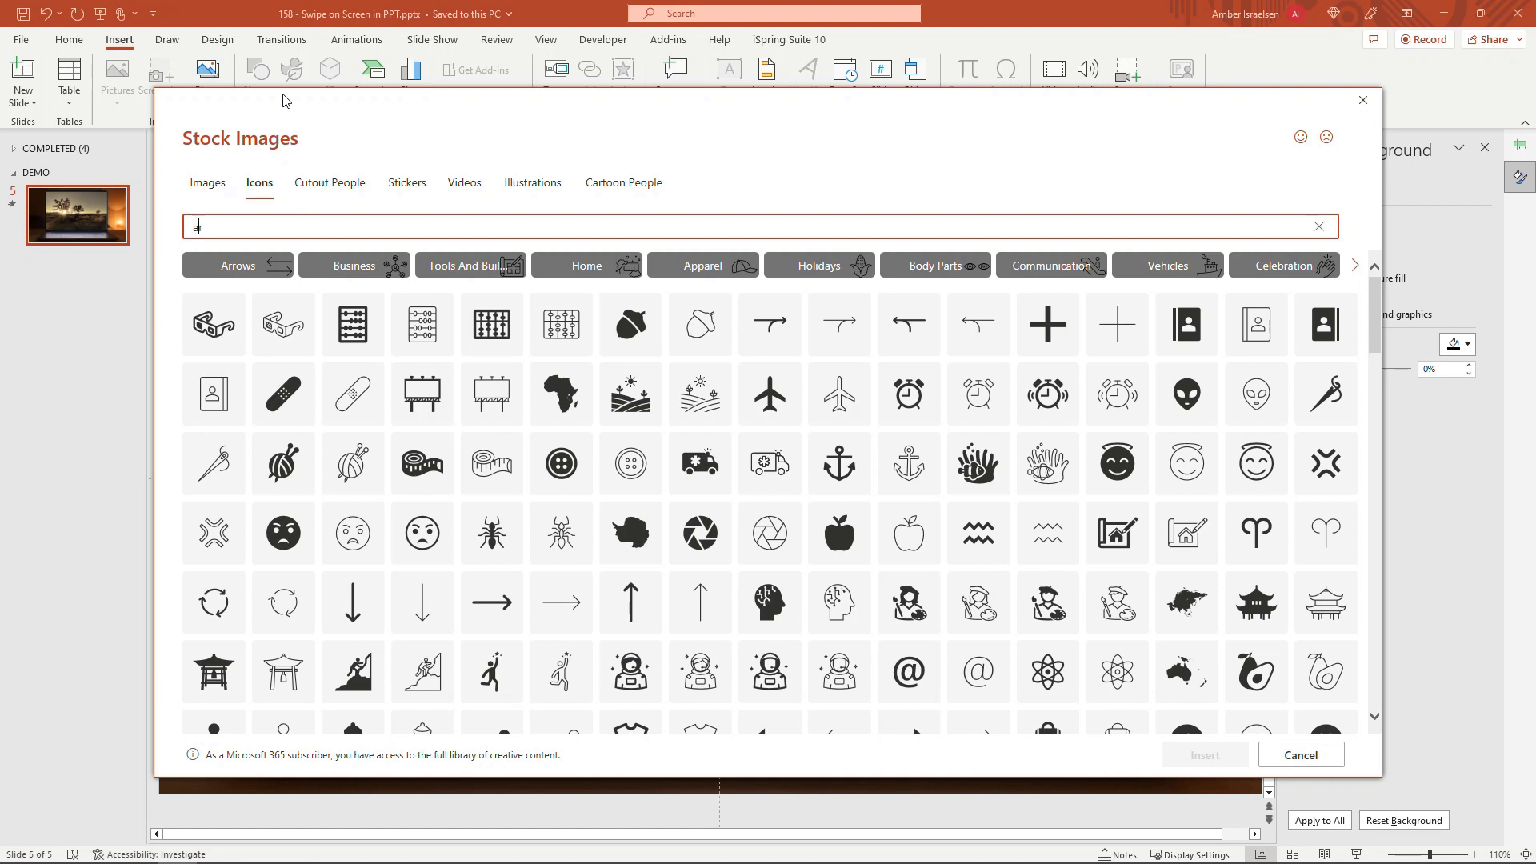
text(arrow)
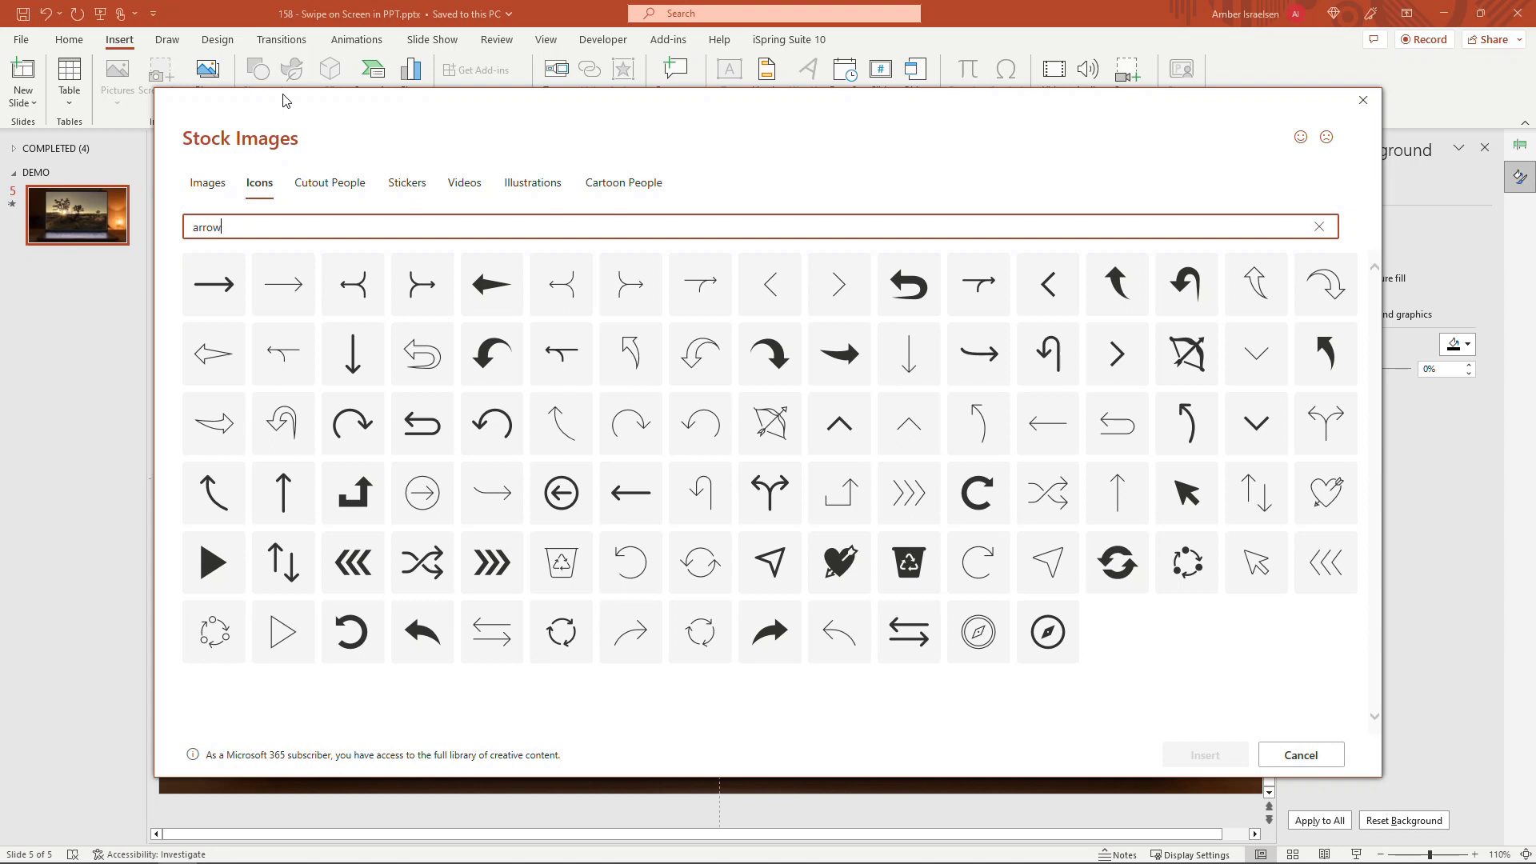
mouse_move(1064, 374)
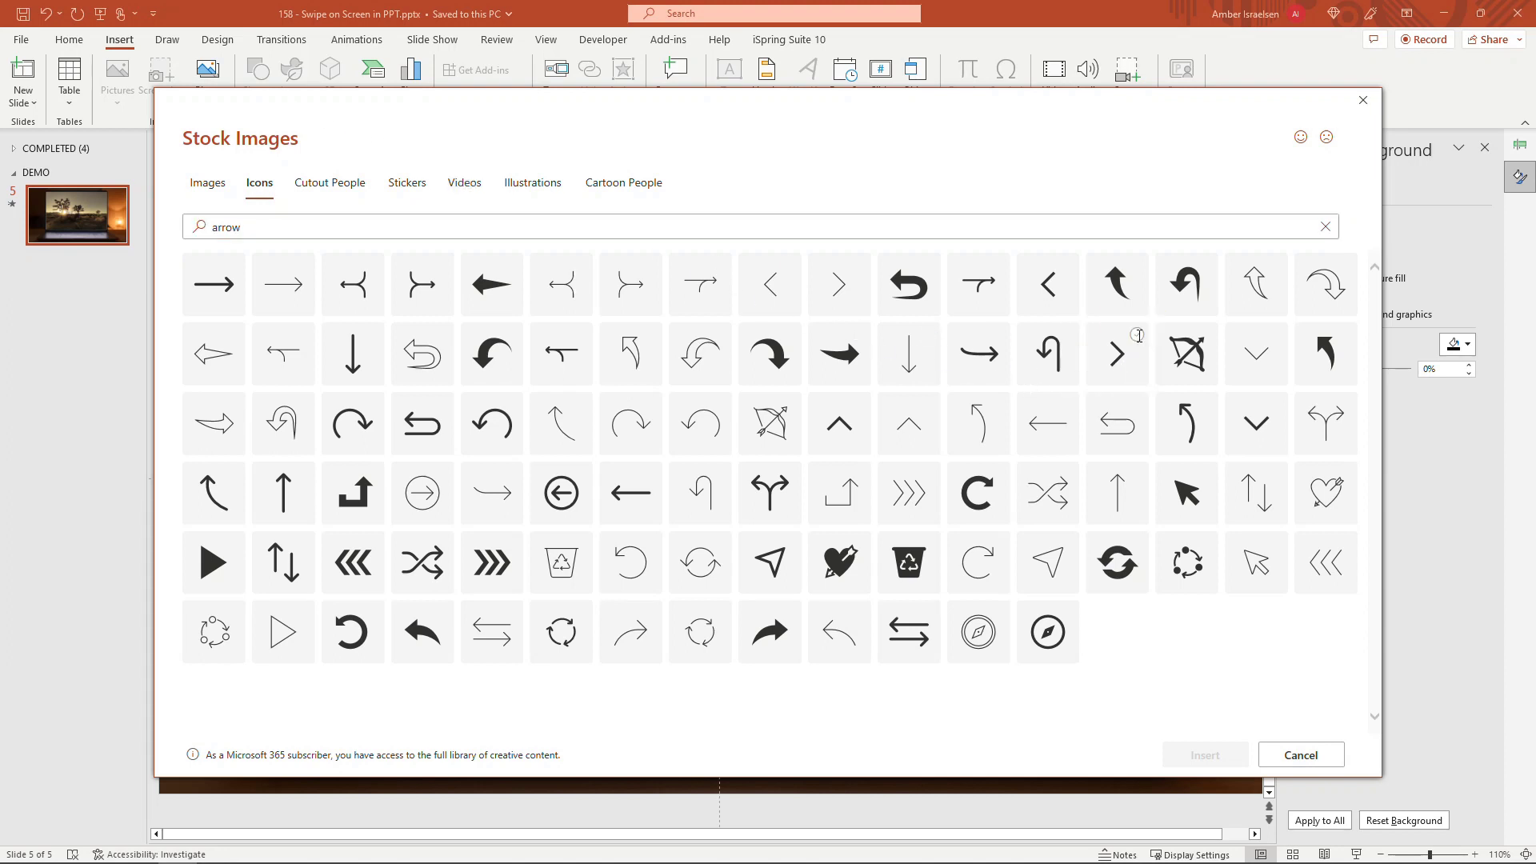
click(1116, 352)
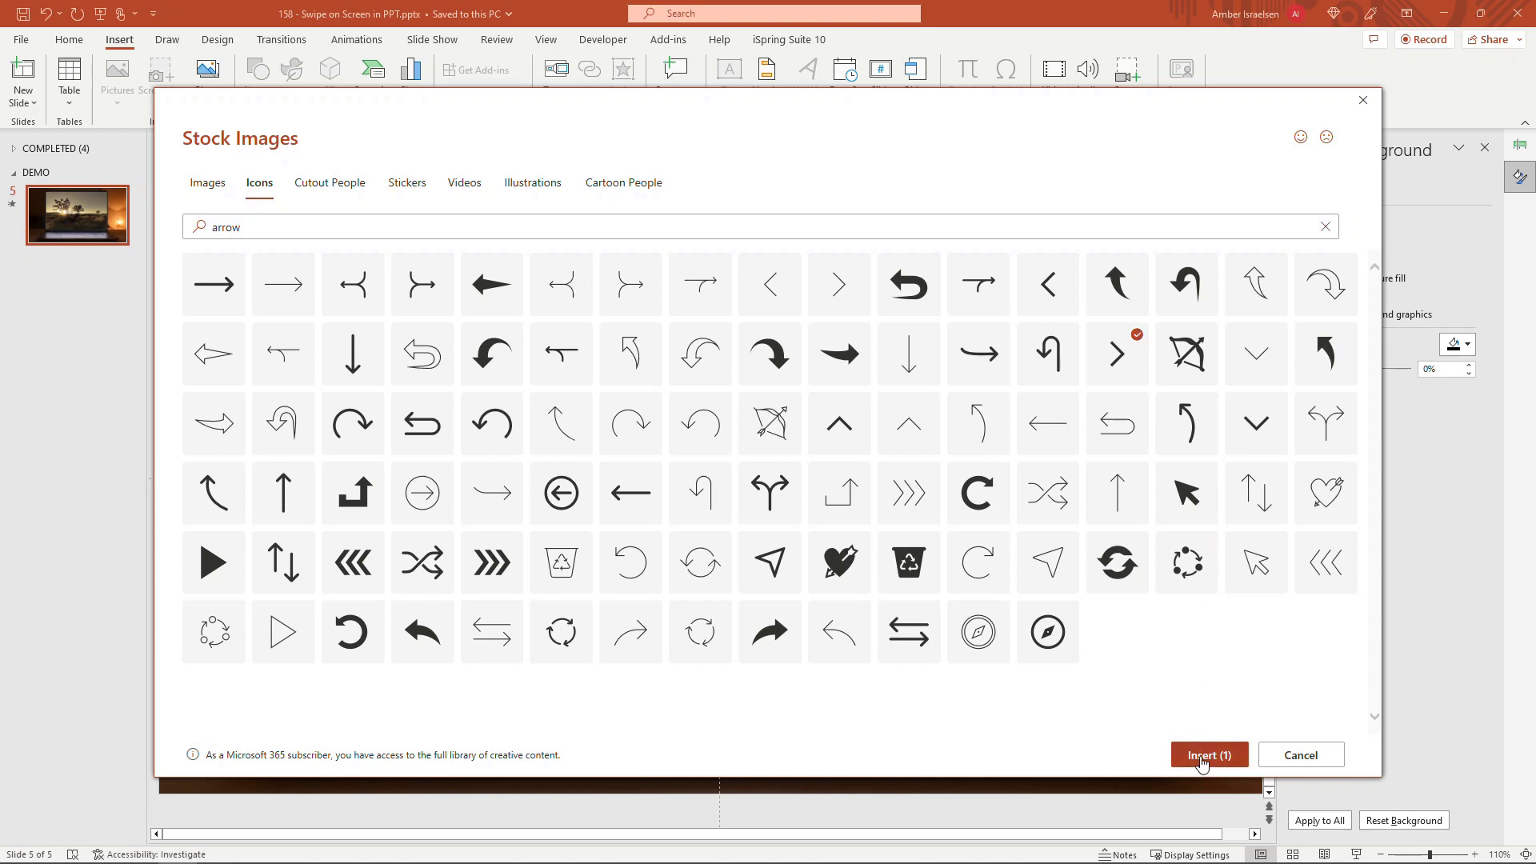
click(1208, 754)
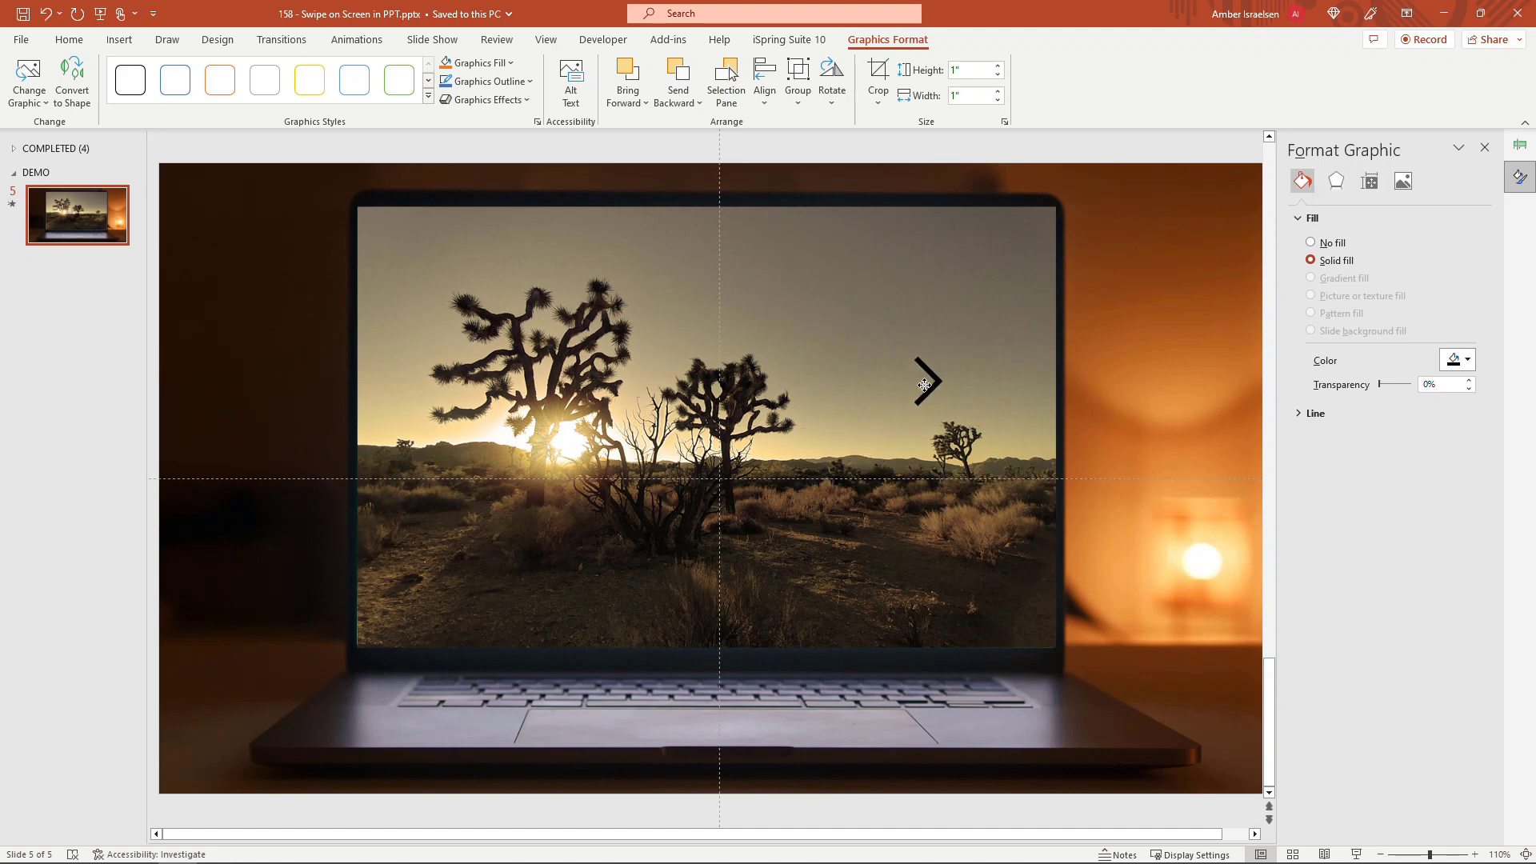
Step: Fill the arrow icon white and place it at the right edge of the desert photo
click(926, 383)
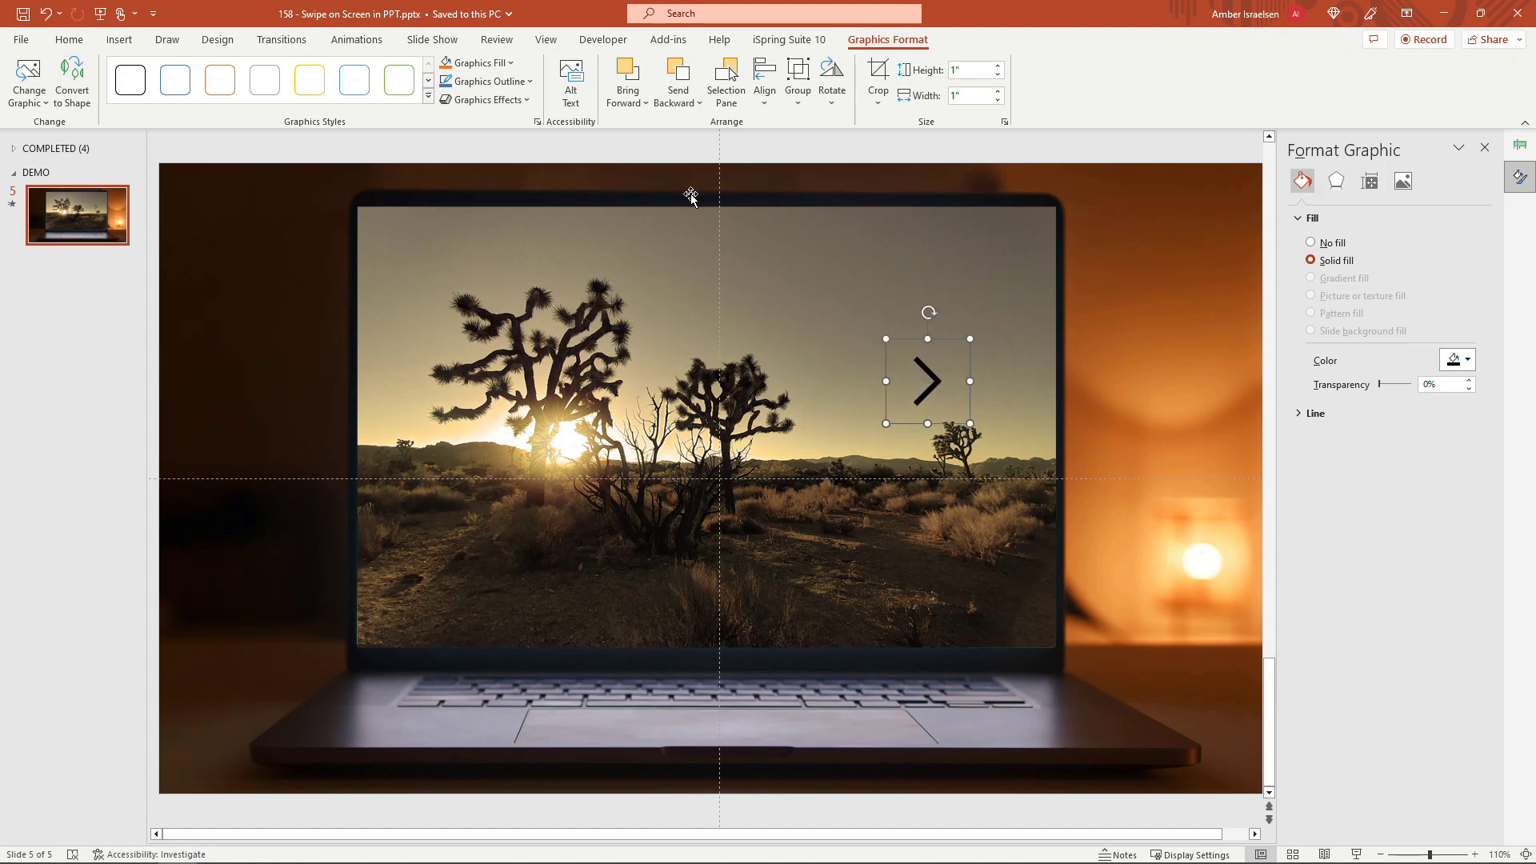
click(480, 62)
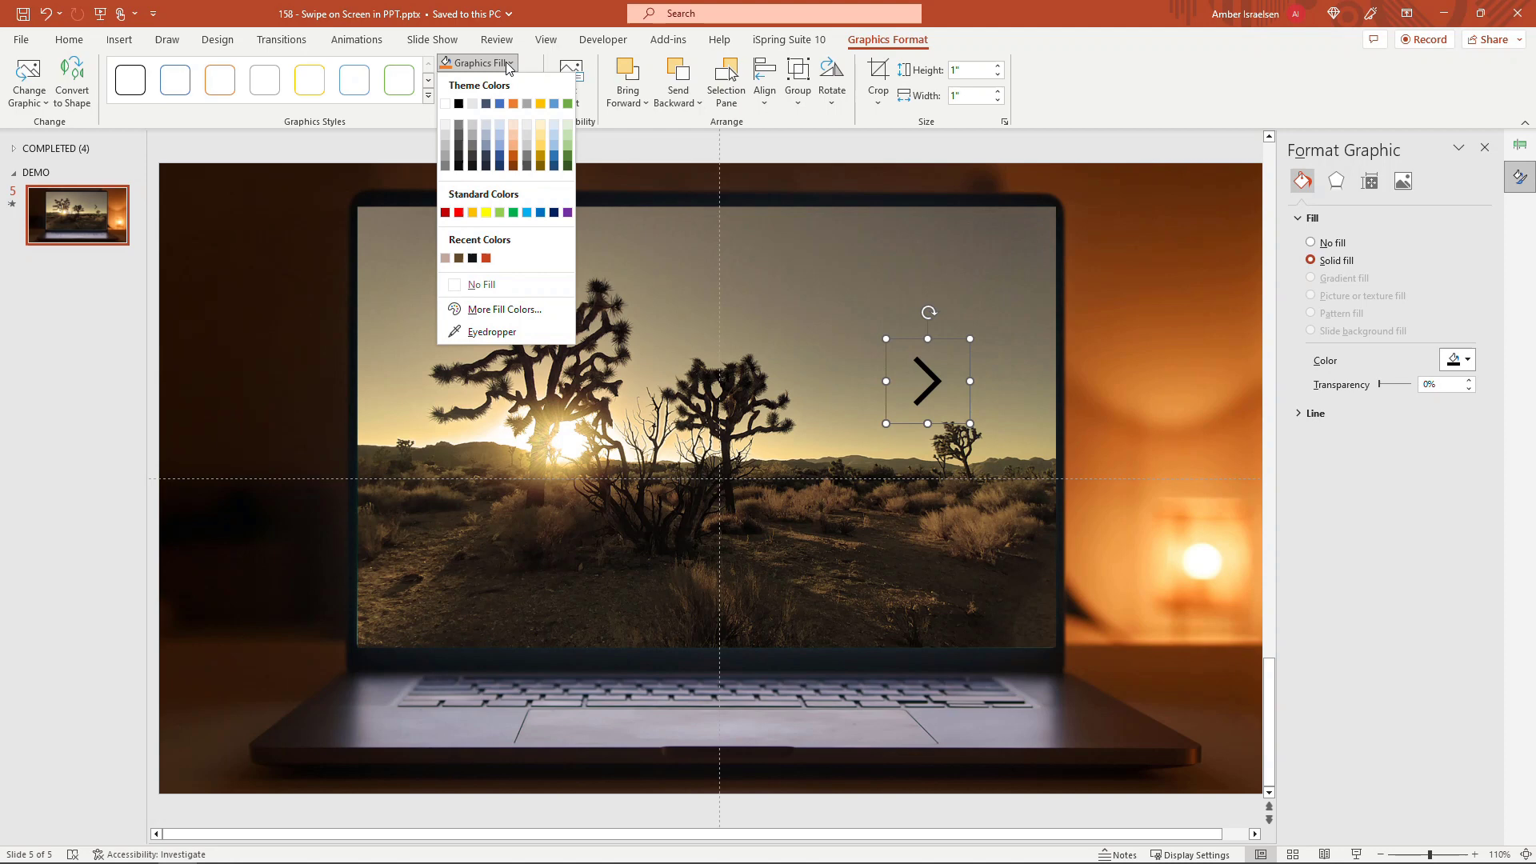
click(446, 104)
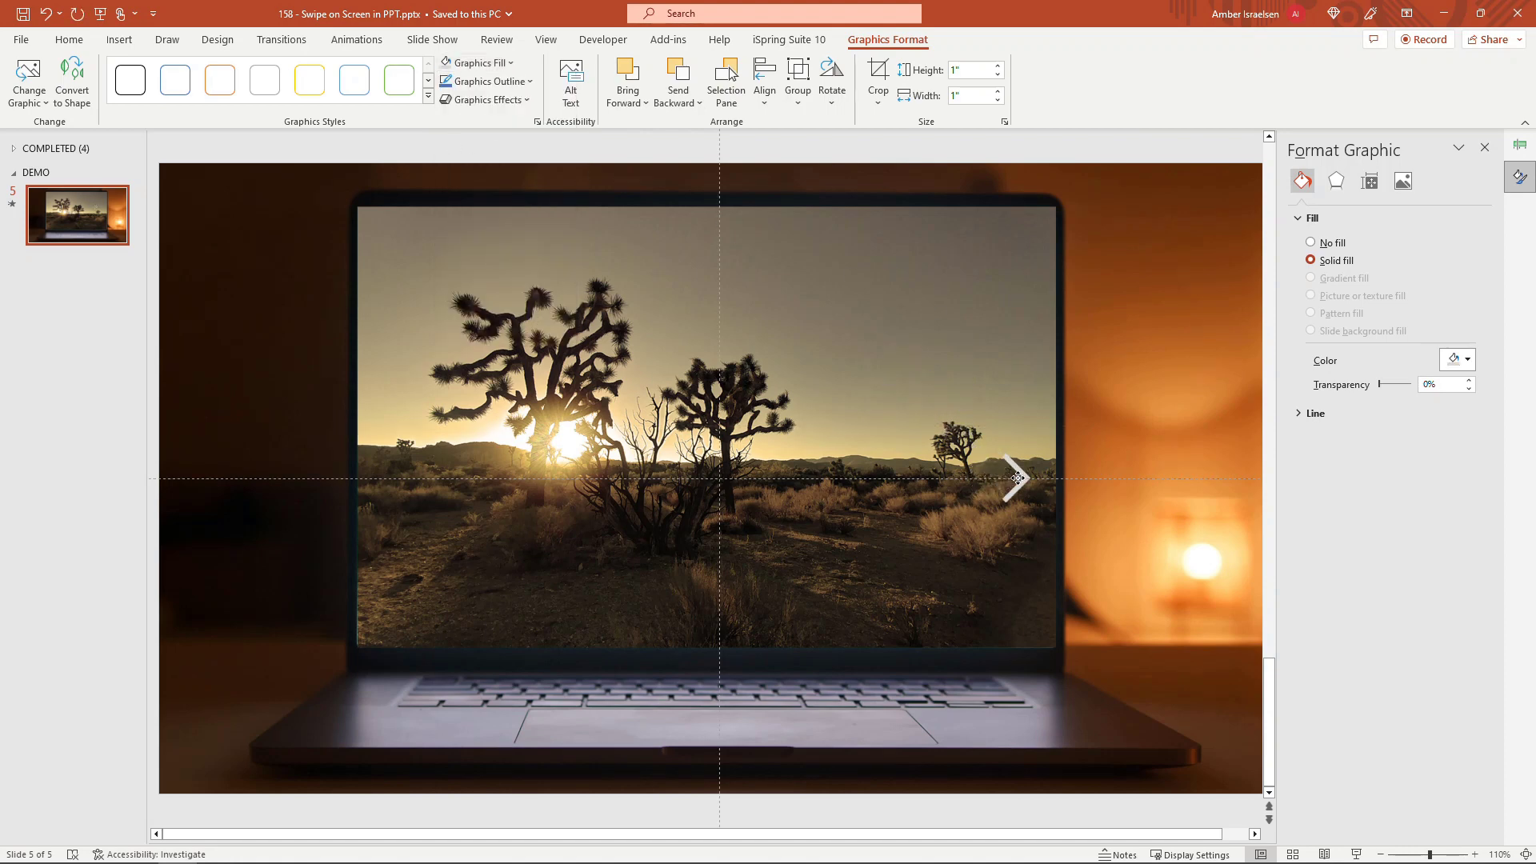
click(1017, 479)
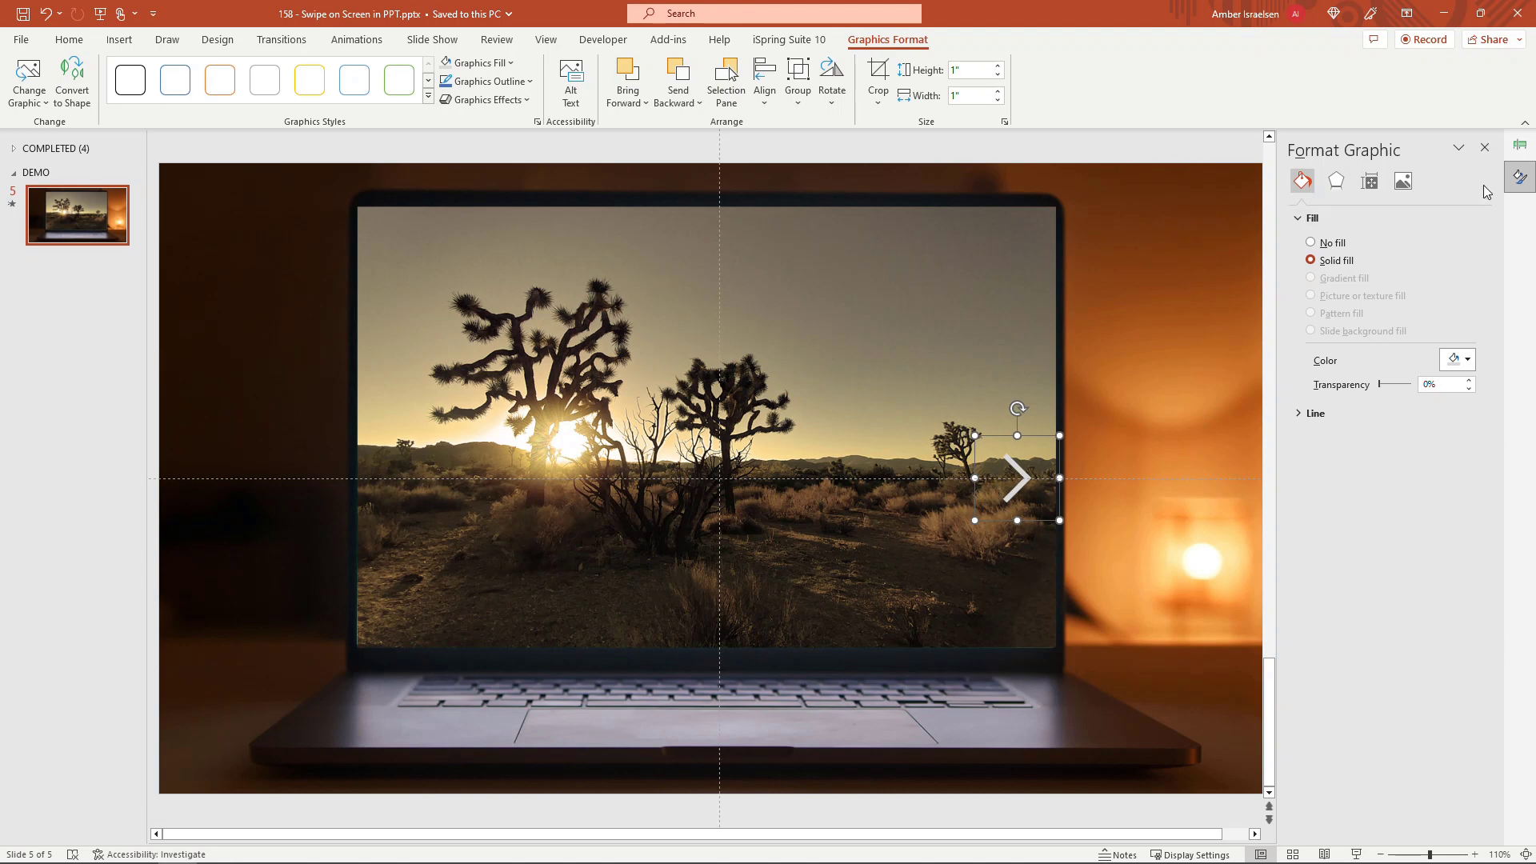
click(1520, 145)
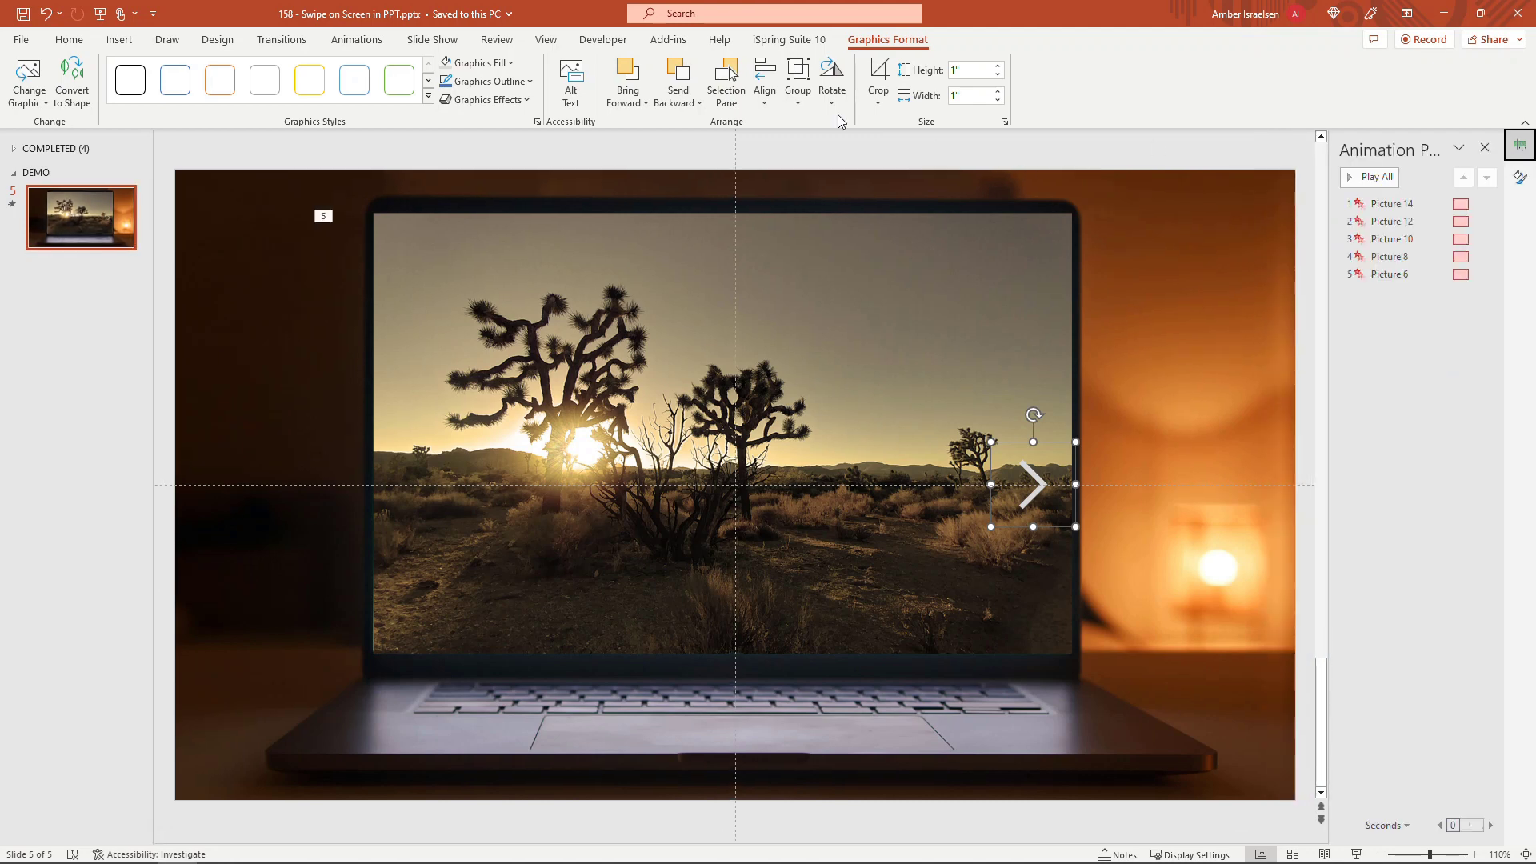
click(355, 39)
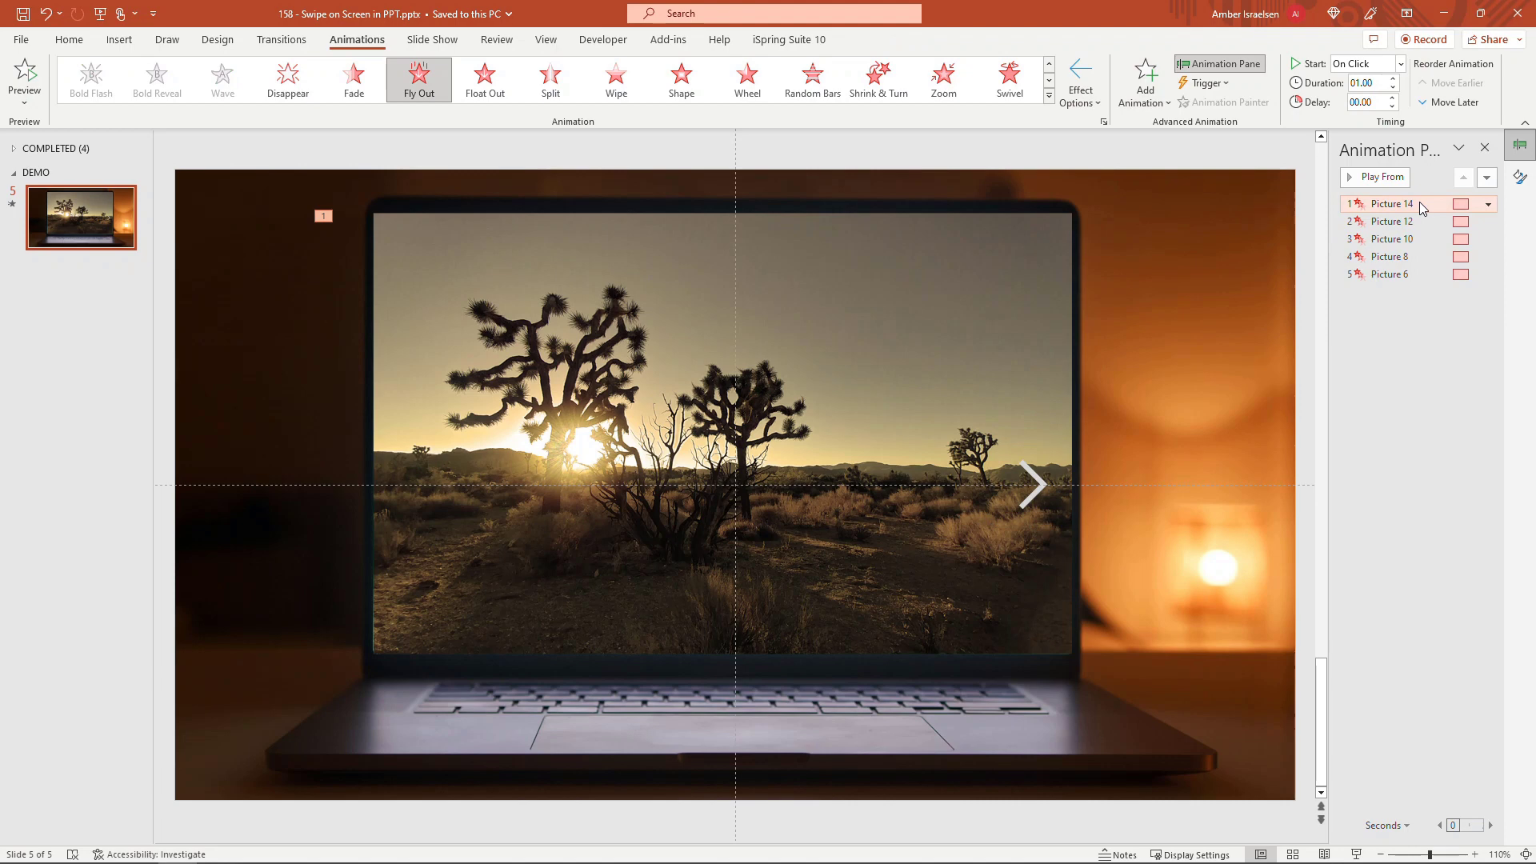
Step: Set Picture 14's fly-out to start on click of Graphic 16 in its Timing triggers
click(1490, 203)
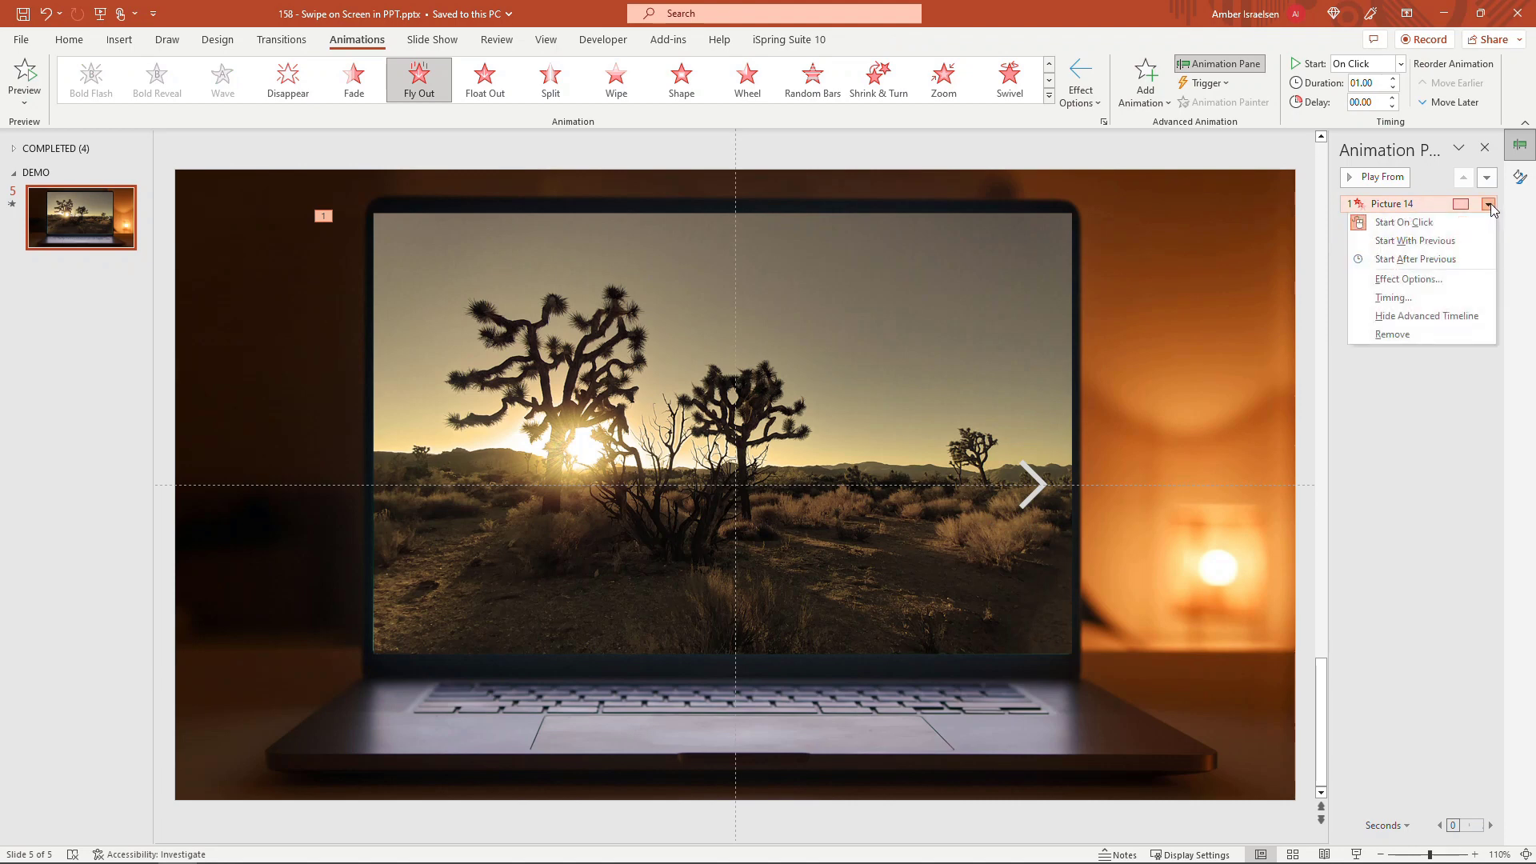
mouse_move(1408, 278)
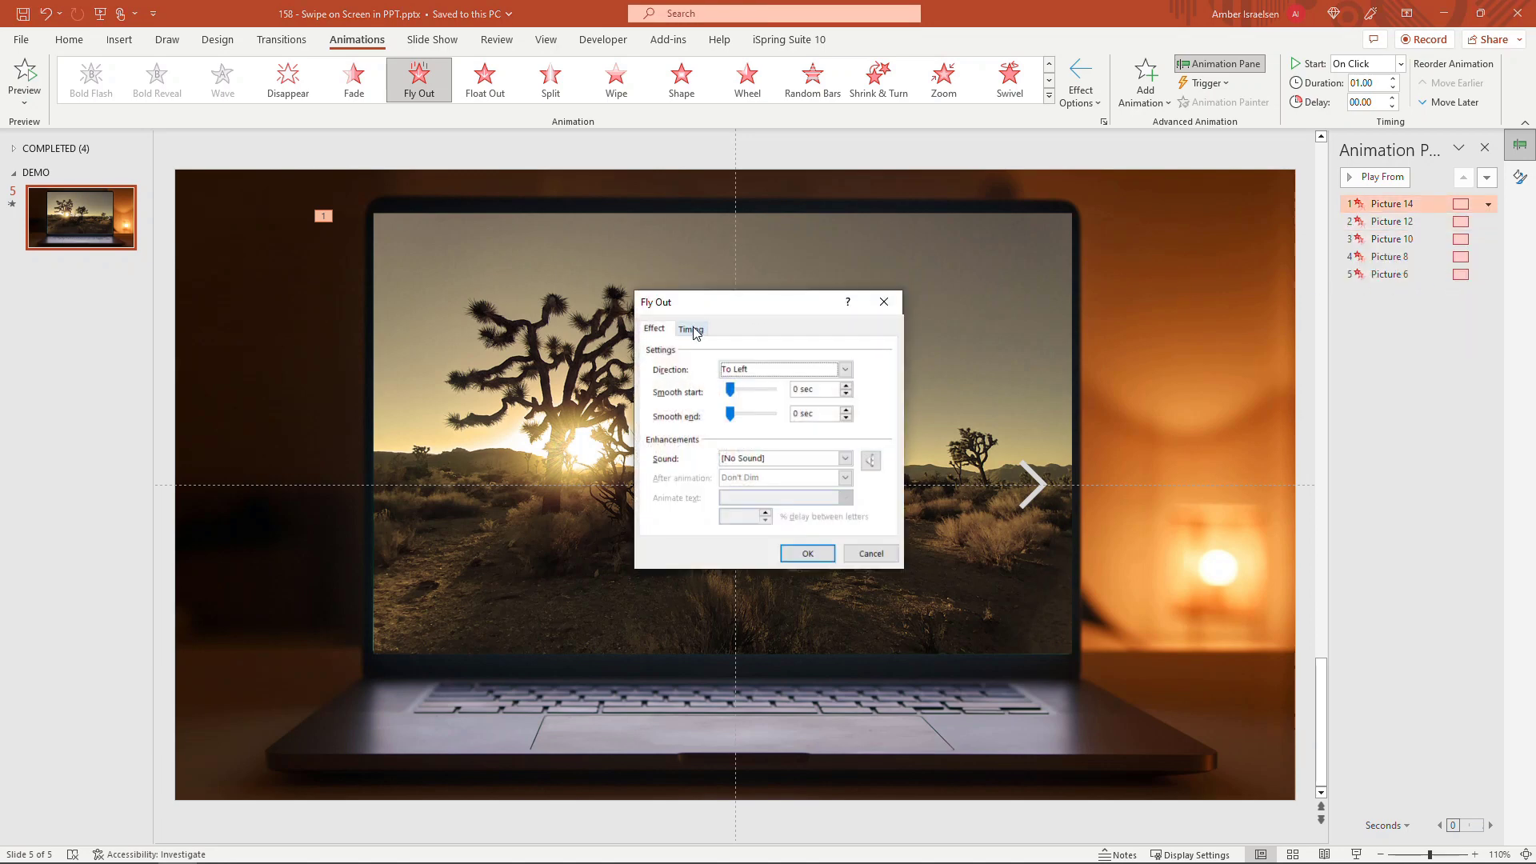
click(690, 328)
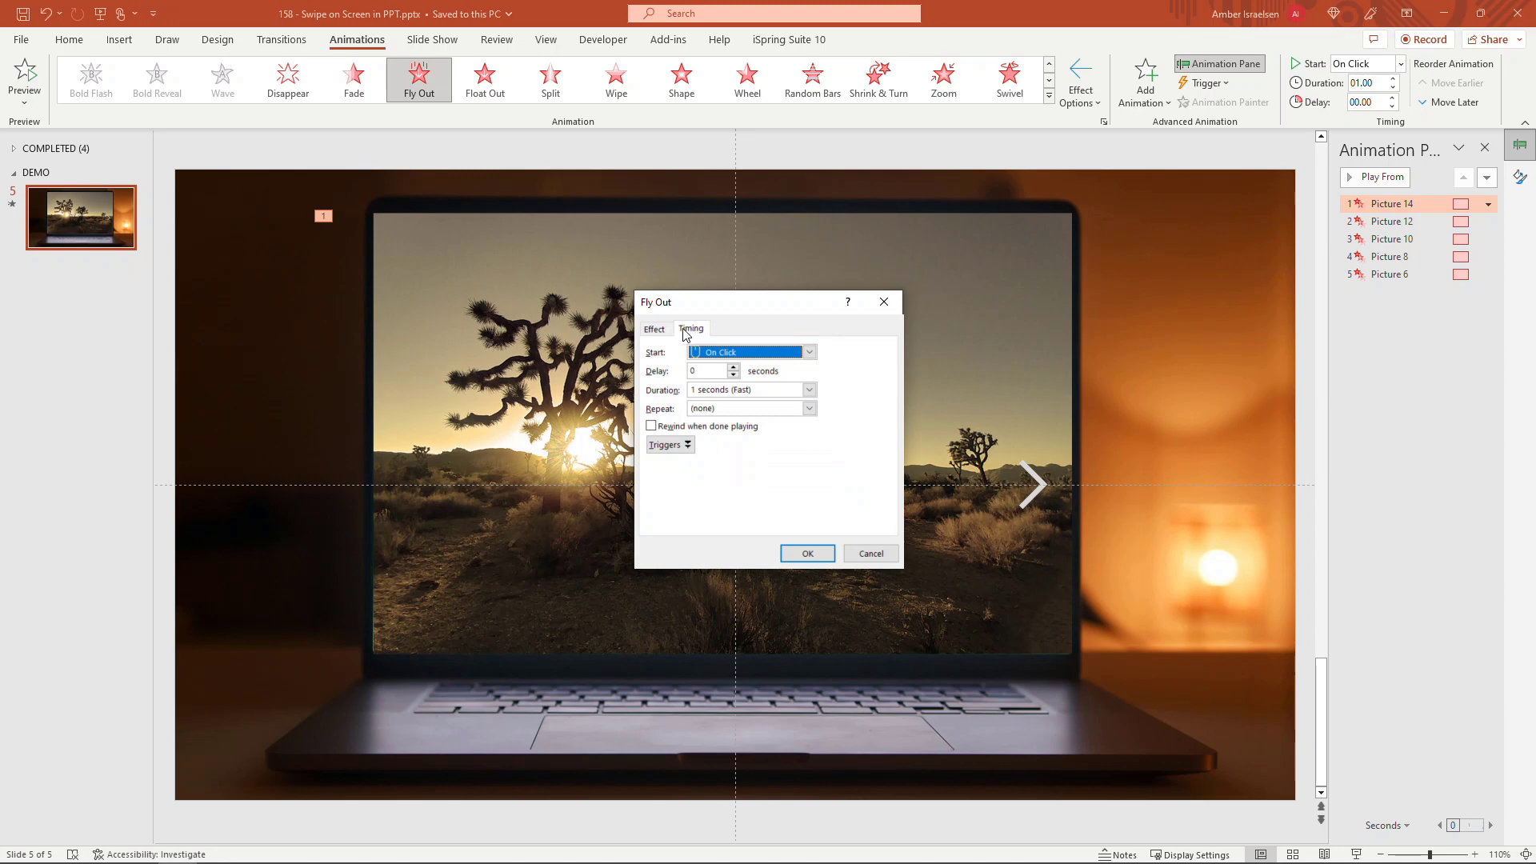
click(669, 443)
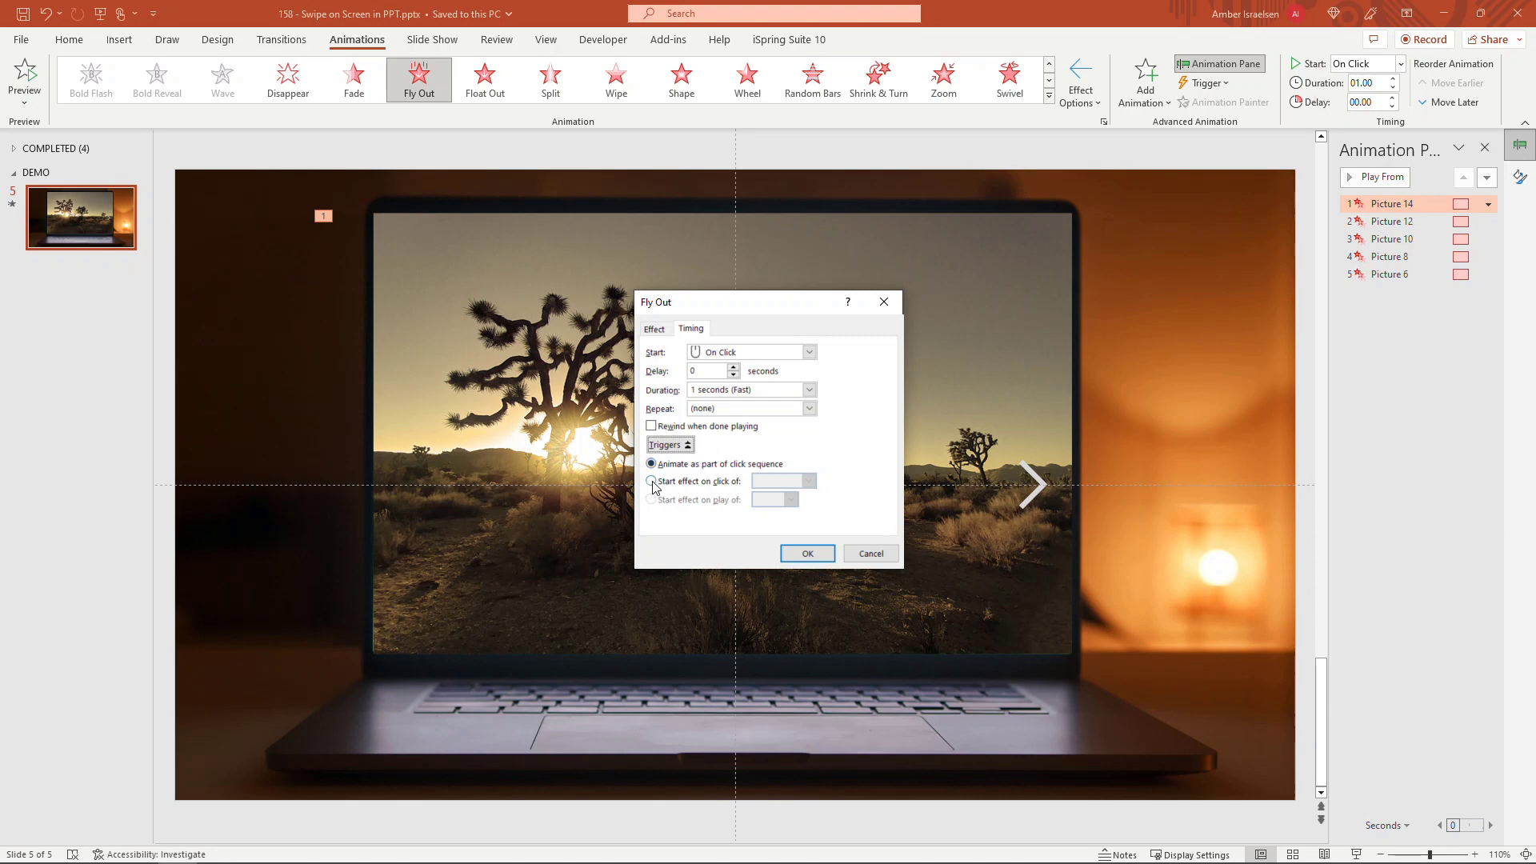
click(652, 482)
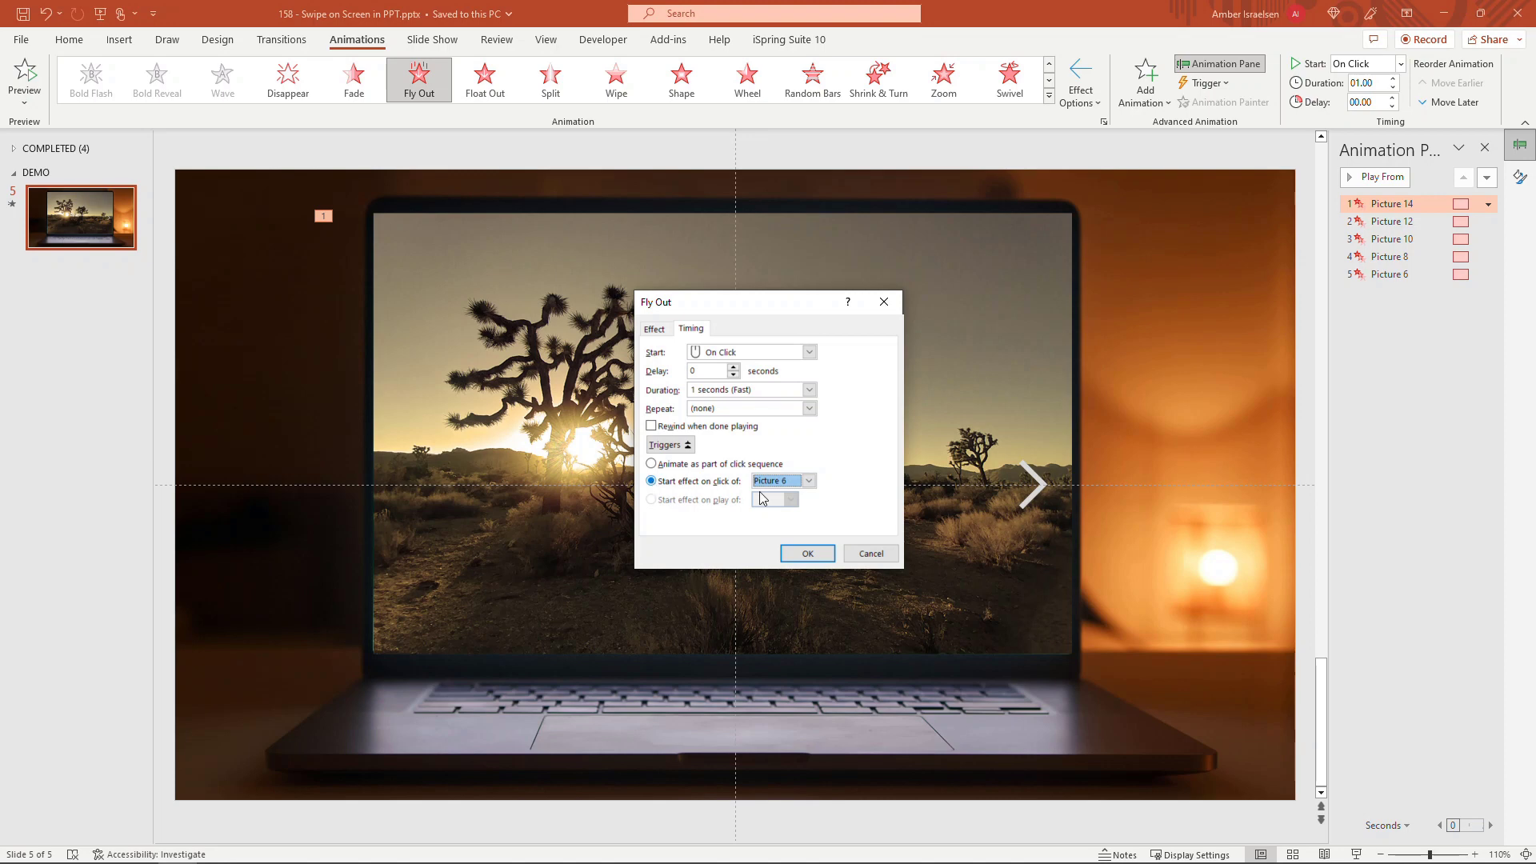
click(806, 480)
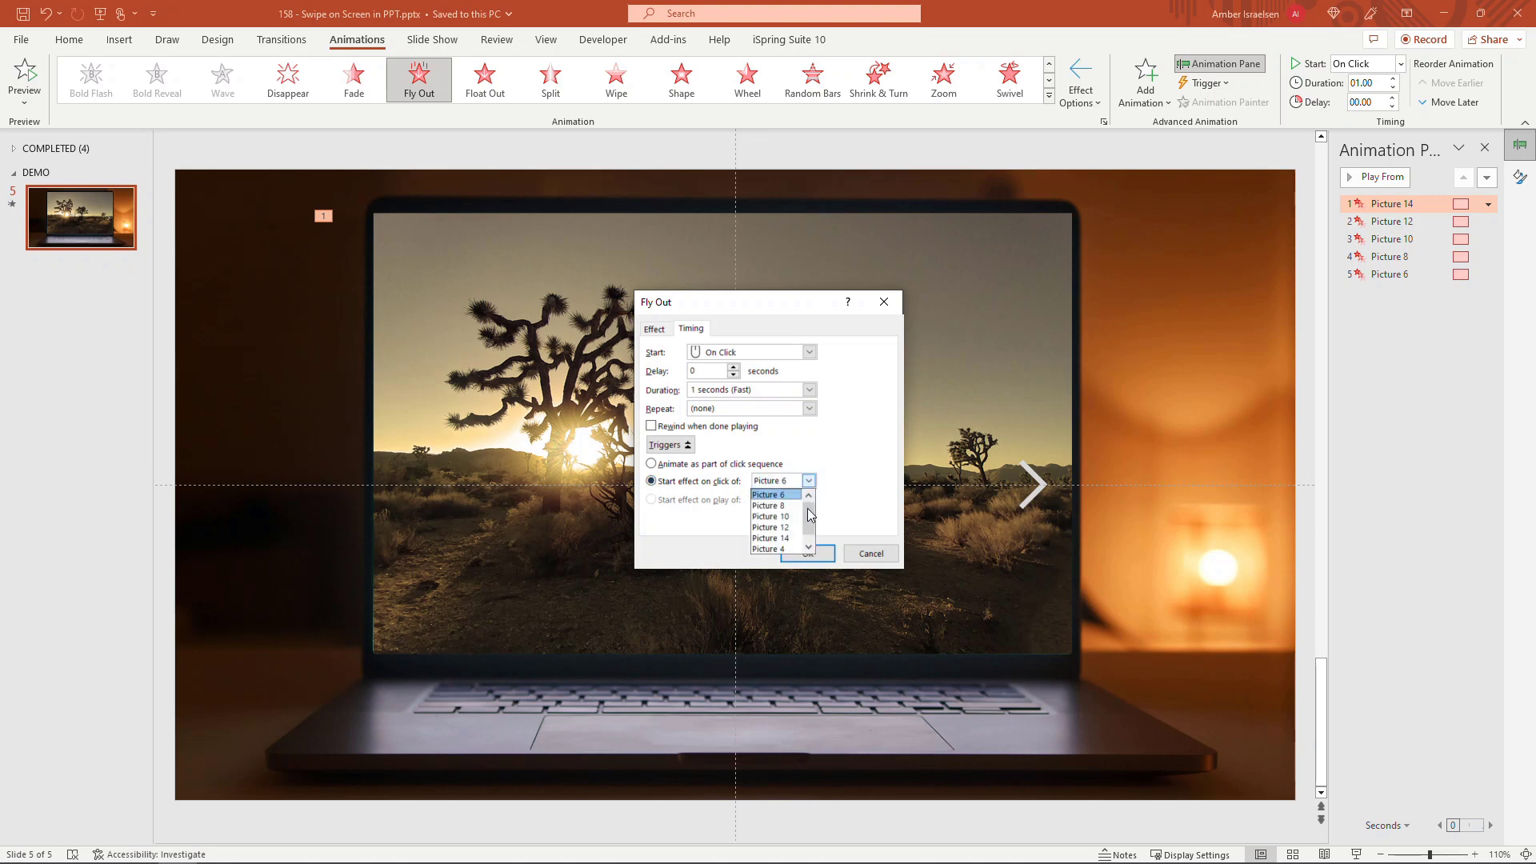
click(808, 547)
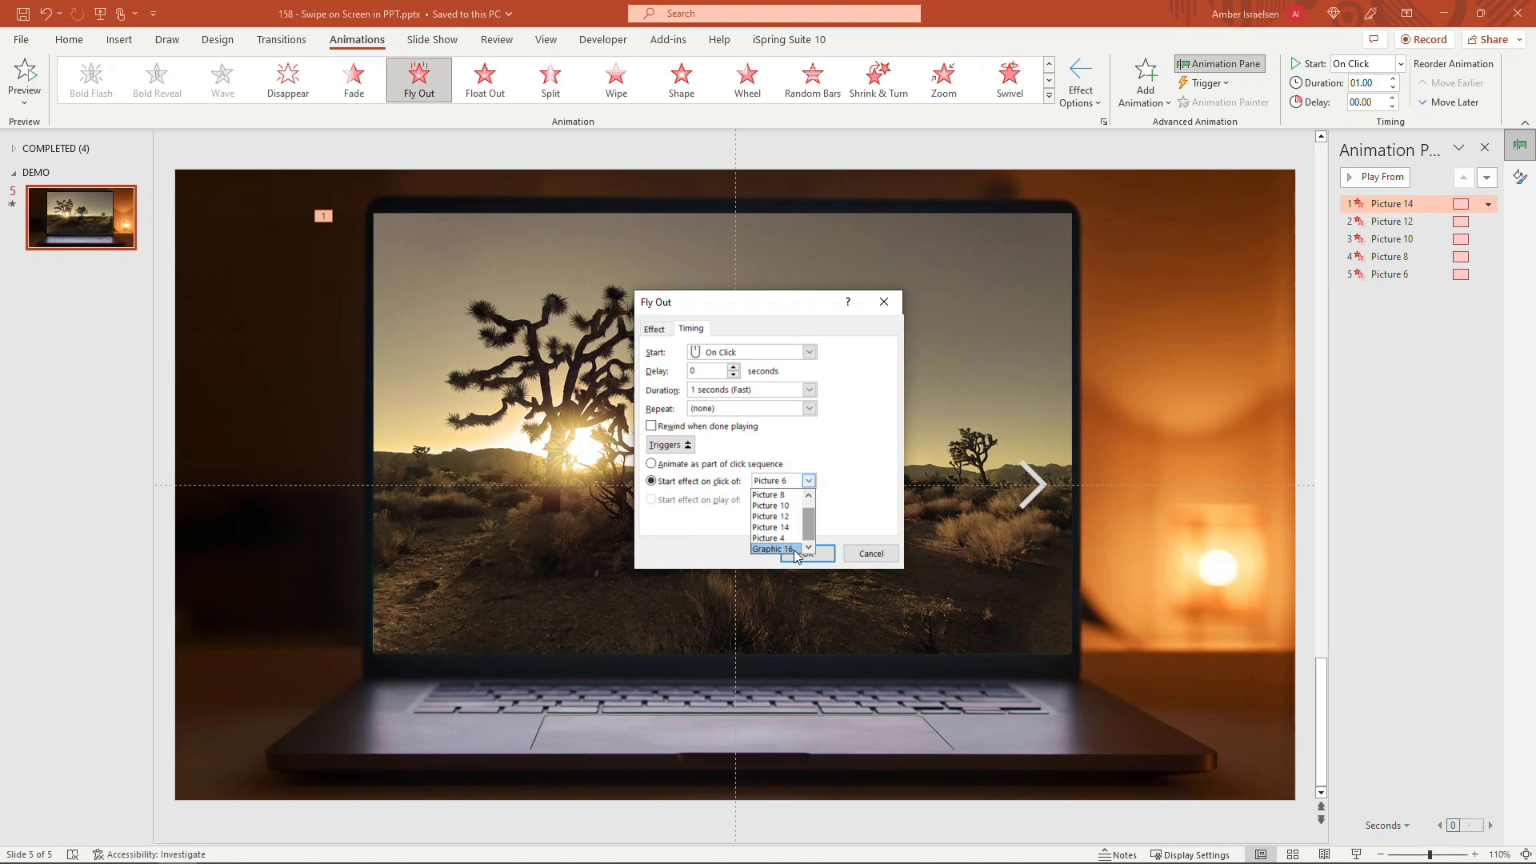
click(771, 549)
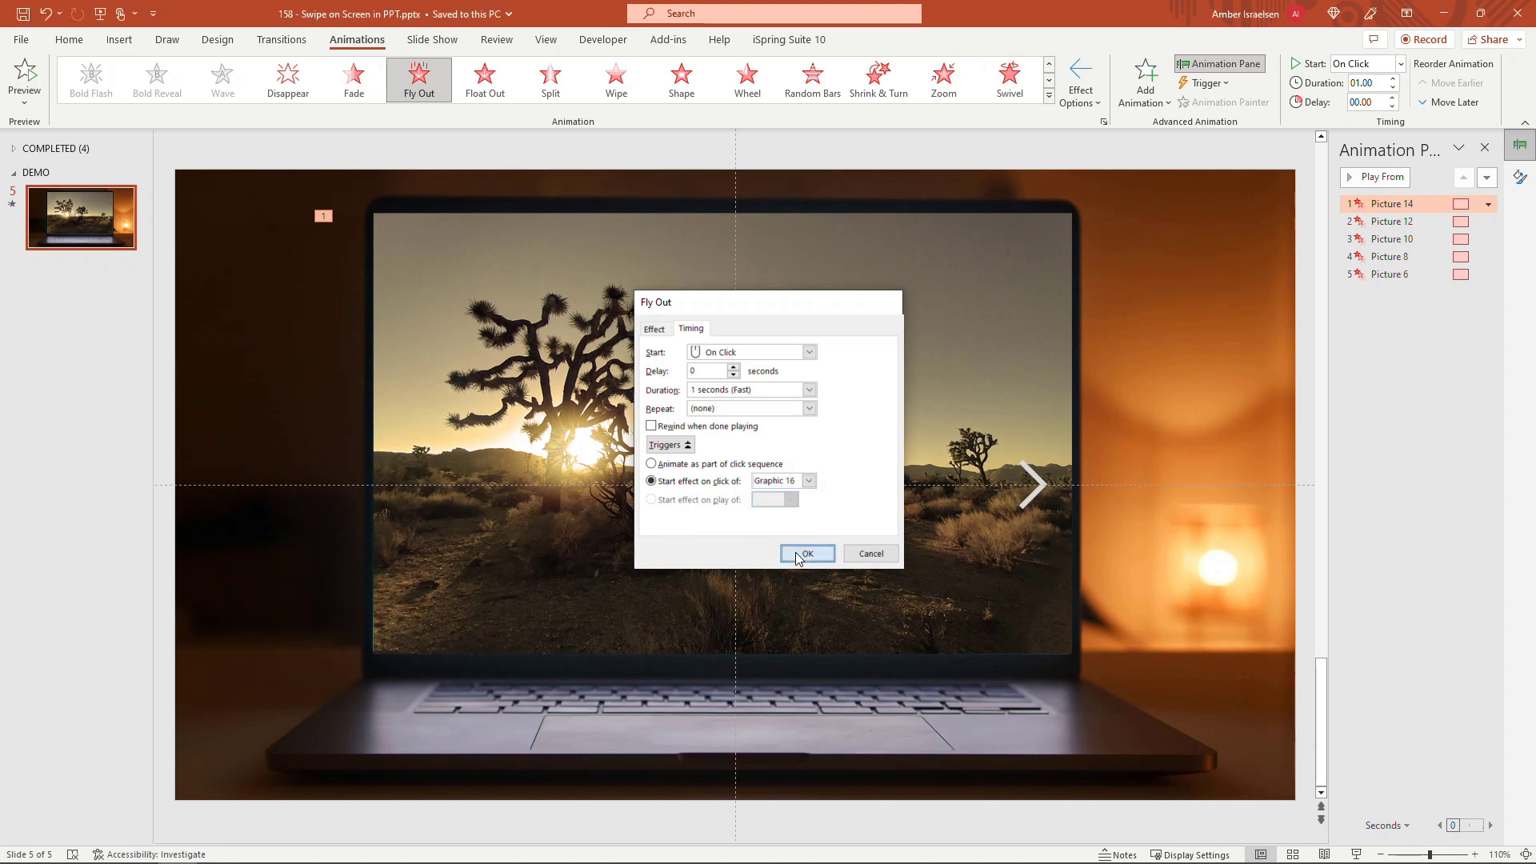
click(807, 554)
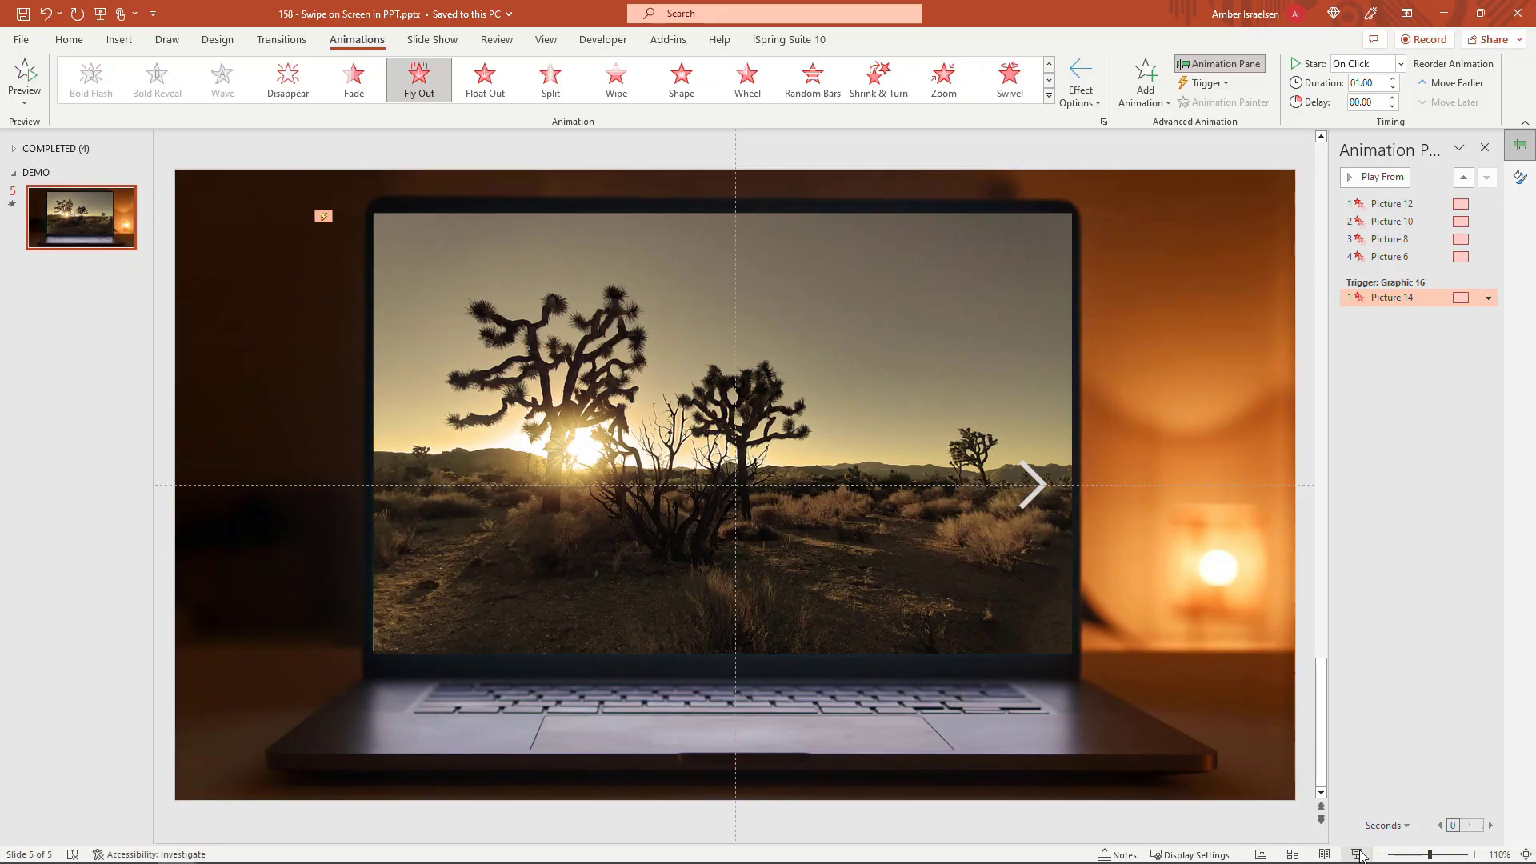
click(1358, 853)
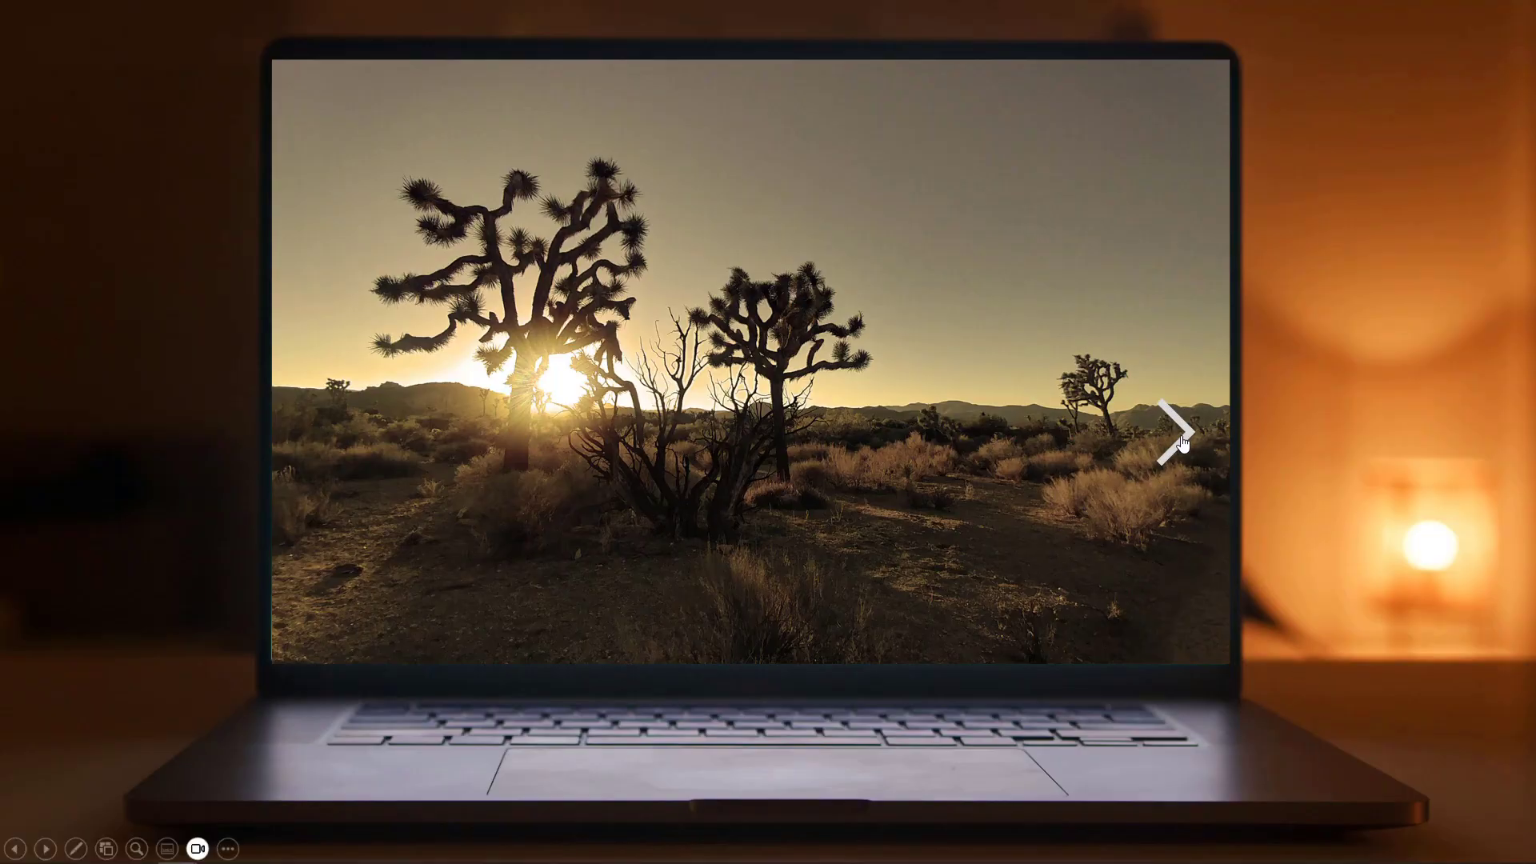
click(1179, 421)
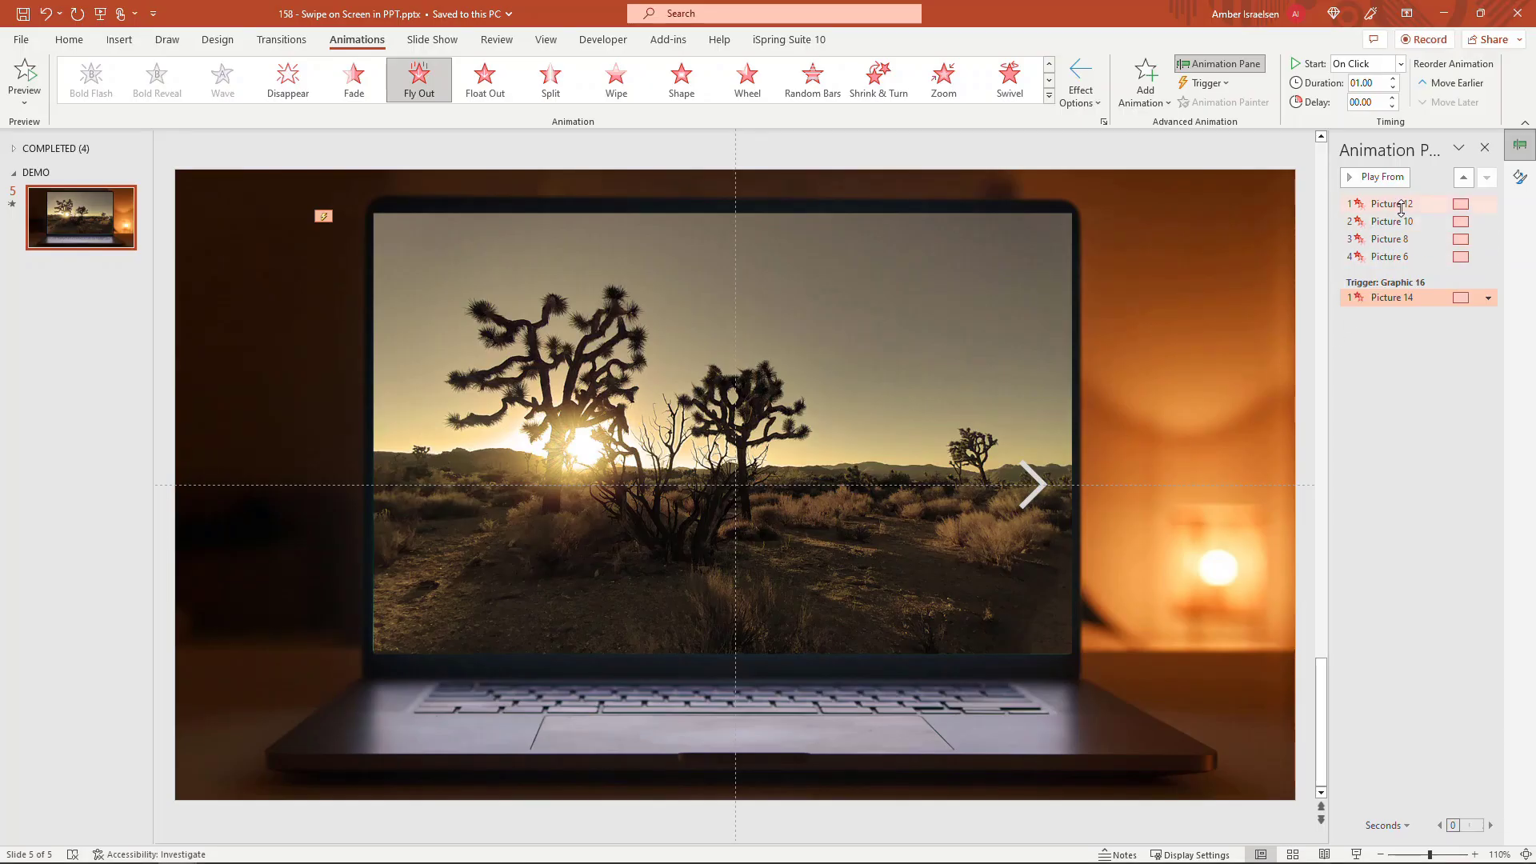
Step: Set Picture 12's fly-out to start on click of Graphic 16 as well
click(1390, 203)
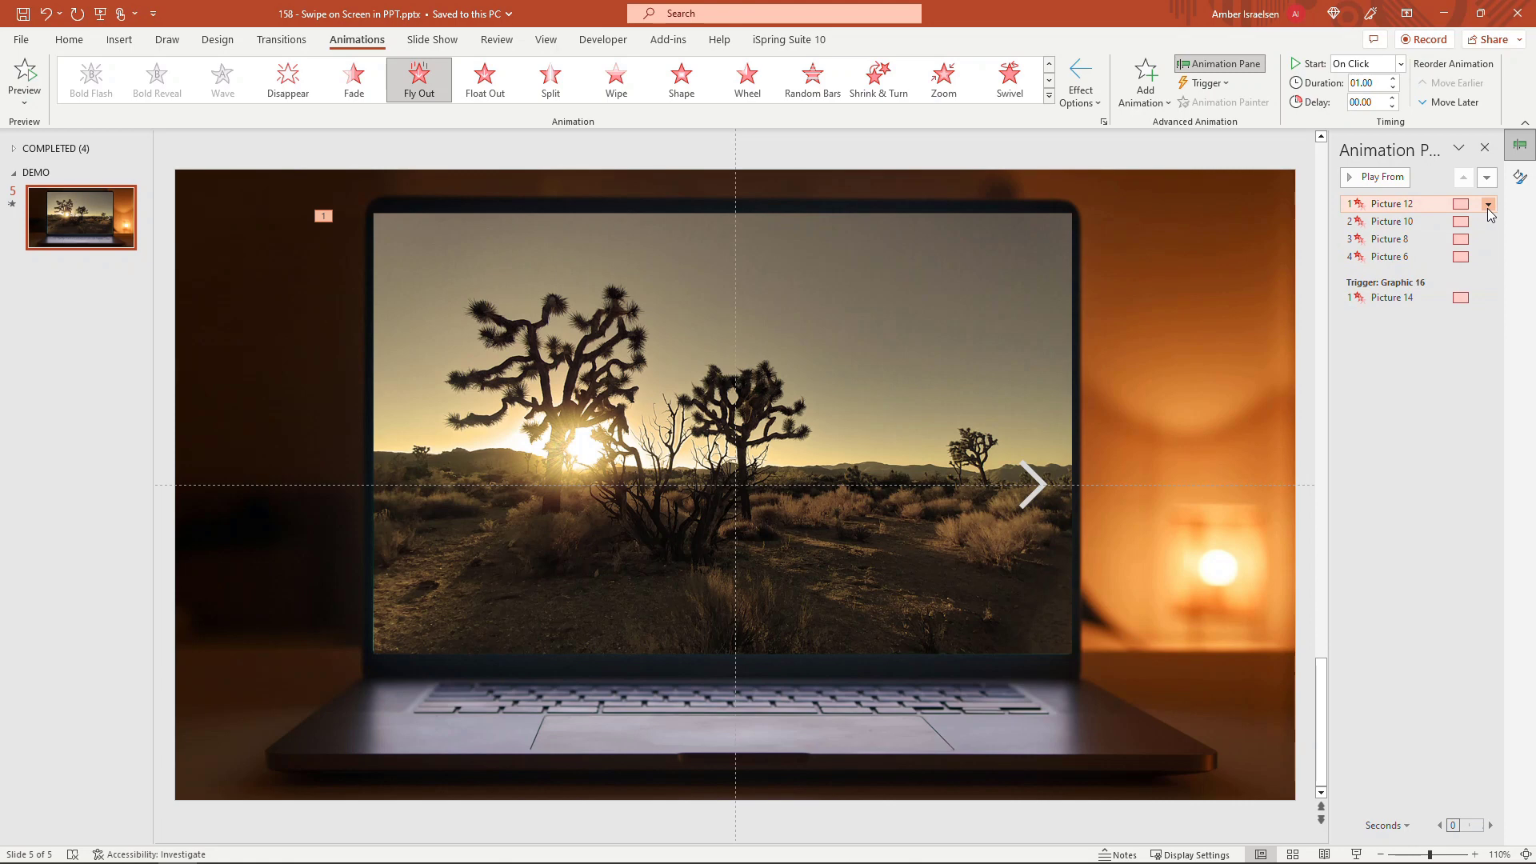
click(1490, 204)
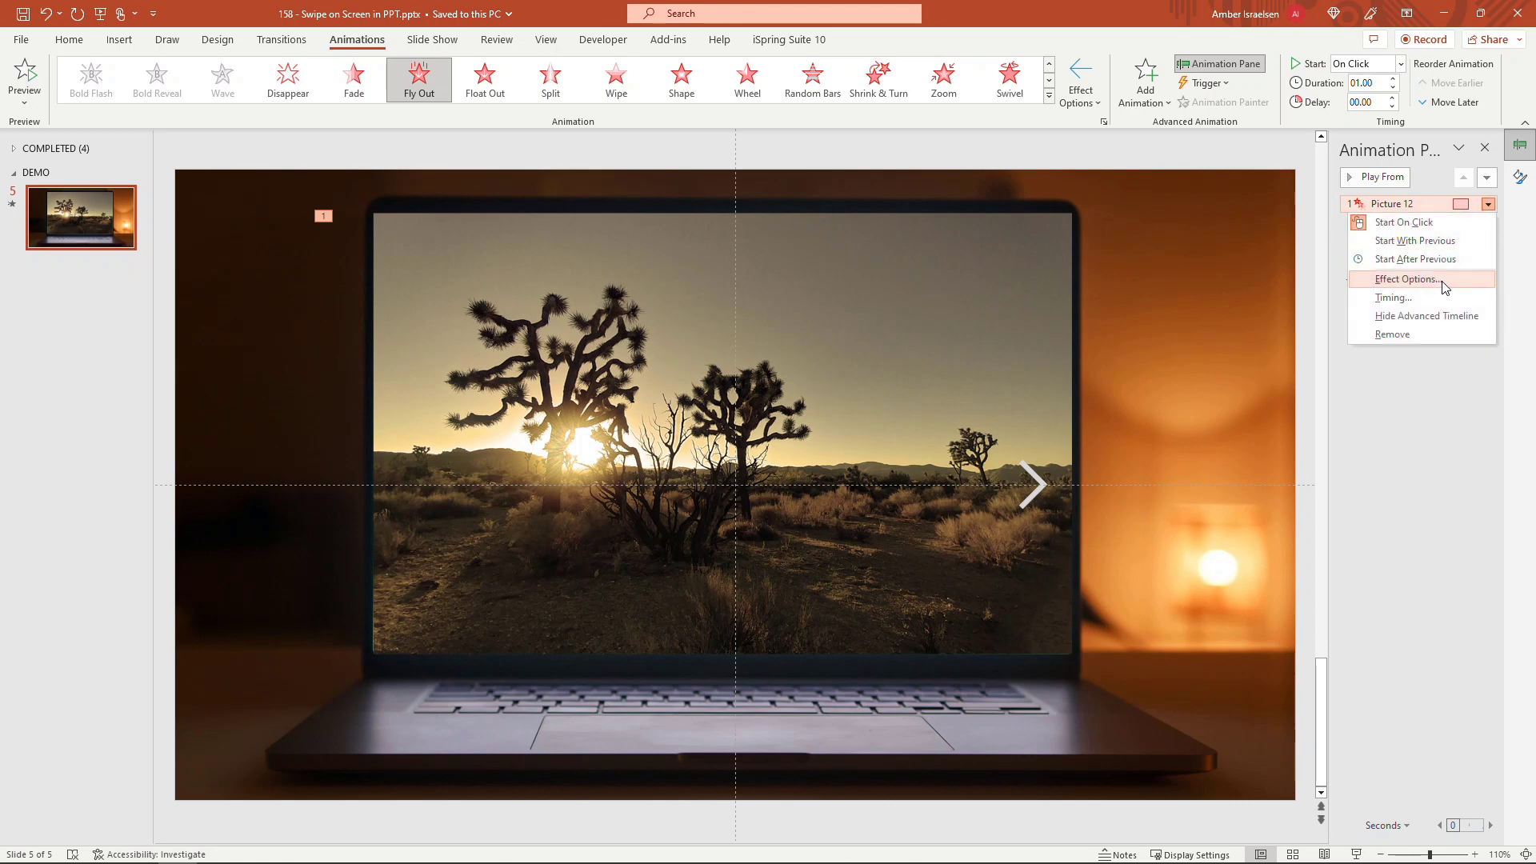
click(1403, 279)
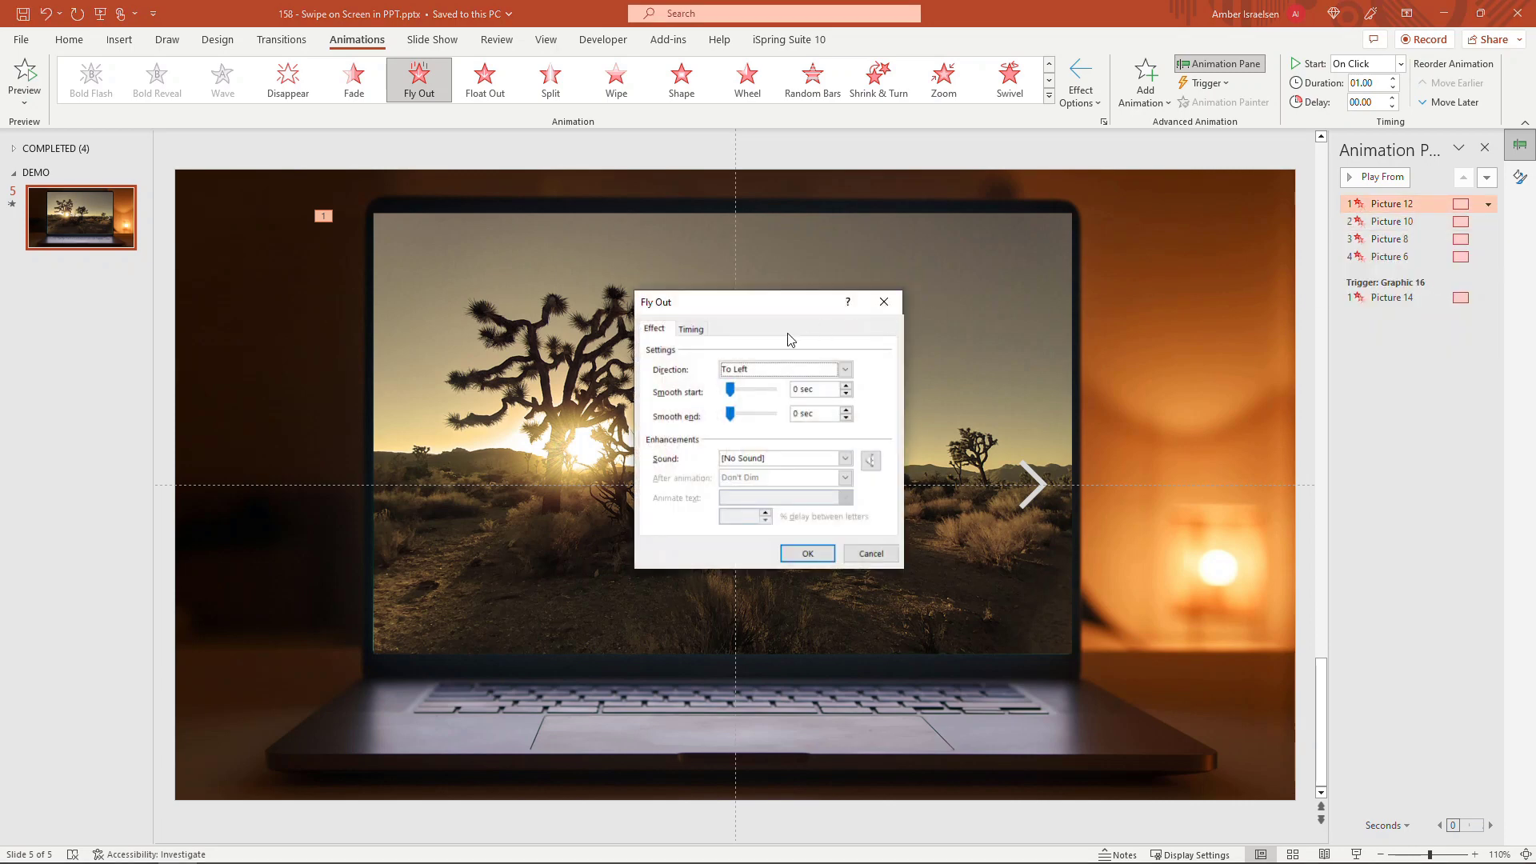
click(691, 328)
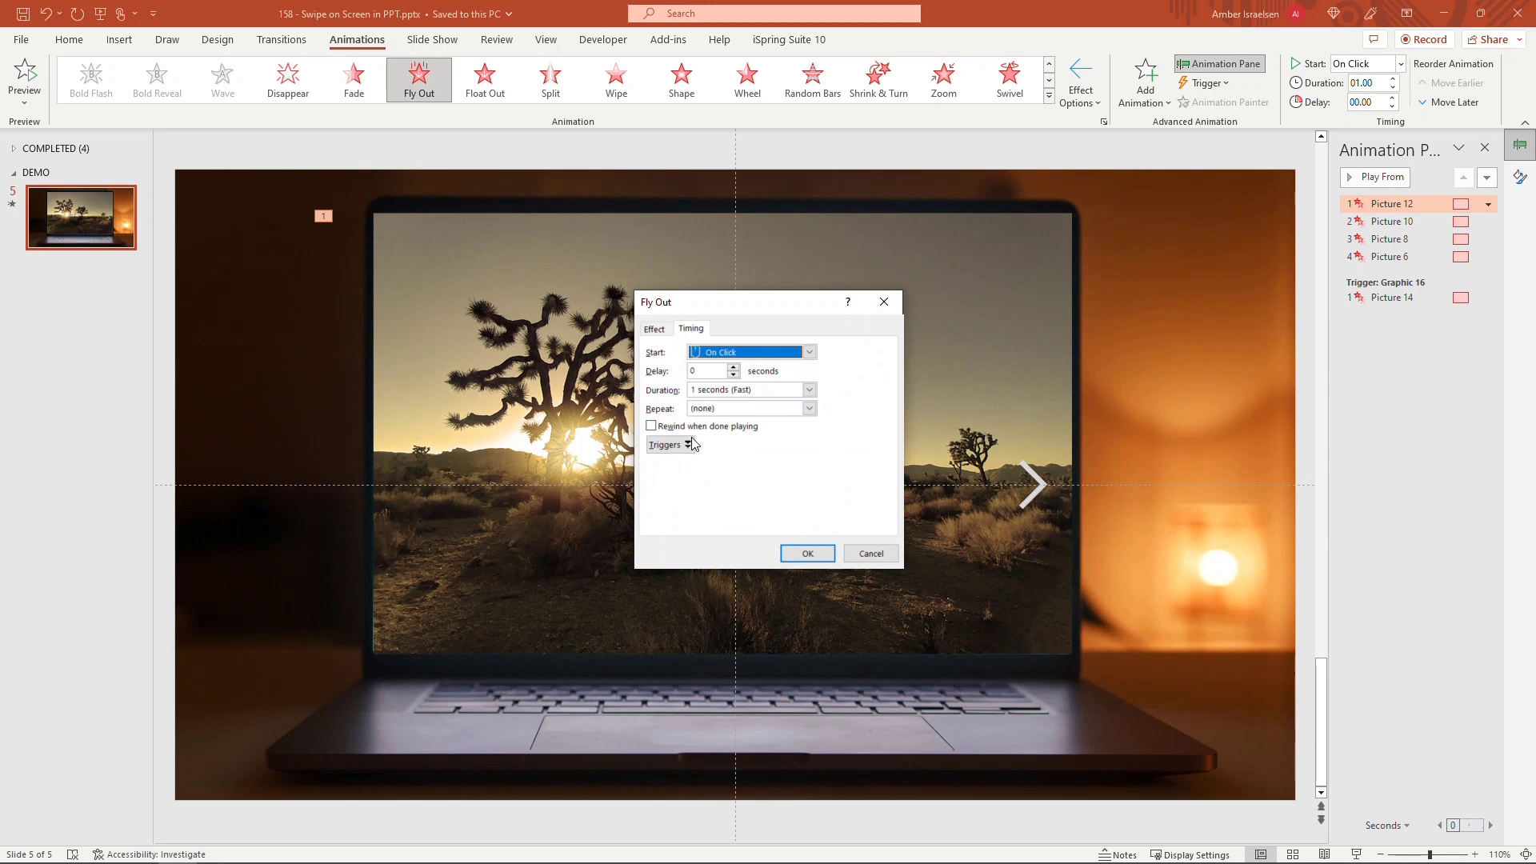
click(668, 444)
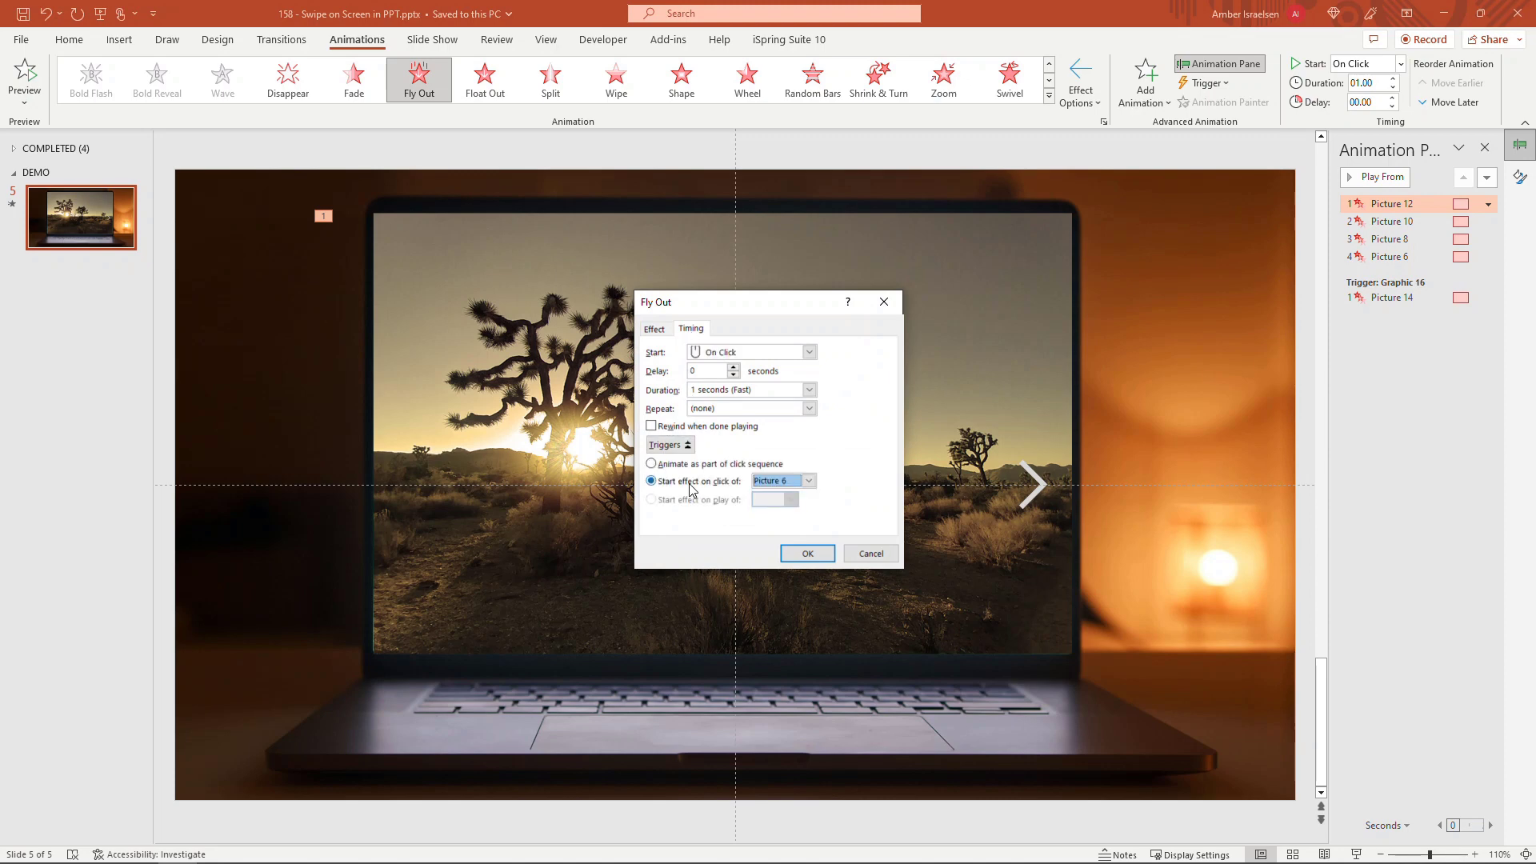
click(808, 480)
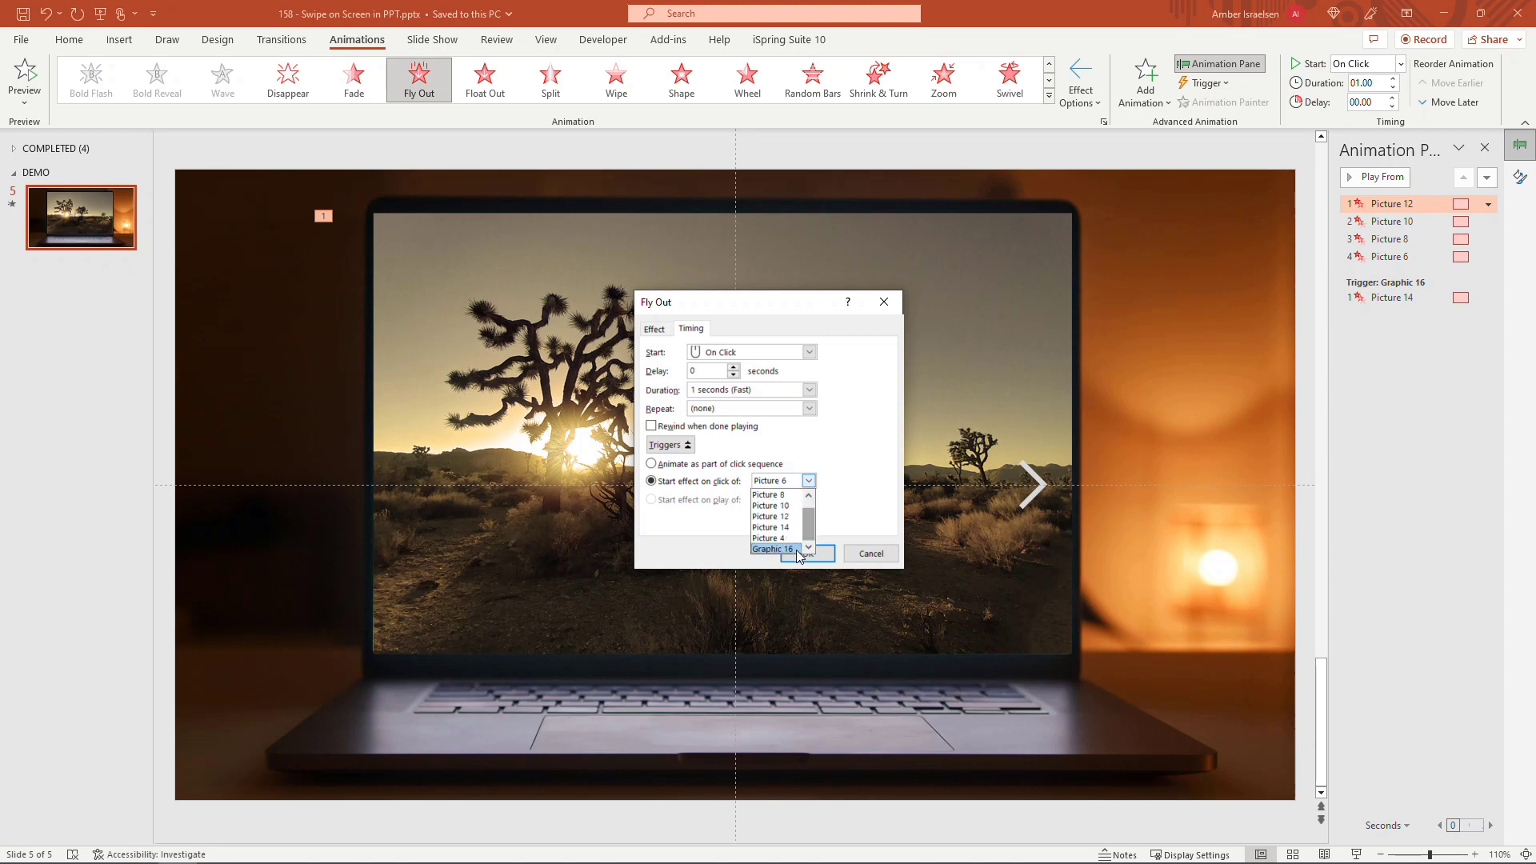
click(775, 549)
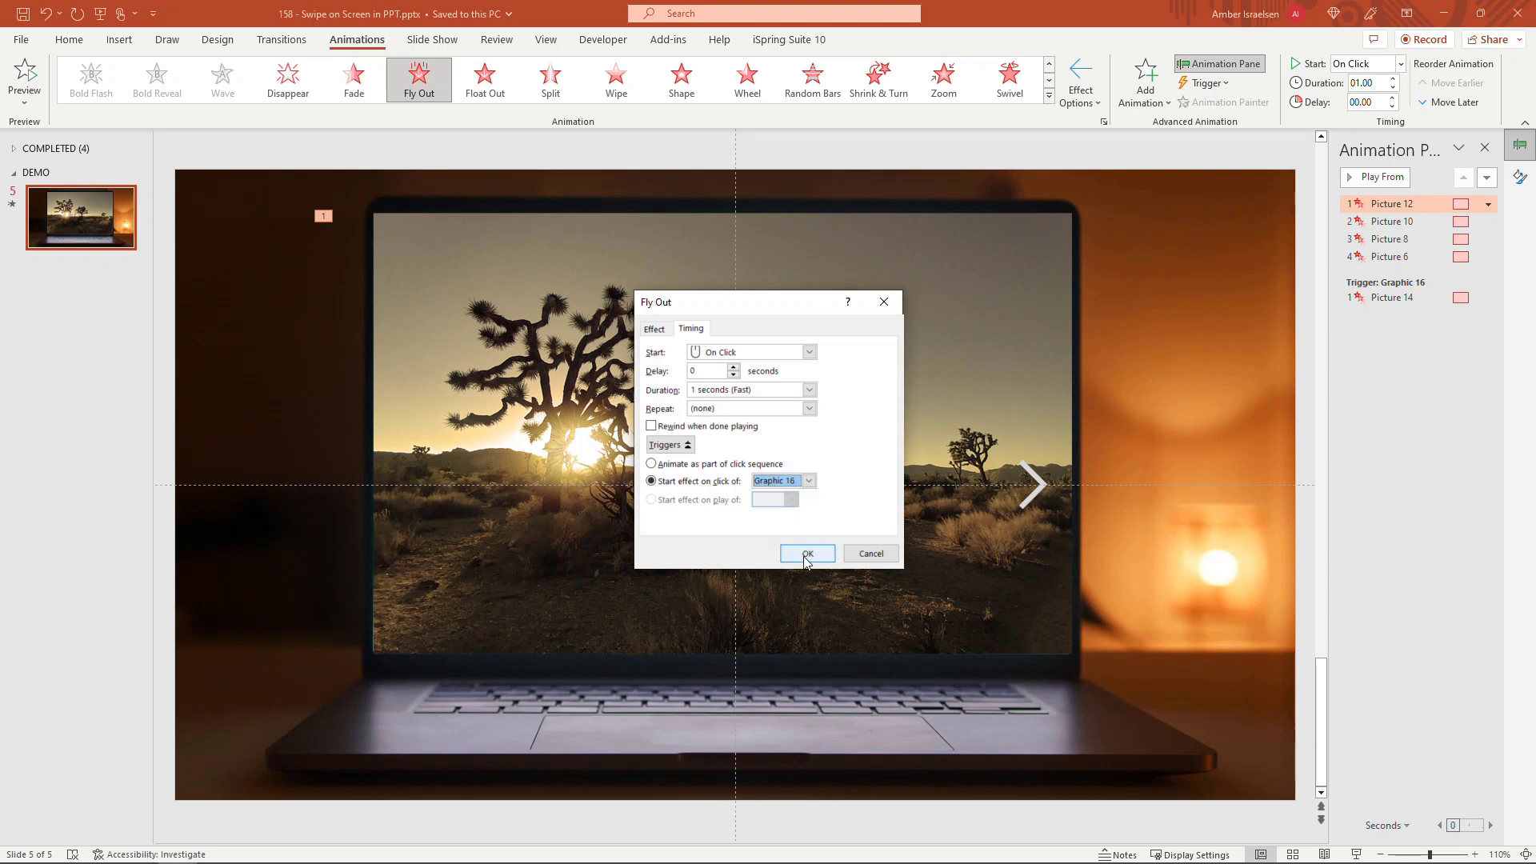
click(806, 554)
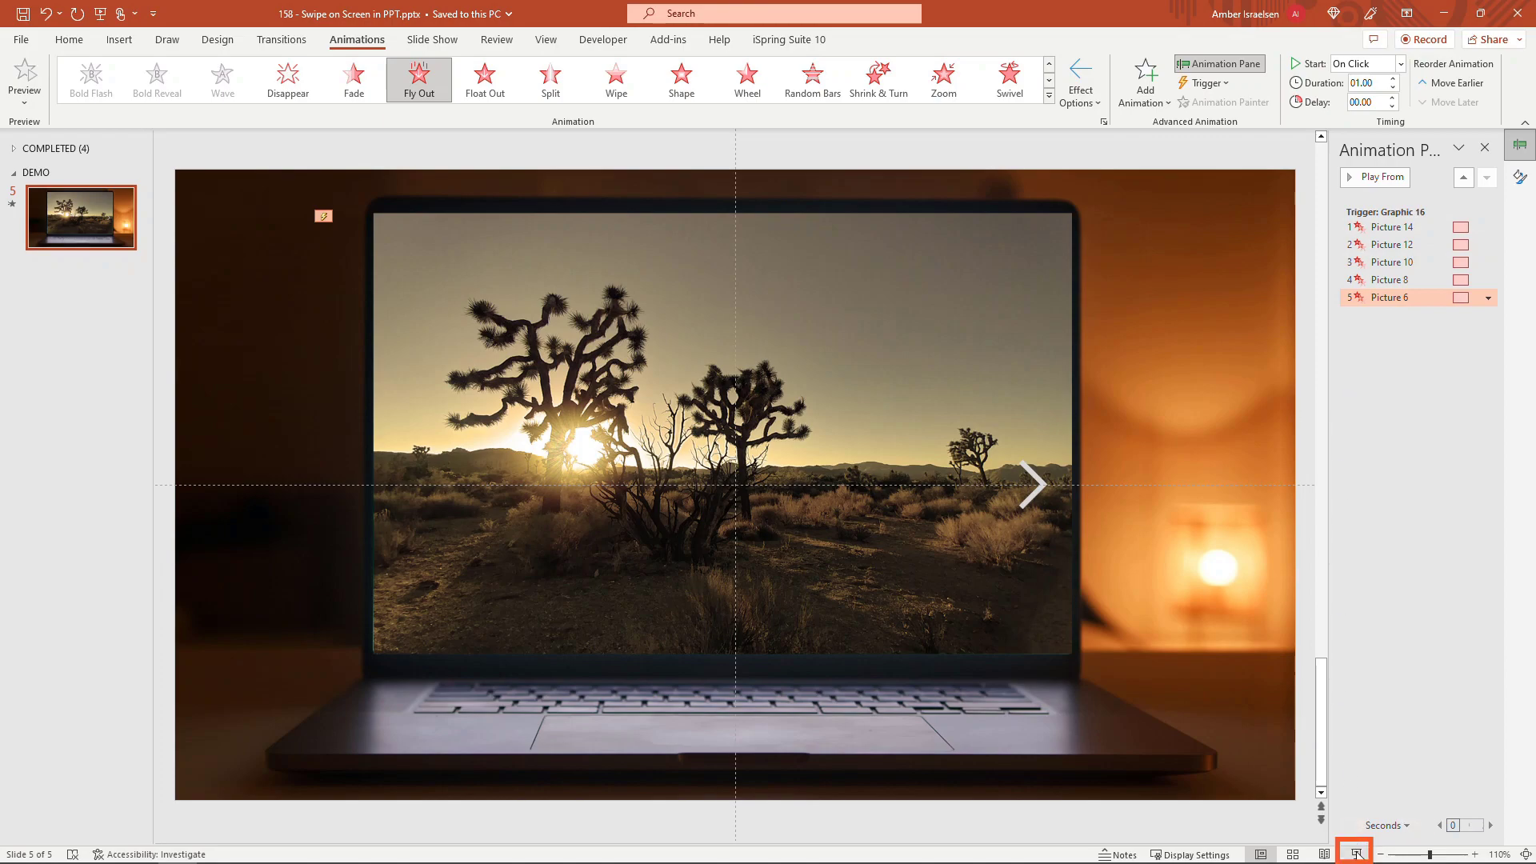
Step: Run the slide show and click the arrow to send the photos flying off left
click(1354, 852)
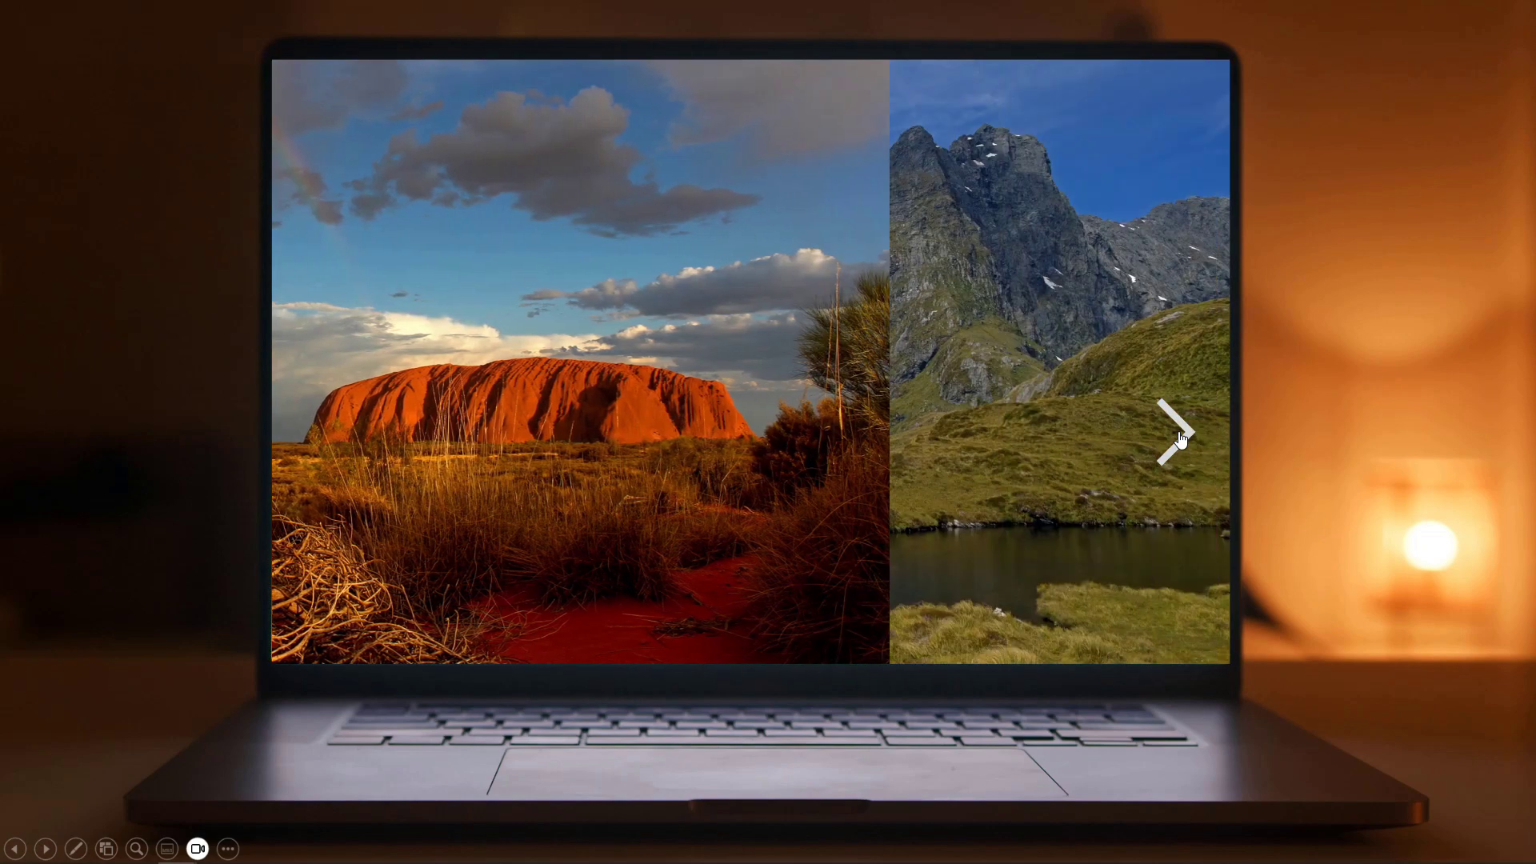
click(1176, 435)
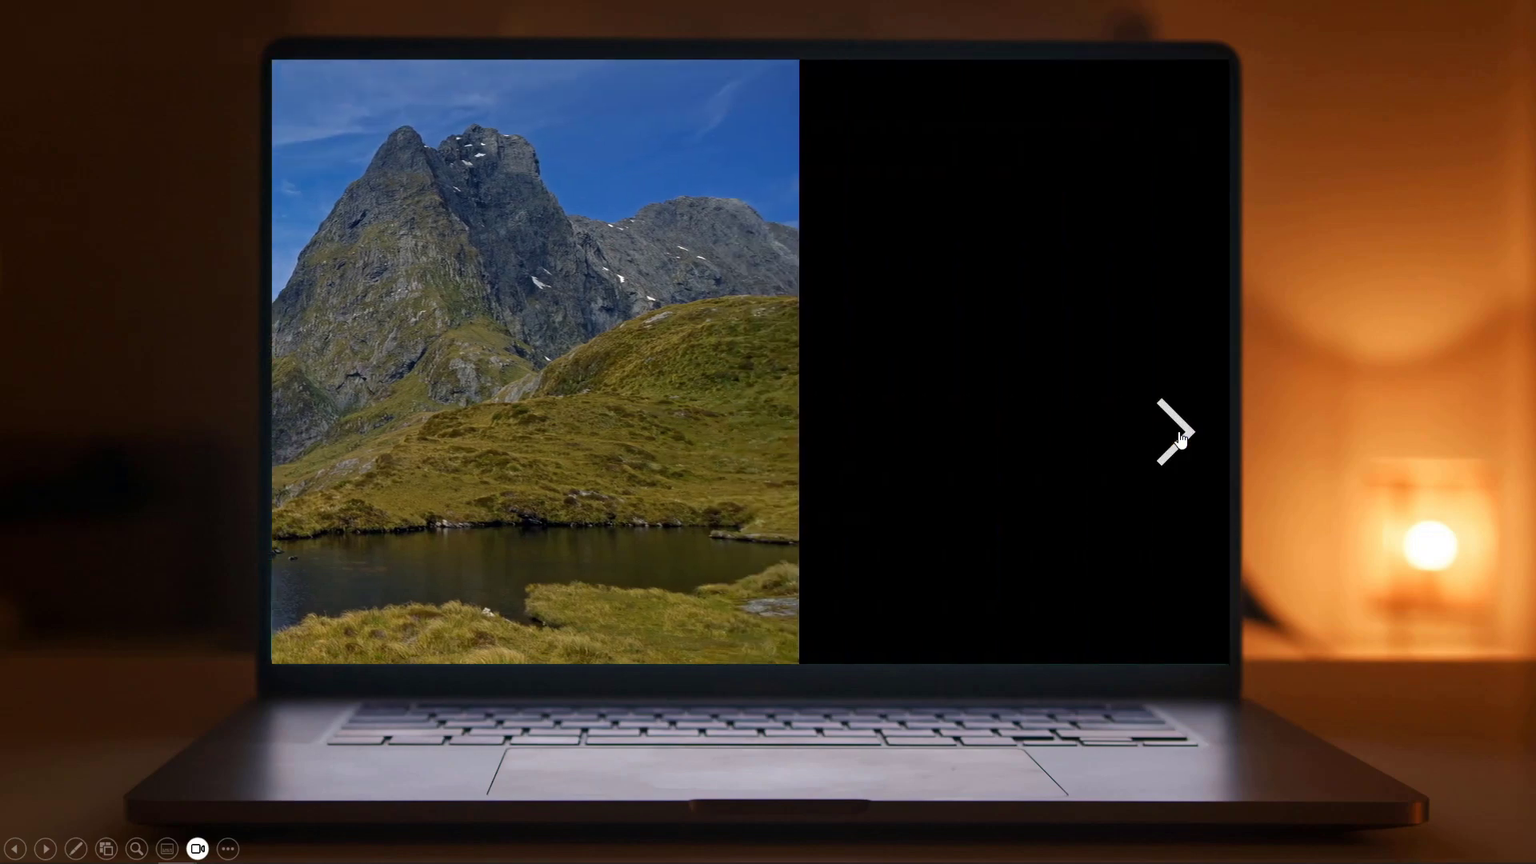